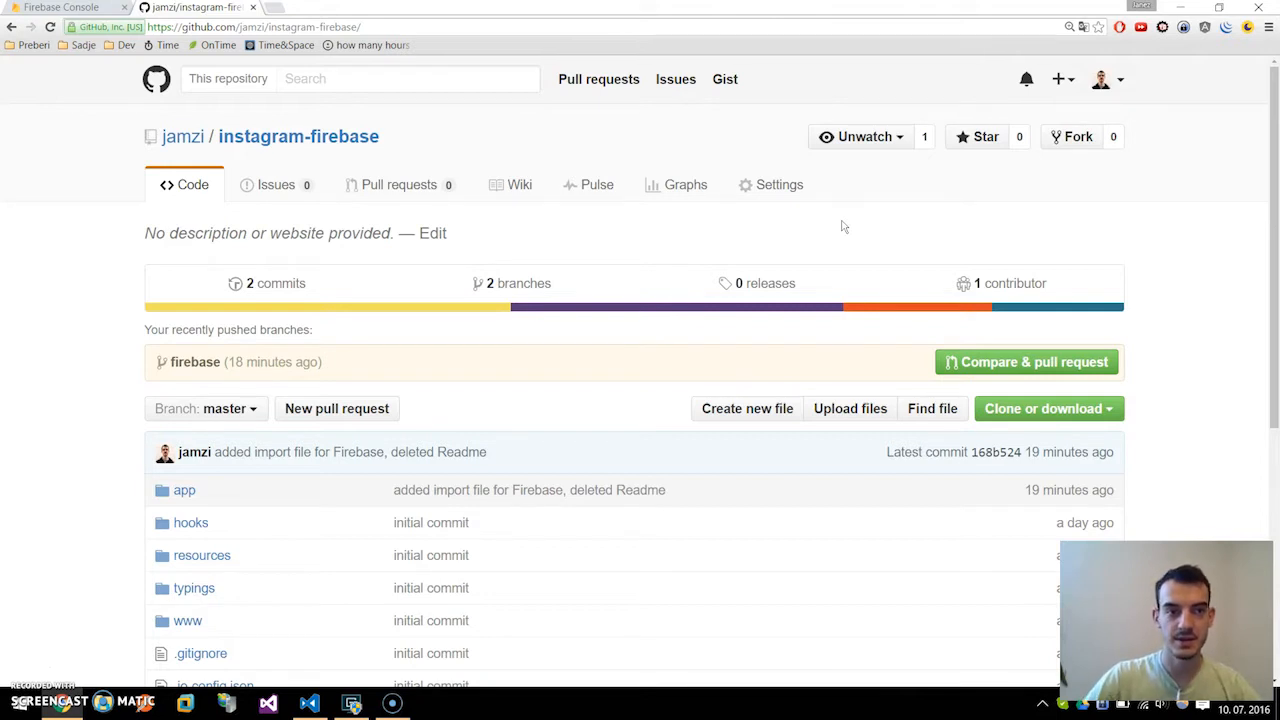
mouse_move(1020, 240)
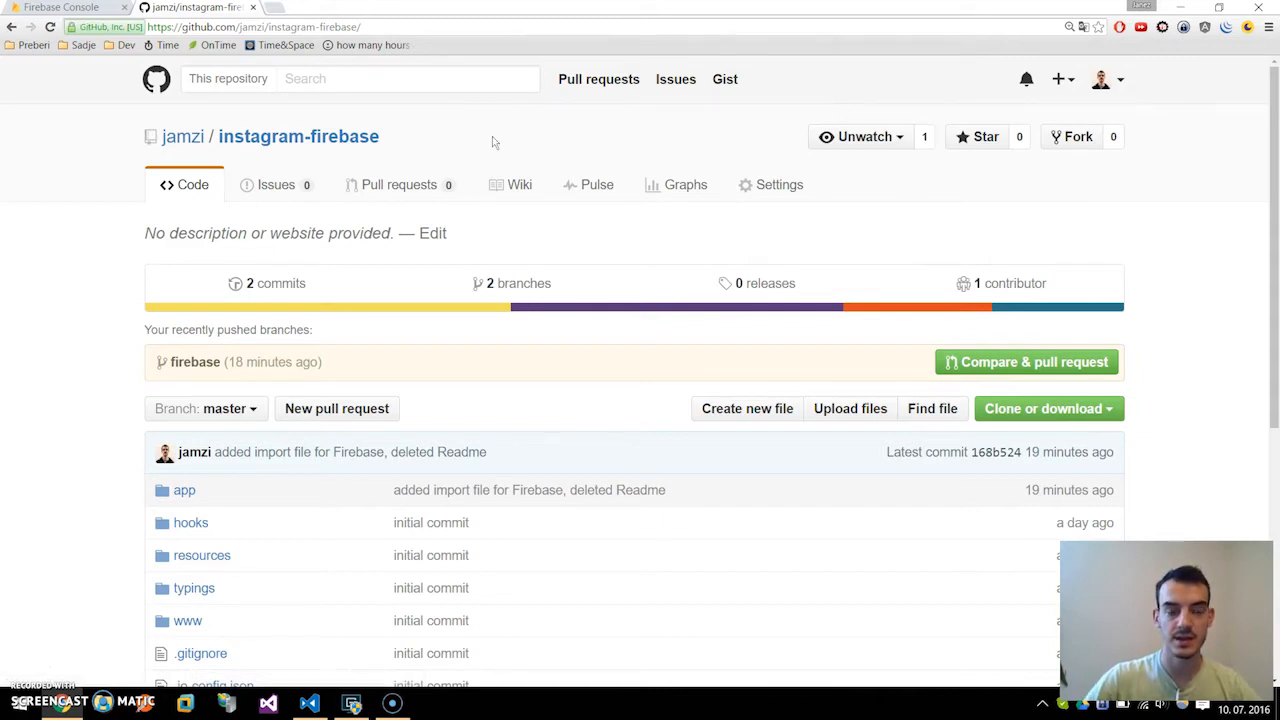
mouse_move(452, 158)
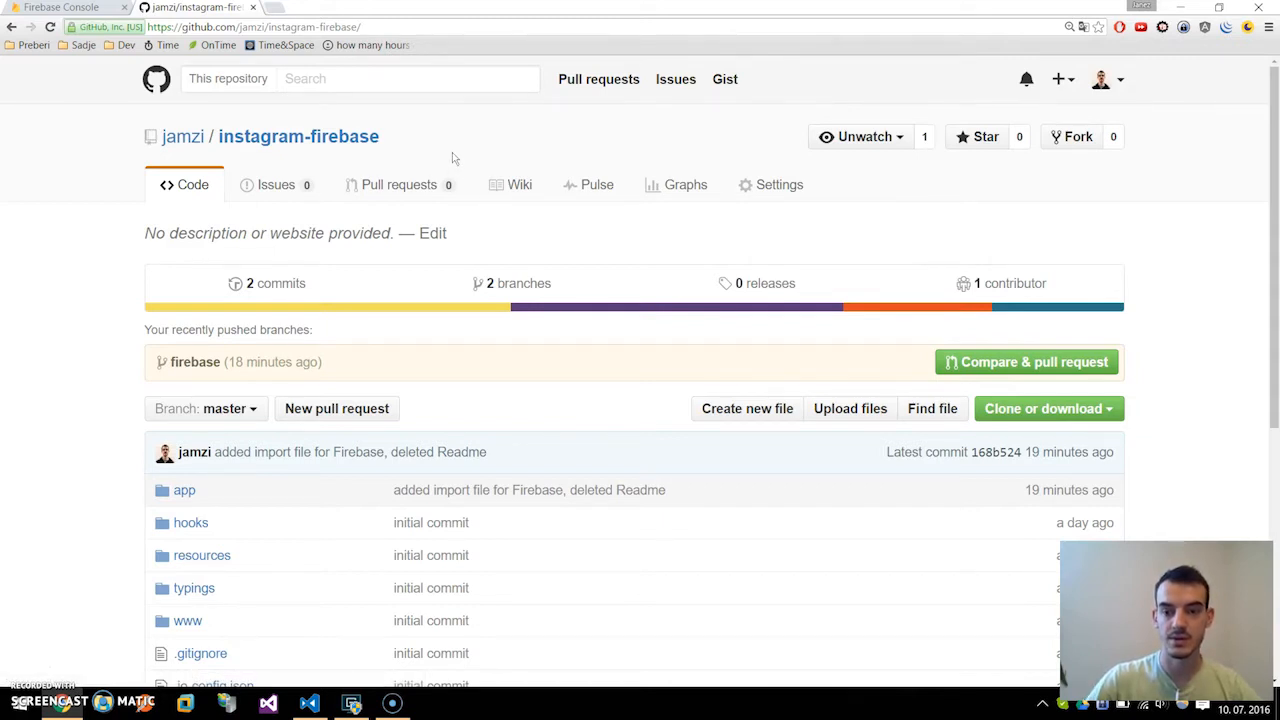
mouse_move(428, 135)
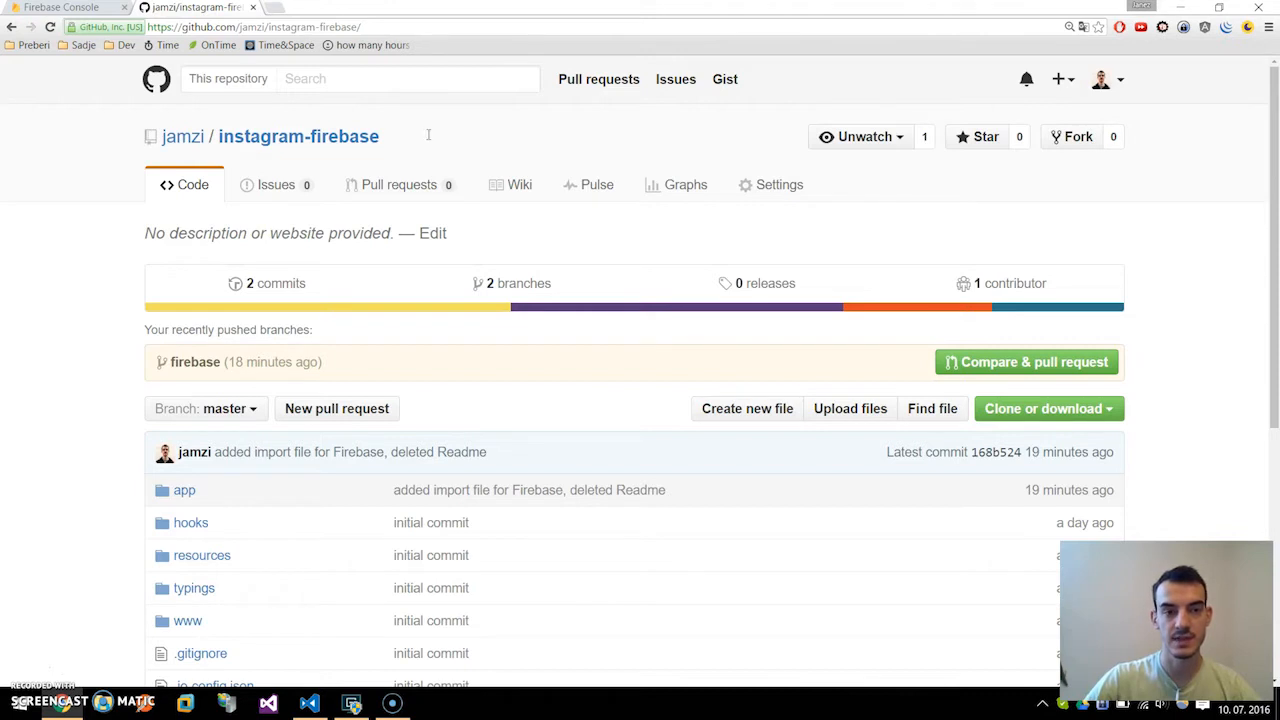
Step: Select the instagram-firebase repository name on GitHub, then switch to the Firebase console tab
double_click(298, 136)
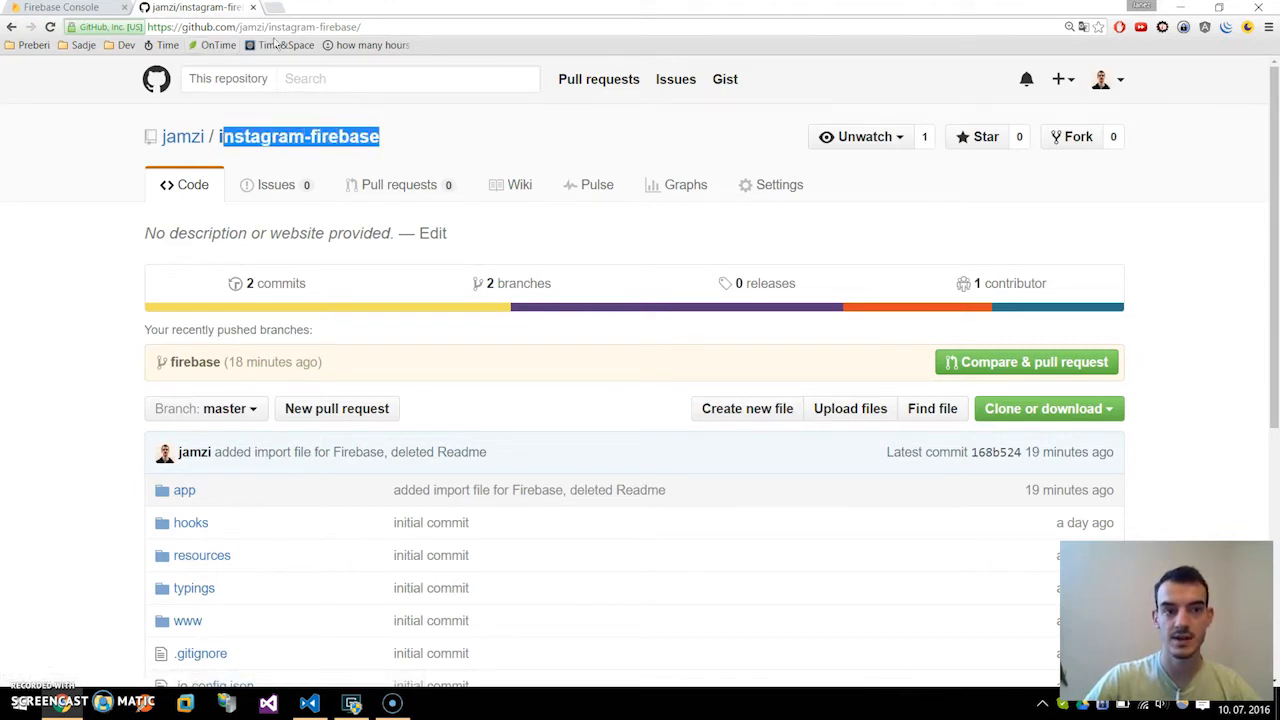
mouse_move(372, 45)
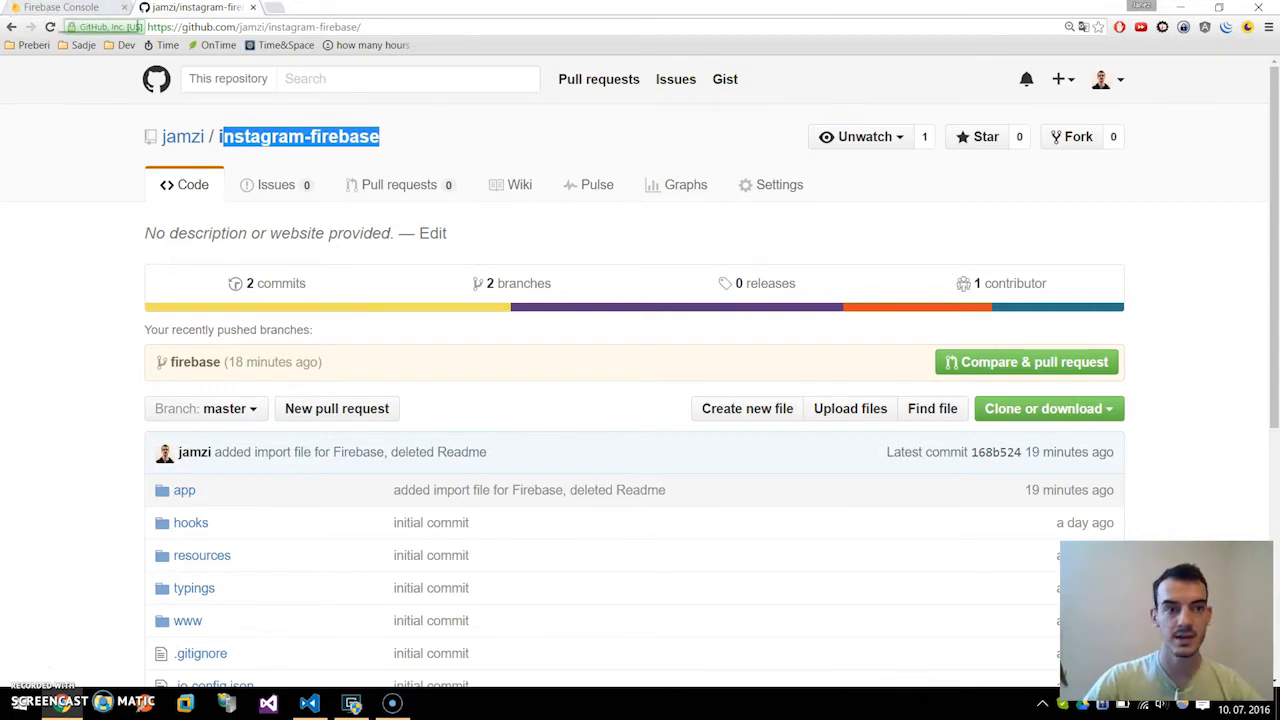
left_click(60, 8)
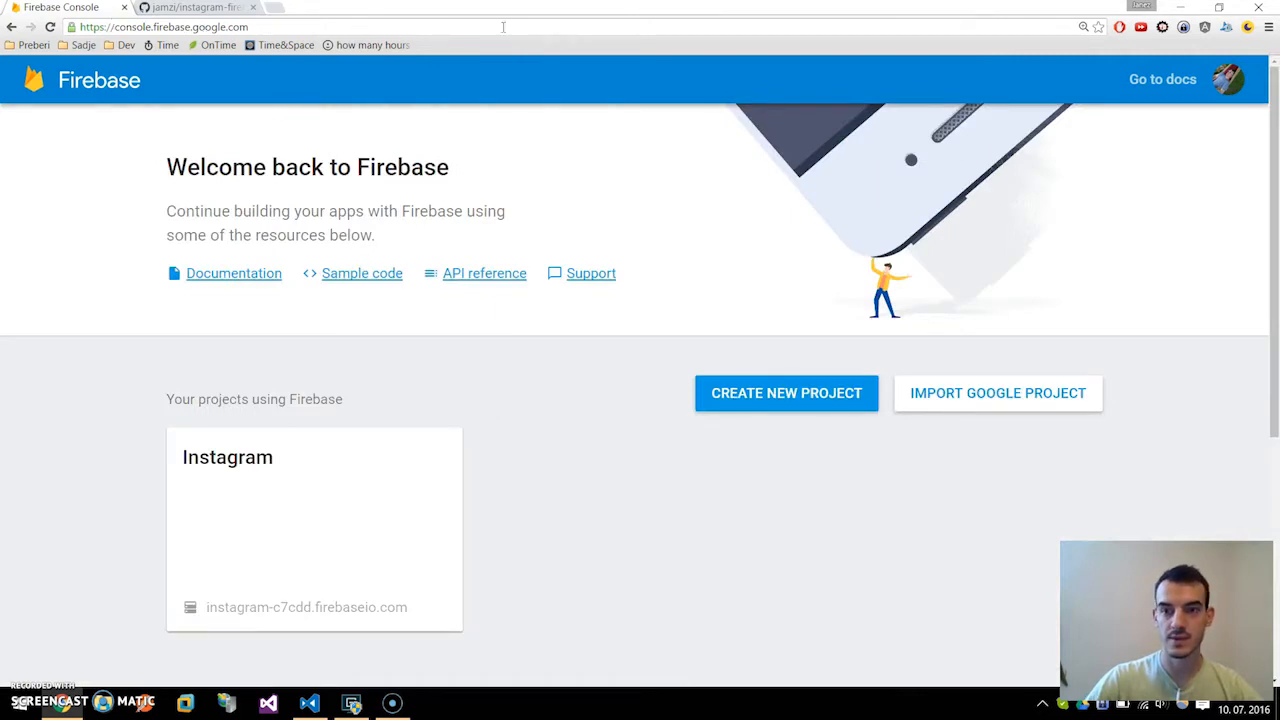
mouse_move(1163, 79)
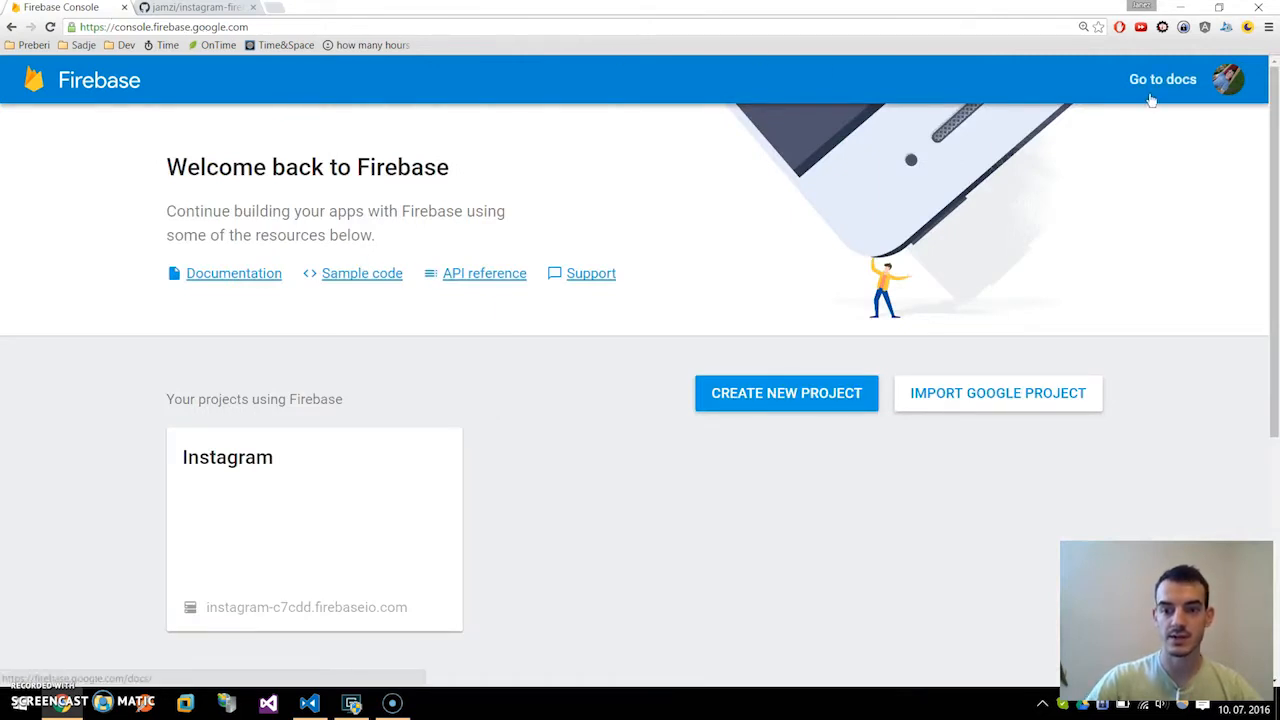
mouse_move(840, 430)
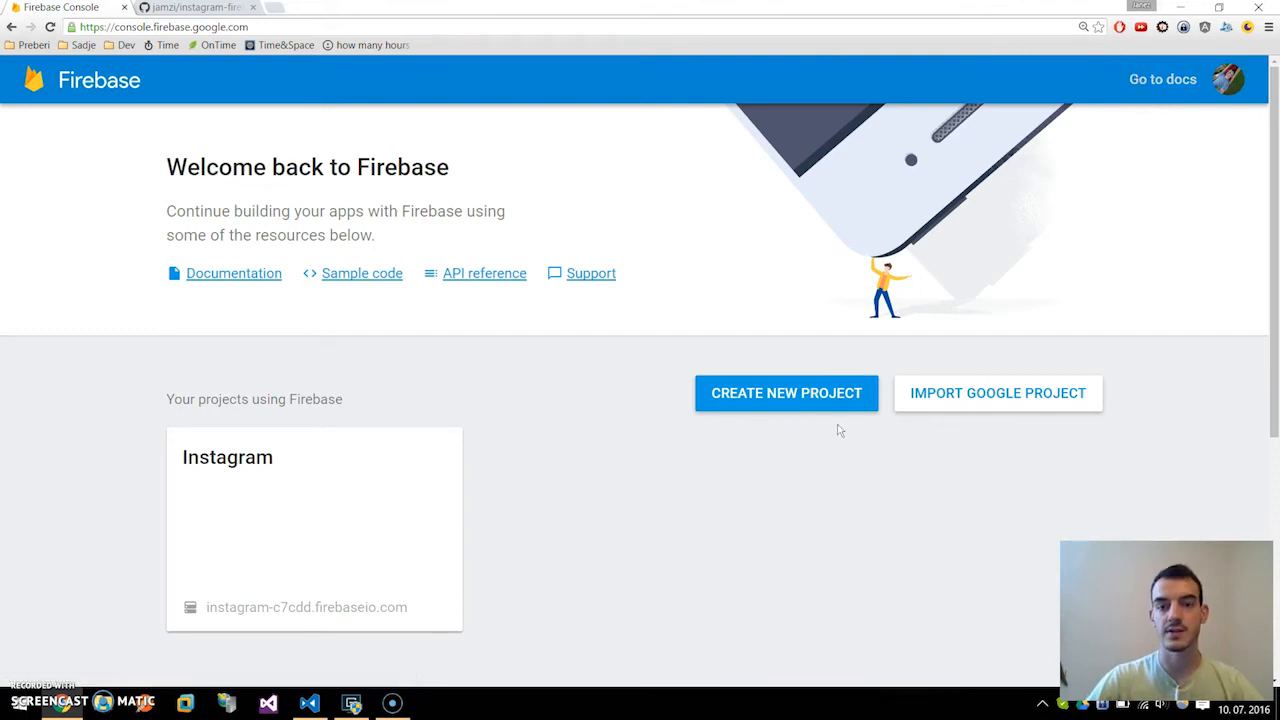
Step: Open the Instagram project card and go to its empty Realtime Database
left_click(786, 392)
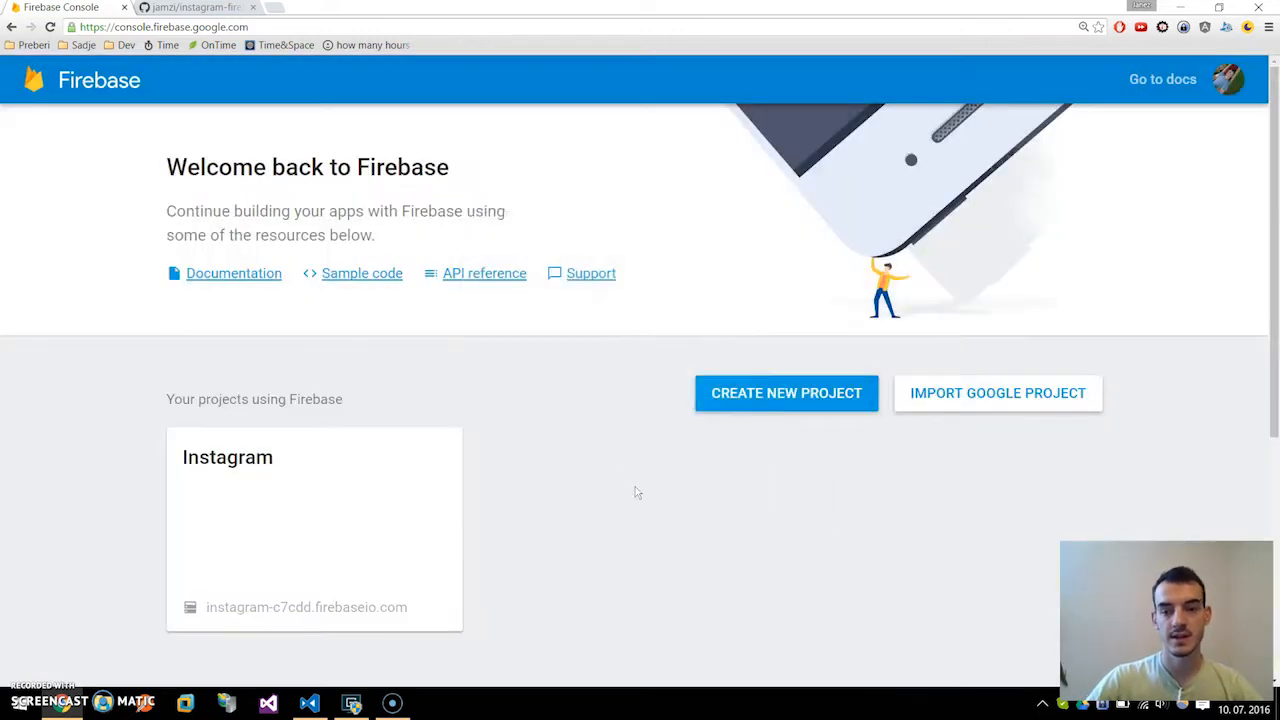
mouse_move(618, 687)
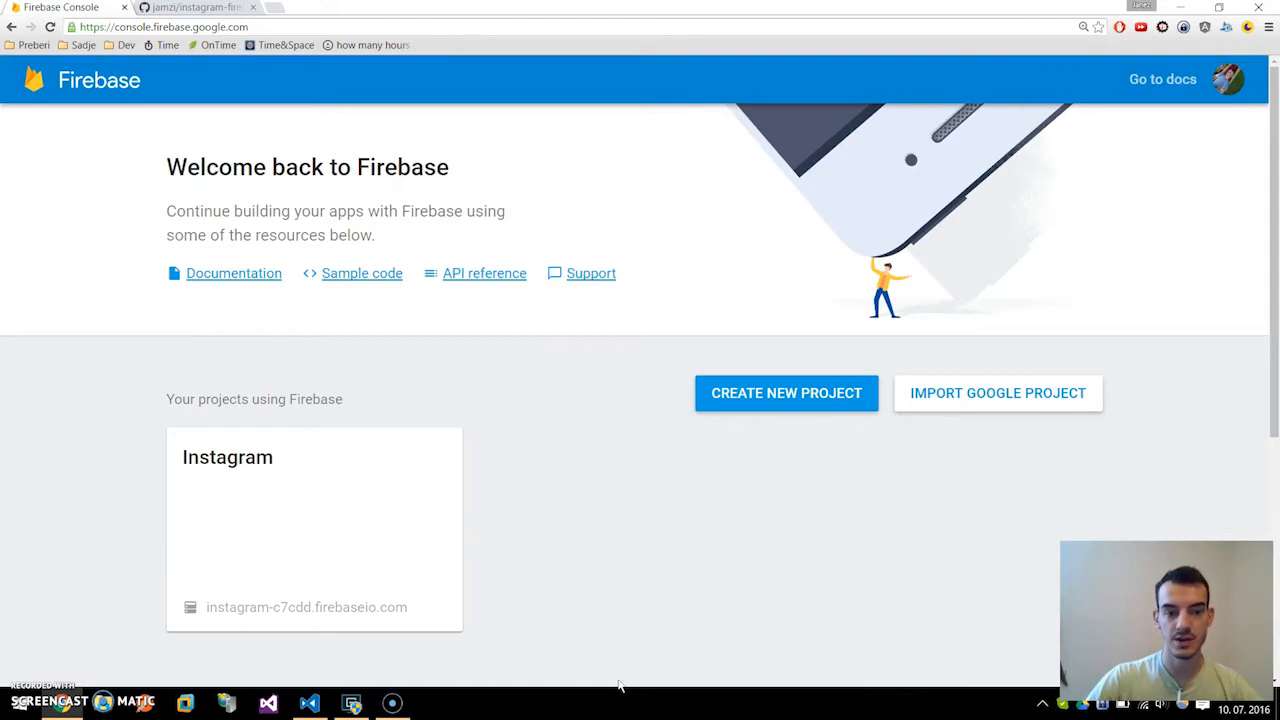
left_click(227, 457)
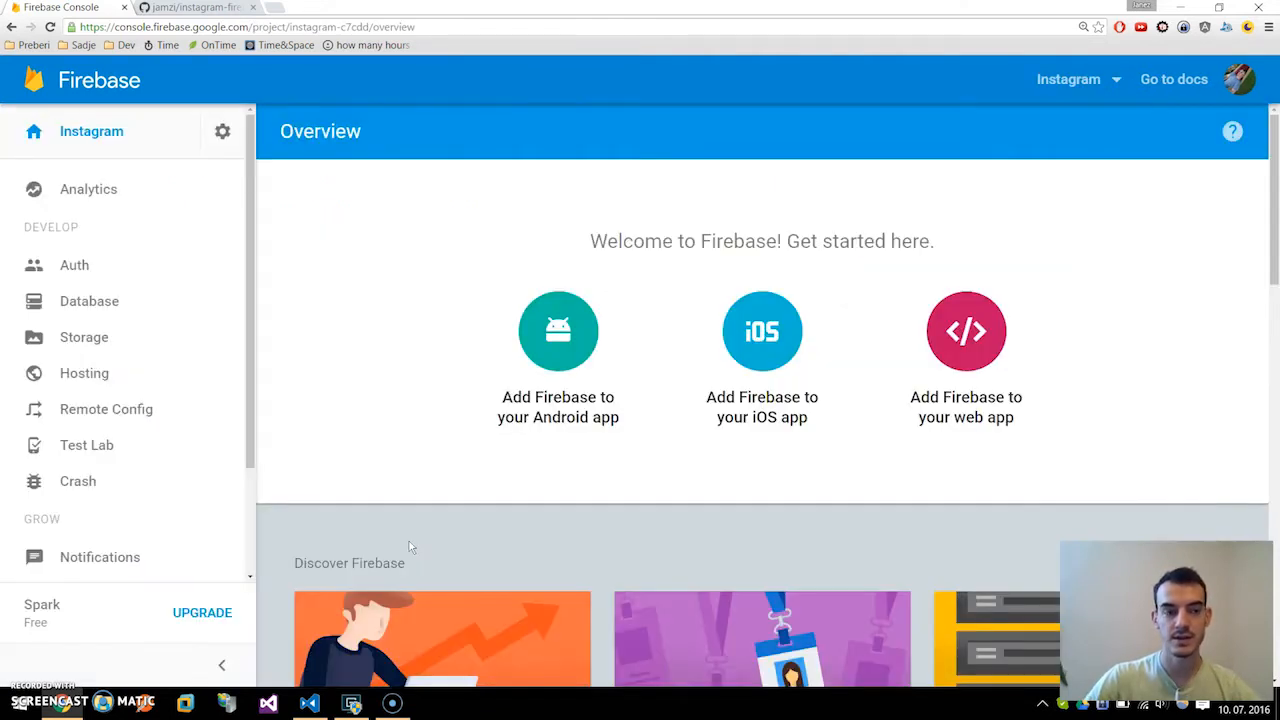
mouse_move(84, 337)
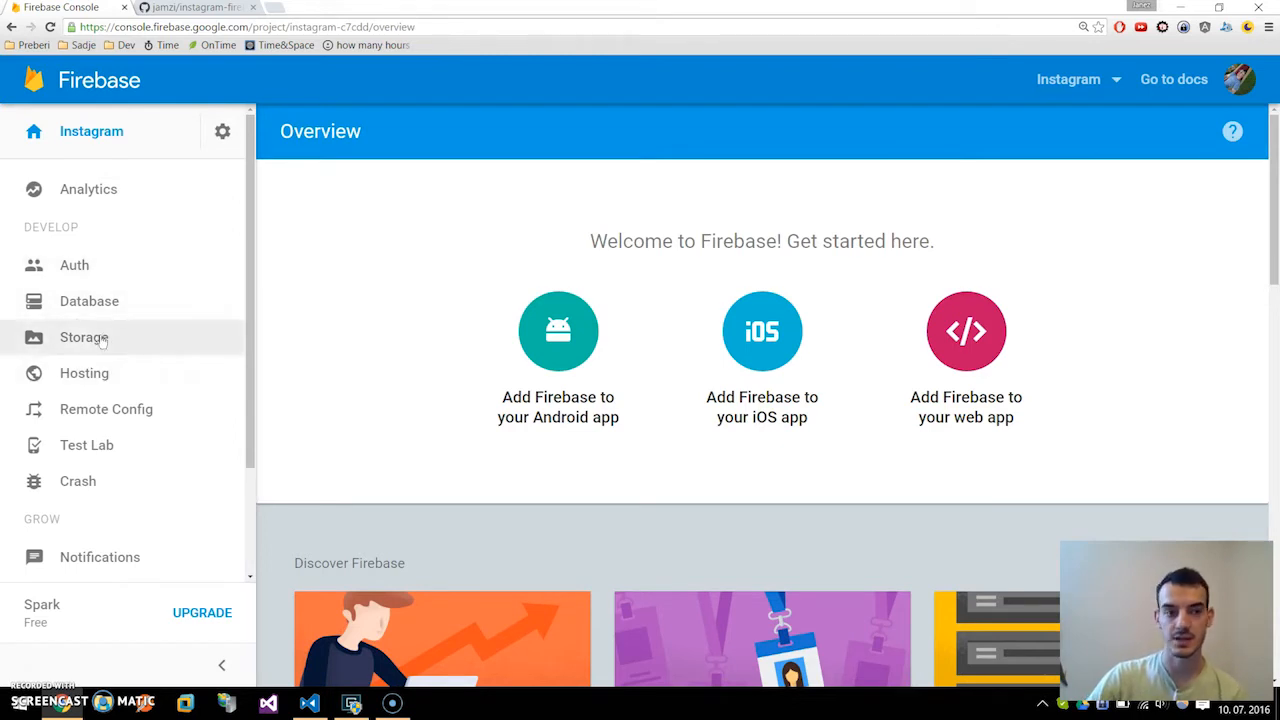
left_click(89, 301)
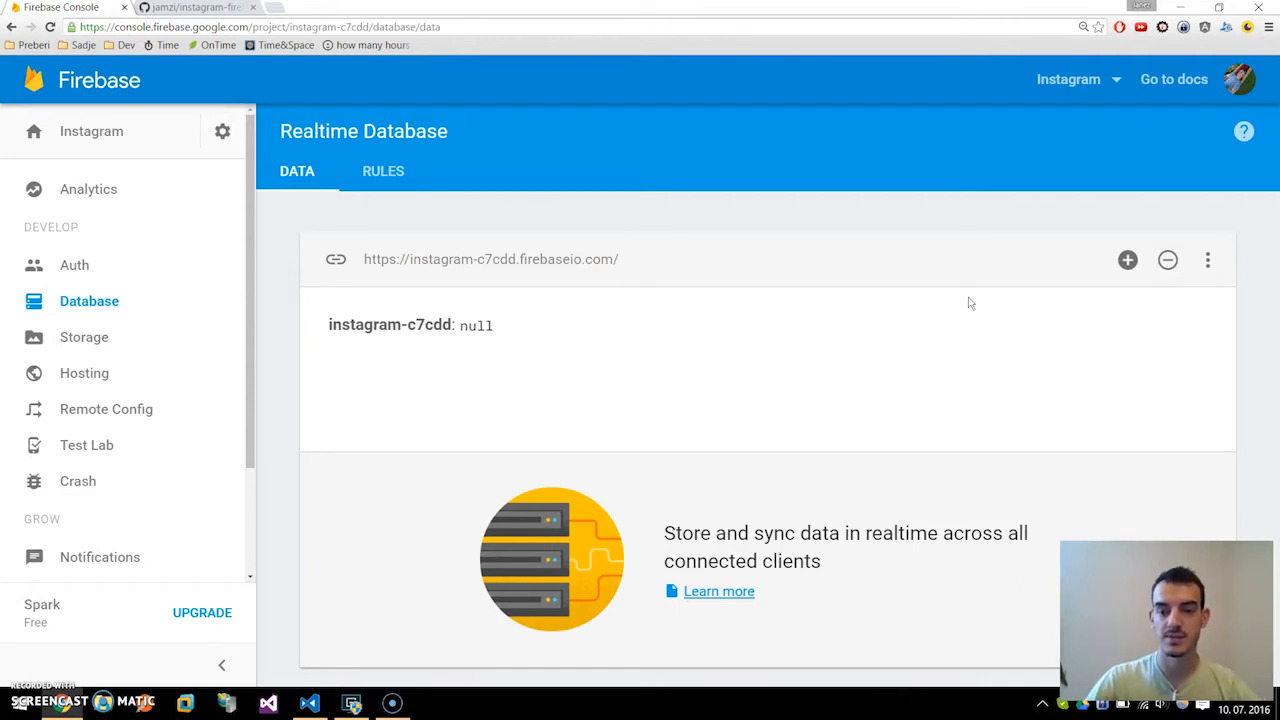
mouse_move(1050, 247)
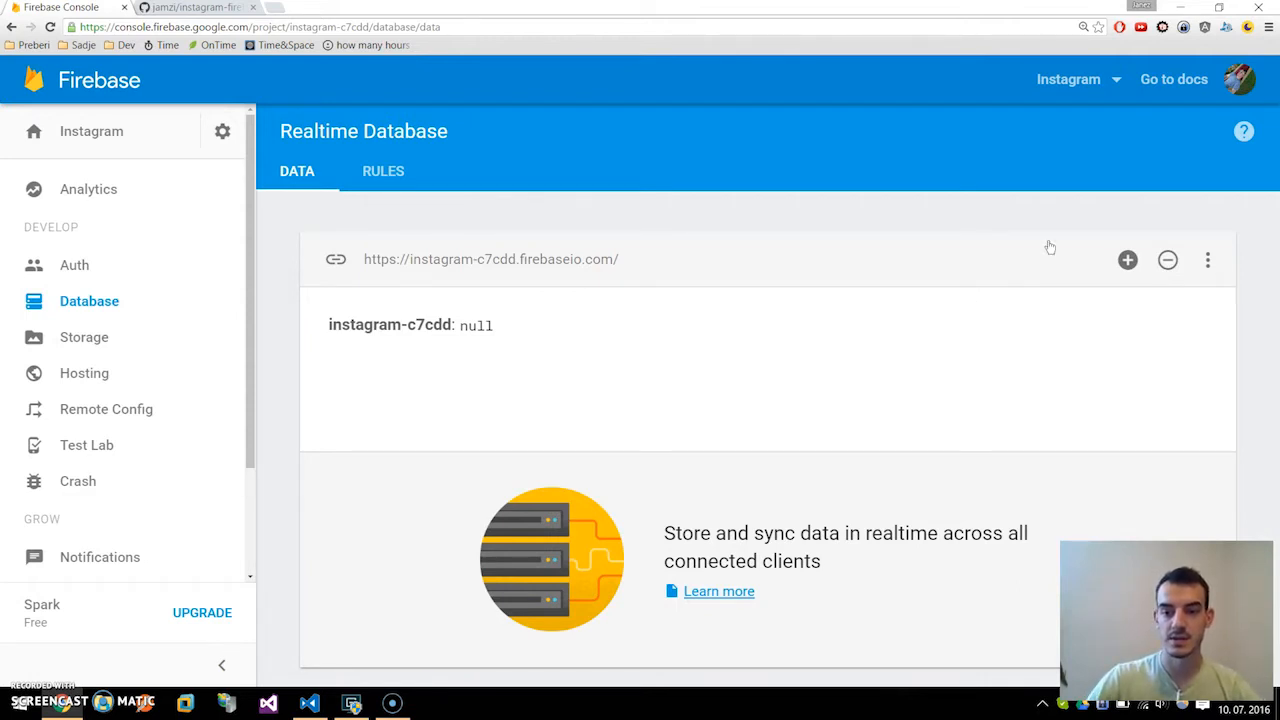
Step: Show the data panel's overflow menu with JSON export and import options
left_click(1207, 260)
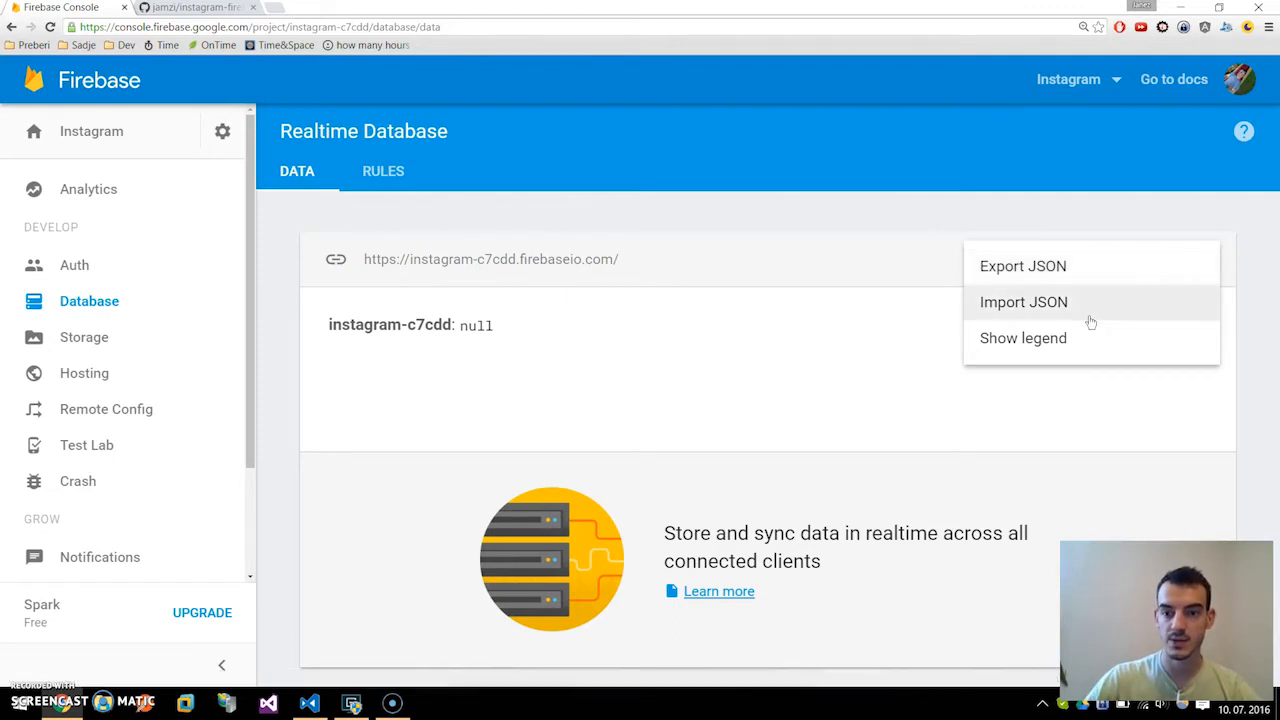
Step: Import app/import.json, adding a photos entry with likes 0 and src 'bla'
left_click(1023, 302)
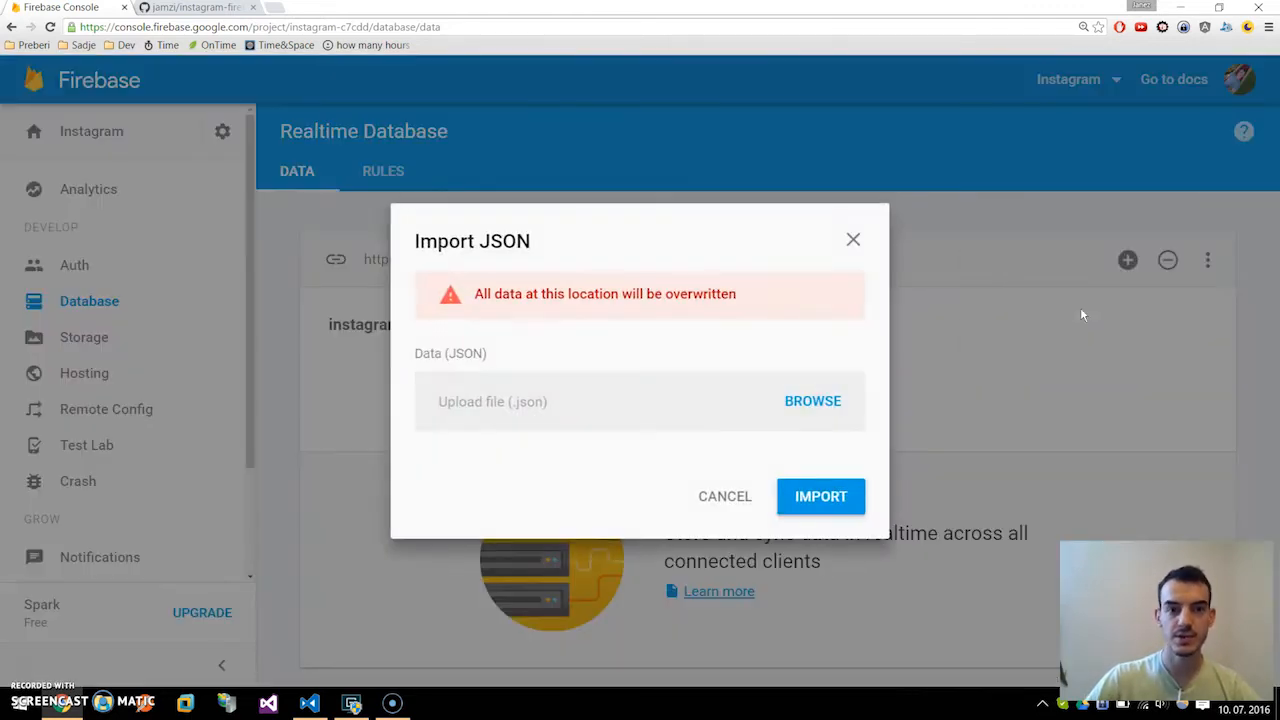
left_click(812, 400)
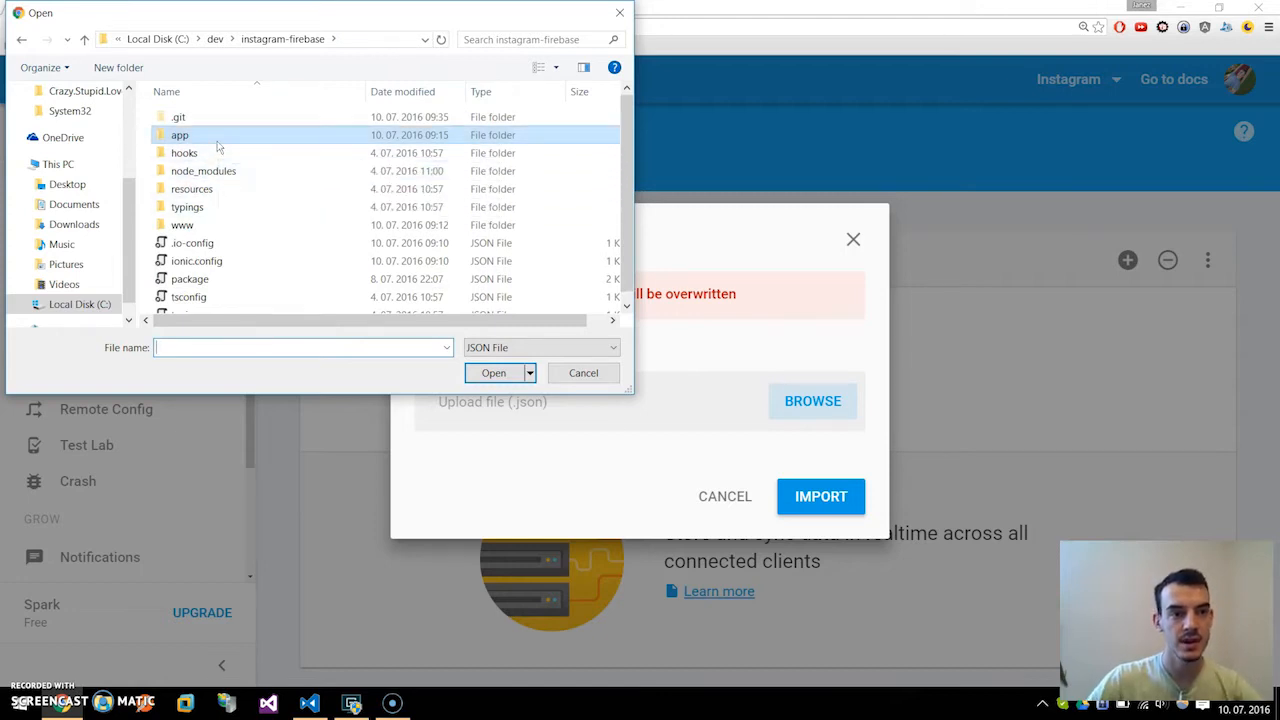
double_click(179, 134)
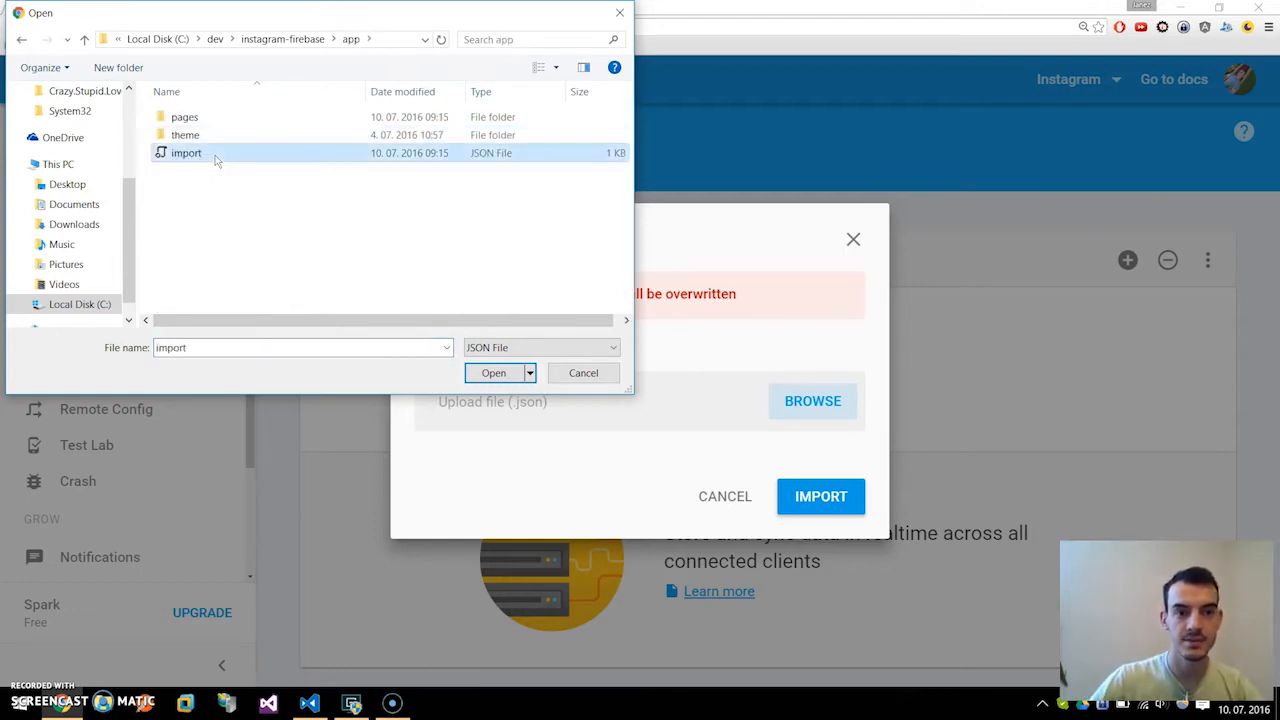
left_click(493, 372)
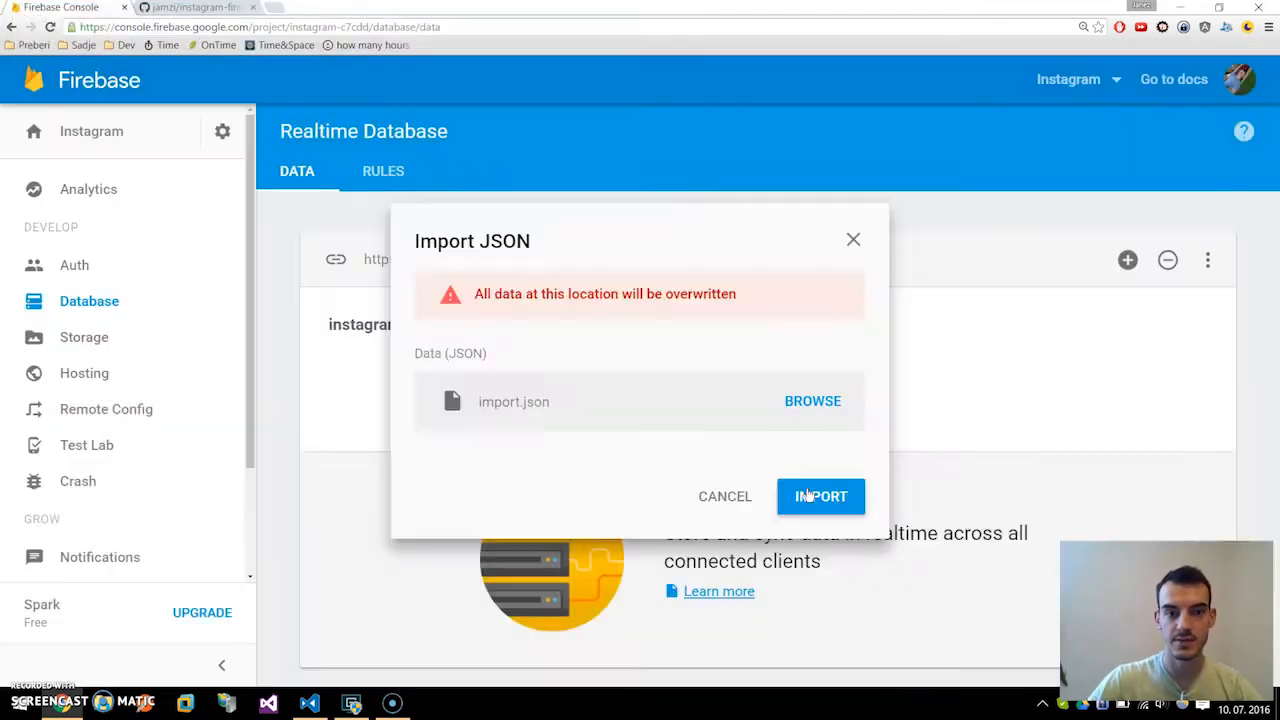
left_click(820, 496)
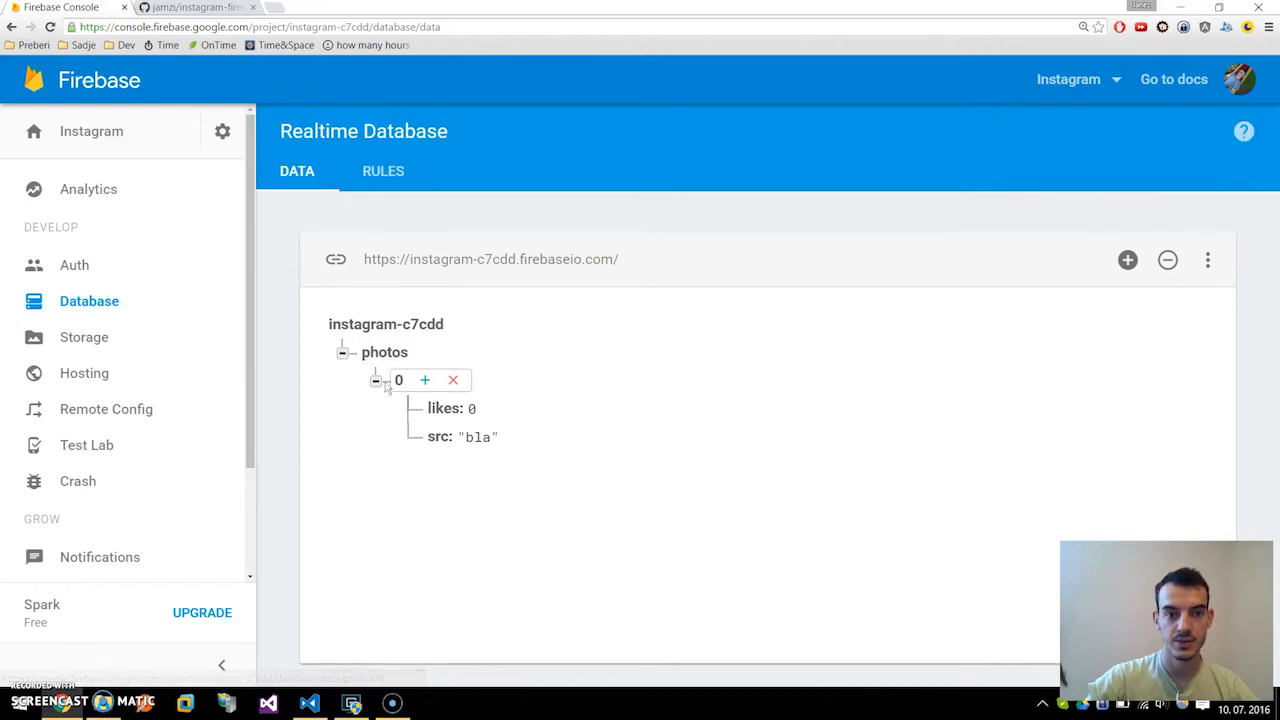
mouse_move(503, 482)
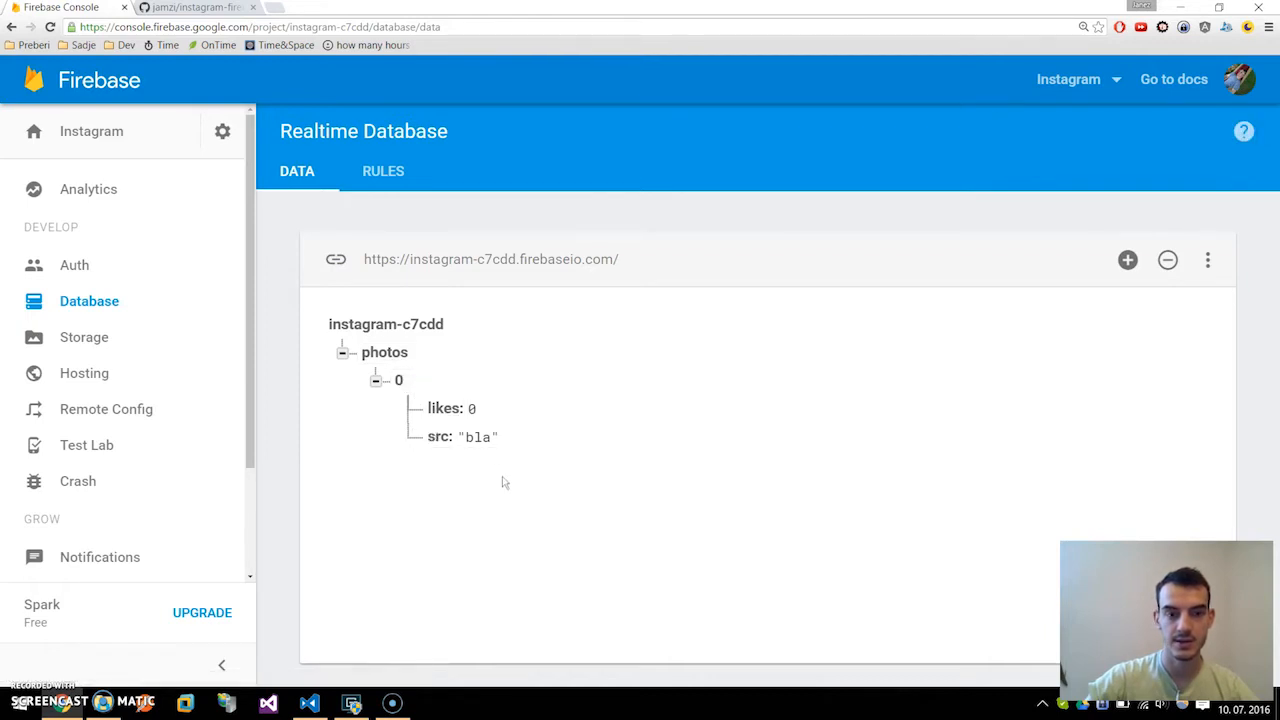
left_click(471, 408)
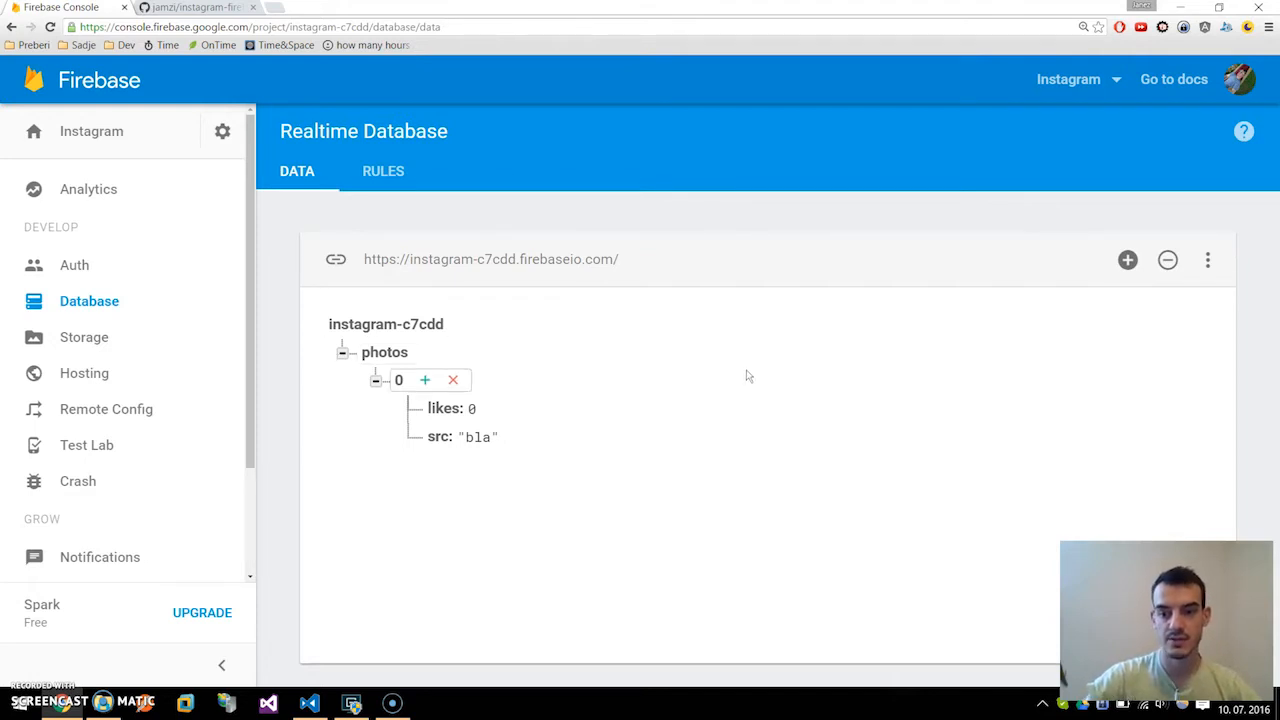
Step: Open the RULES tab and select 'read' among the auth == null rules
left_click(383, 170)
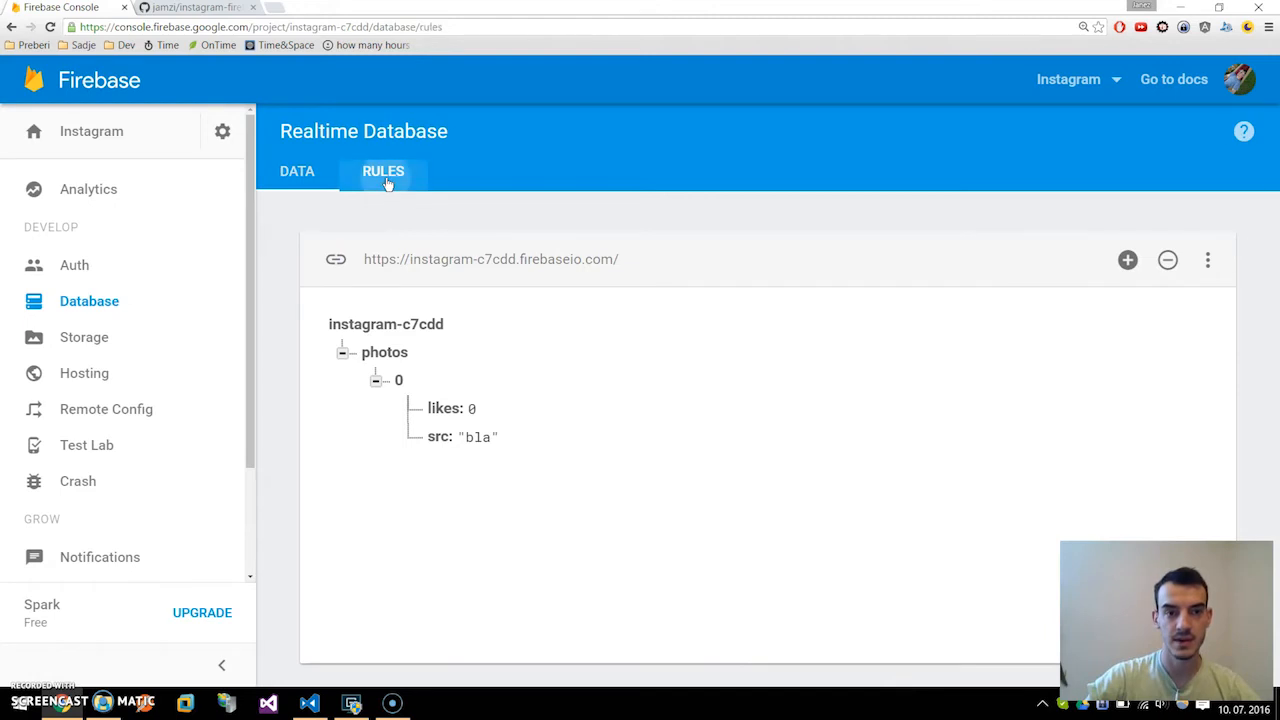
left_click(383, 171)
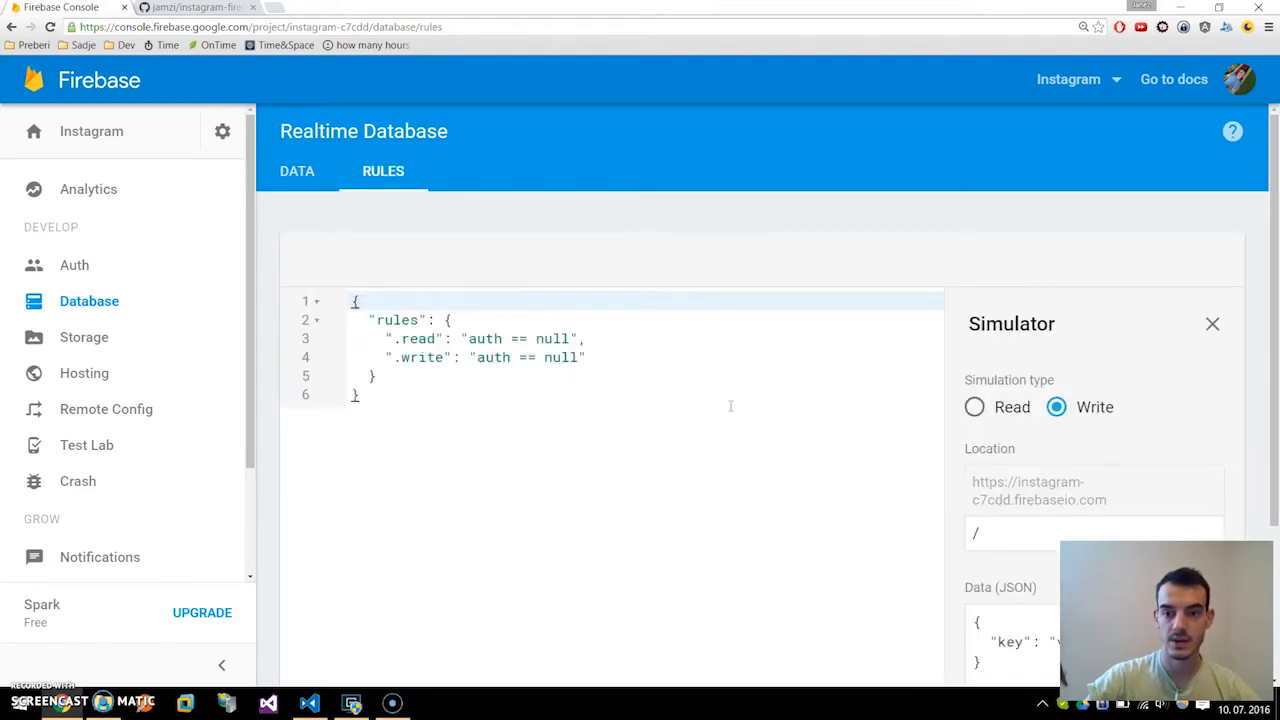
scroll("down", 3)
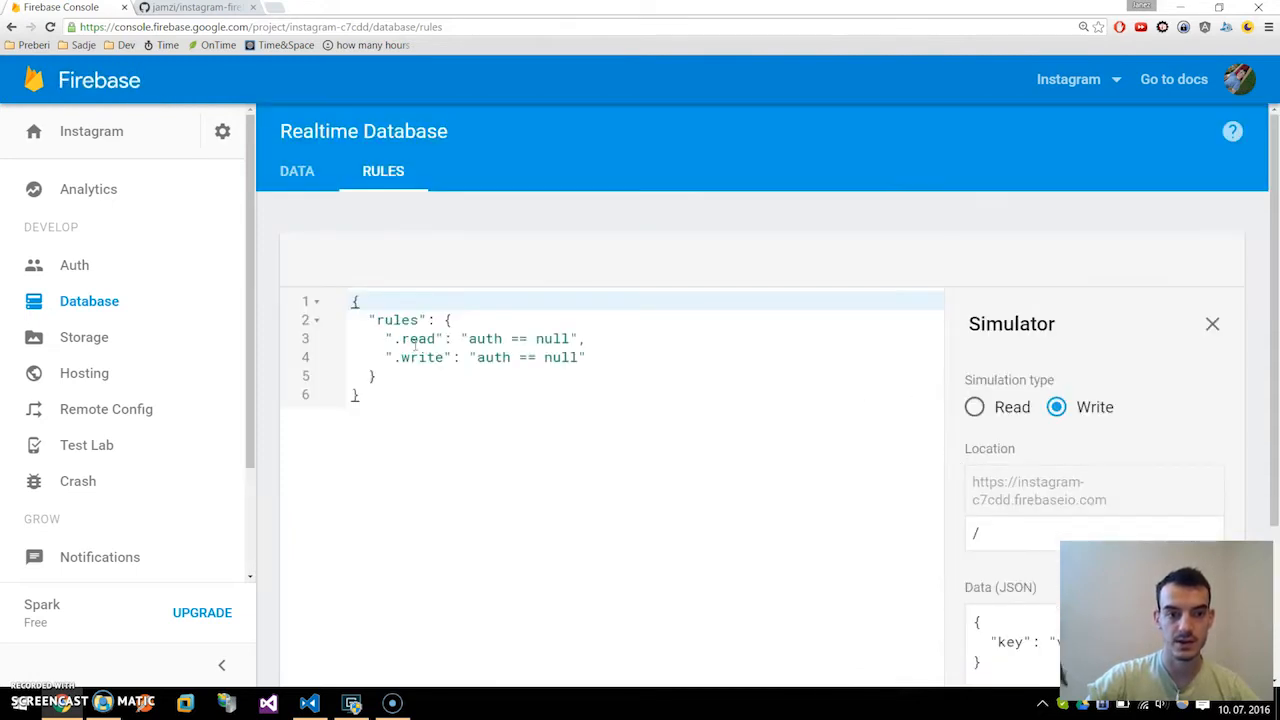
double_click(416, 338)
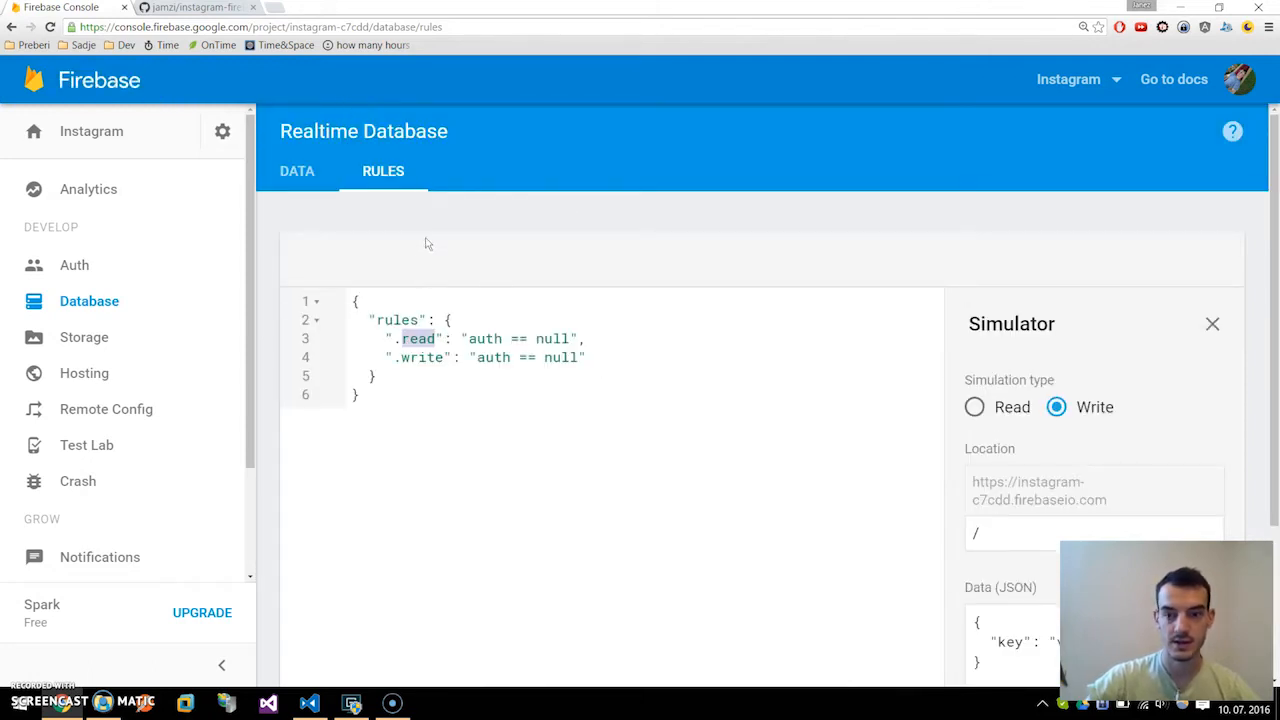
mouse_move(375, 240)
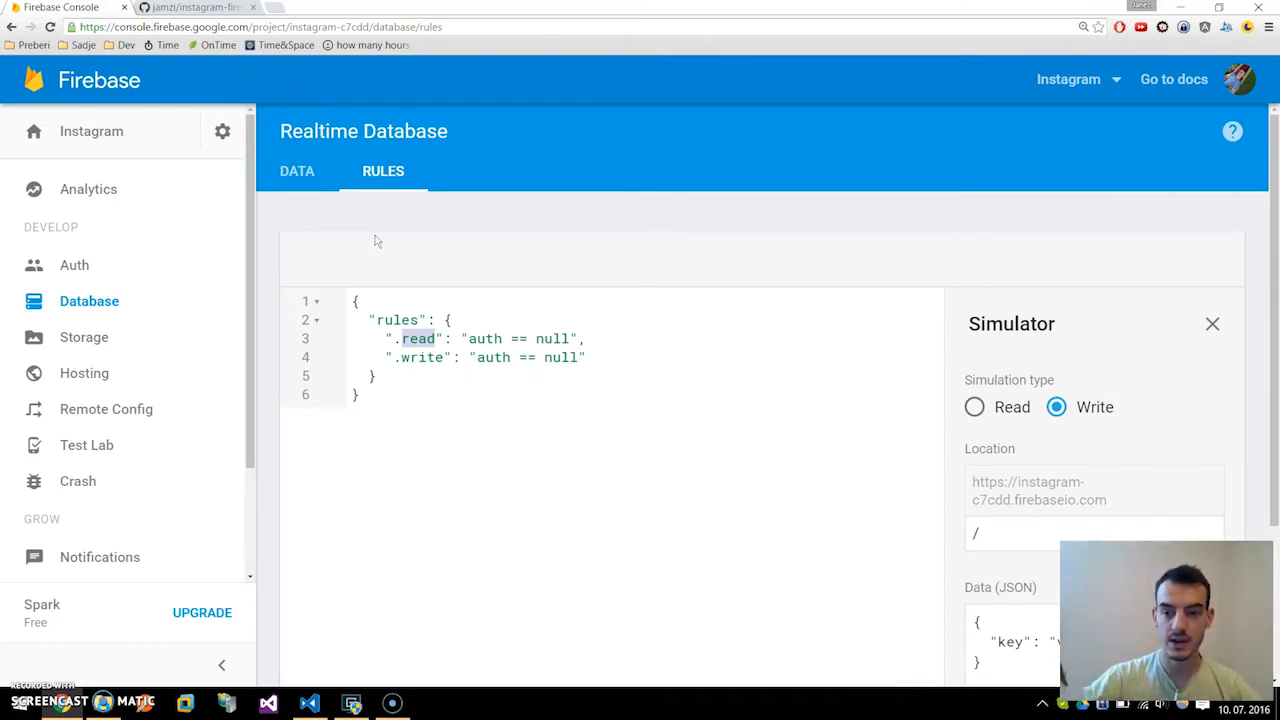
mouse_move(208, 106)
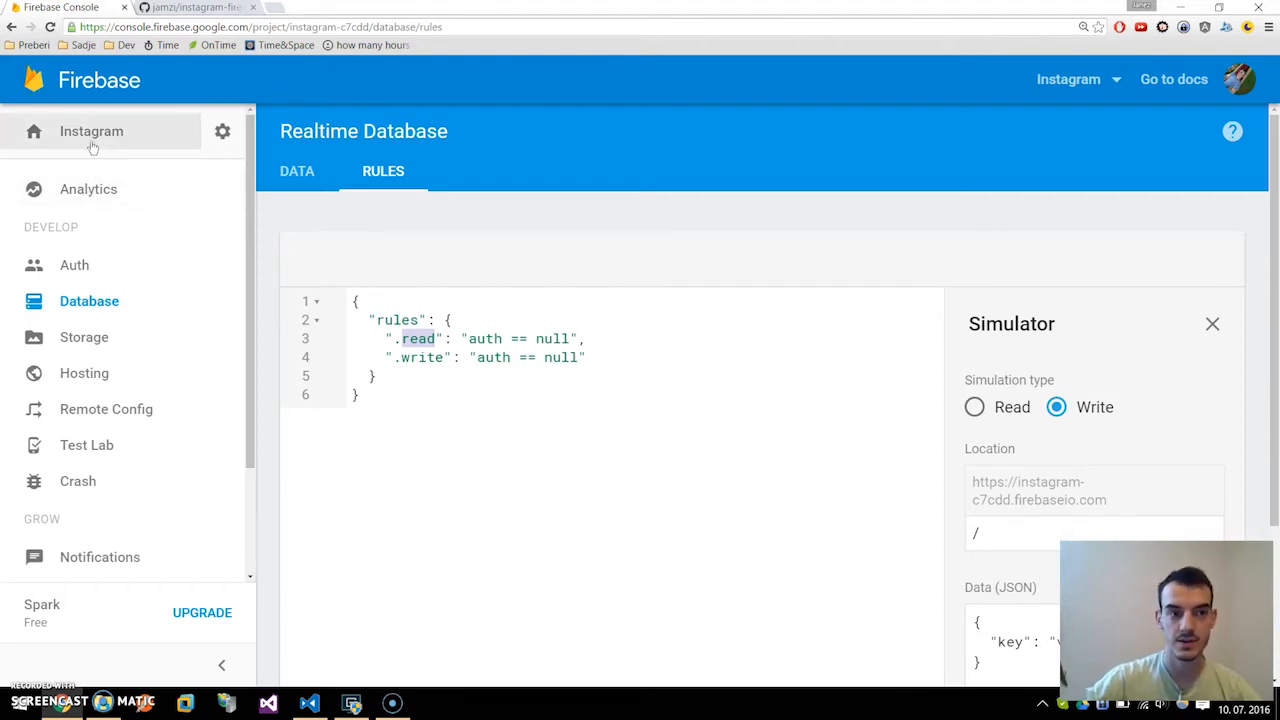
Step: Show the web app config snippet, select its config lines, and launch Notepad
left_click(91, 131)
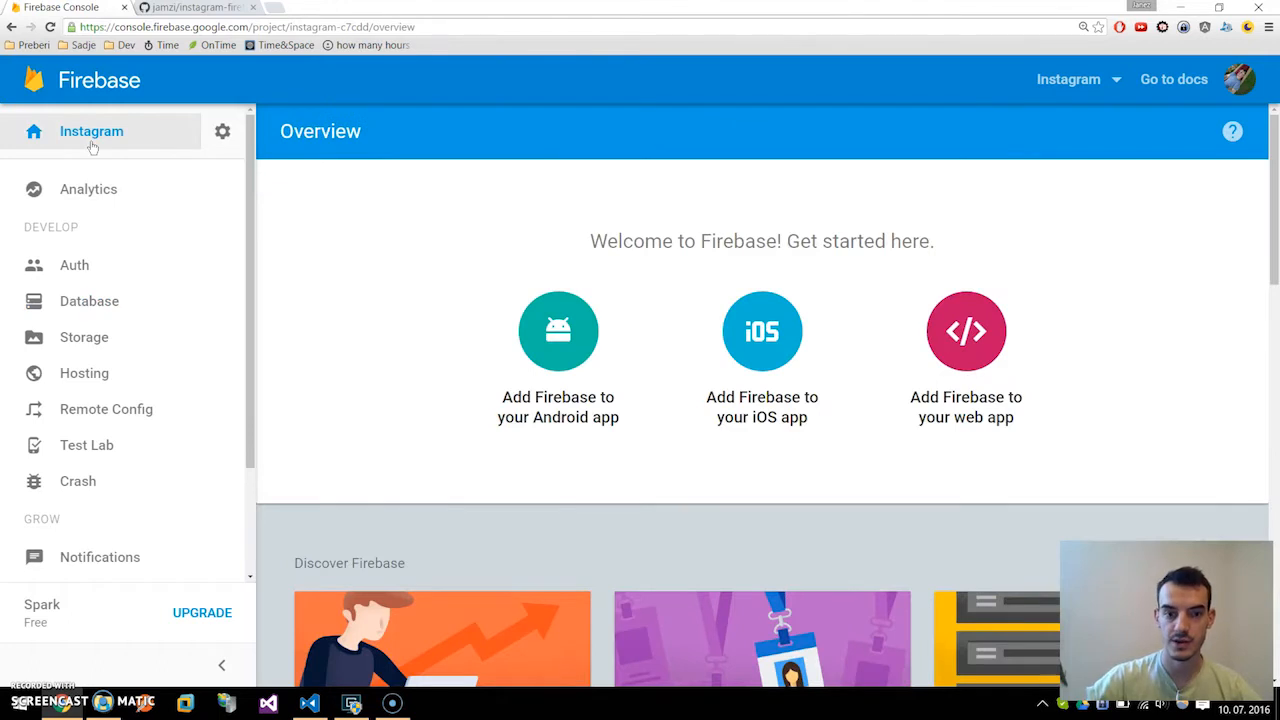
mouse_move(633, 393)
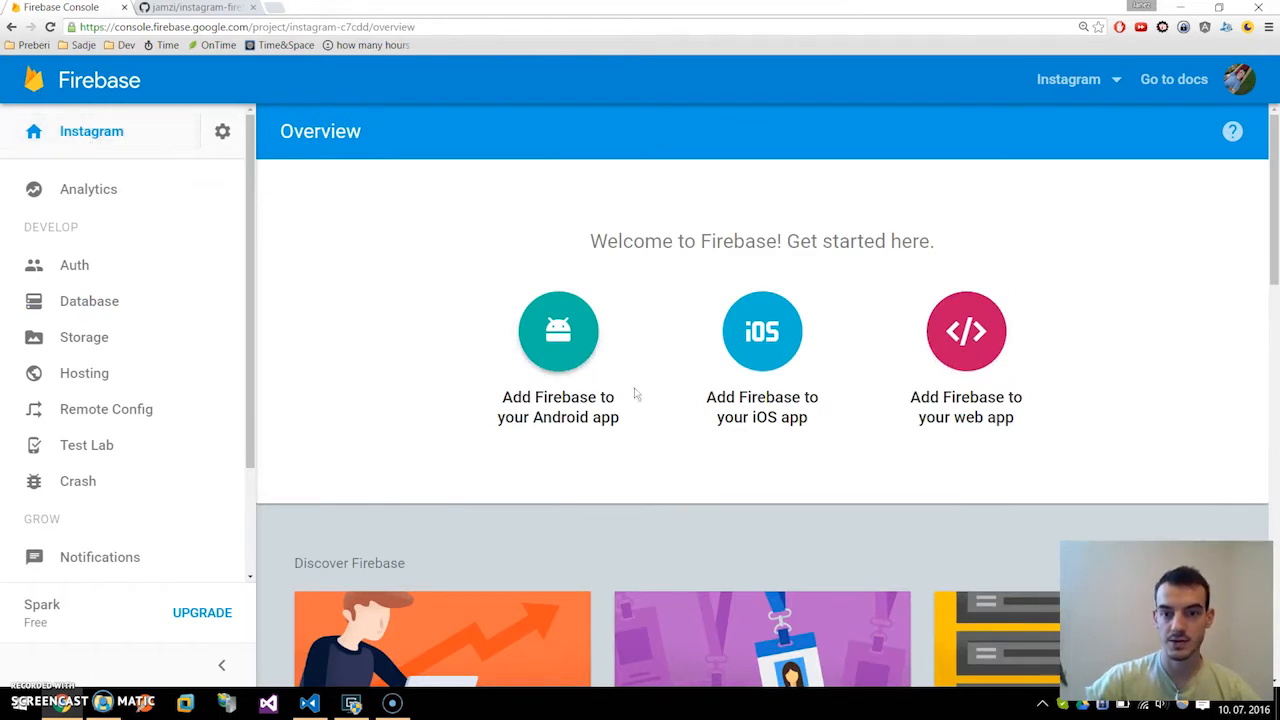
mouse_move(1010, 241)
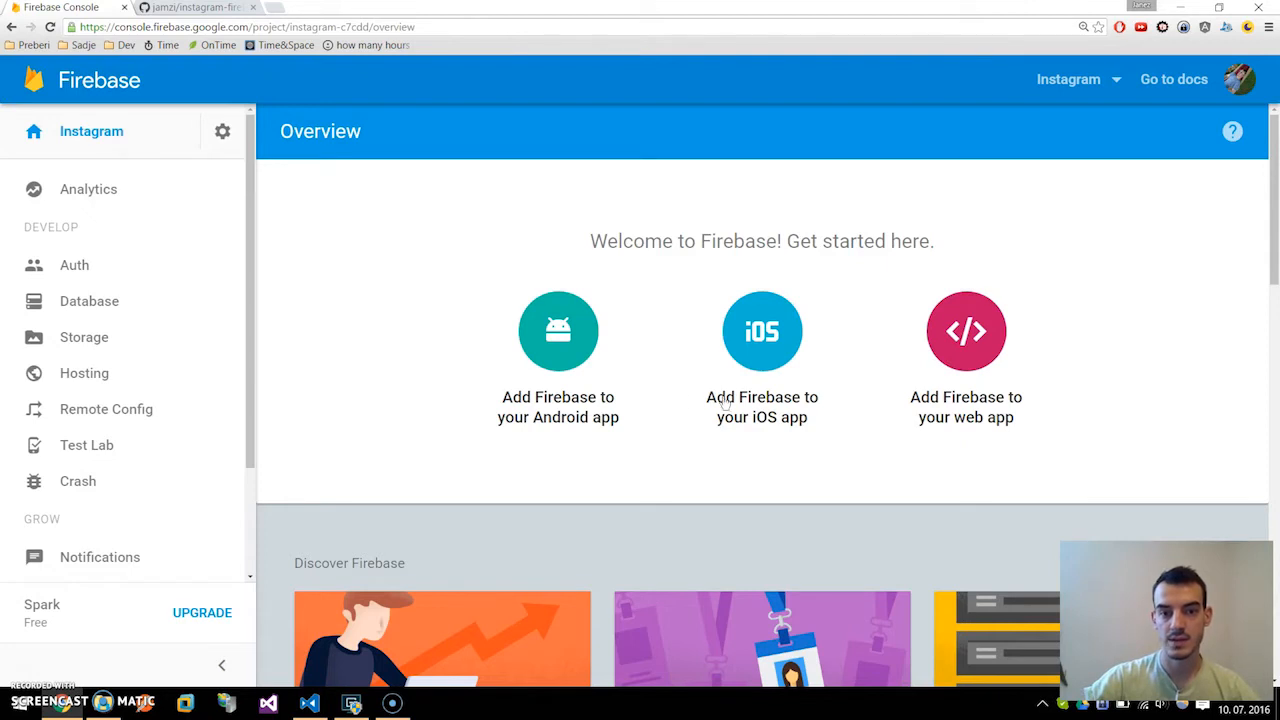
mouse_move(955, 380)
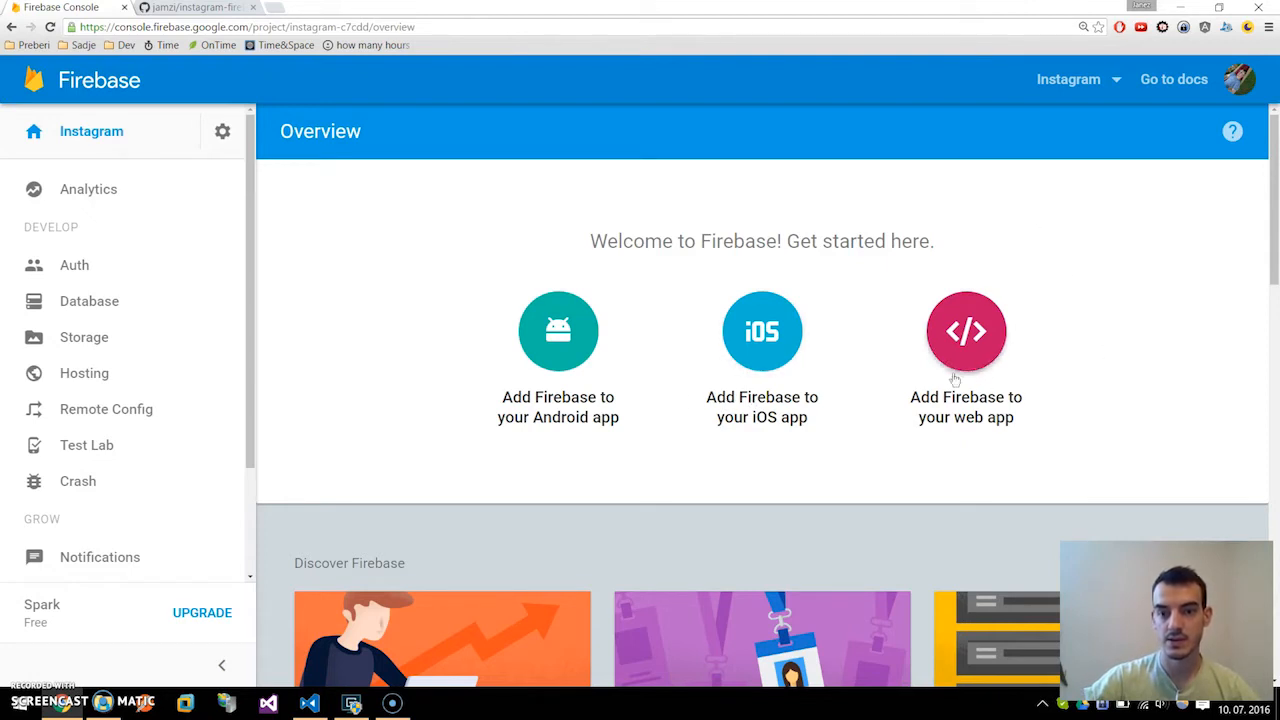
left_click(966, 331)
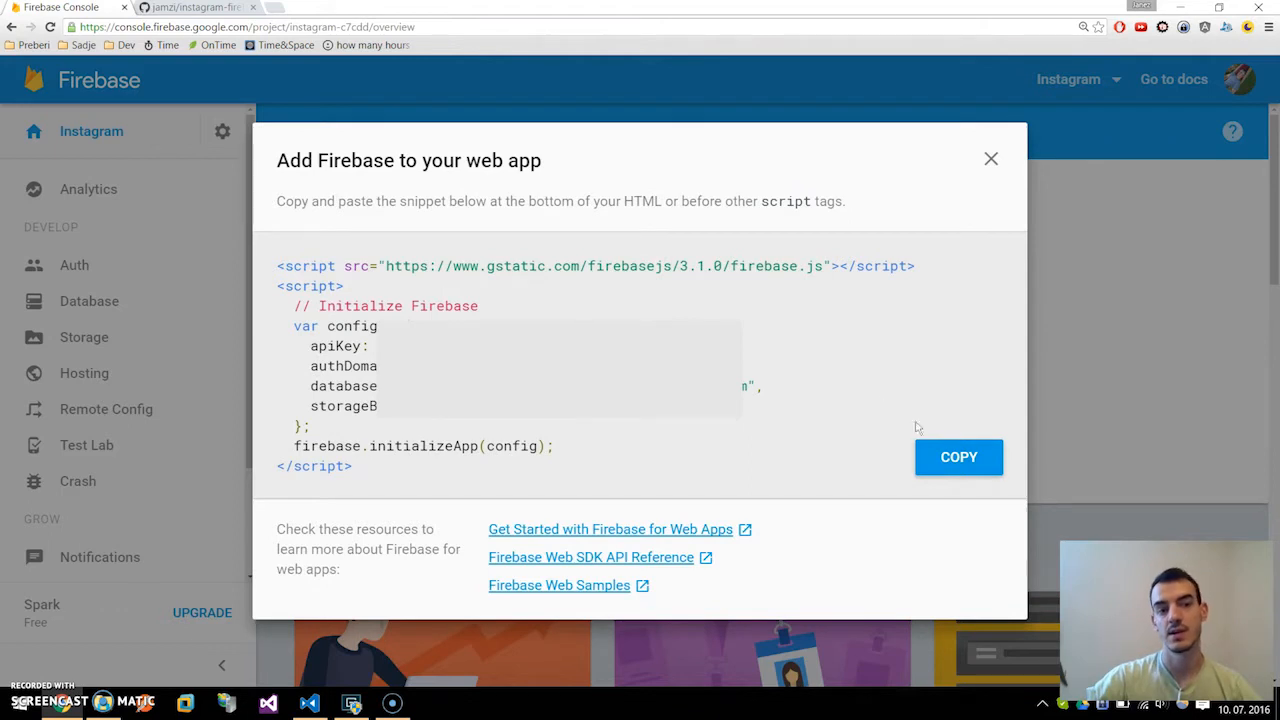
mouse_move(753, 423)
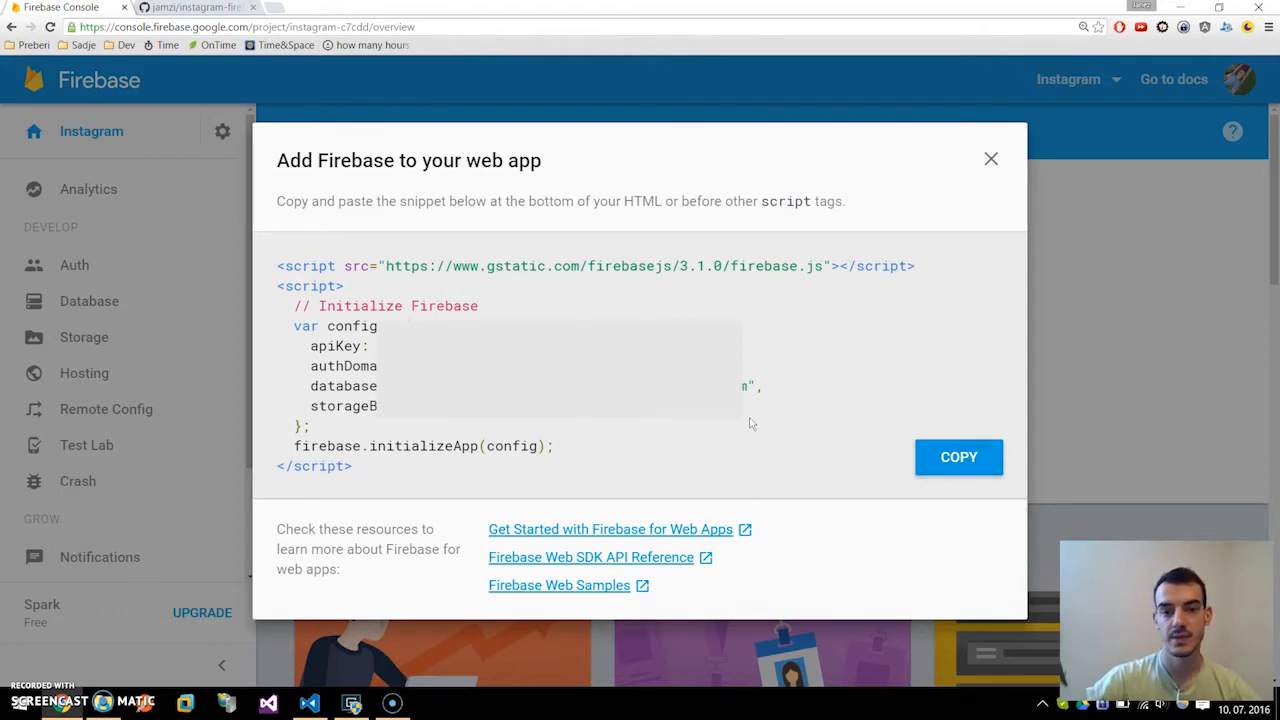
left_click_drag(310, 346, 377, 372)
type("notepad")
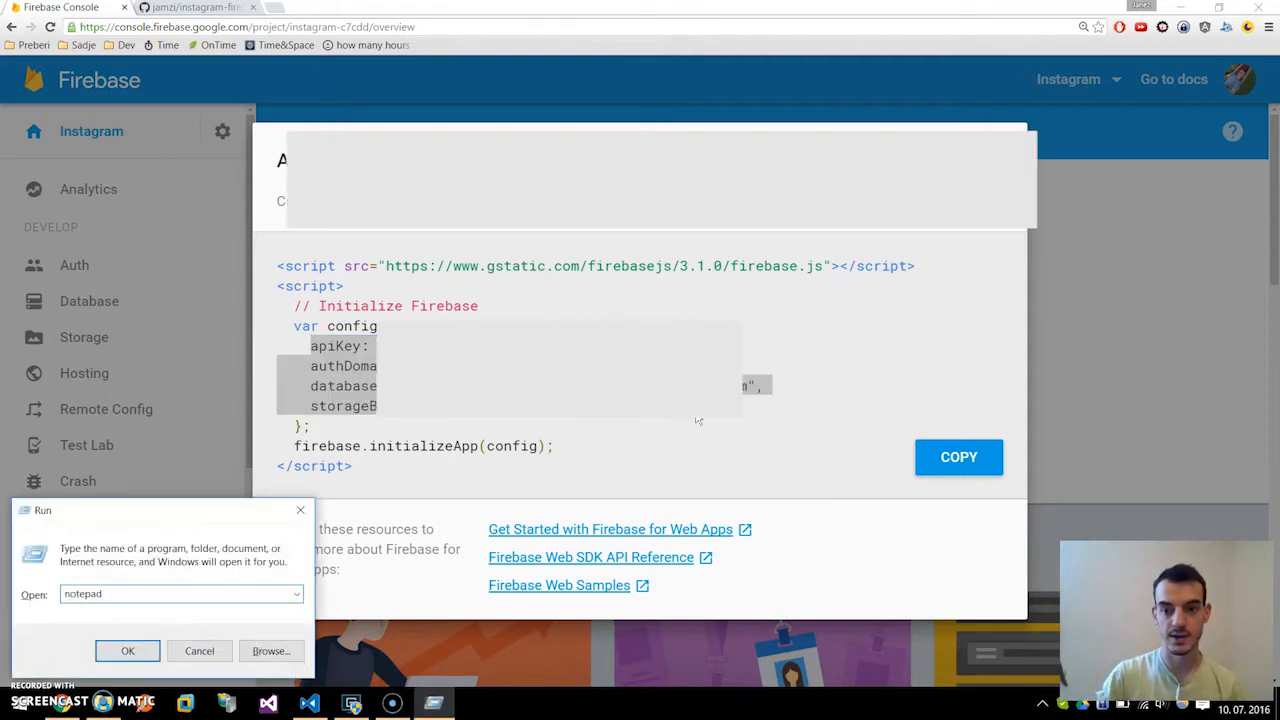
left_click(127, 651)
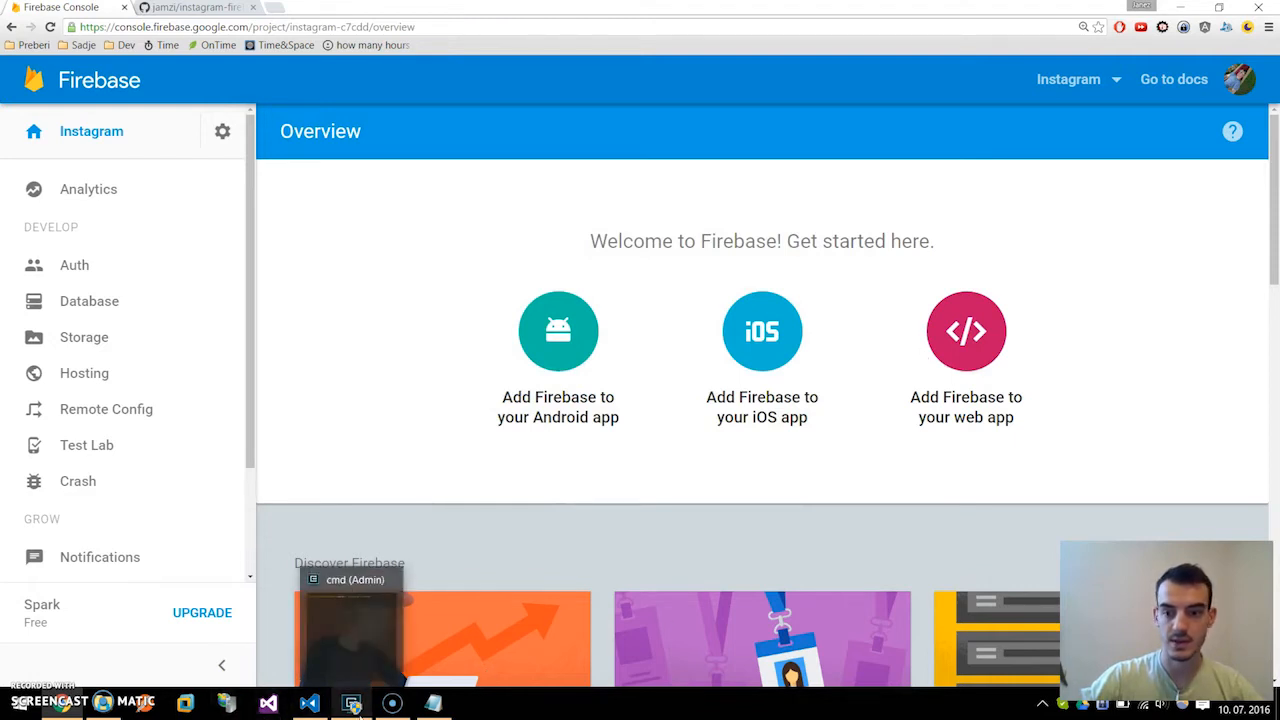
Step: Bring VS Code forward, close the import.json tab, and show the Explorer file tree
left_click(309, 702)
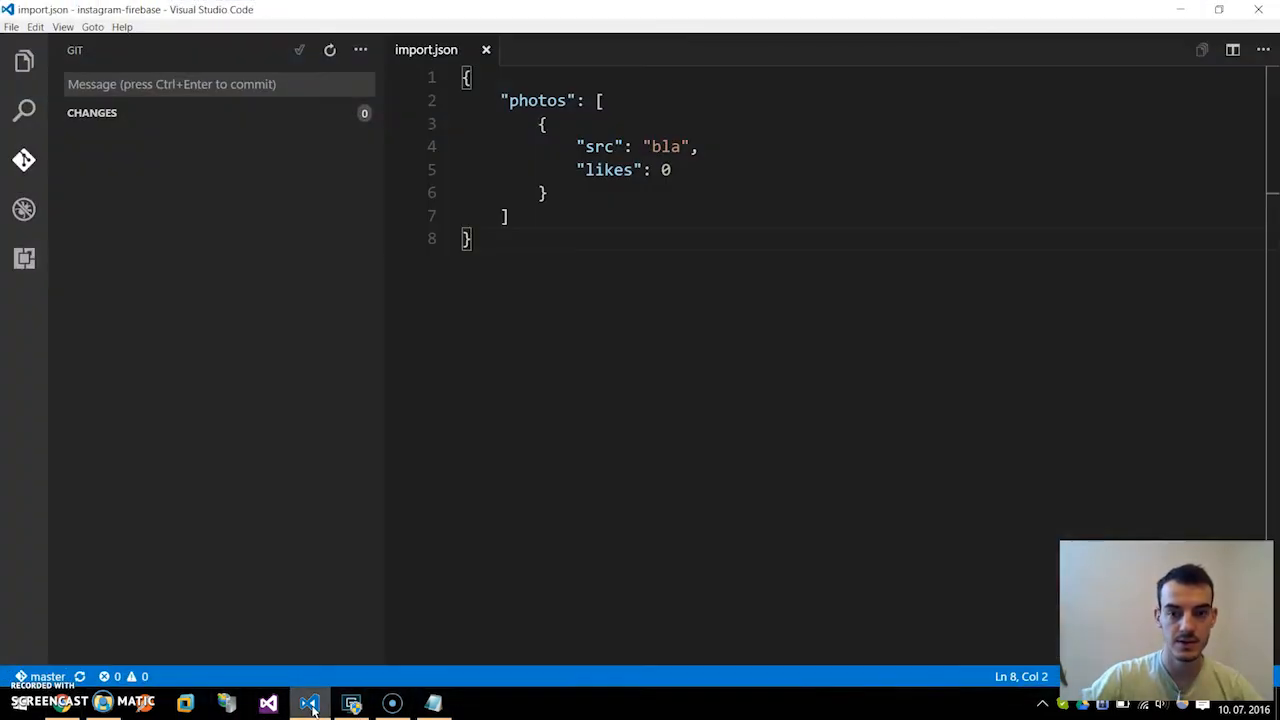
left_click(486, 49)
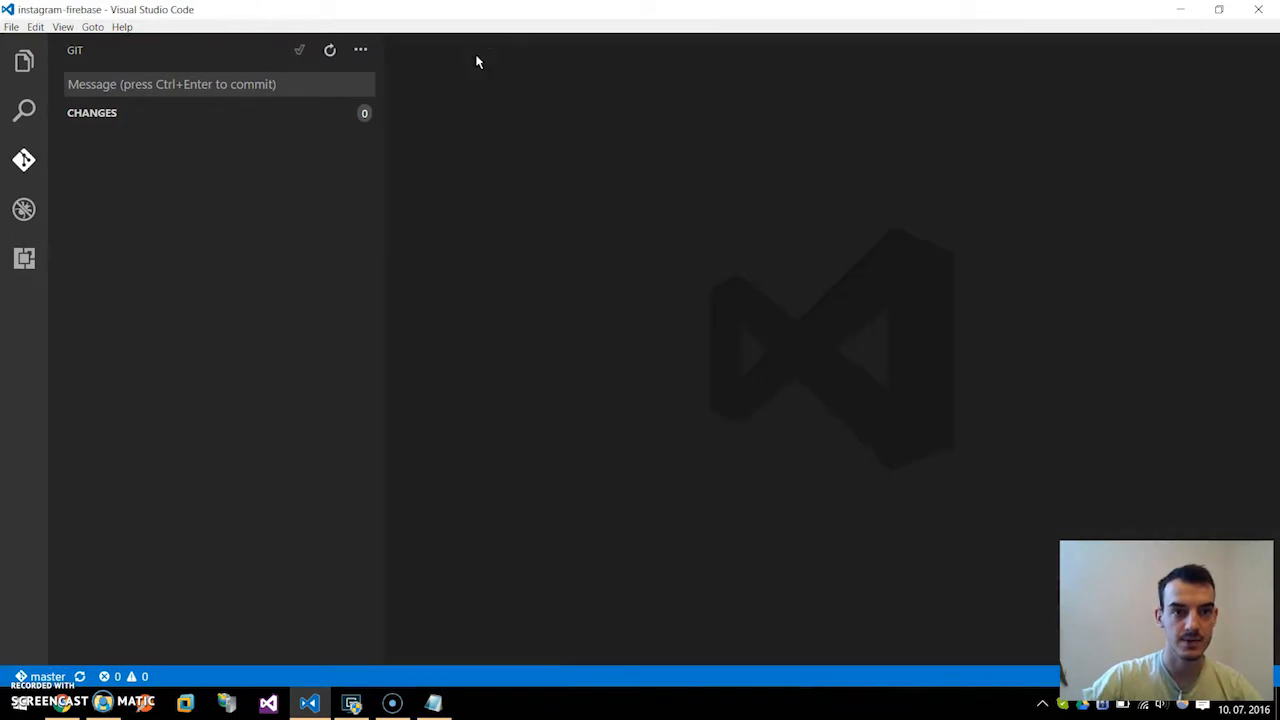
left_click(24, 61)
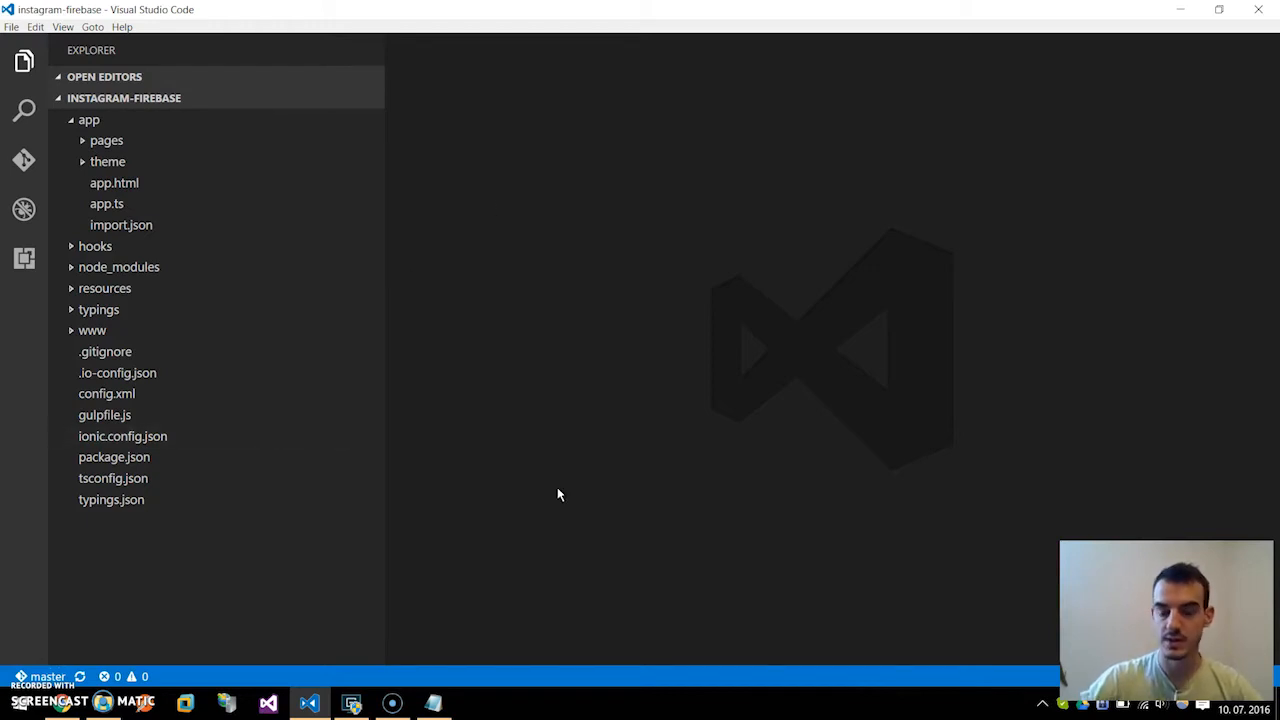
mouse_move(636, 366)
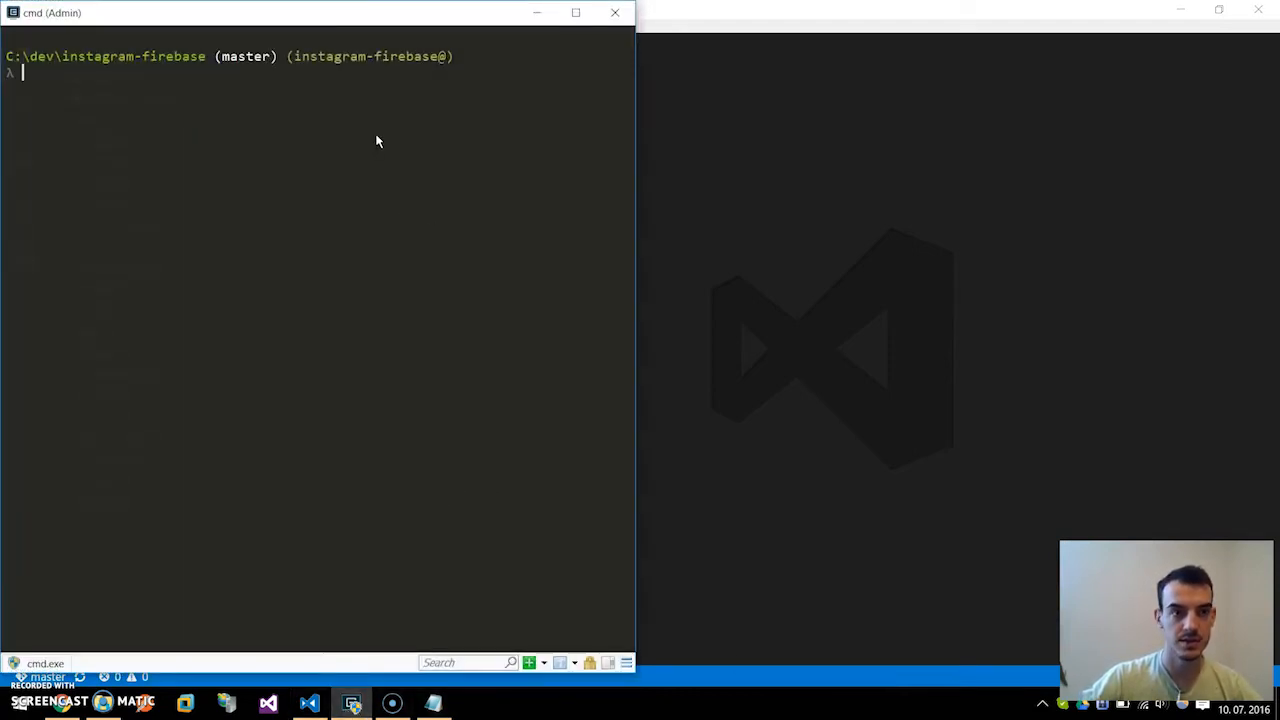
Step: Type 'npm install' in the Cmder console, then erase part of the command
type("npm install")
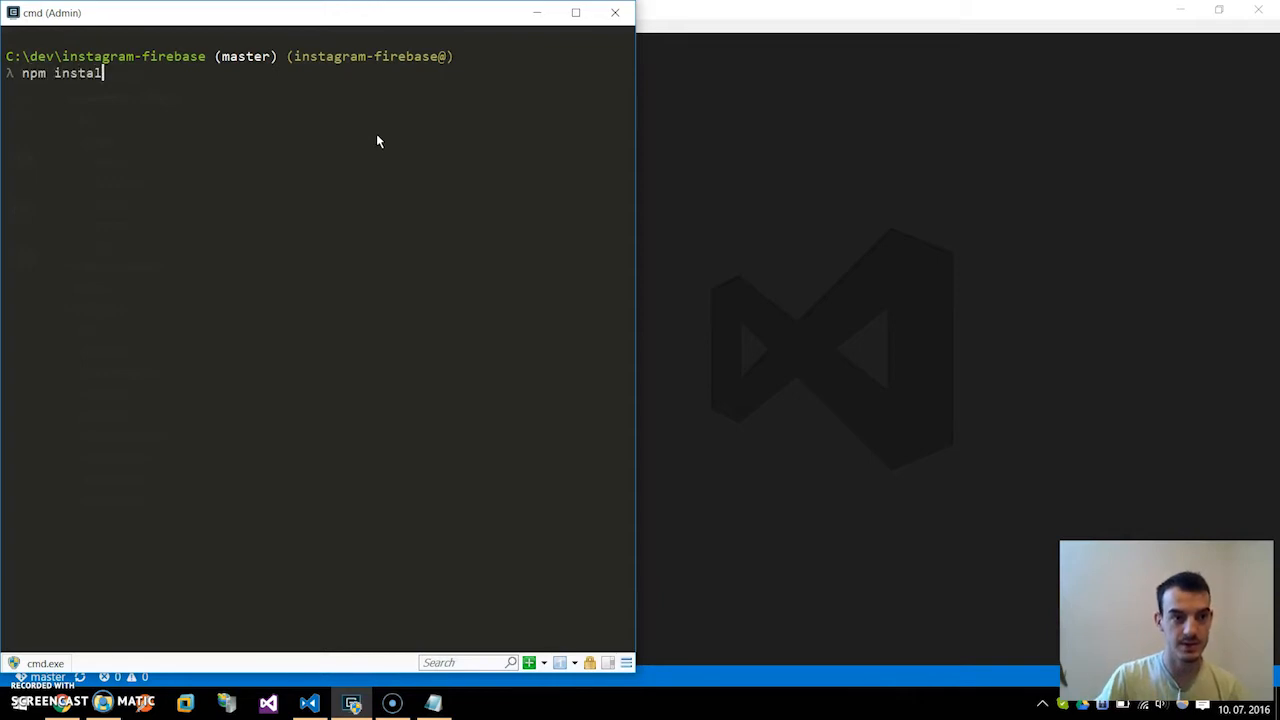
key("Backspace")
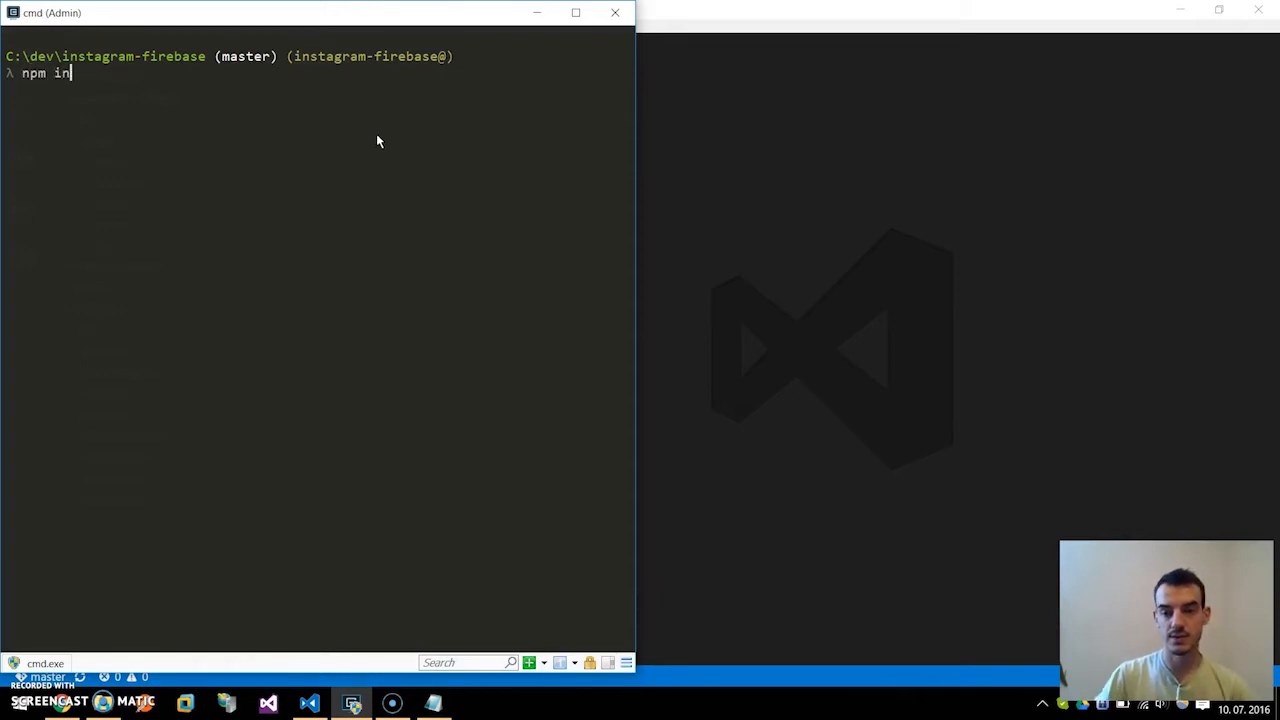
key("Escape")
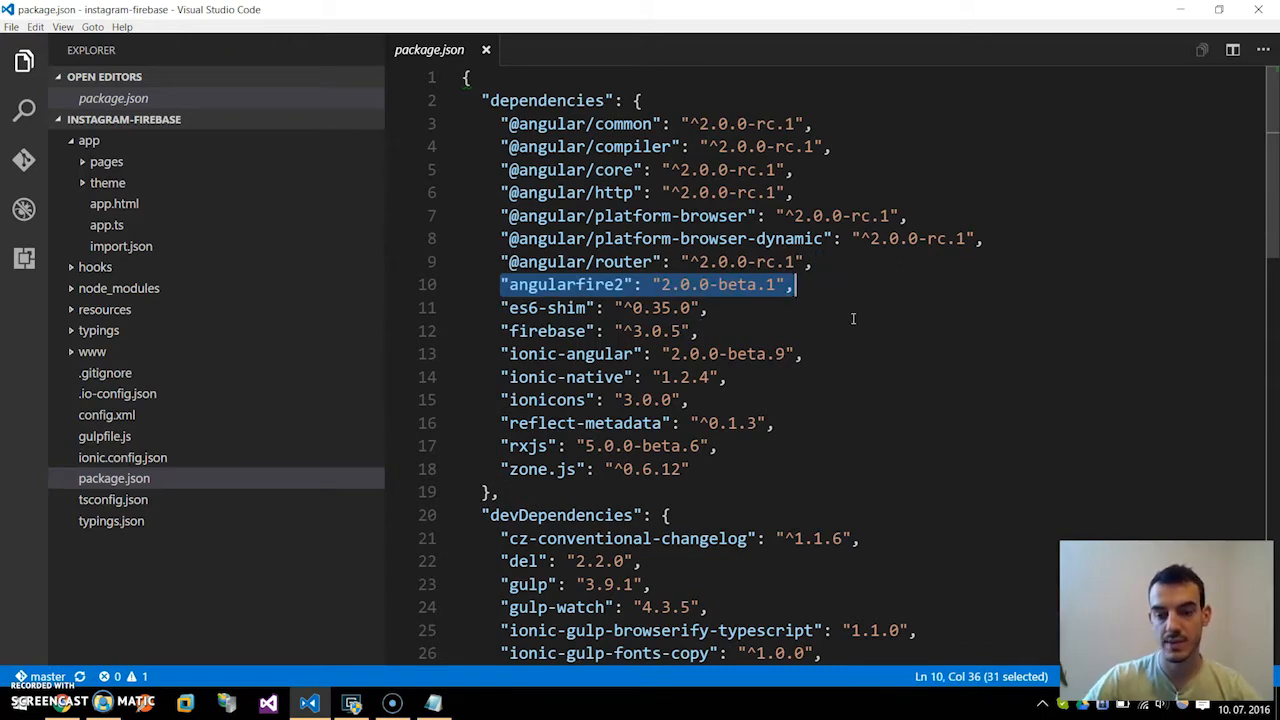
mouse_move(655, 378)
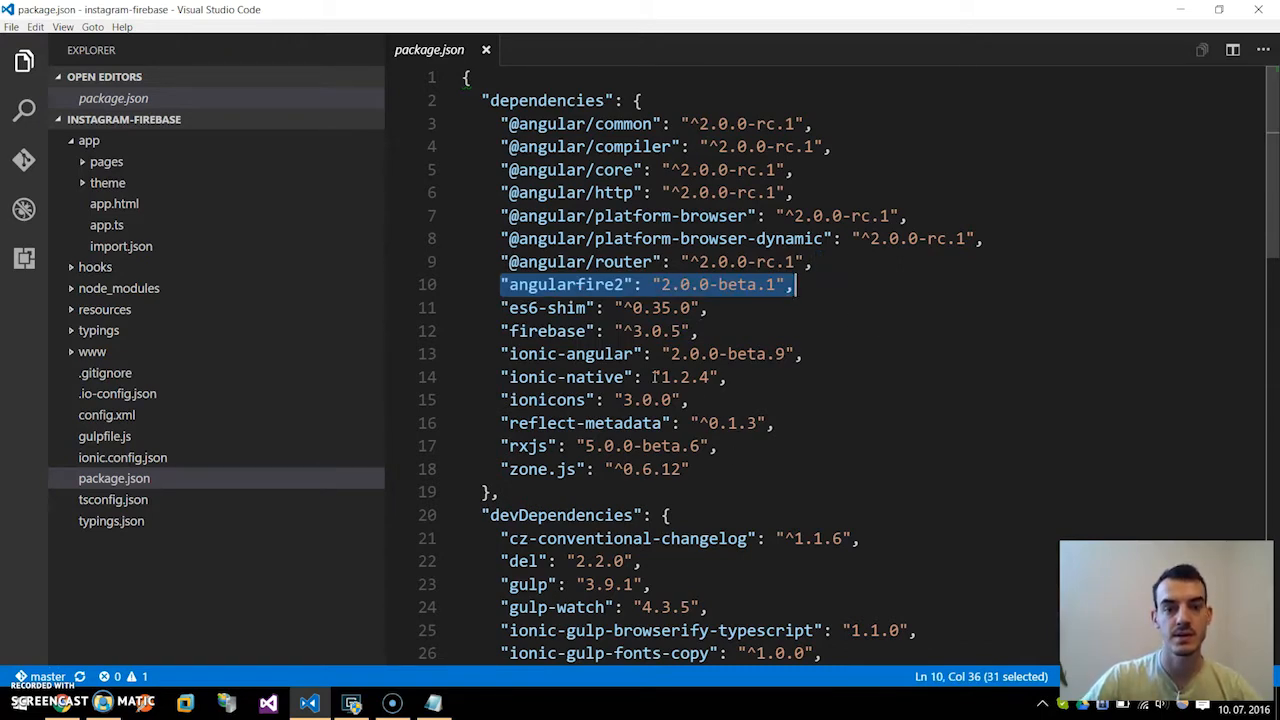
mouse_move(180, 238)
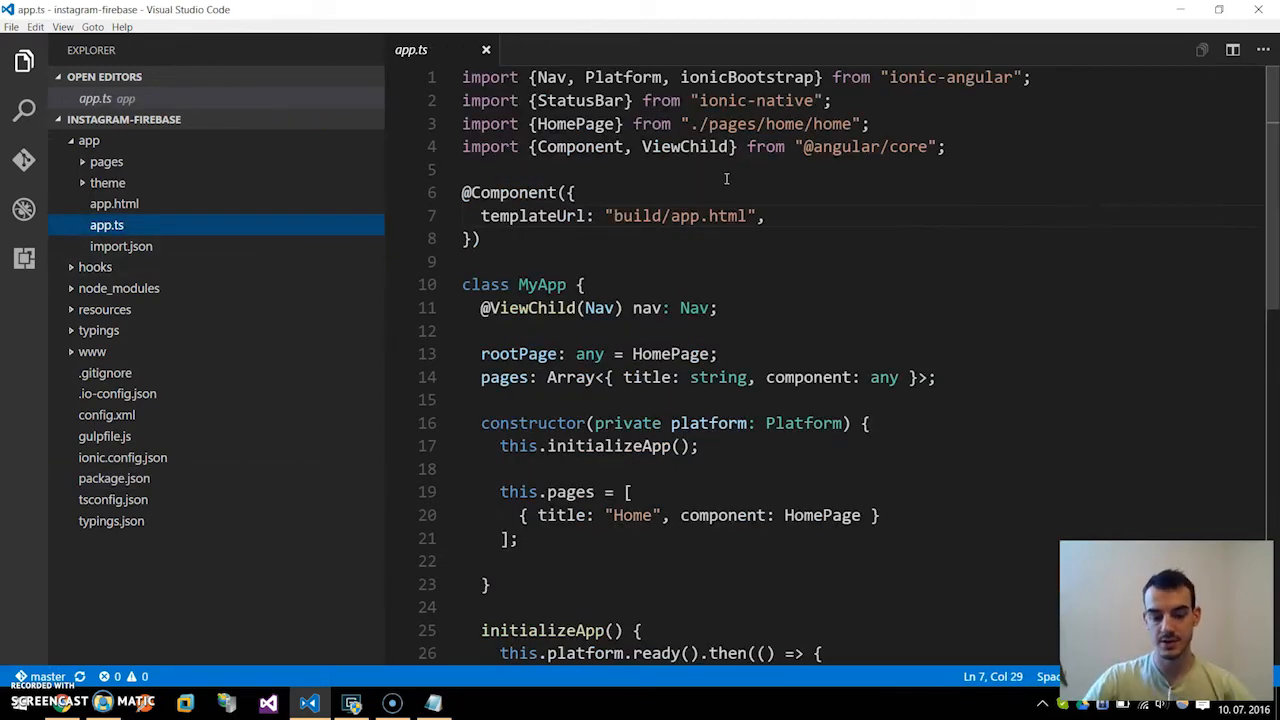
mouse_move(1107, 121)
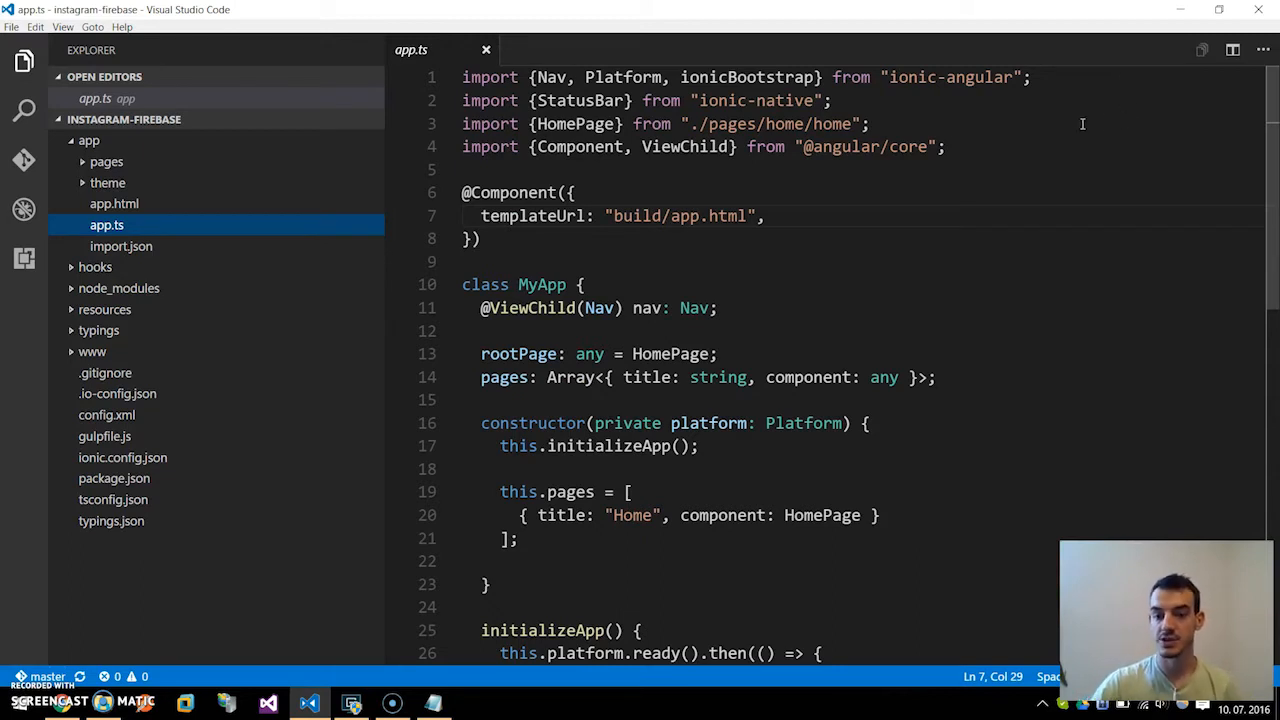
mouse_move(1103, 153)
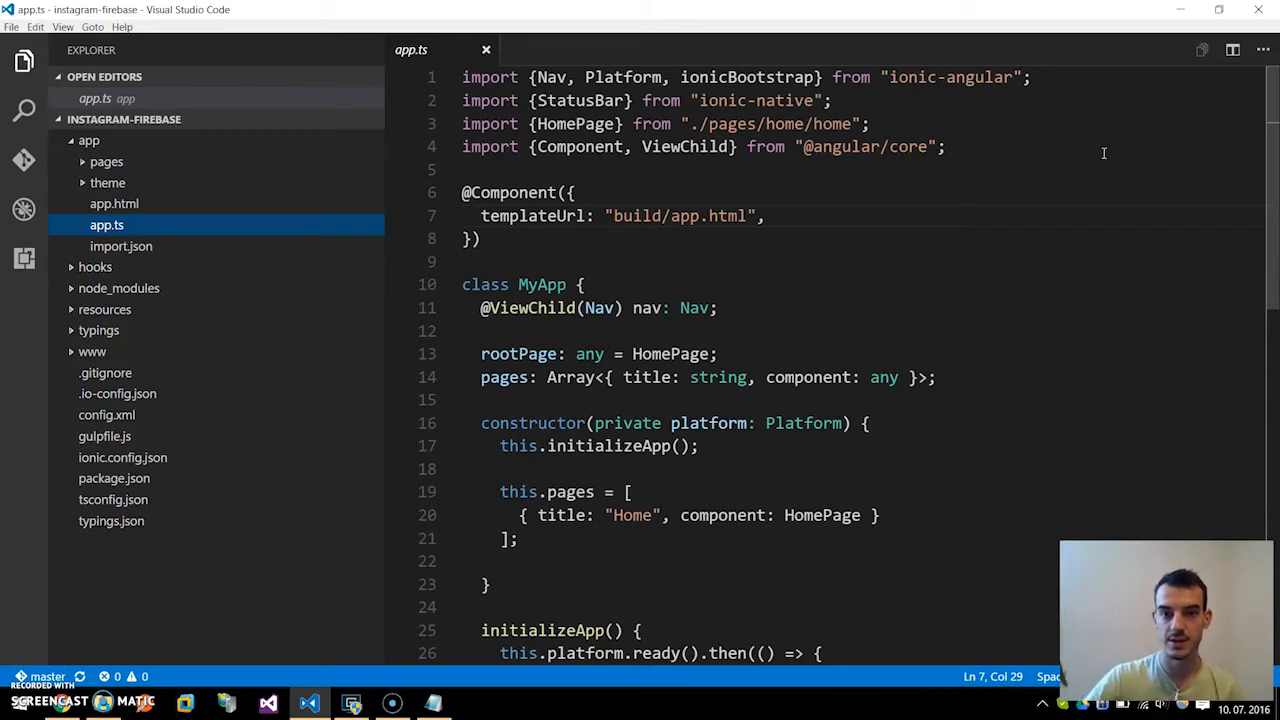
Step: Add import { FIREBASE_PROVIDERS, defaultFirebase } from 'angularfire2' below app.ts's existing imports
key("Enter")
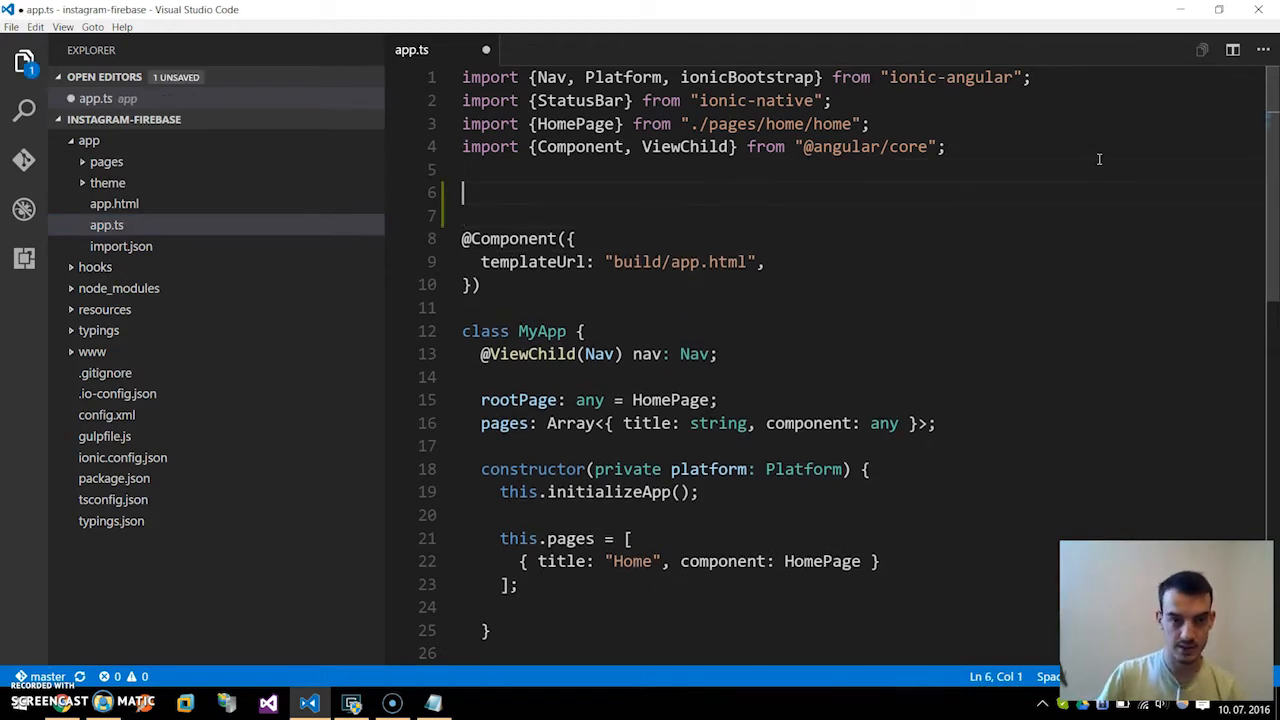
type("import {  } from 'module';")
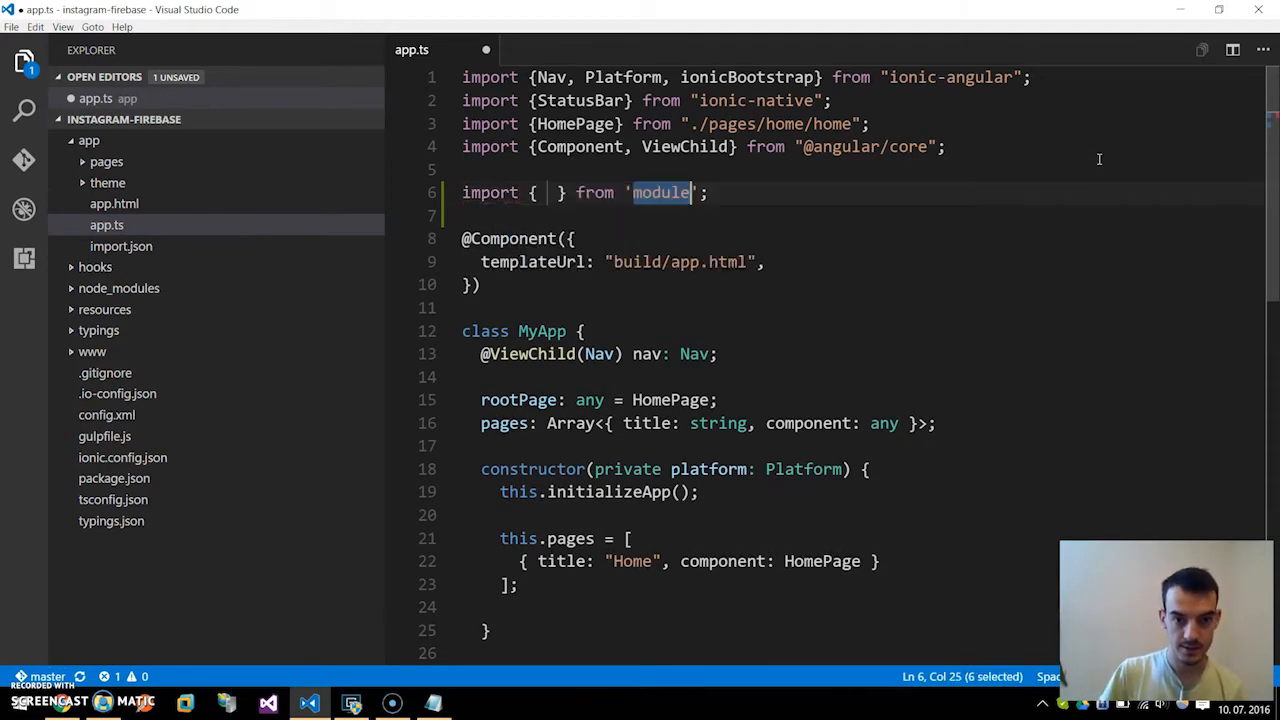
type("f")
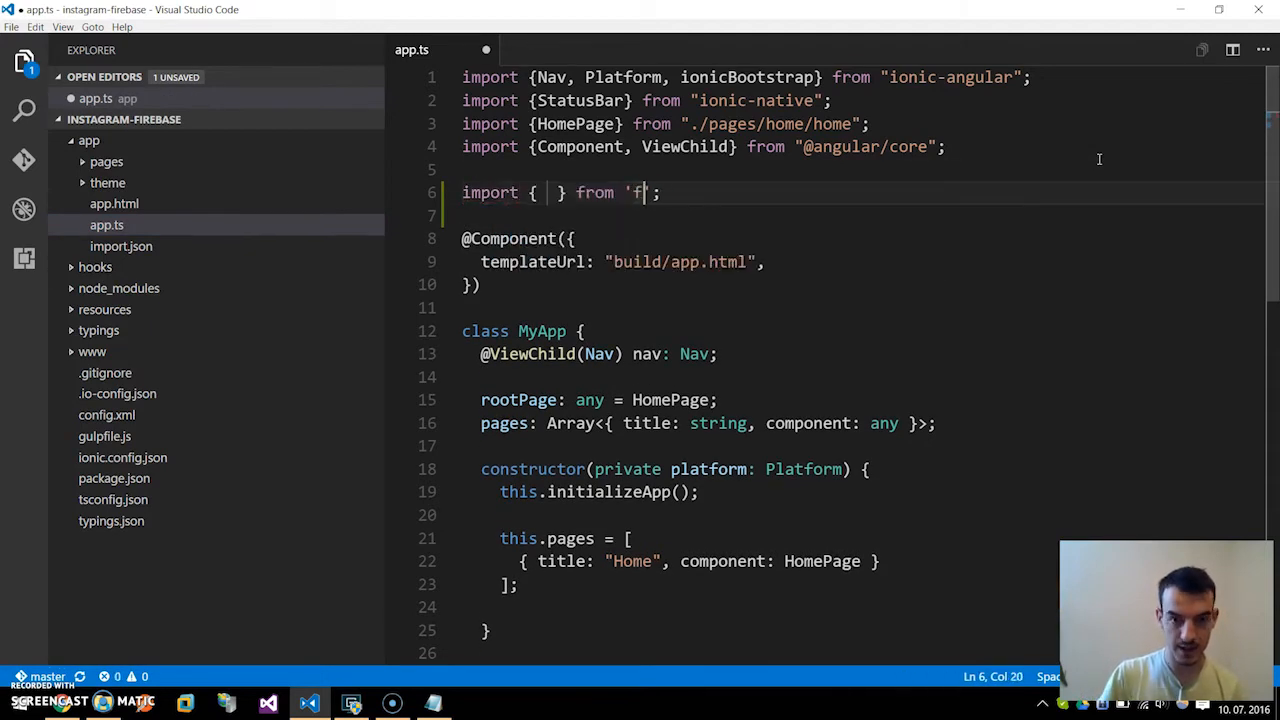
type("angularfire23")
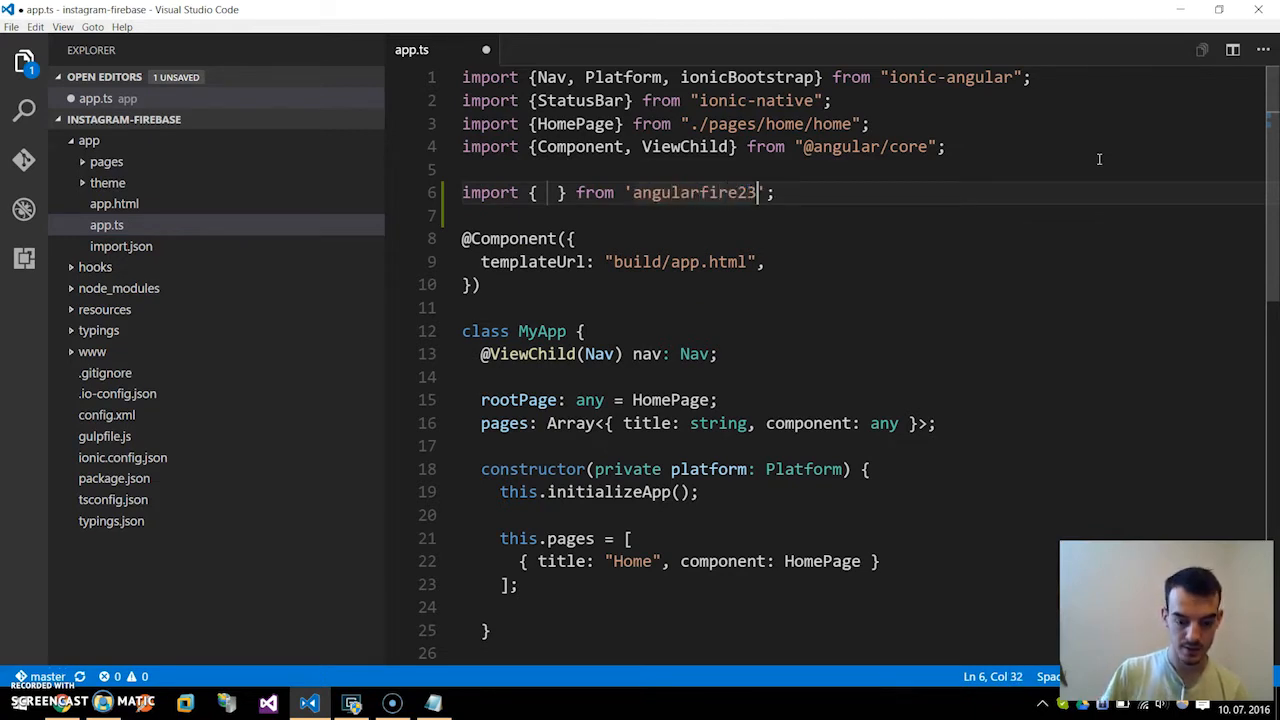
type("Fi")
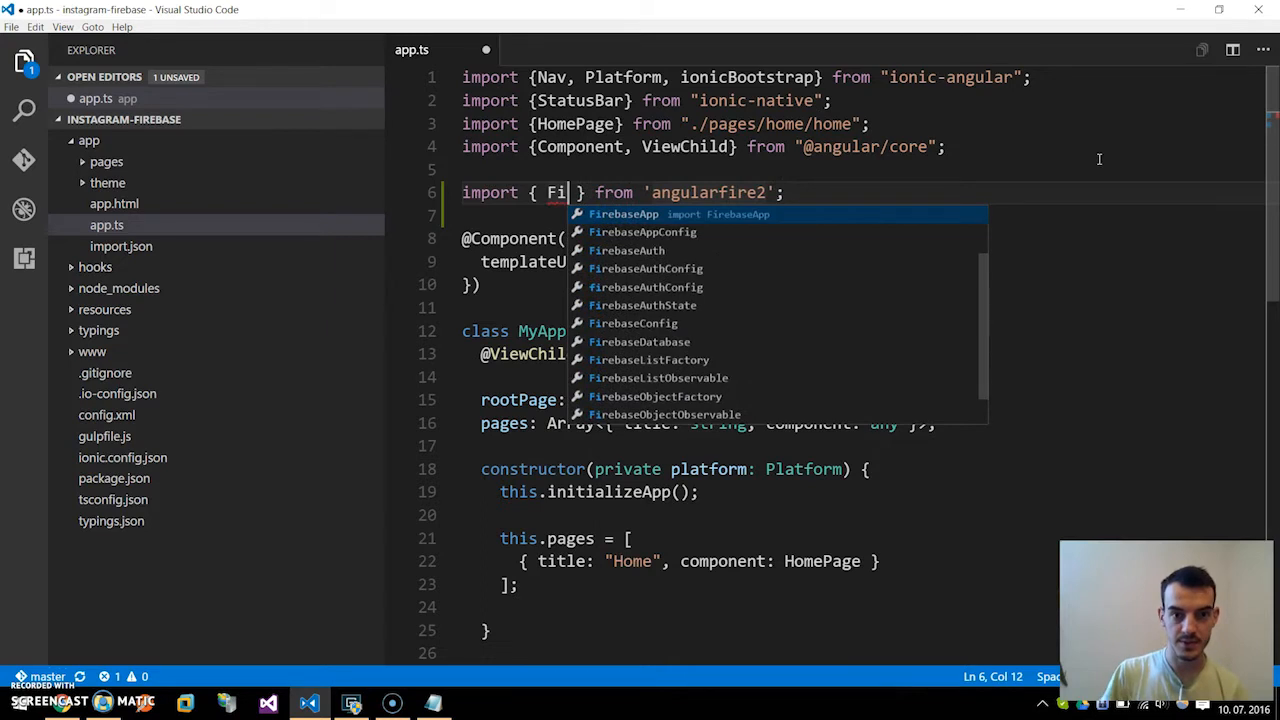
type("FIREBASE_PROVIDERS")
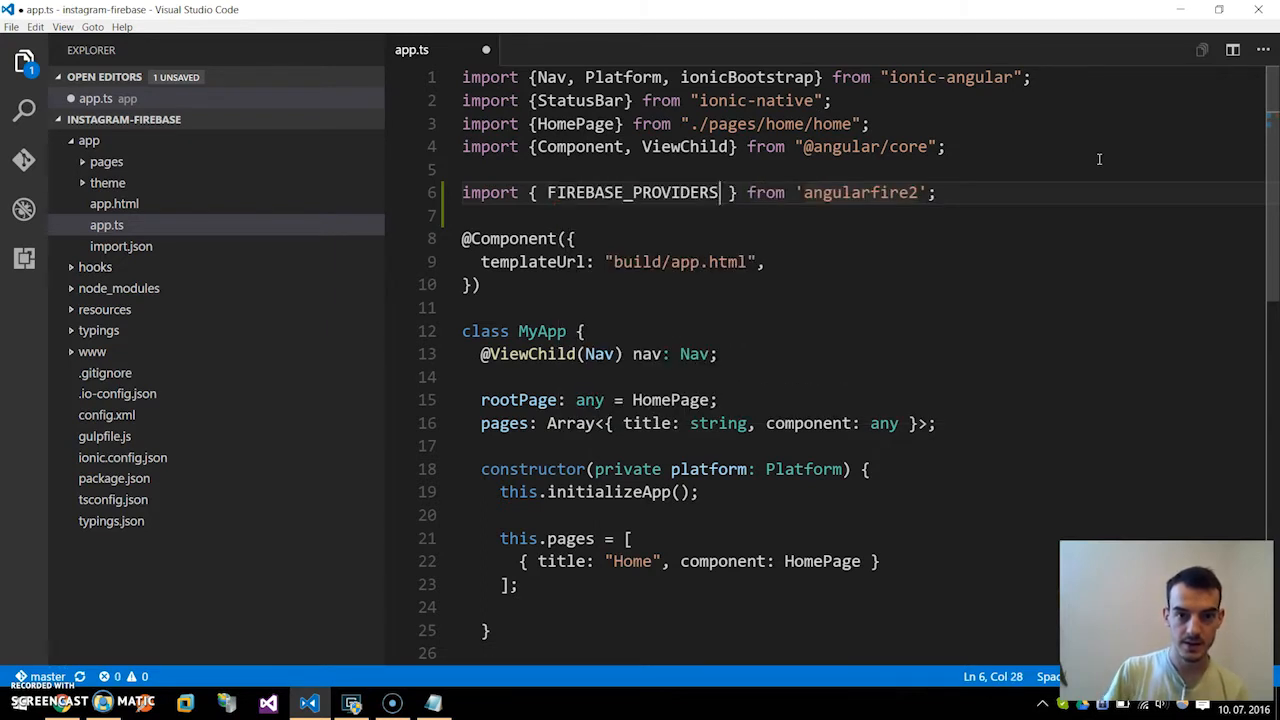
type(", defaultFirebase")
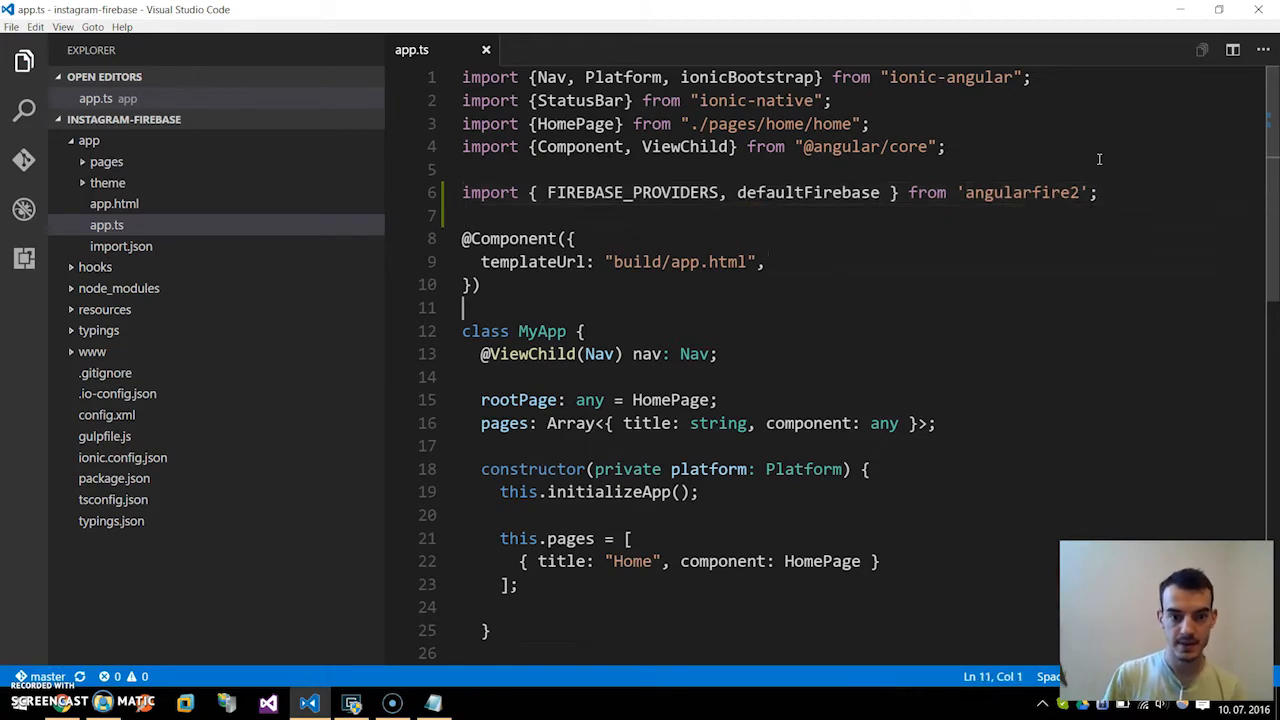
Step: Add [FIREBASE_PROVIDERS, defaultFirebase({ apiKey: … })] as ionicBootstrap's second argument
scroll("down", 3)
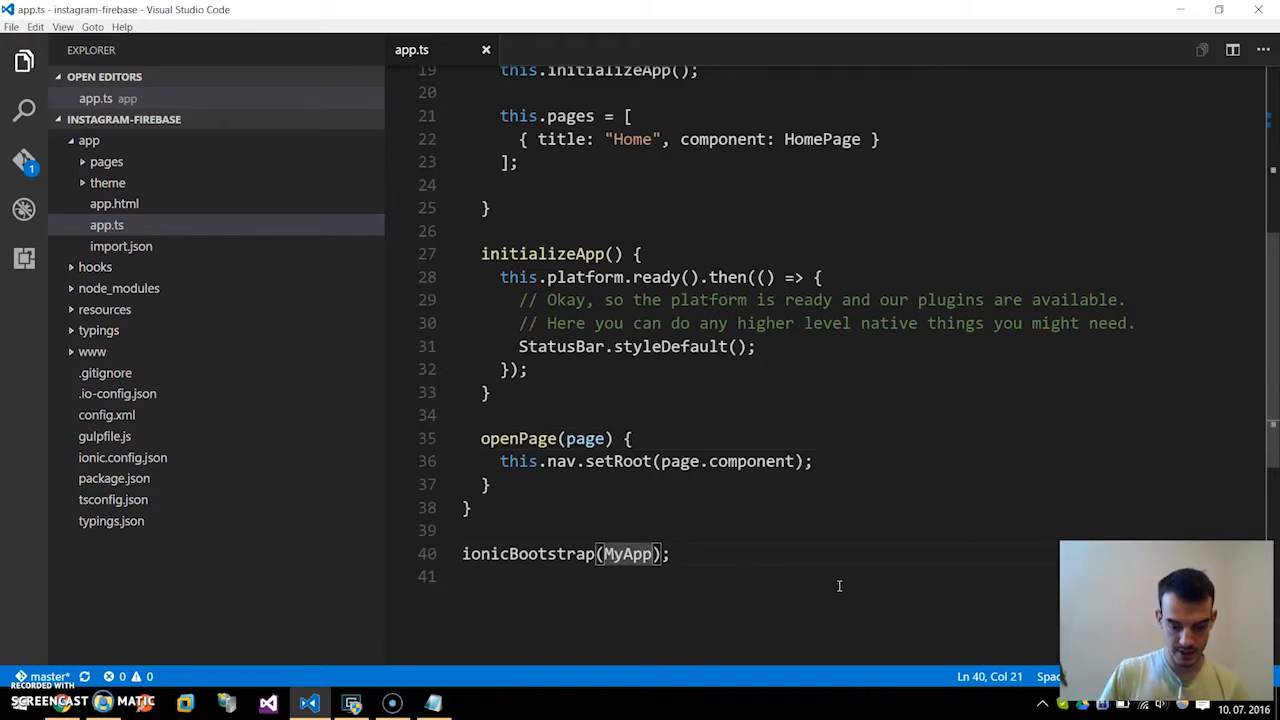
type(", []")
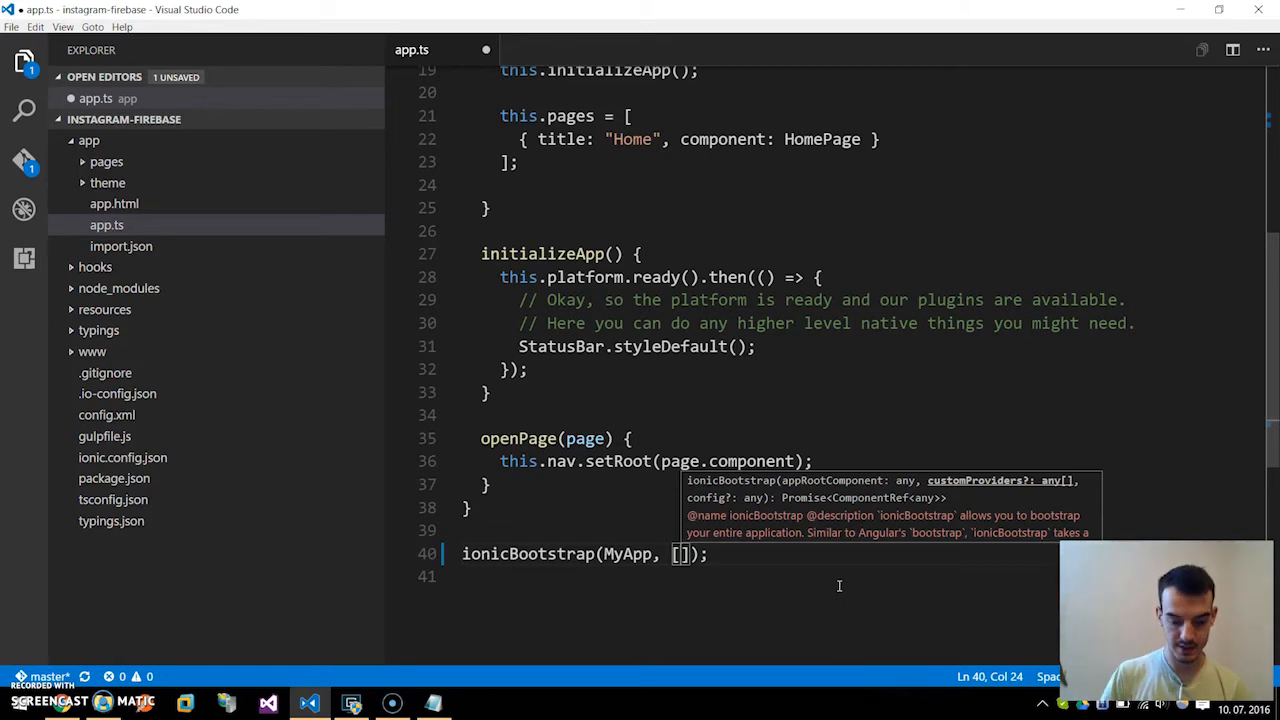
type("Fi")
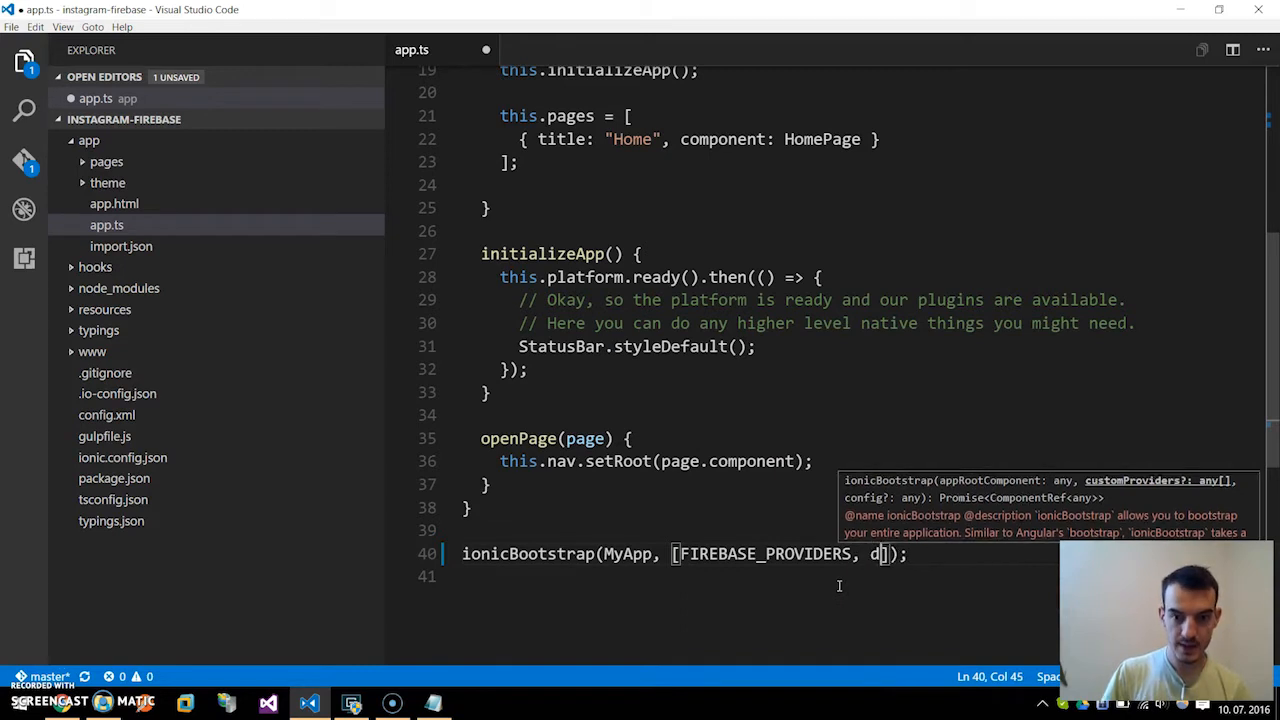
type("efaultFirebase({")
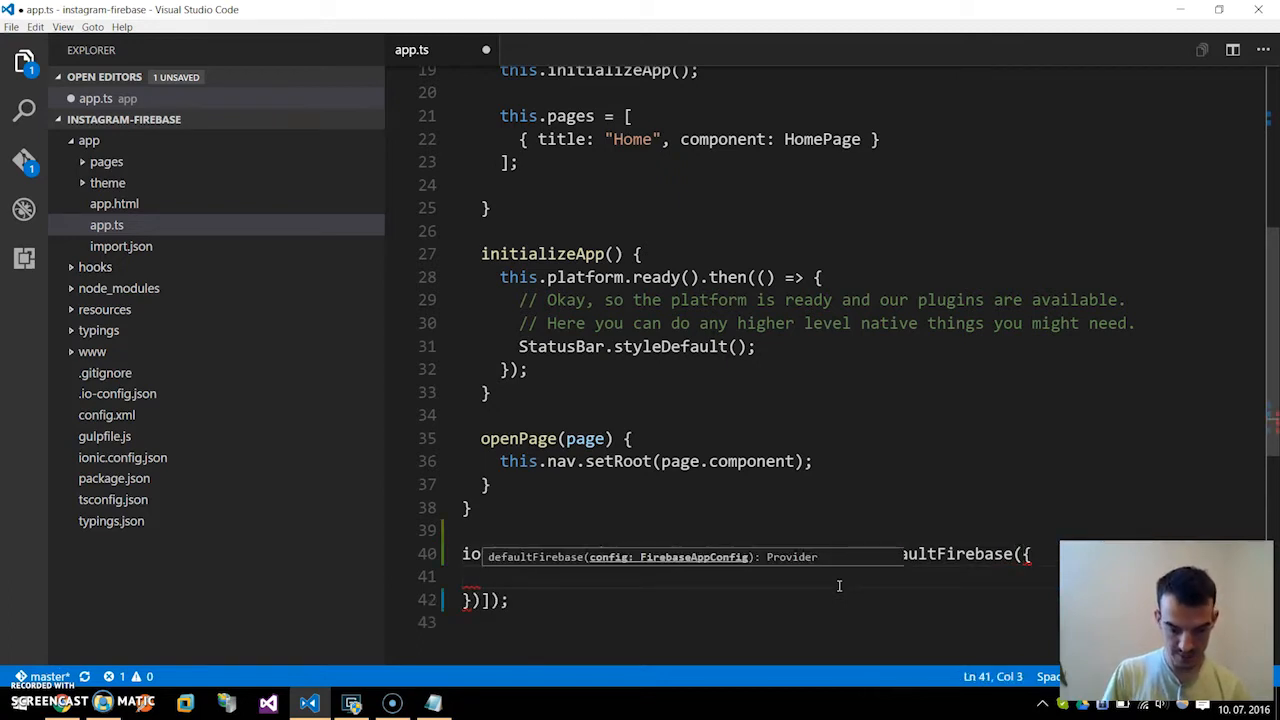
type("api")
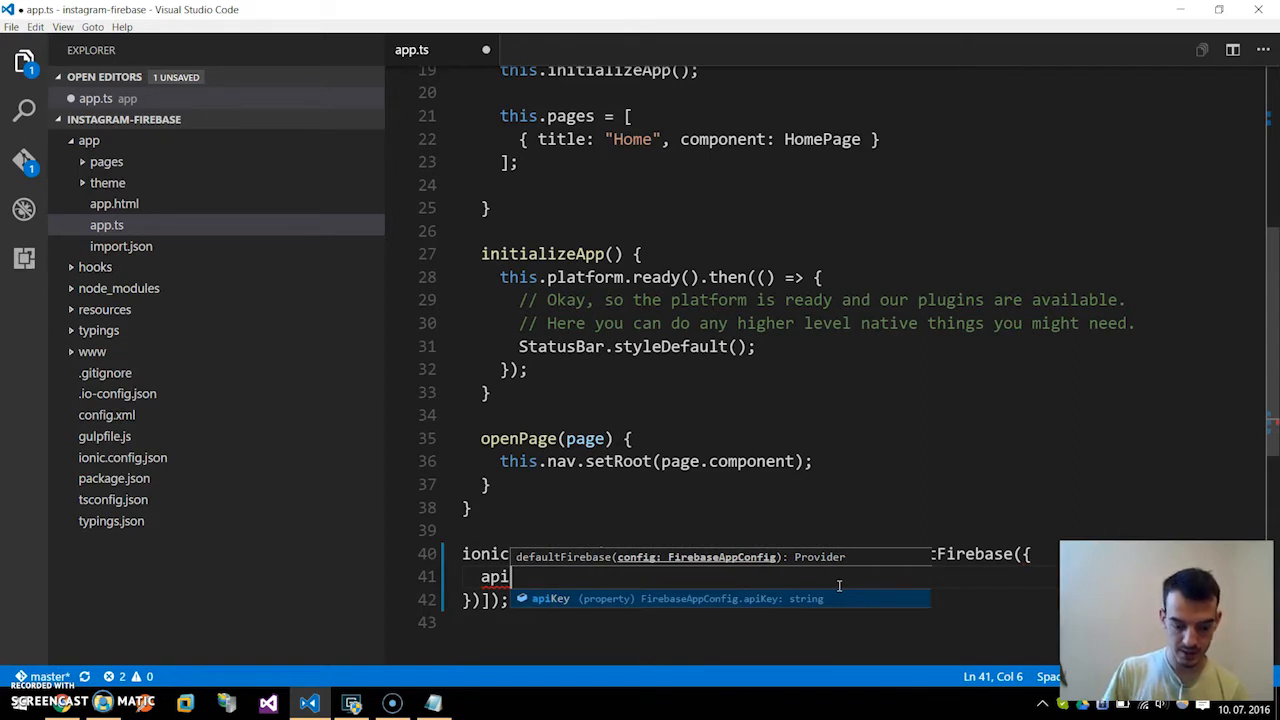
type("Key:")
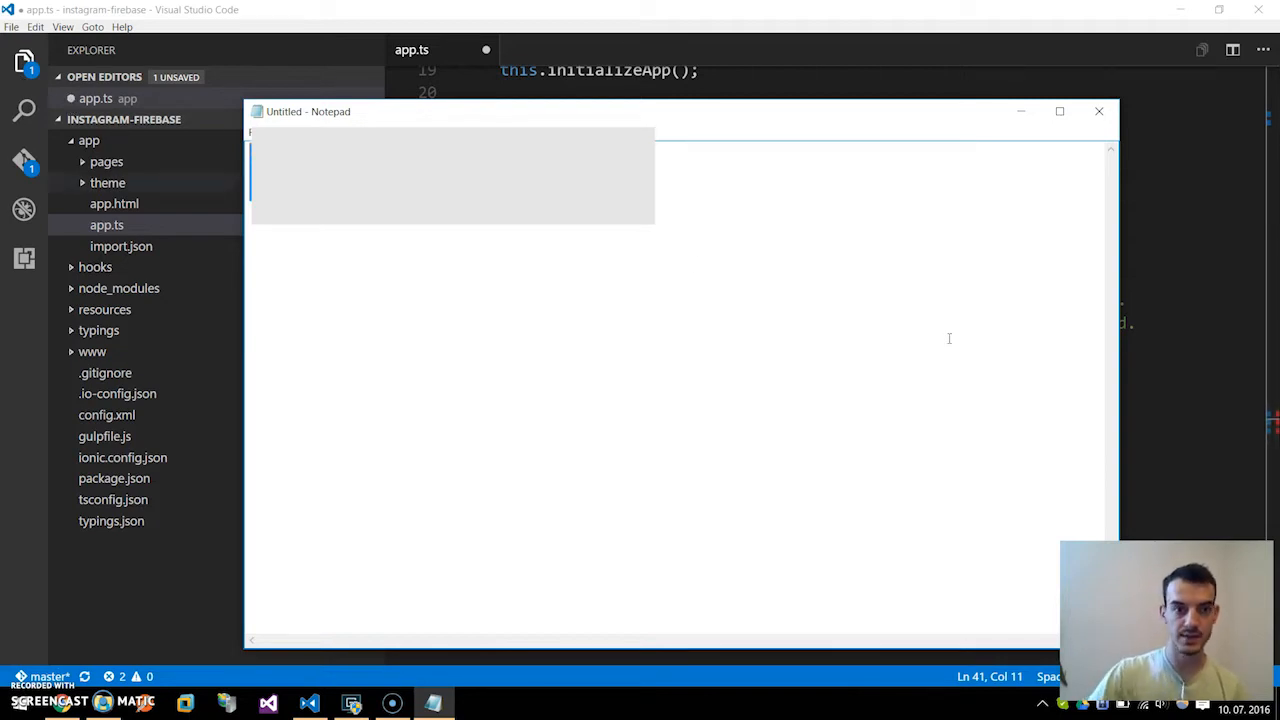
Step: Fill defaultFirebase in app.ts with the apiKey, authDomain, databaseURL and storageBucket values from Notepad
left_click(1098, 111)
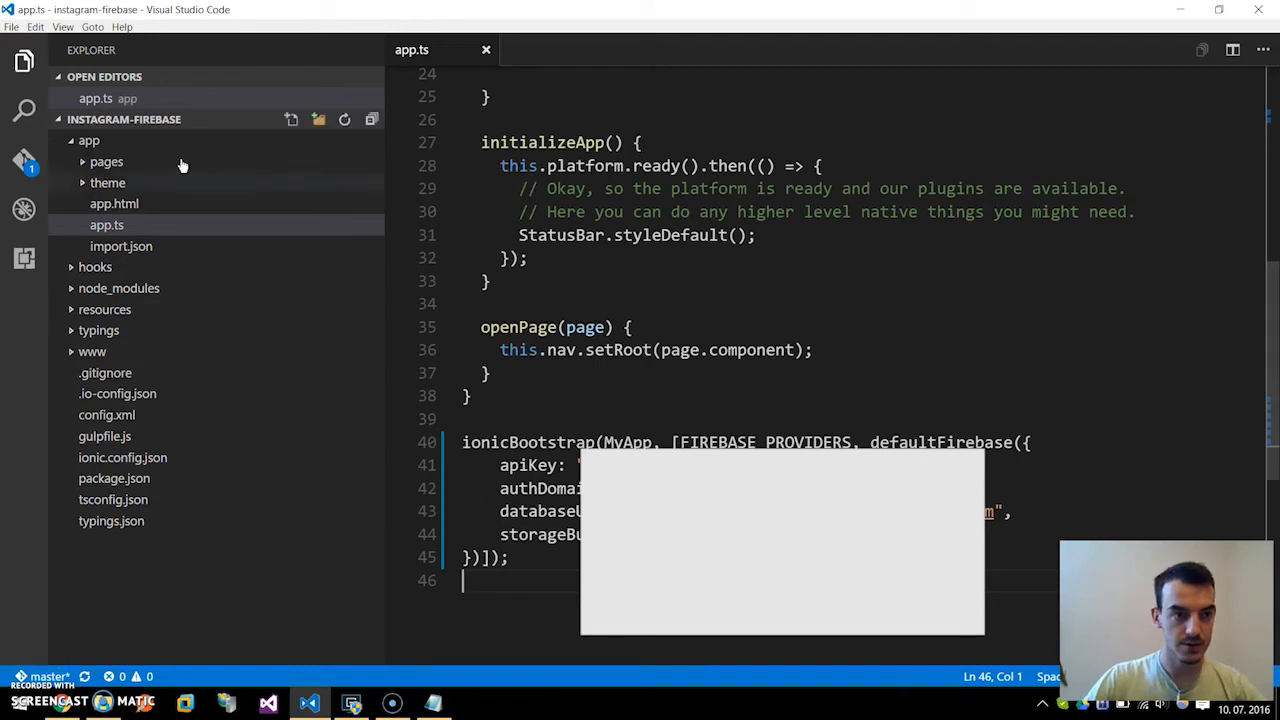
Step: Add 'import { AngularFire } from "angularfire2"' to the top of pages/home/home.ts
left_click(106, 161)
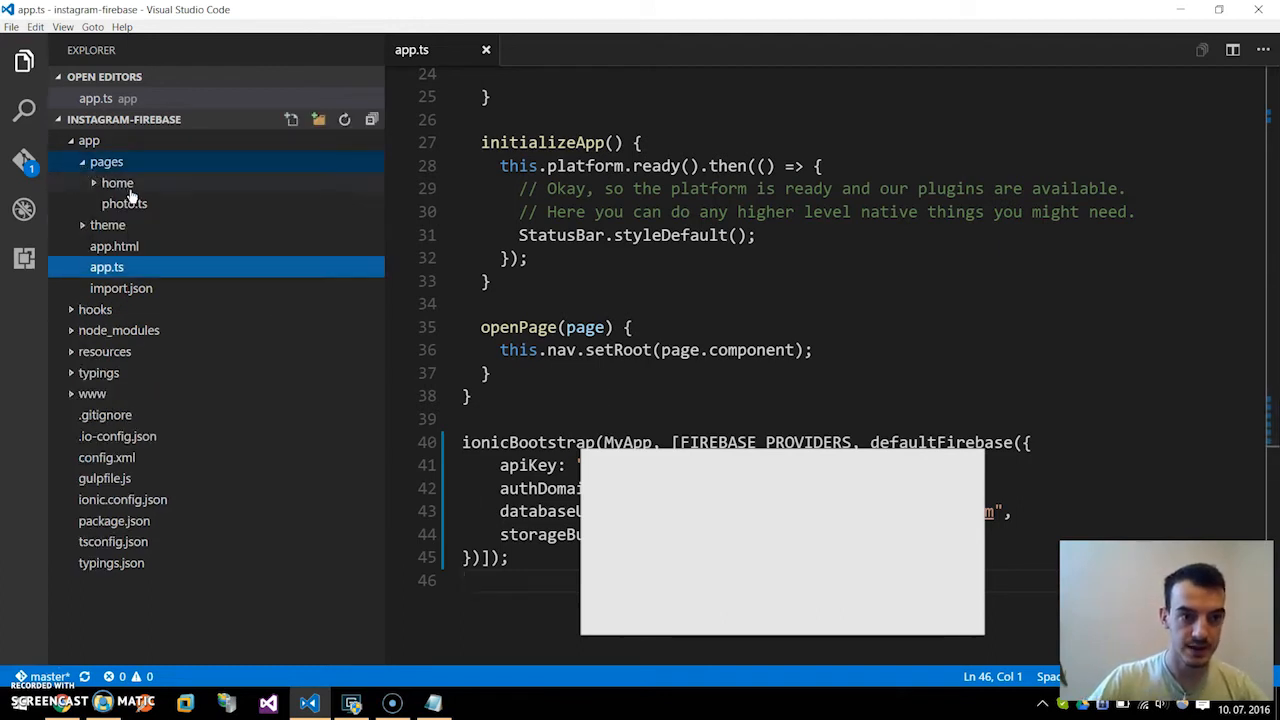
left_click(117, 182)
type("import")
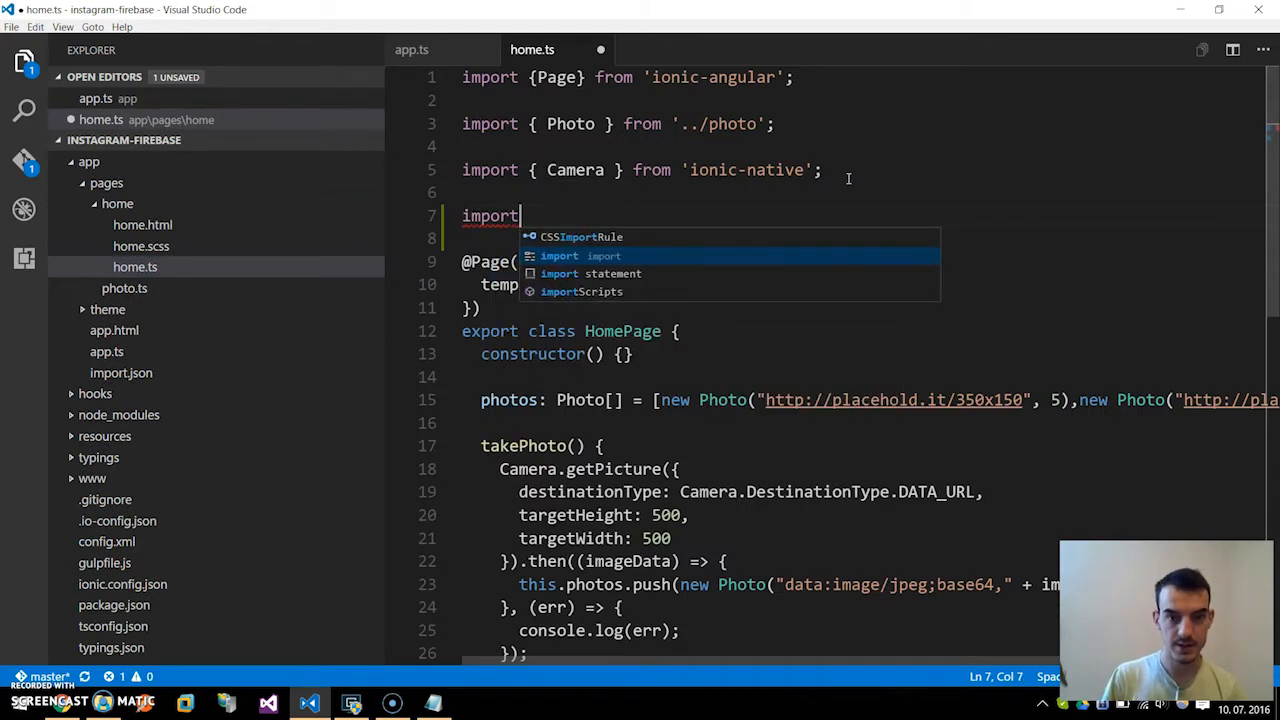
key("Tab")
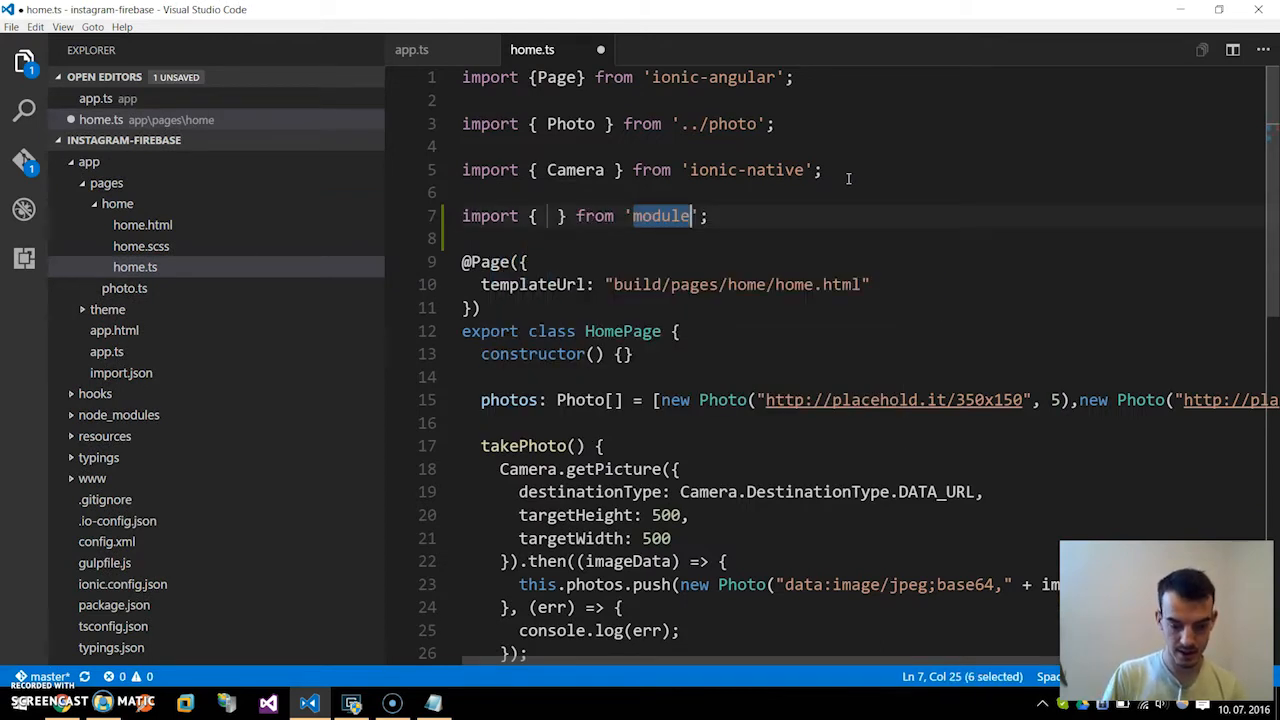
type("angularfire")
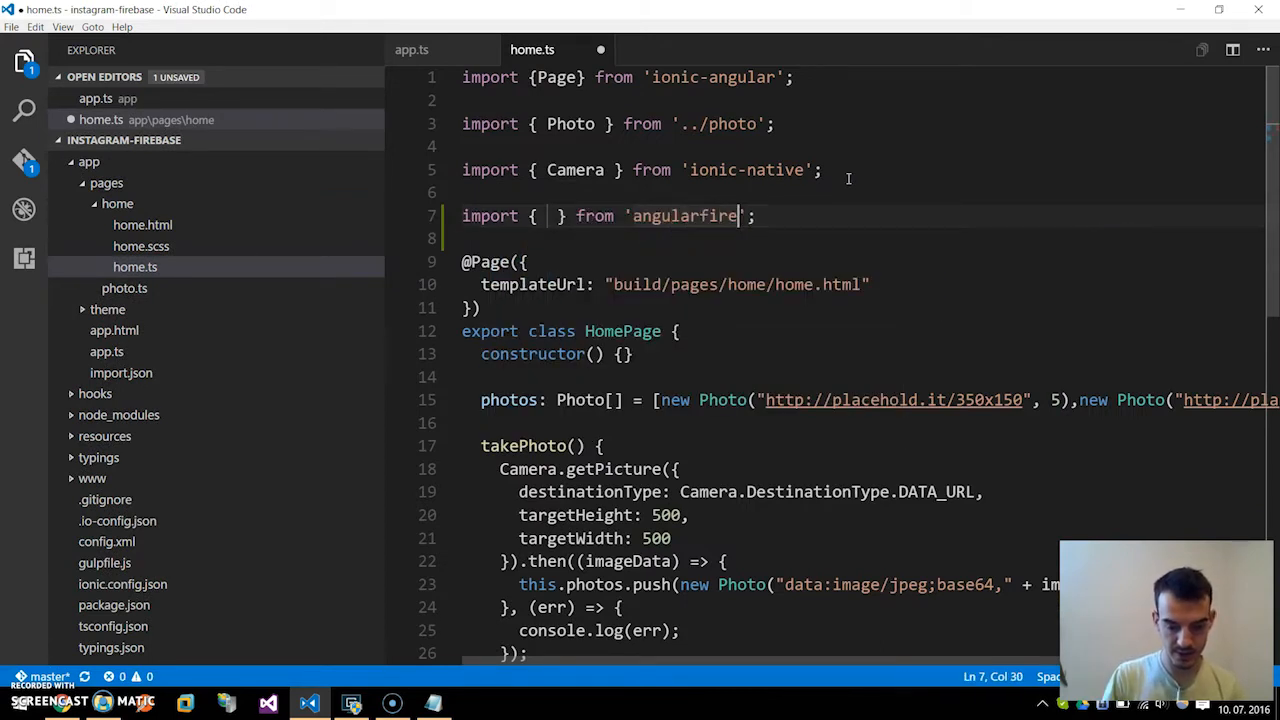
type("A")
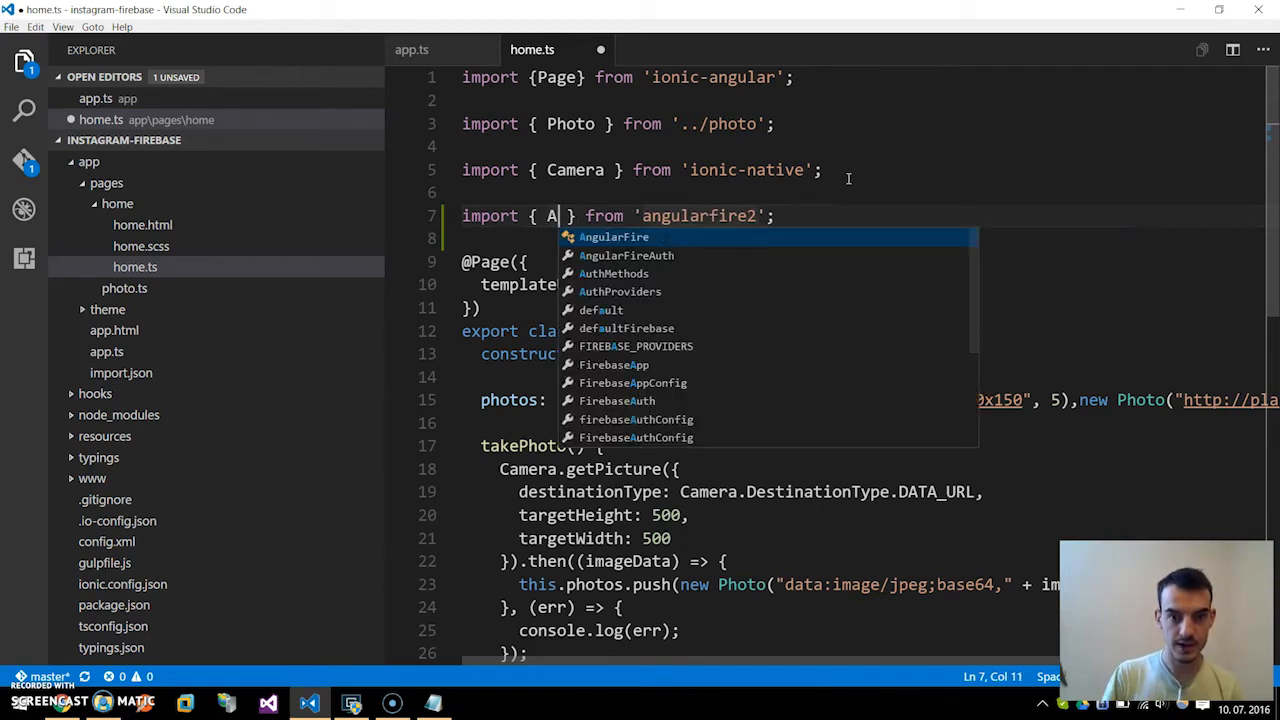
type("AngularFire,")
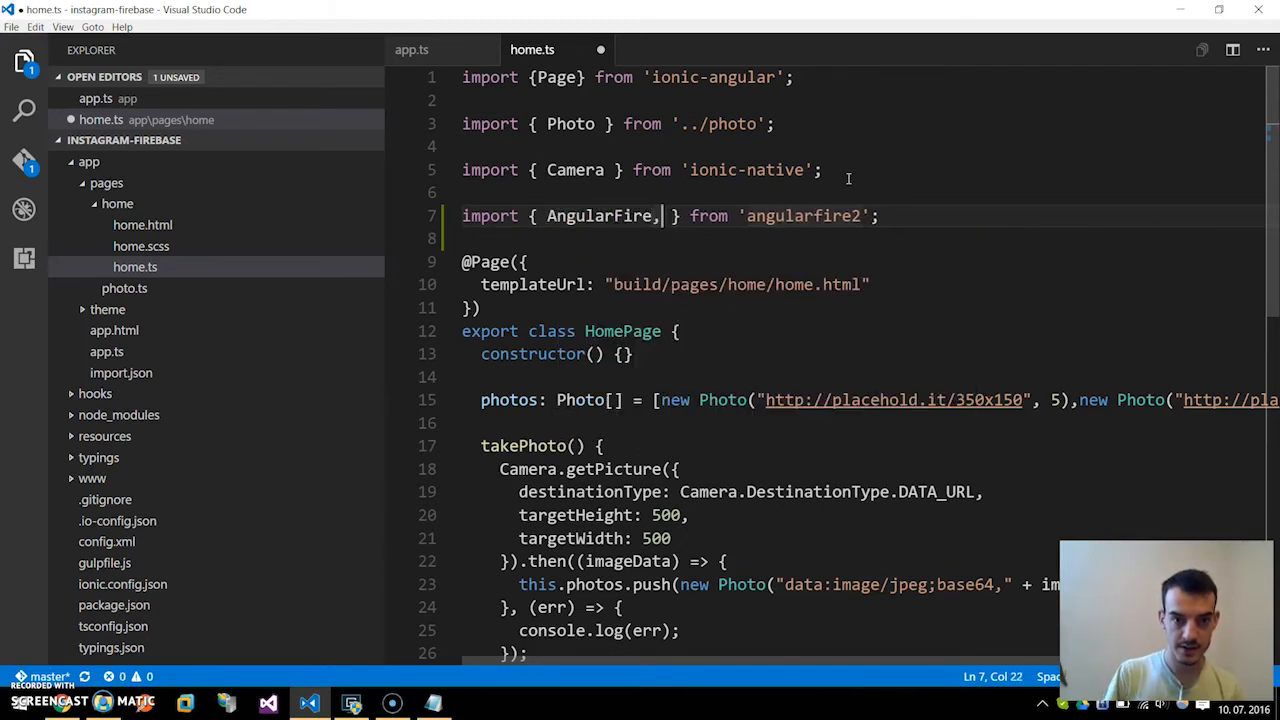
type("F")
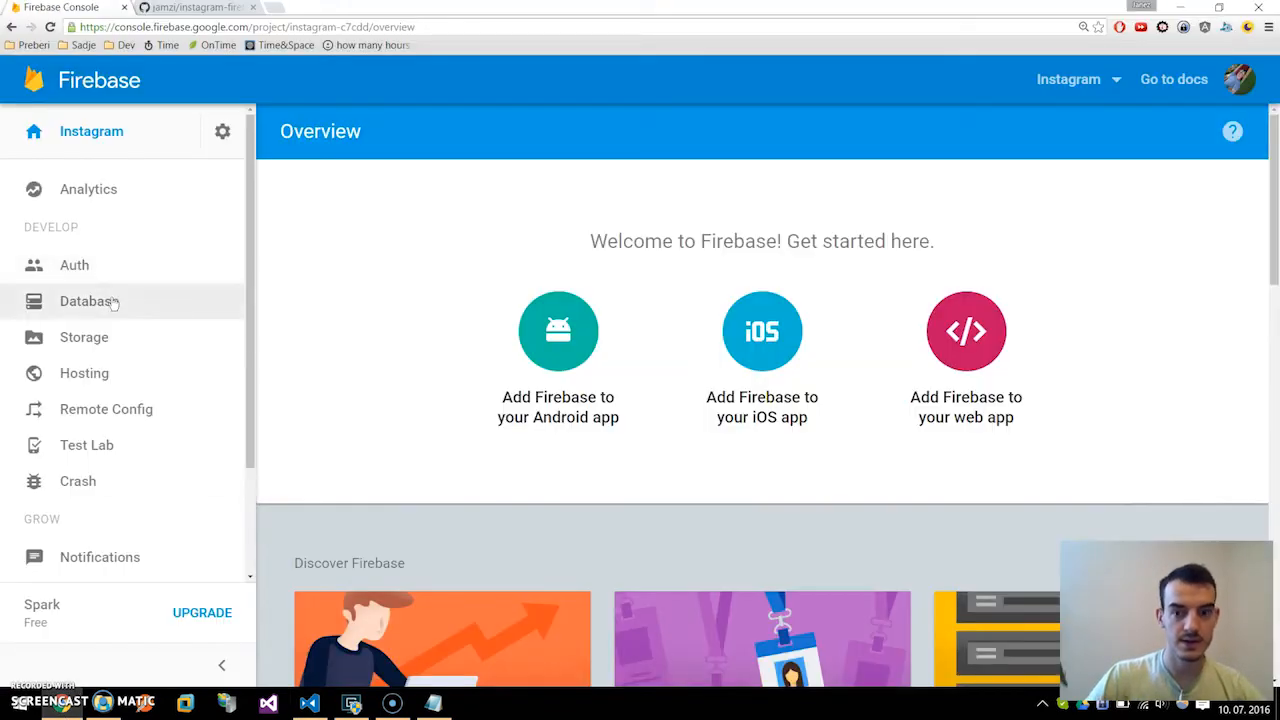
Step: Show the Realtime Database data, with photos/0 holding likes 0 and src 'bla'
left_click(89, 301)
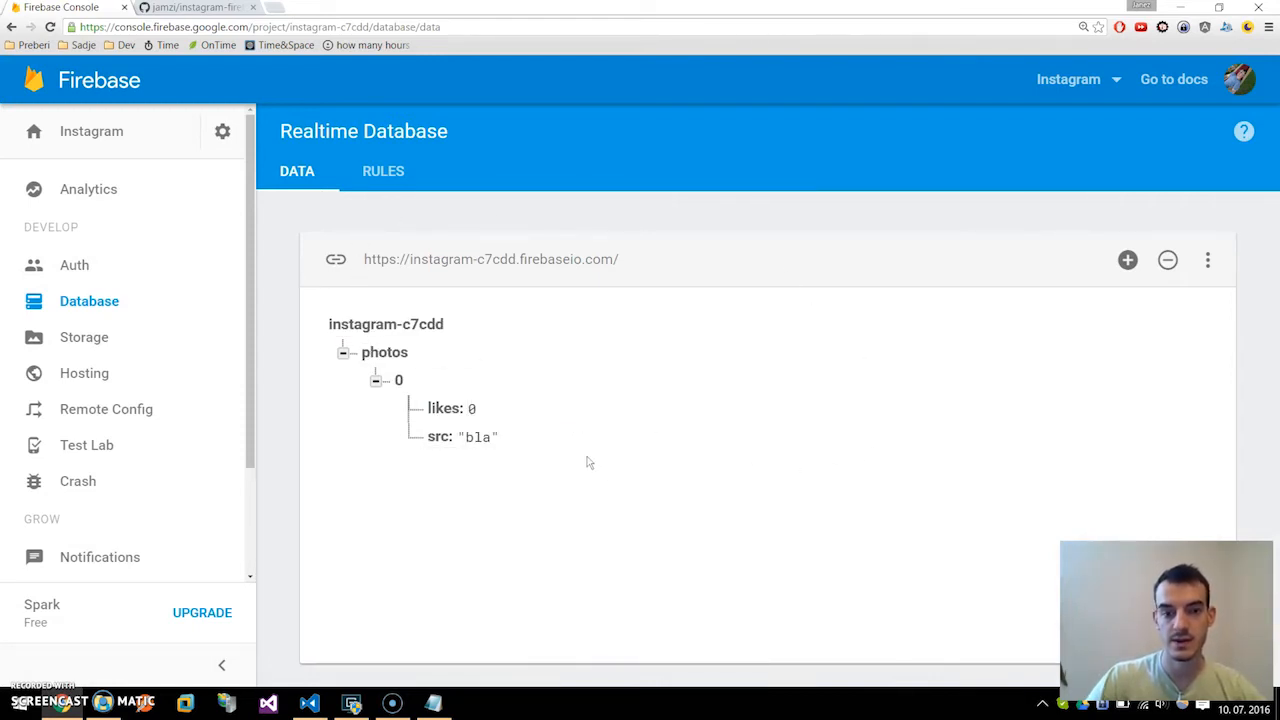
mouse_move(631, 550)
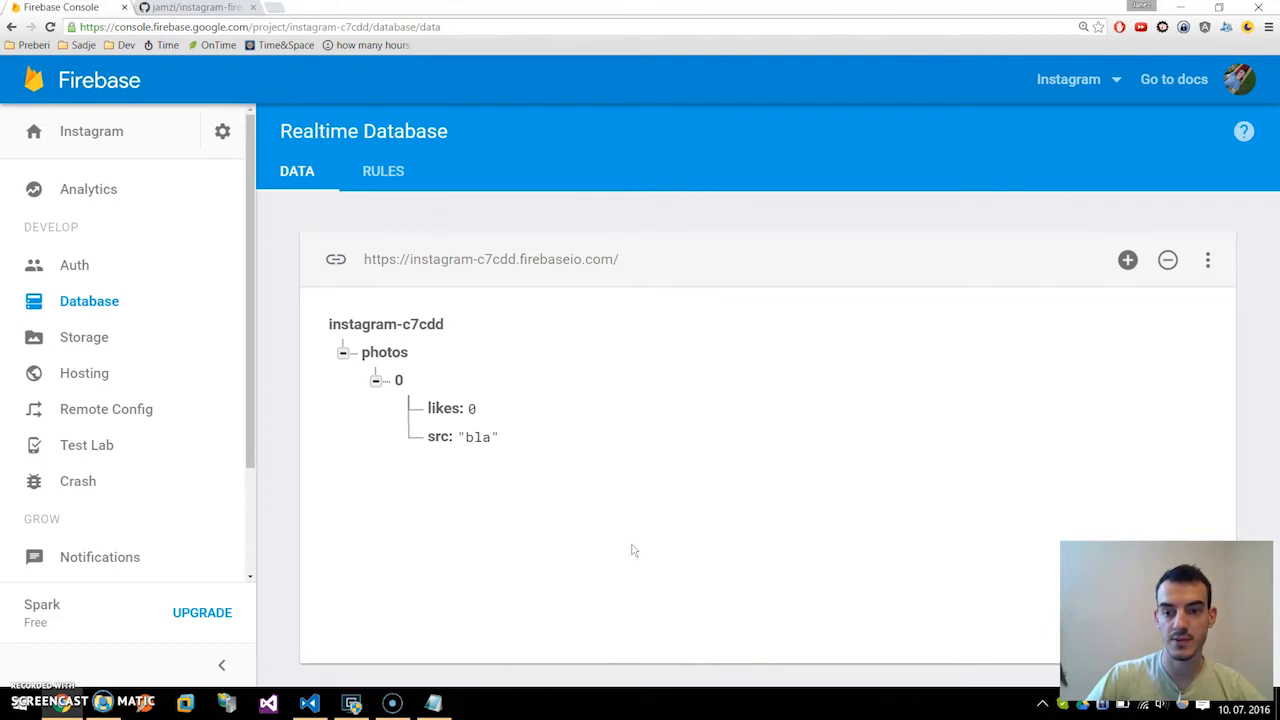
mouse_move(1058, 534)
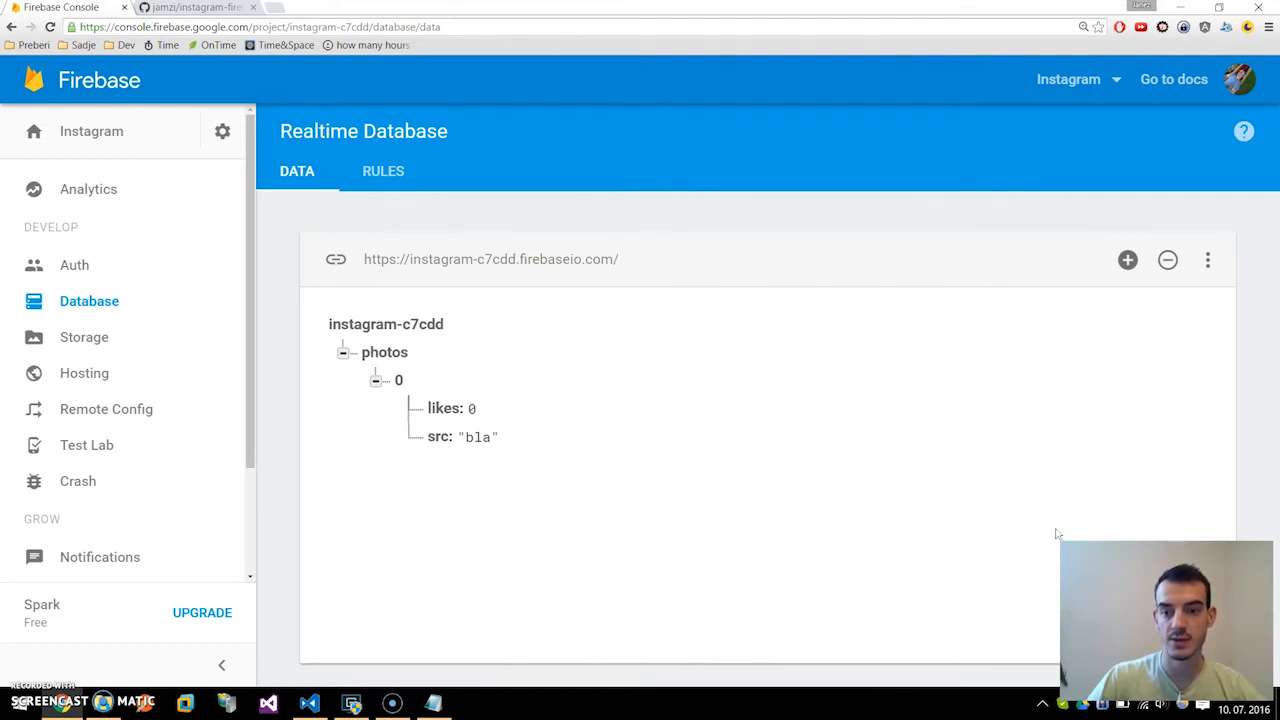
mouse_move(1017, 520)
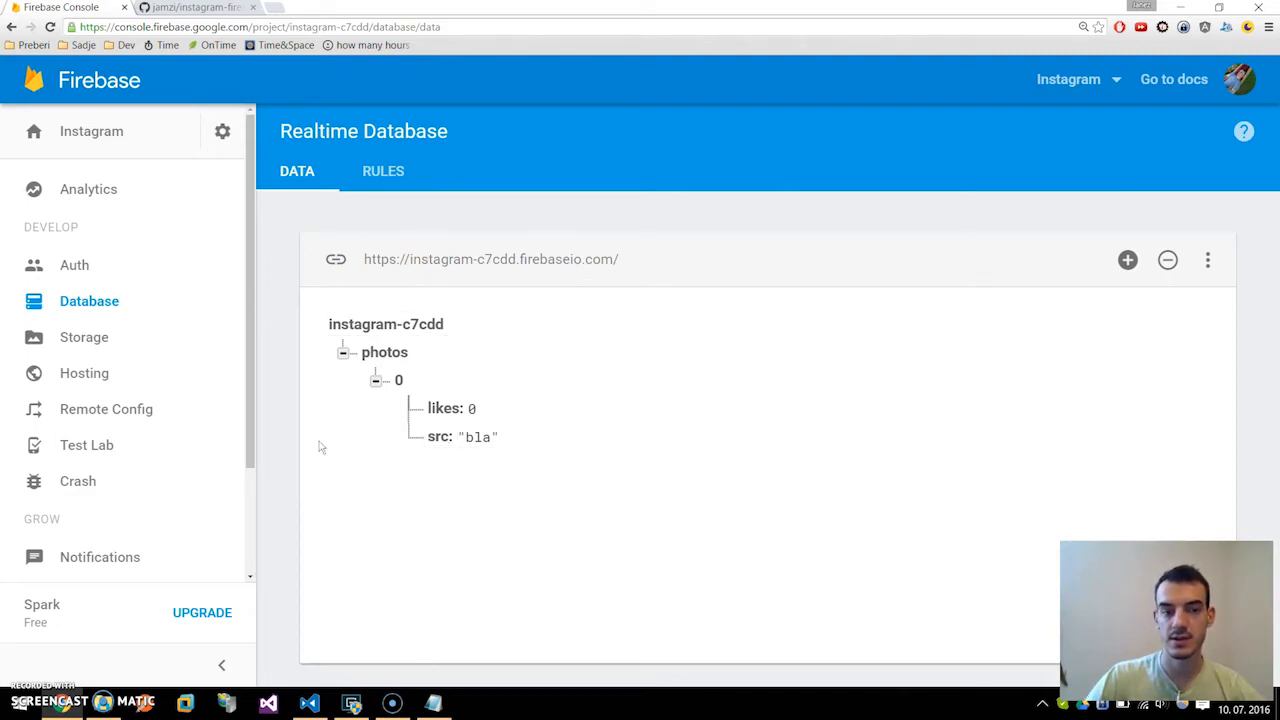
mouse_move(686, 506)
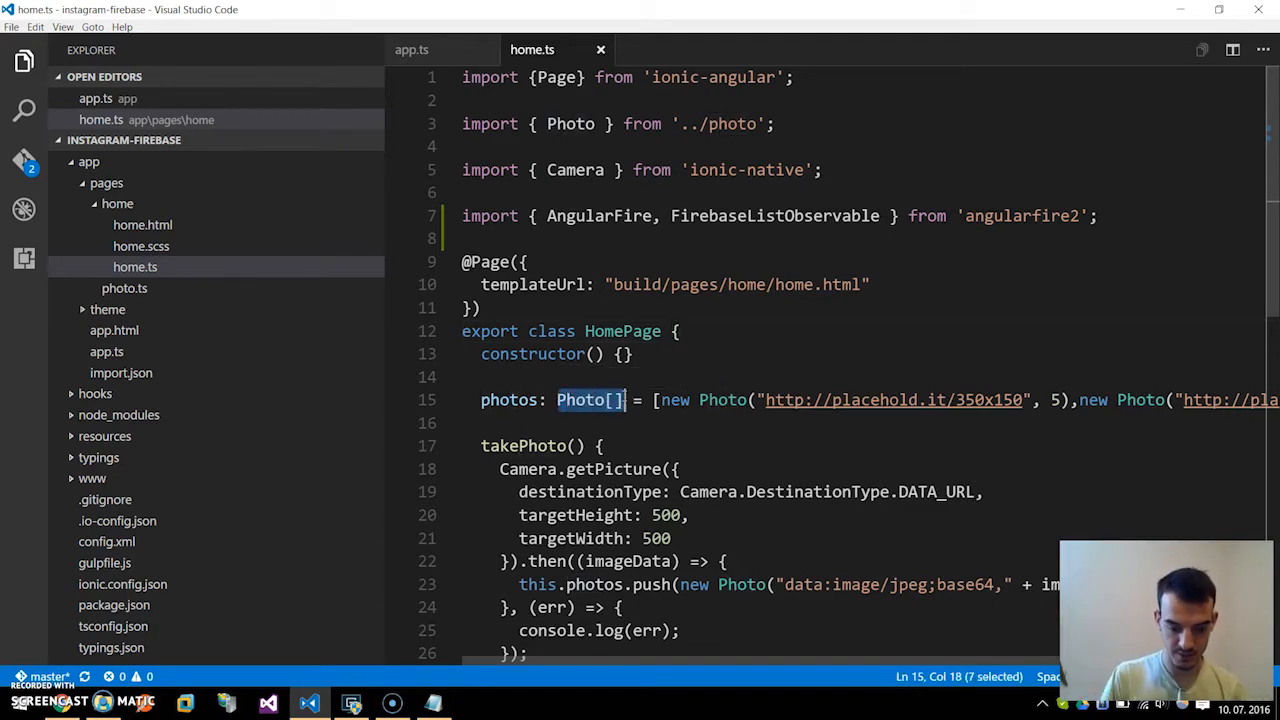
Step: Type photos as FirebaseListObservable<any[]> and remove the placeholder photo array
type("FireBaseL")
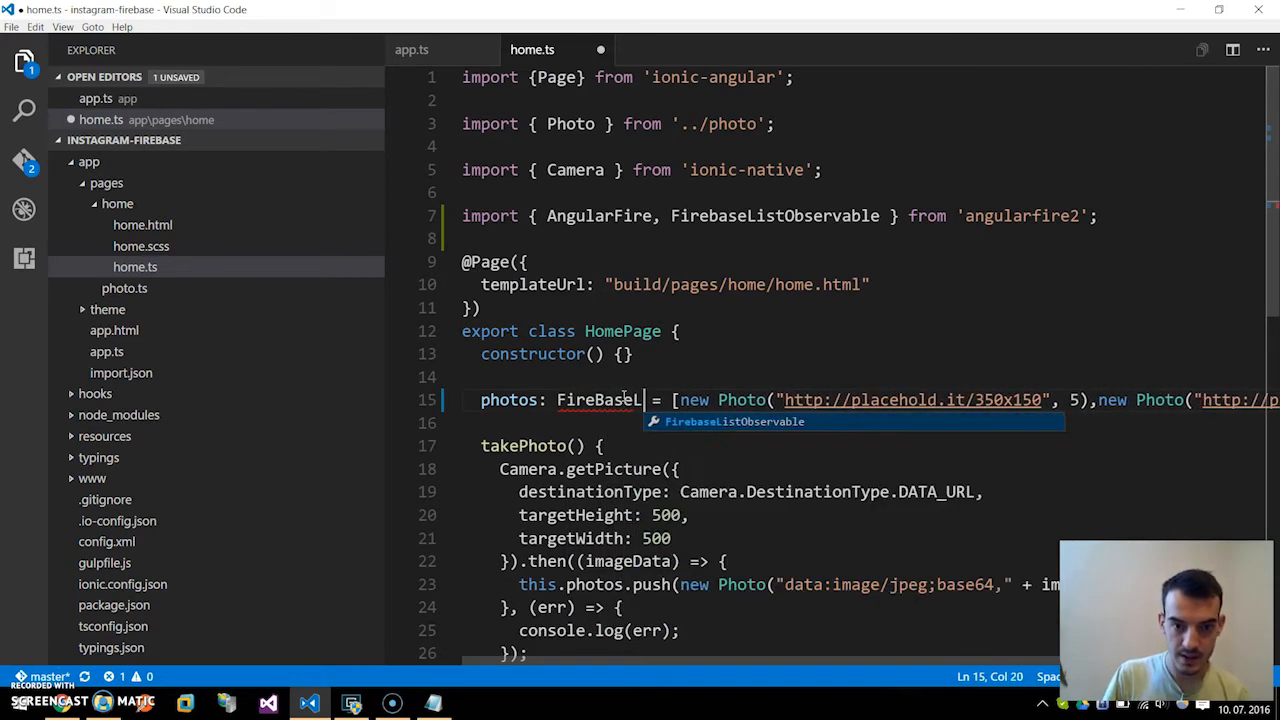
key("Tab")
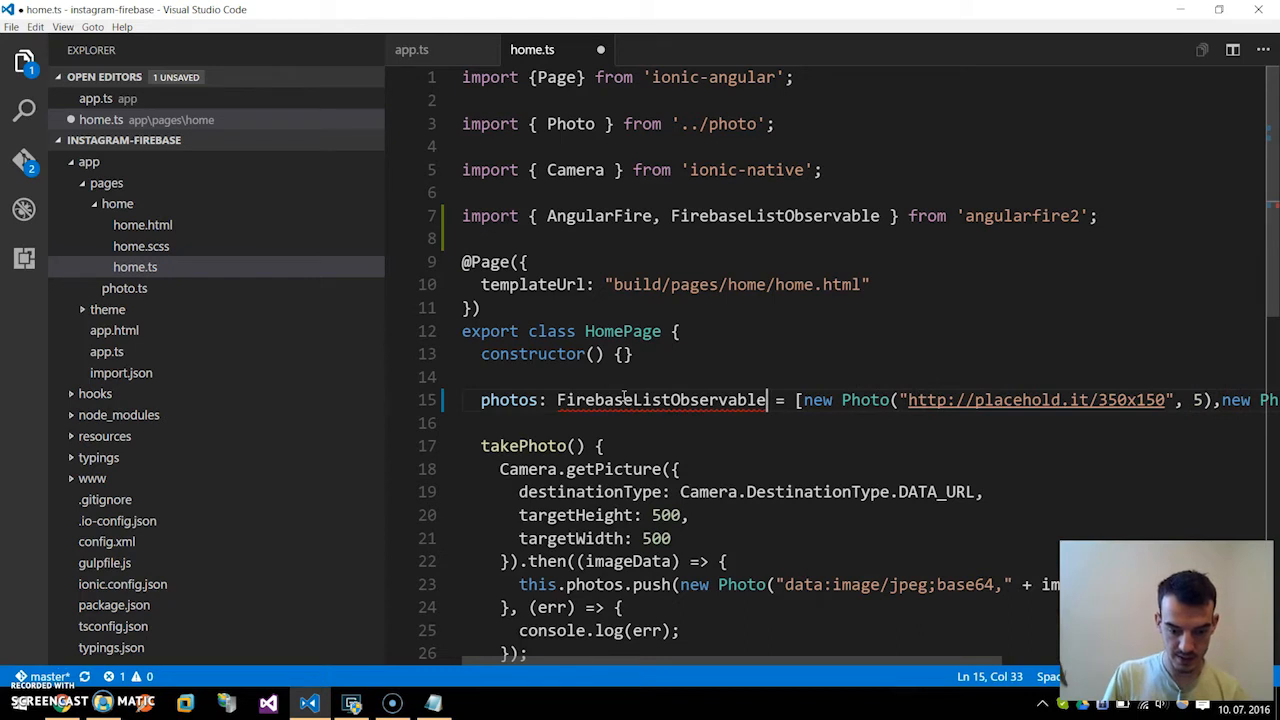
type("<any")
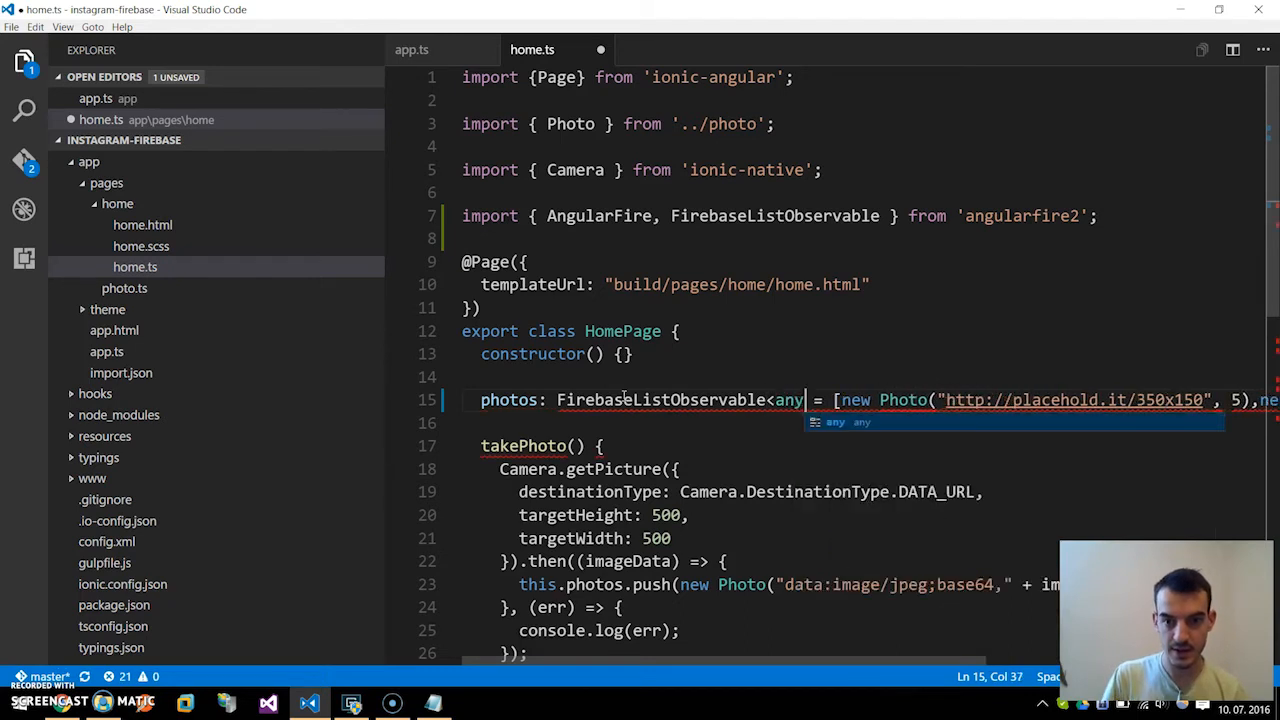
type("[]>")
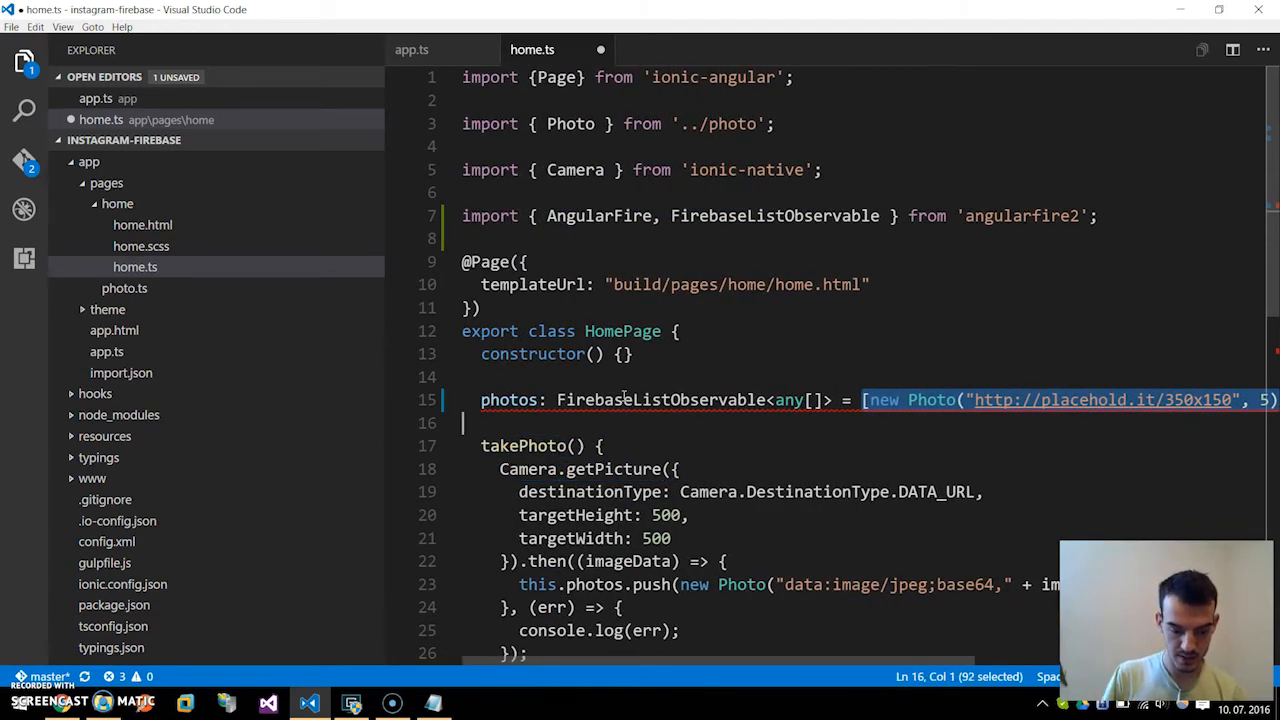
key("Delete")
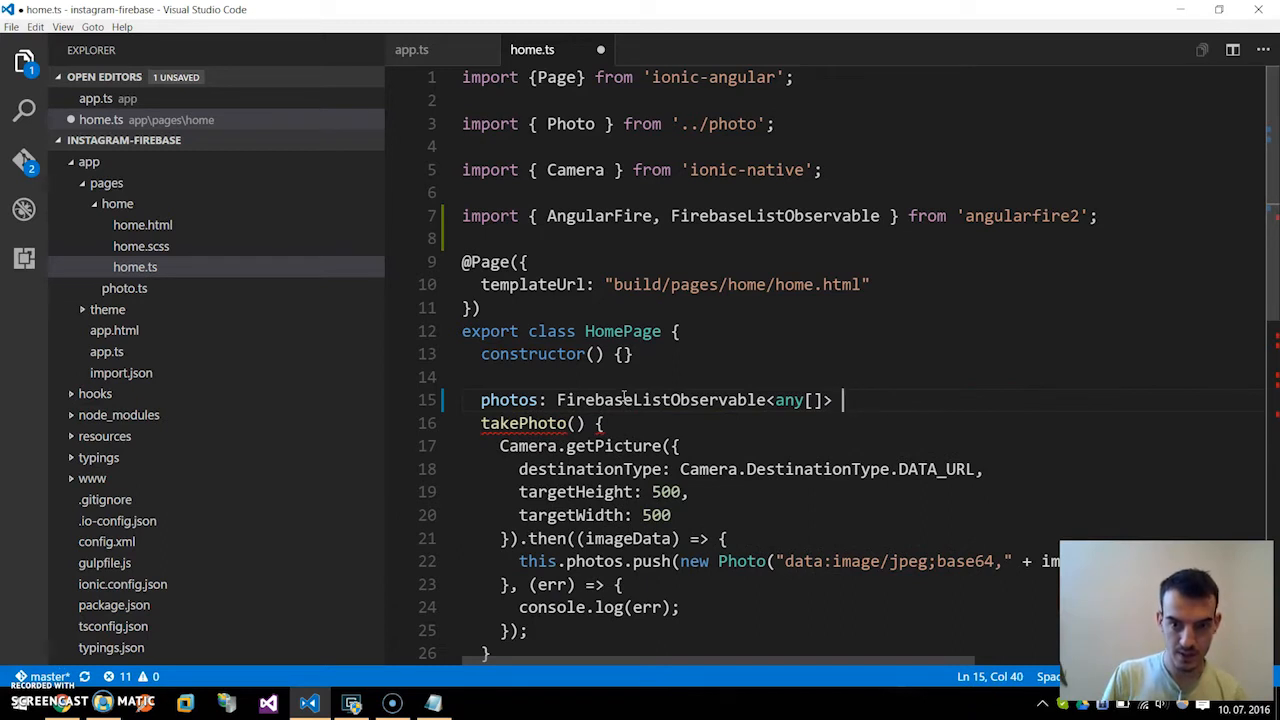
type(";")
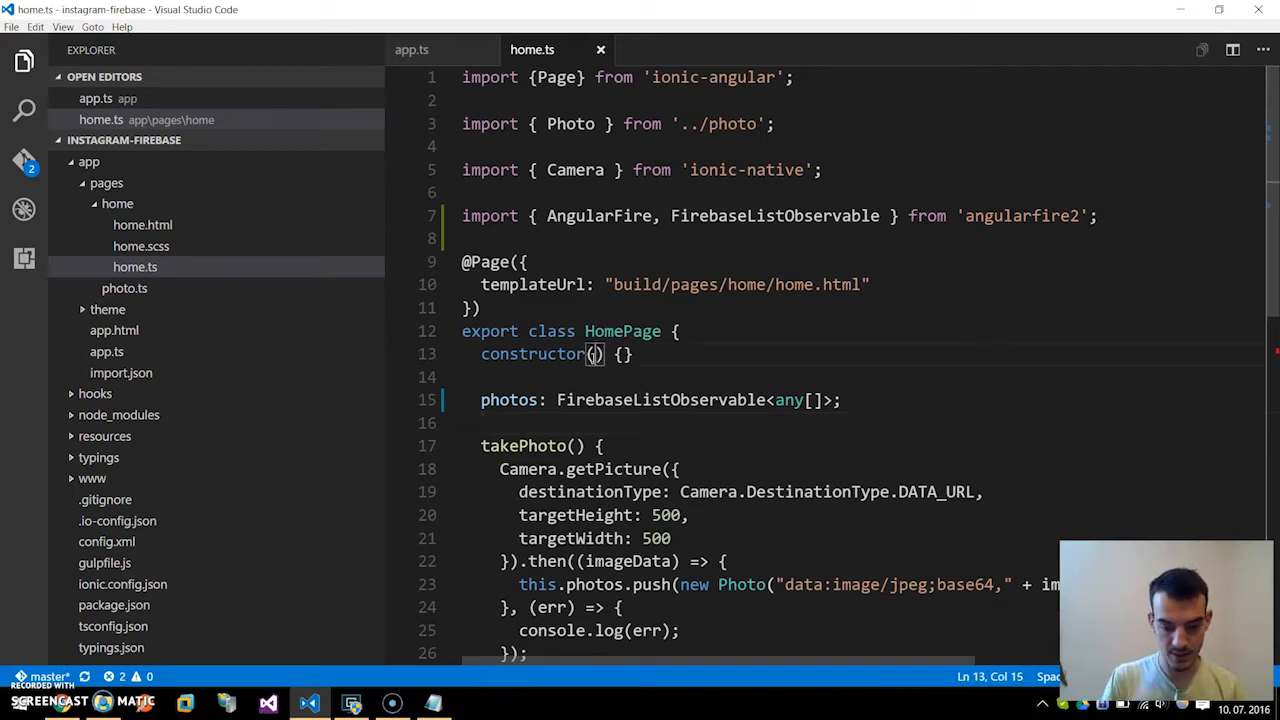
Step: Inject 'private af: AngularFire' in the constructor and start an ngOnInit method
type("private")
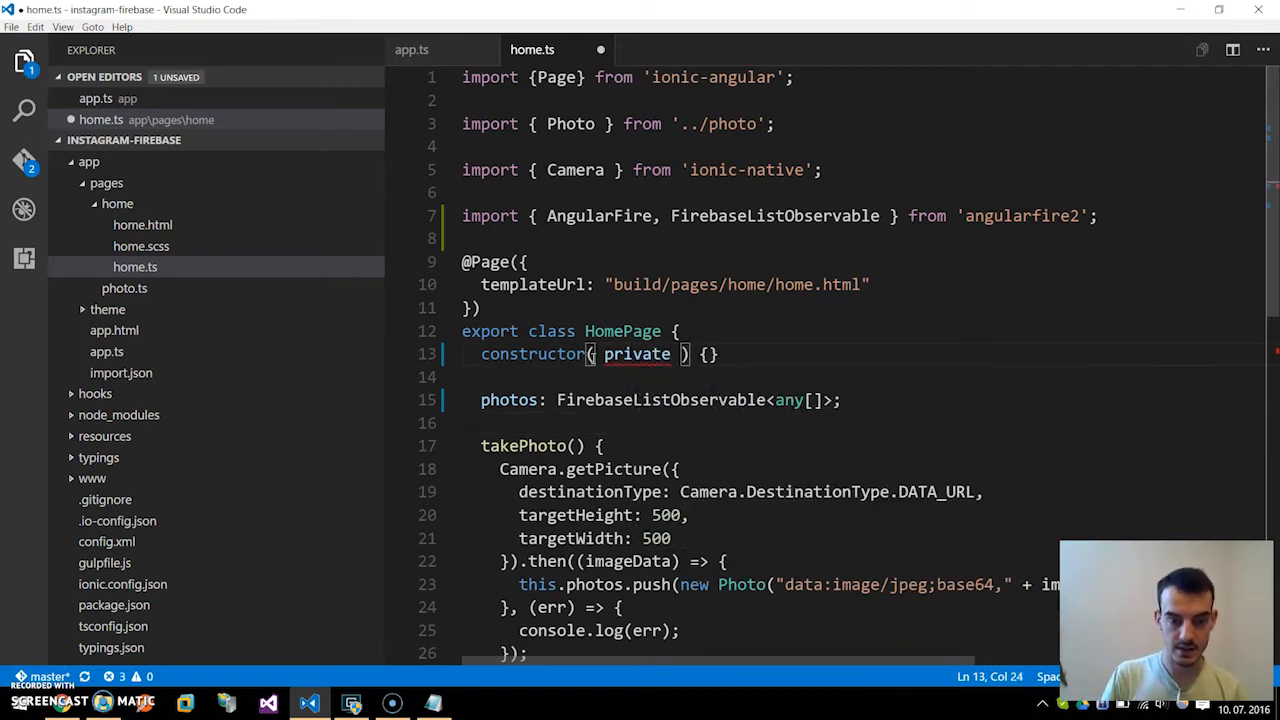
type("af: AngularFire")
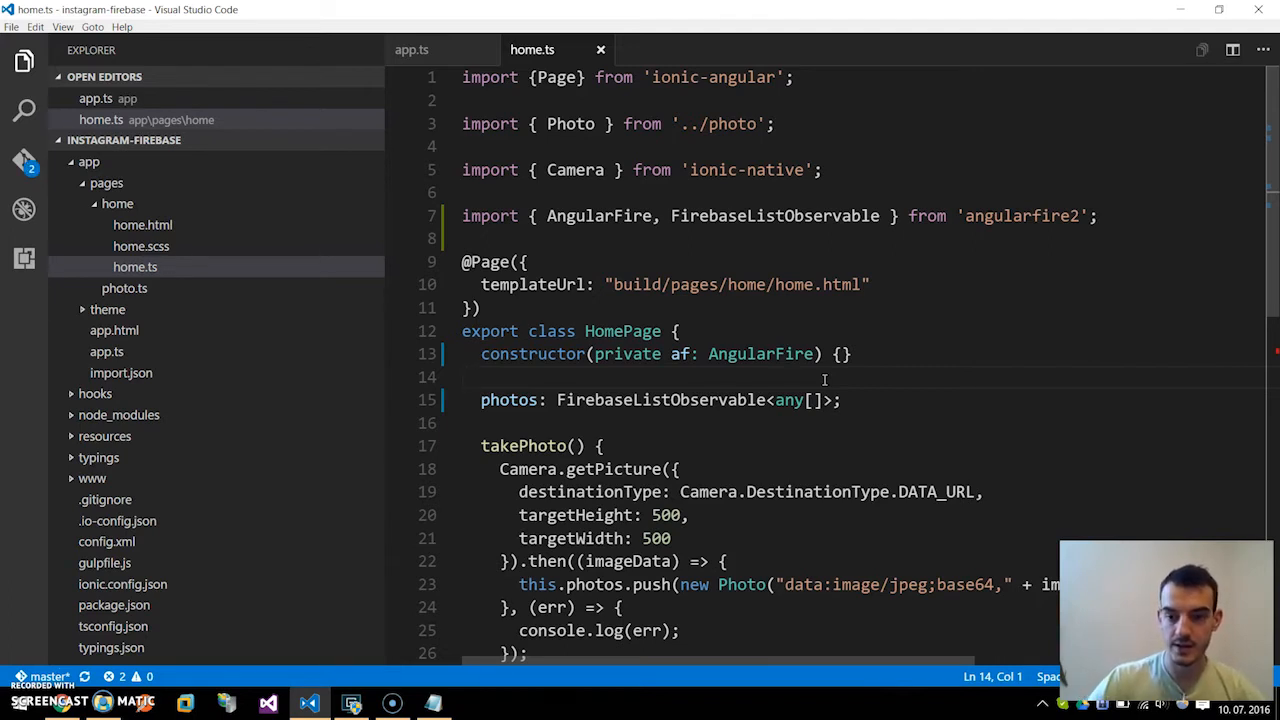
mouse_move(785, 366)
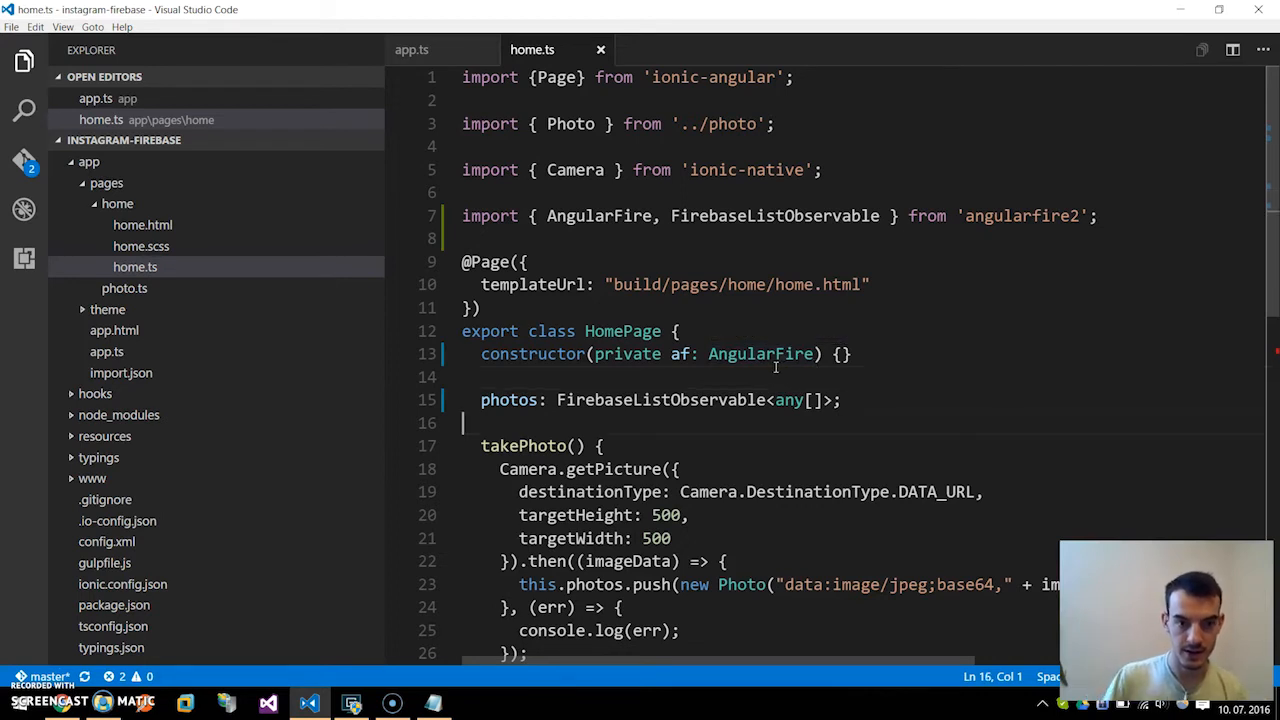
type("ngOnInit() {")
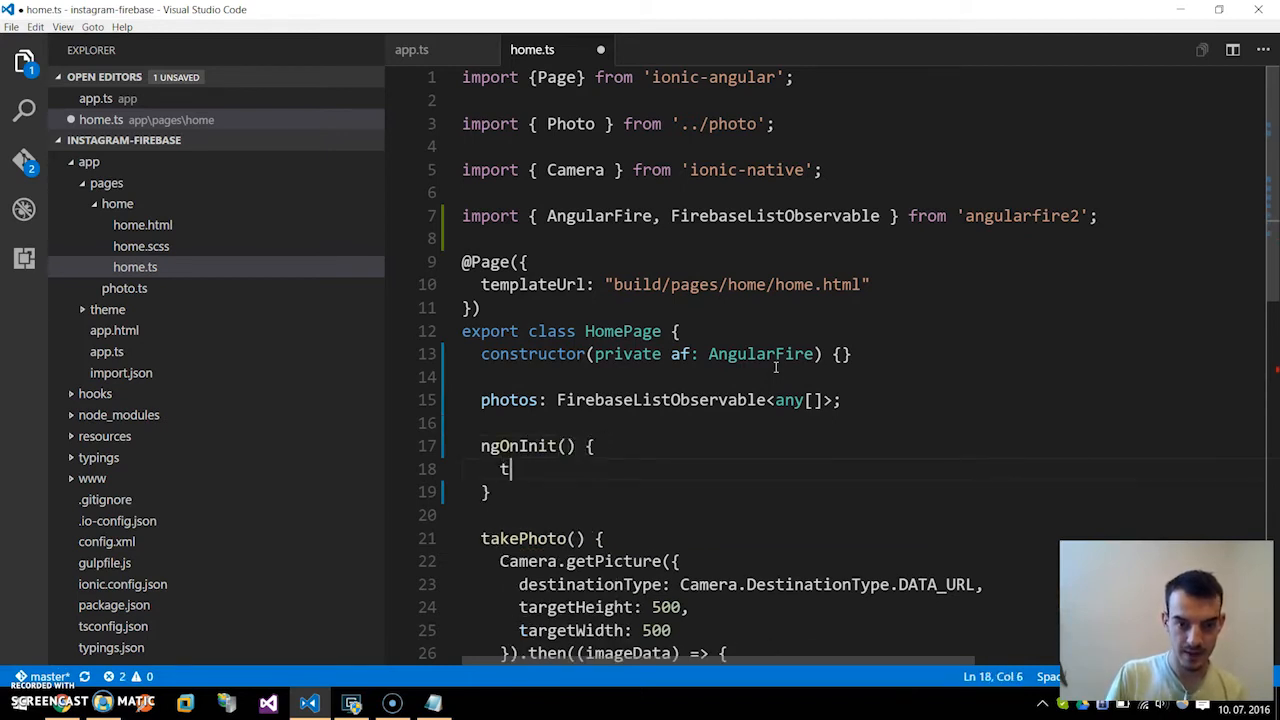
Step: Have ngOnInit call getPhotos(), which sets this.photos = this.af.database.list("/photos")
type("his.getPhotos();")
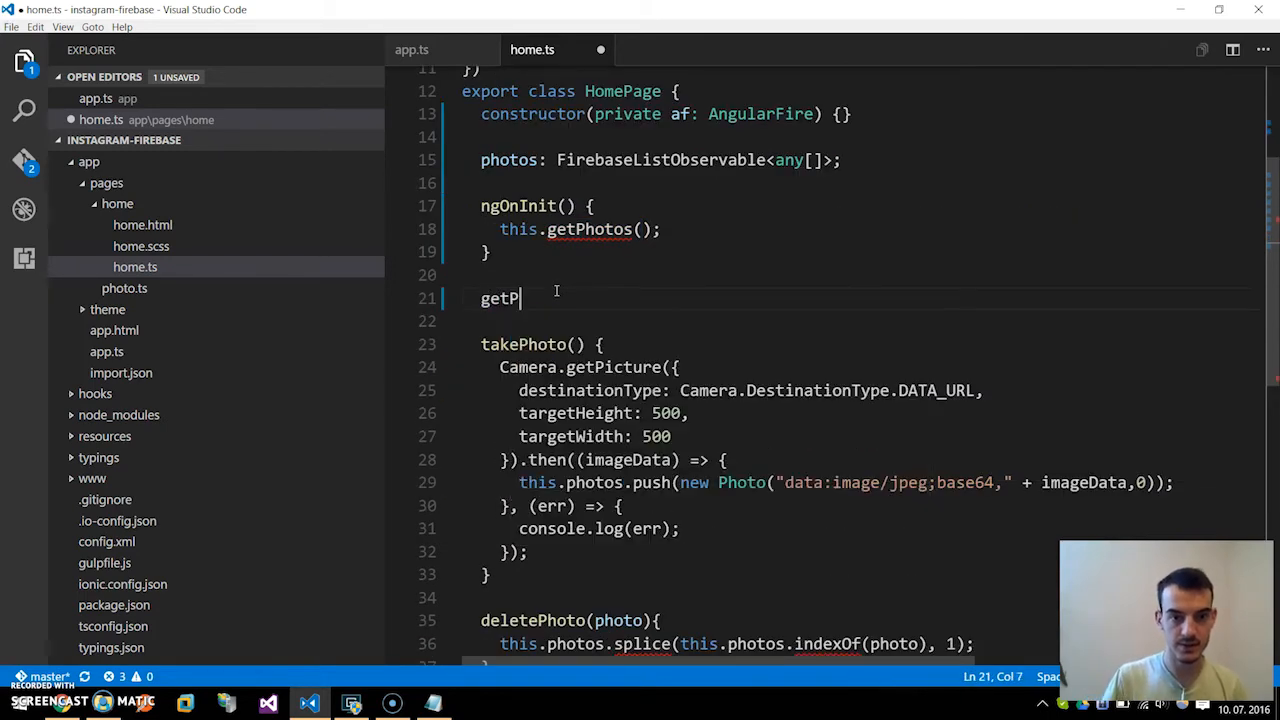
type("hotos()")
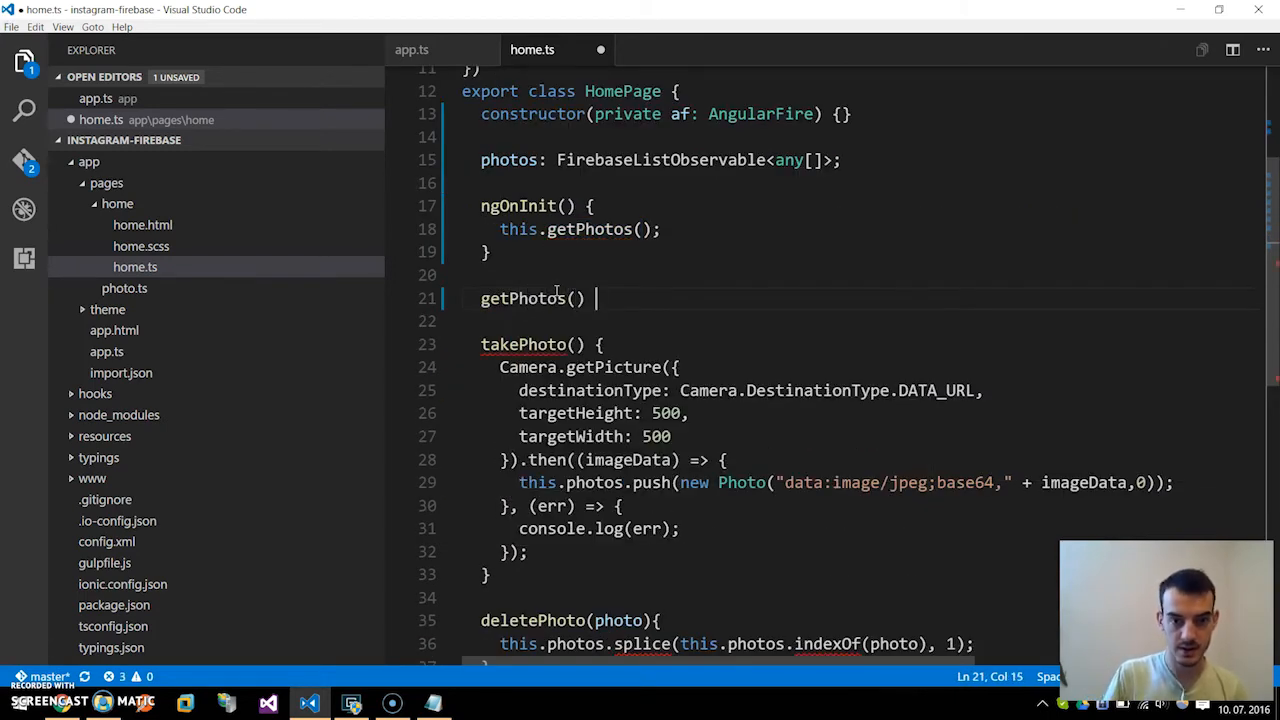
type("{")
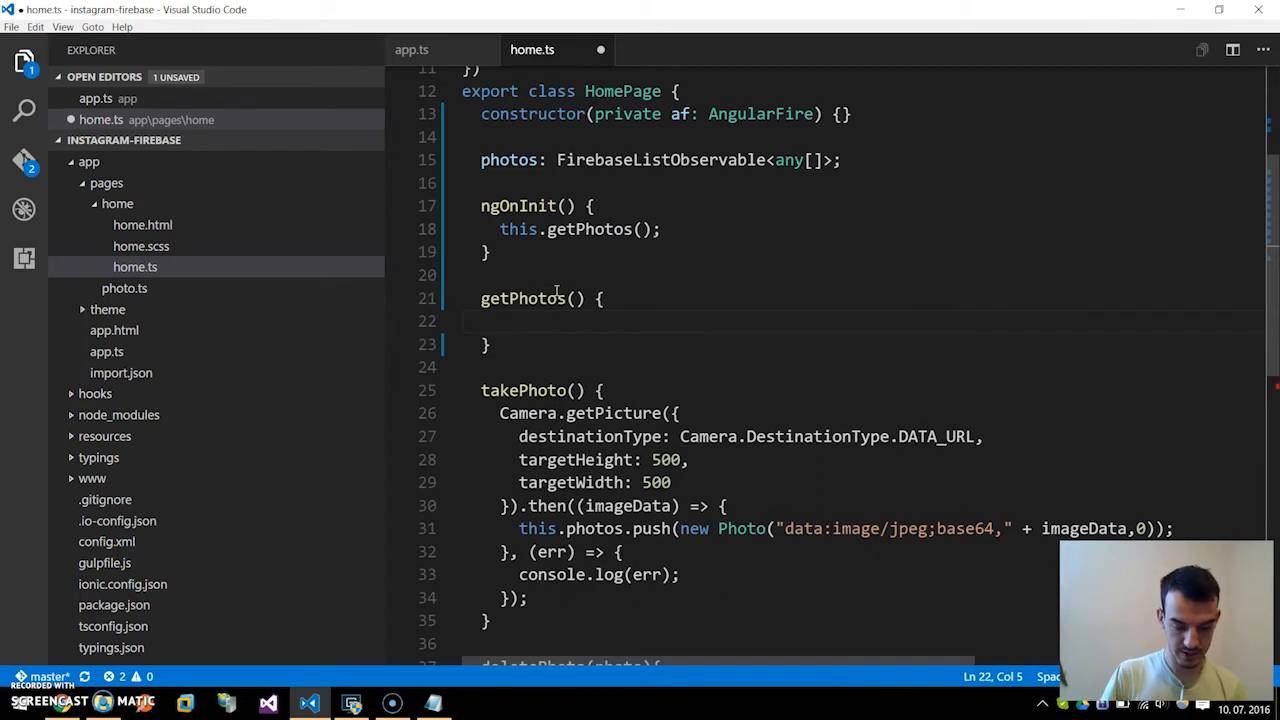
type("this.photos =")
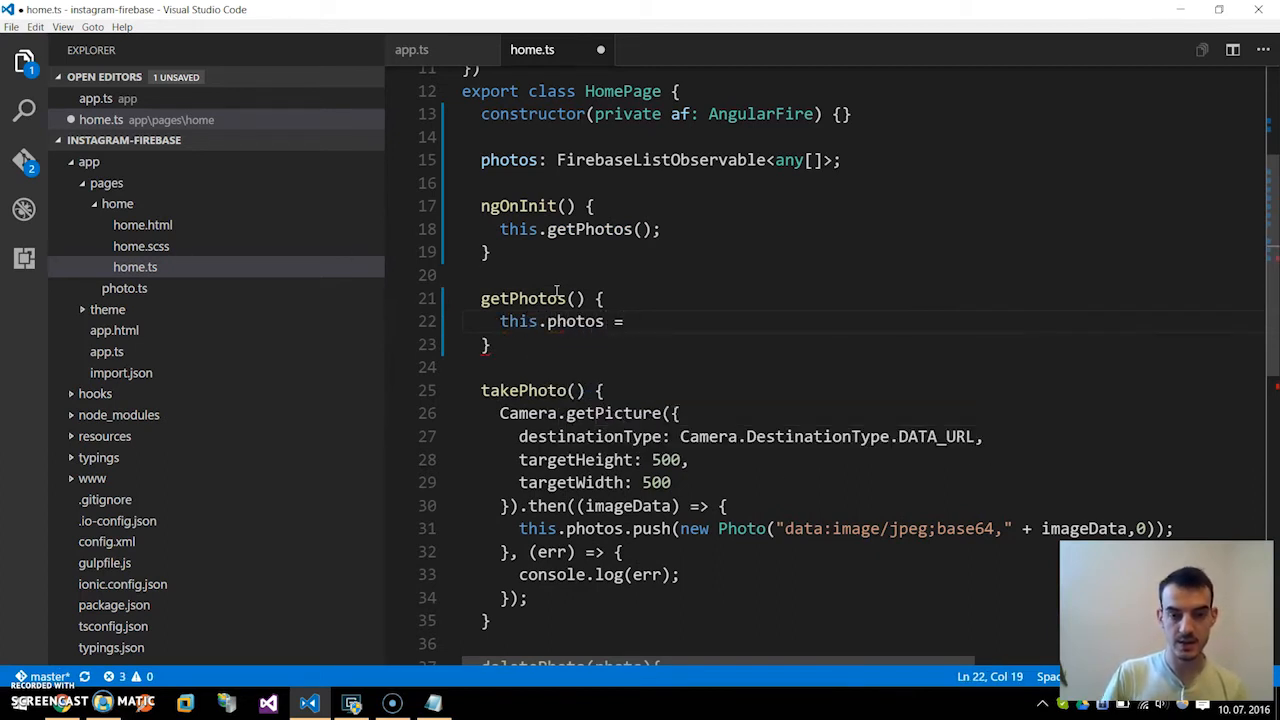
type("this")
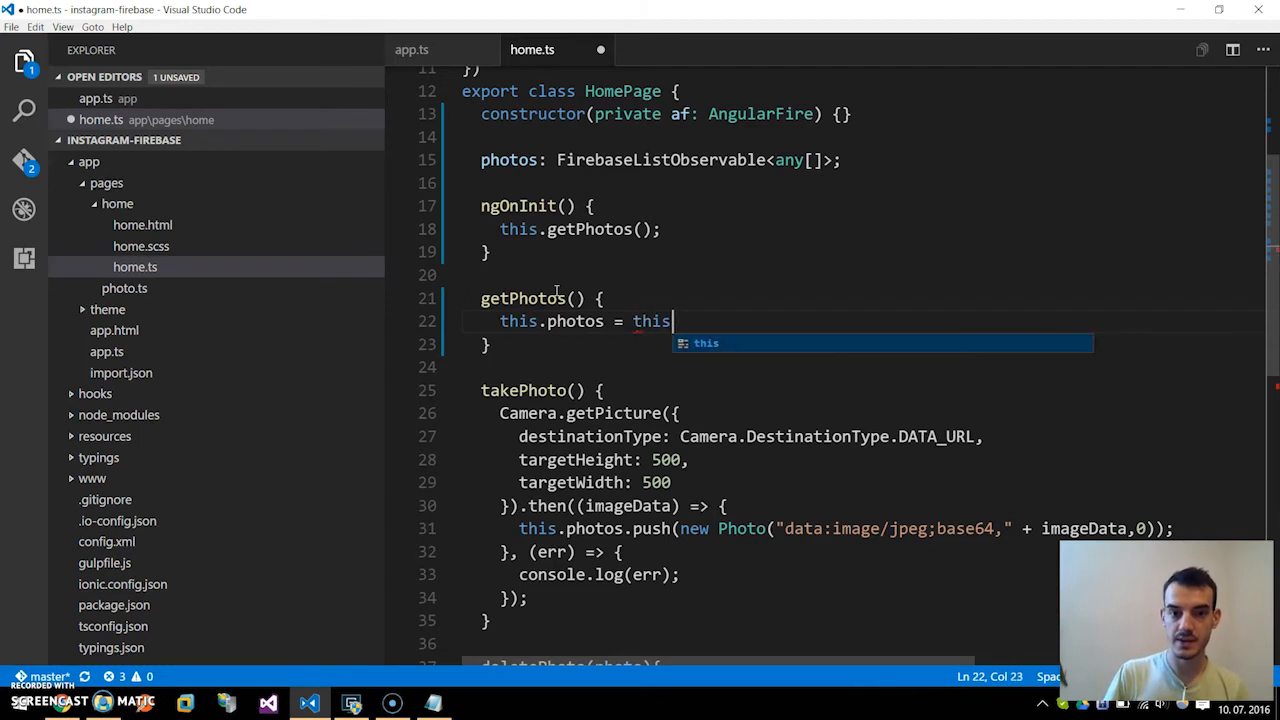
type(".af.")
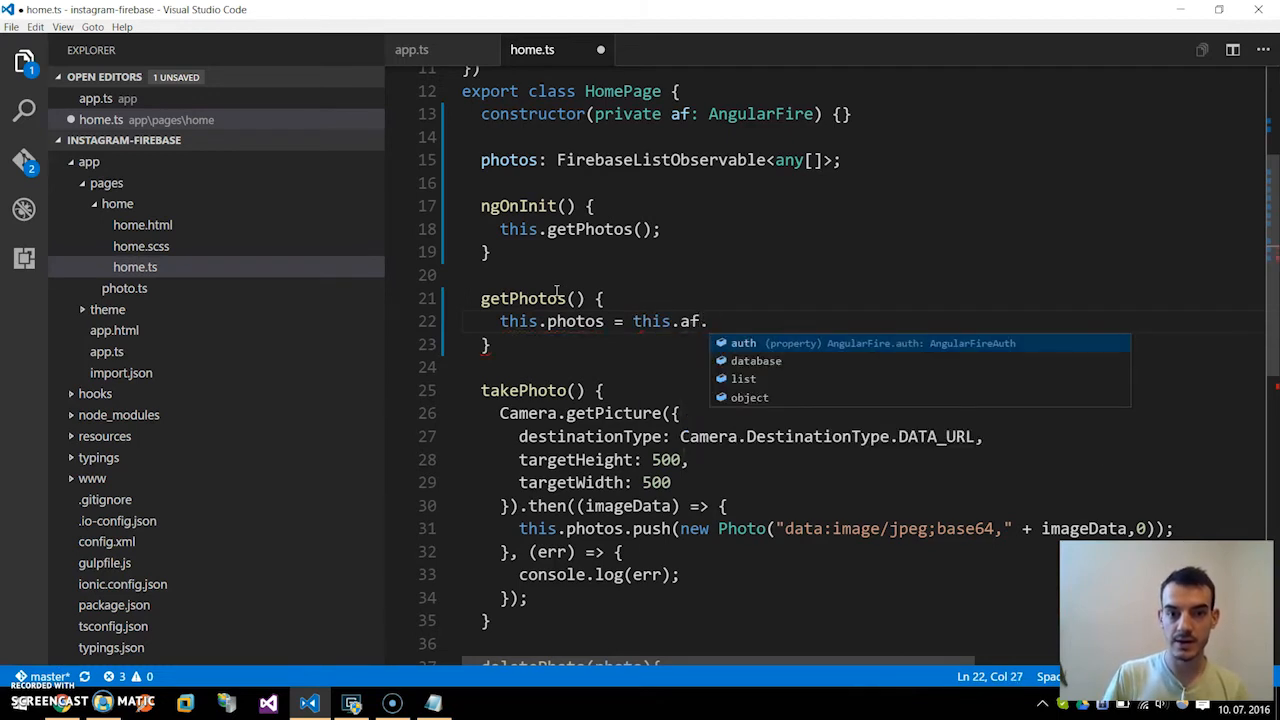
type("database.")
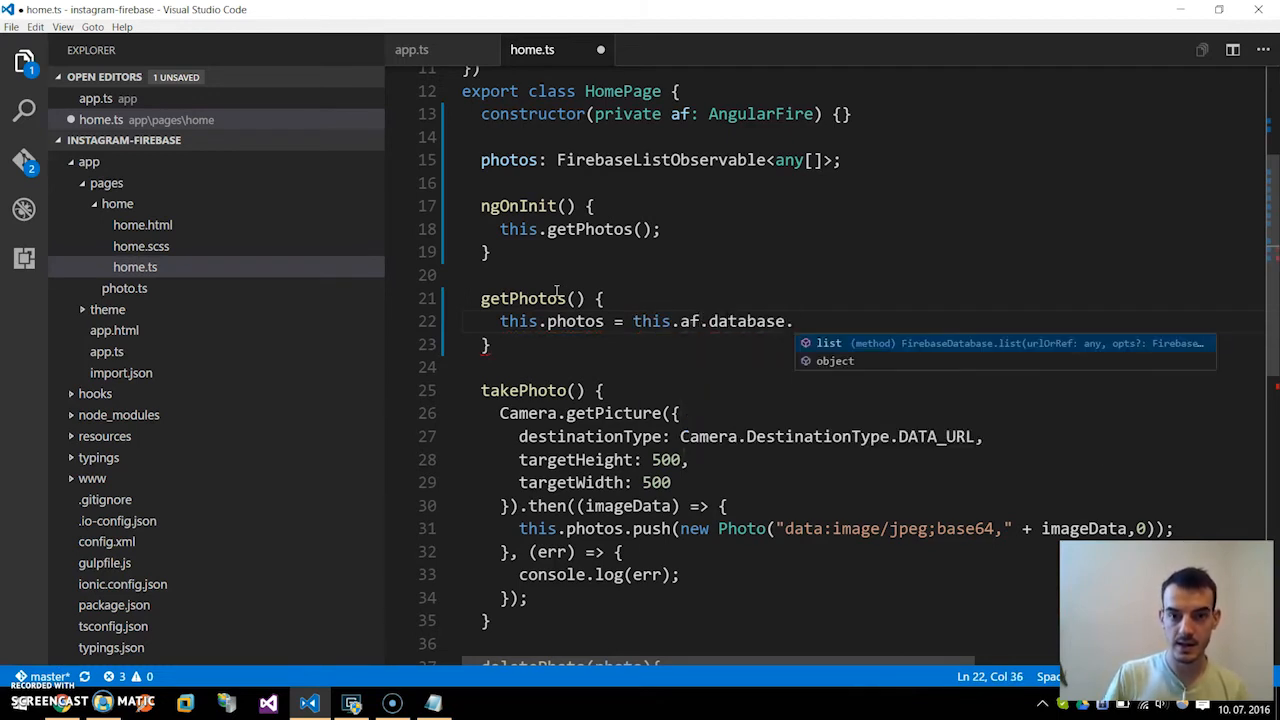
type("list(\"\")")
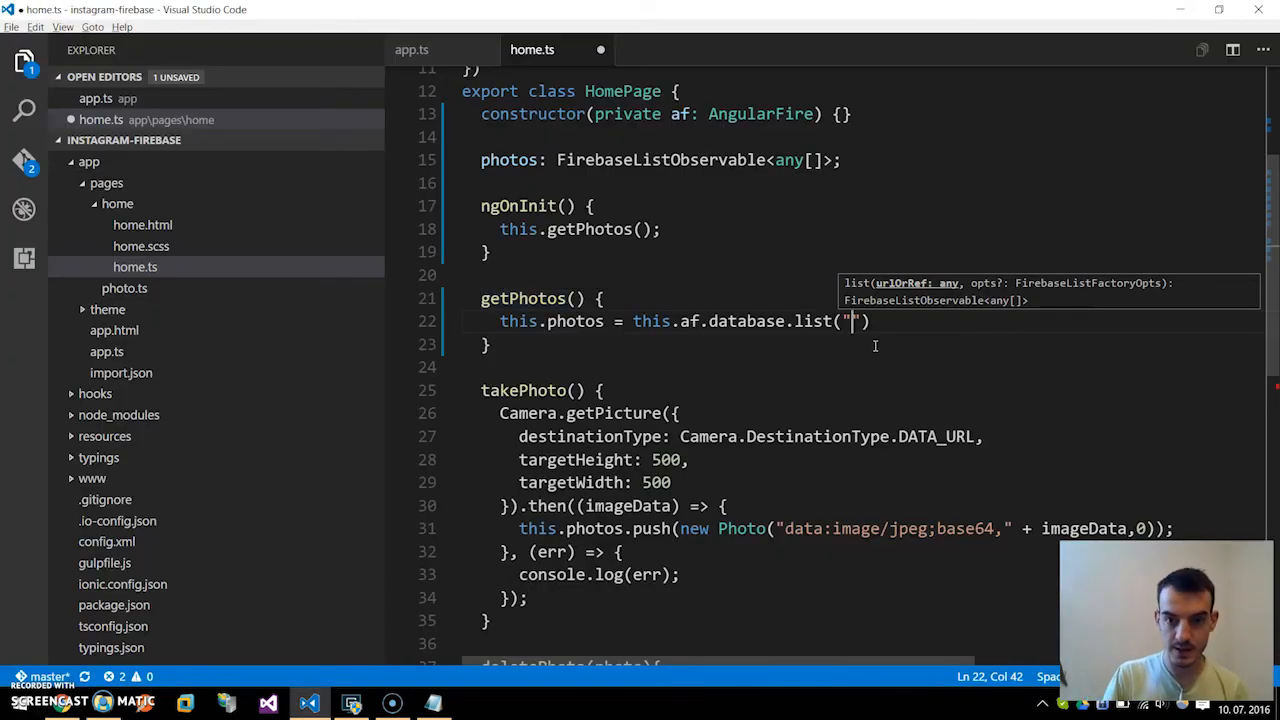
type("/photos")
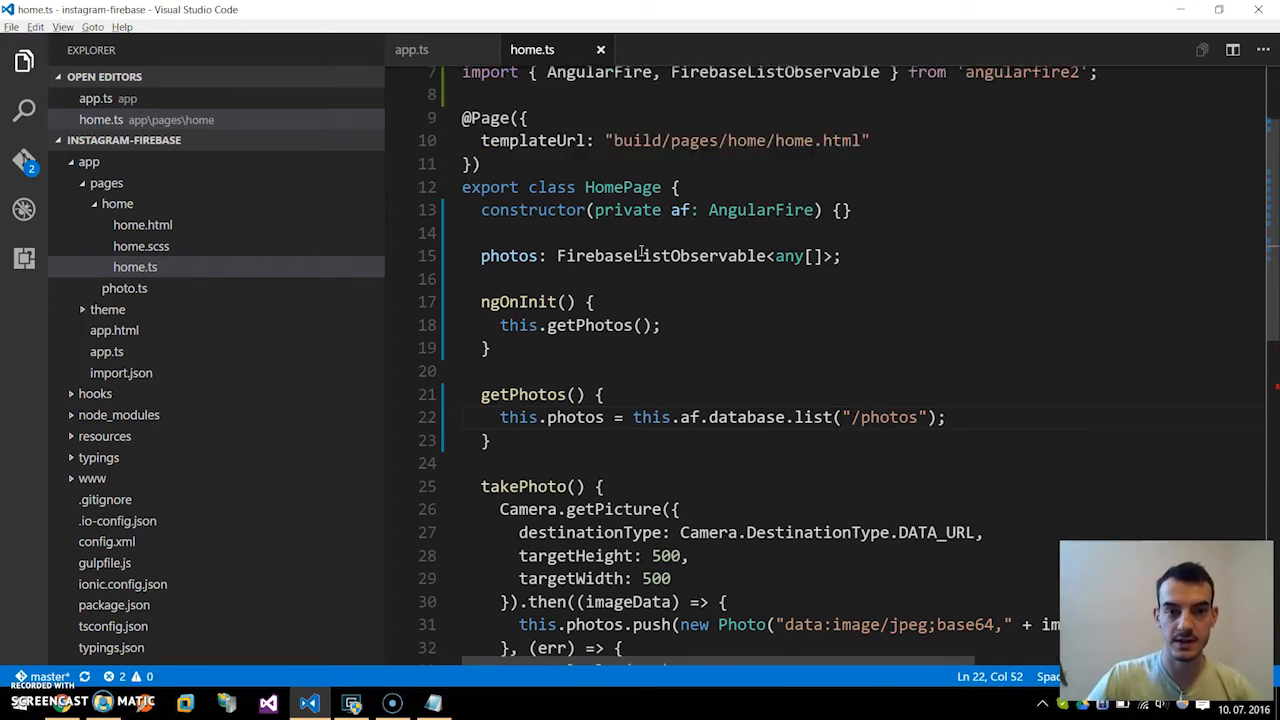
double_click(509, 255)
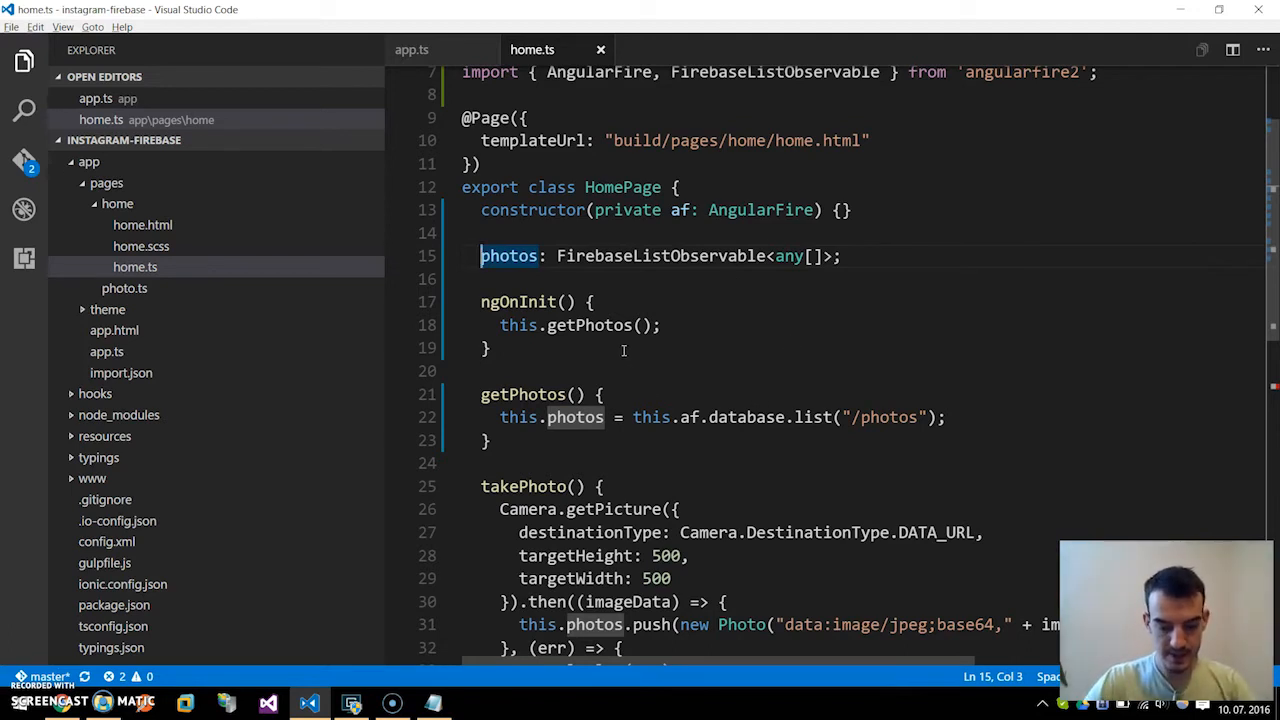
Step: Make takePhoto push {src: 'data:image/jpeg;base64,' + imageData, likes: 0} into photos
scroll("down", 3)
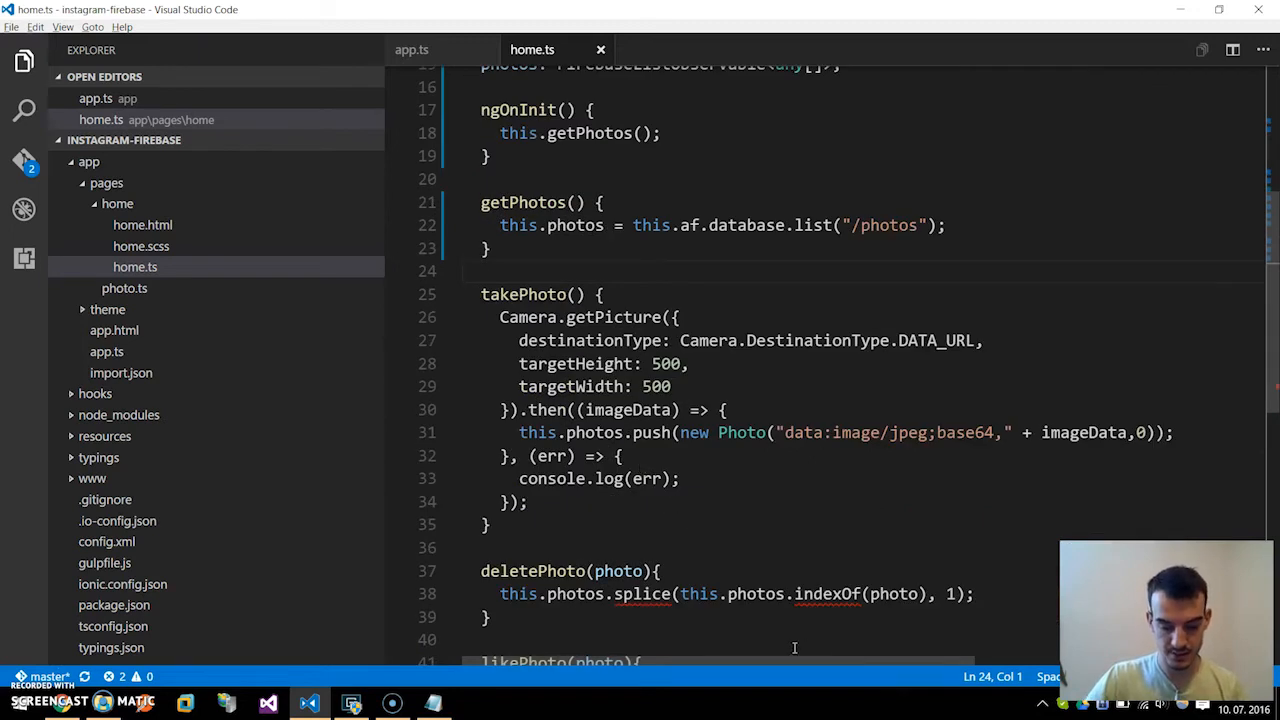
double_click(651, 432)
type("{src:")
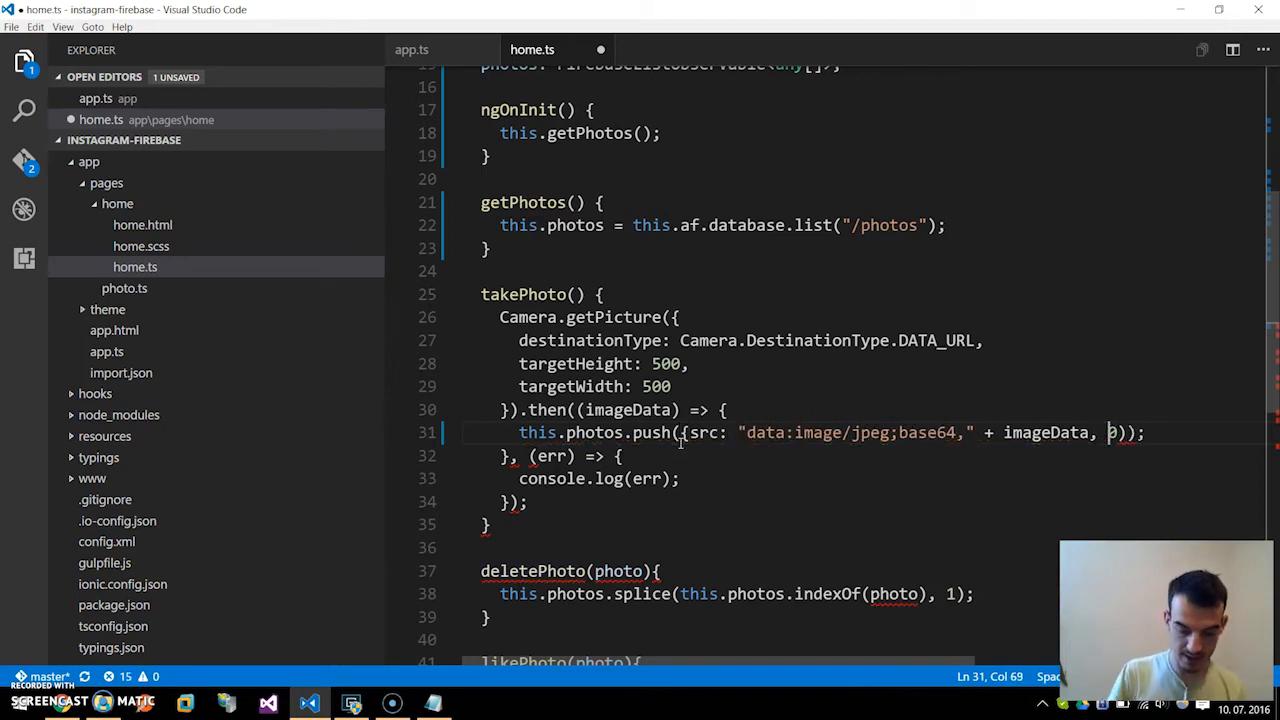
type("likes:")
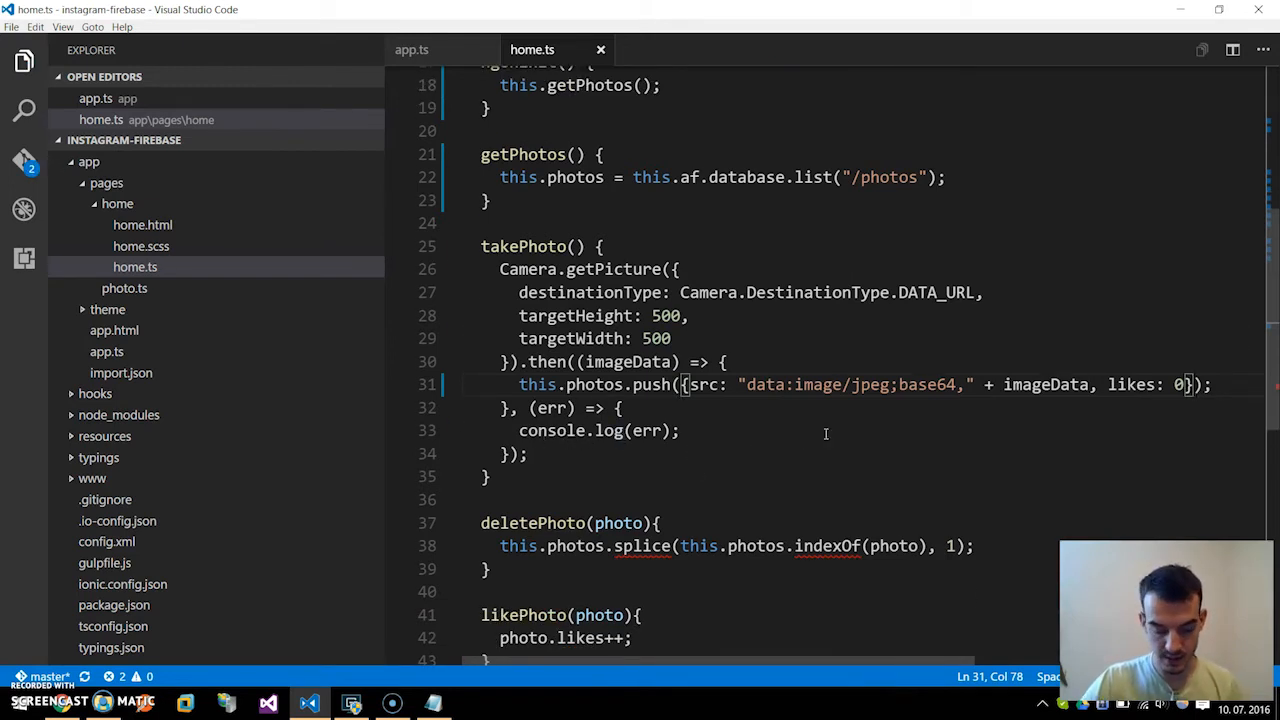
scroll("down", 3)
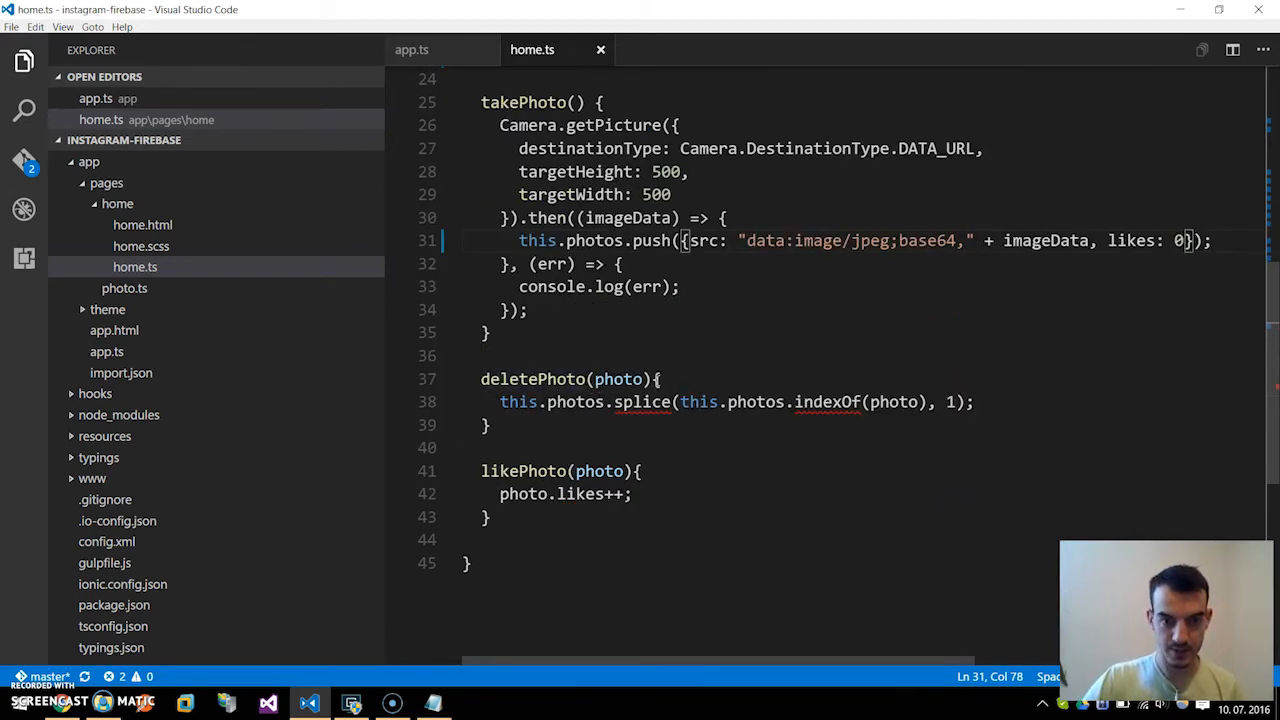
double_click(618, 378)
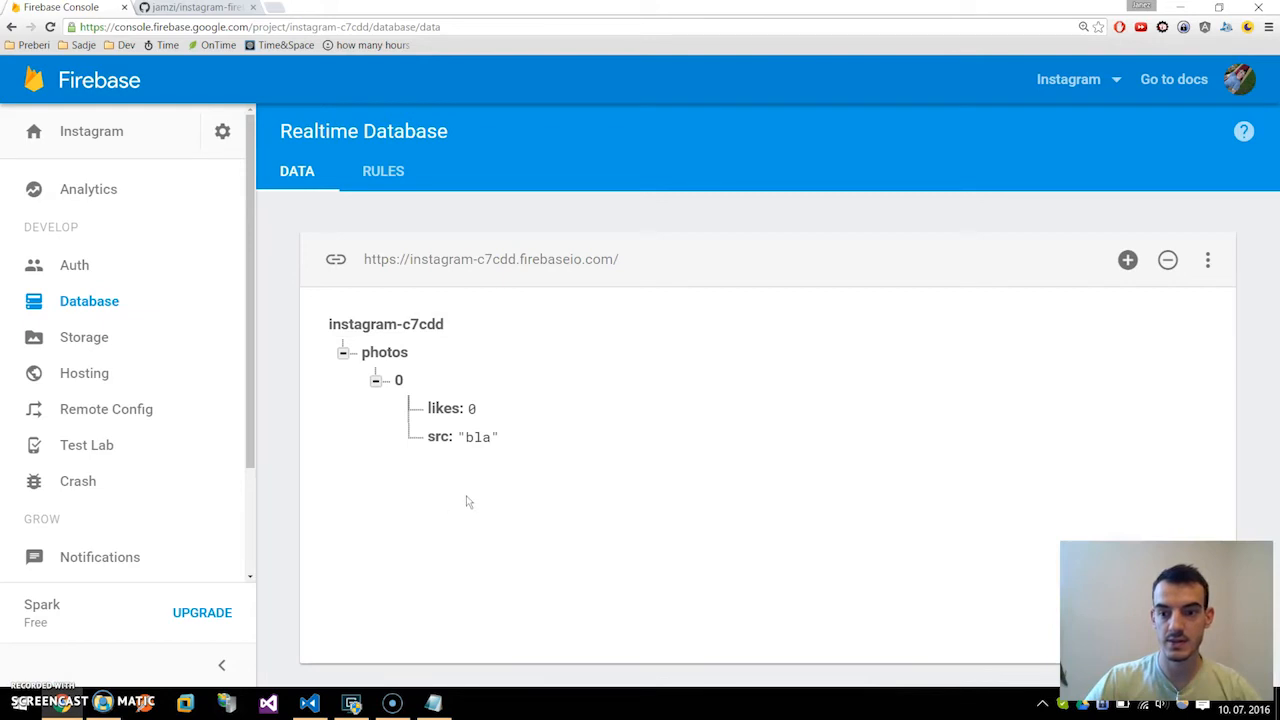
mouse_move(1051, 100)
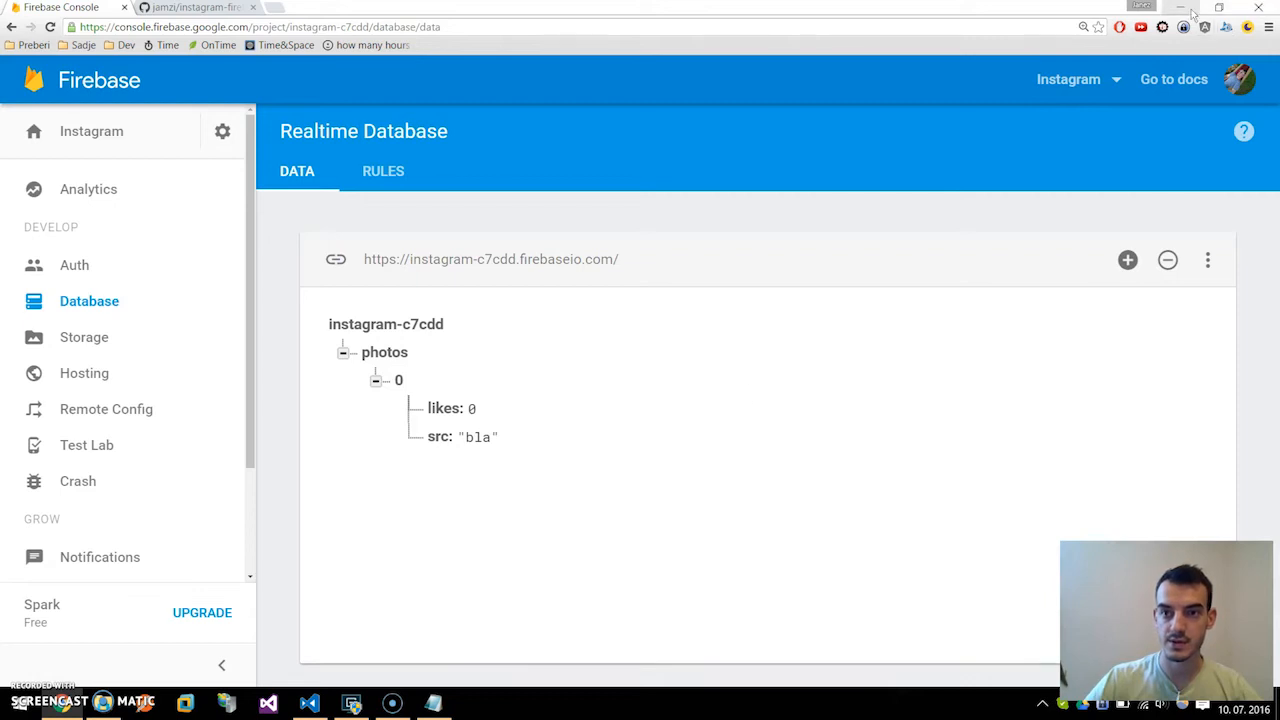
Step: Check photos/0 (likes 0, src 'bla') in the database, then minimize Chrome
left_click(310, 703)
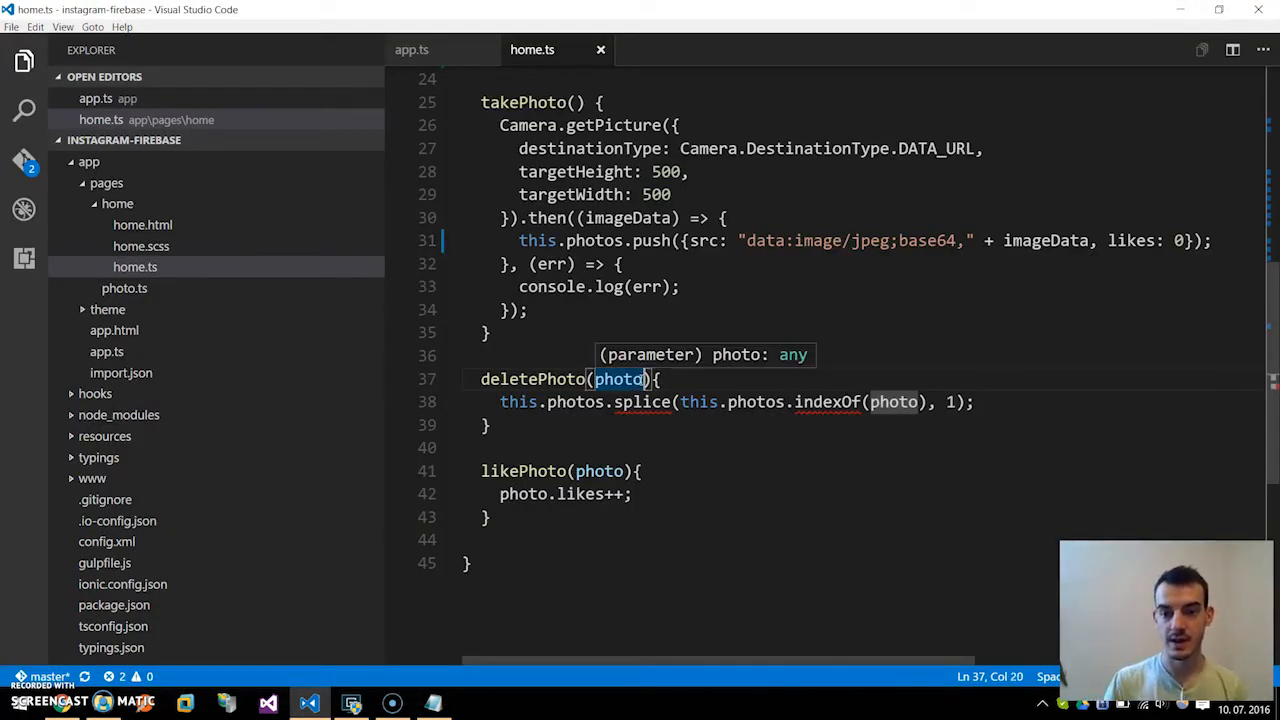
Step: Change deletePhoto to take photoKey: string and call this.photos.remove(photoKey)
type("x")
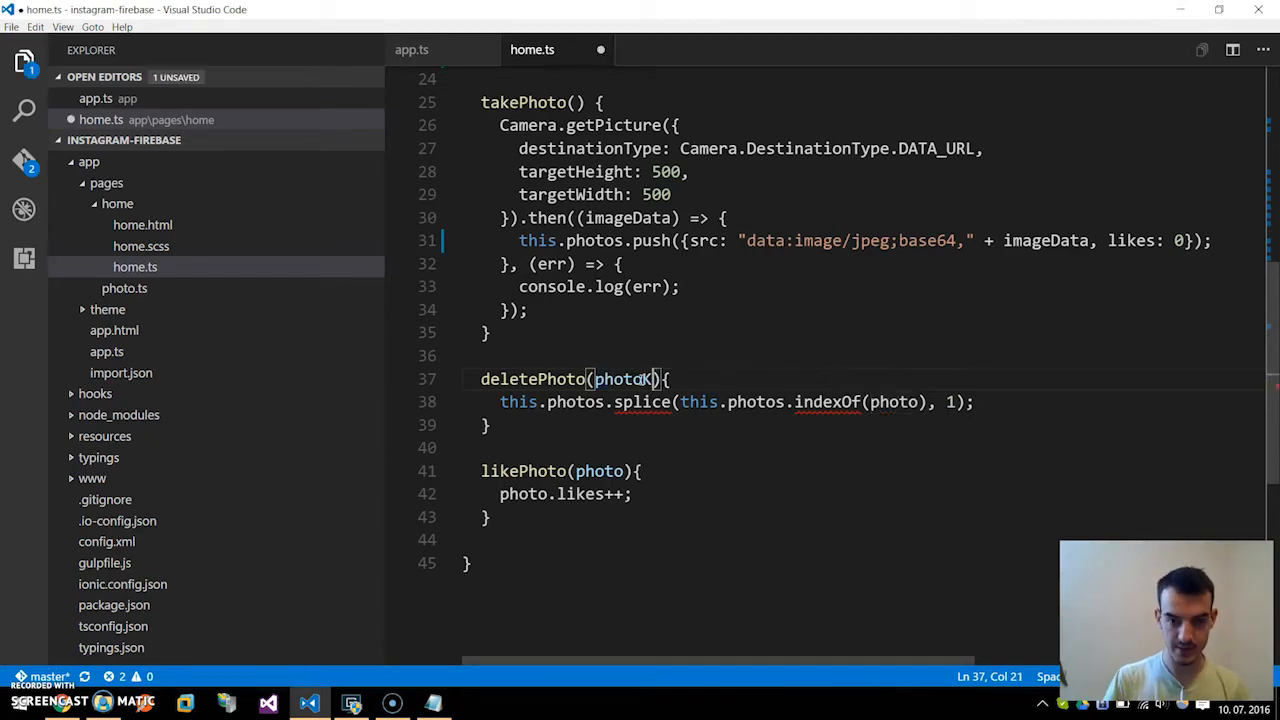
type("Key")
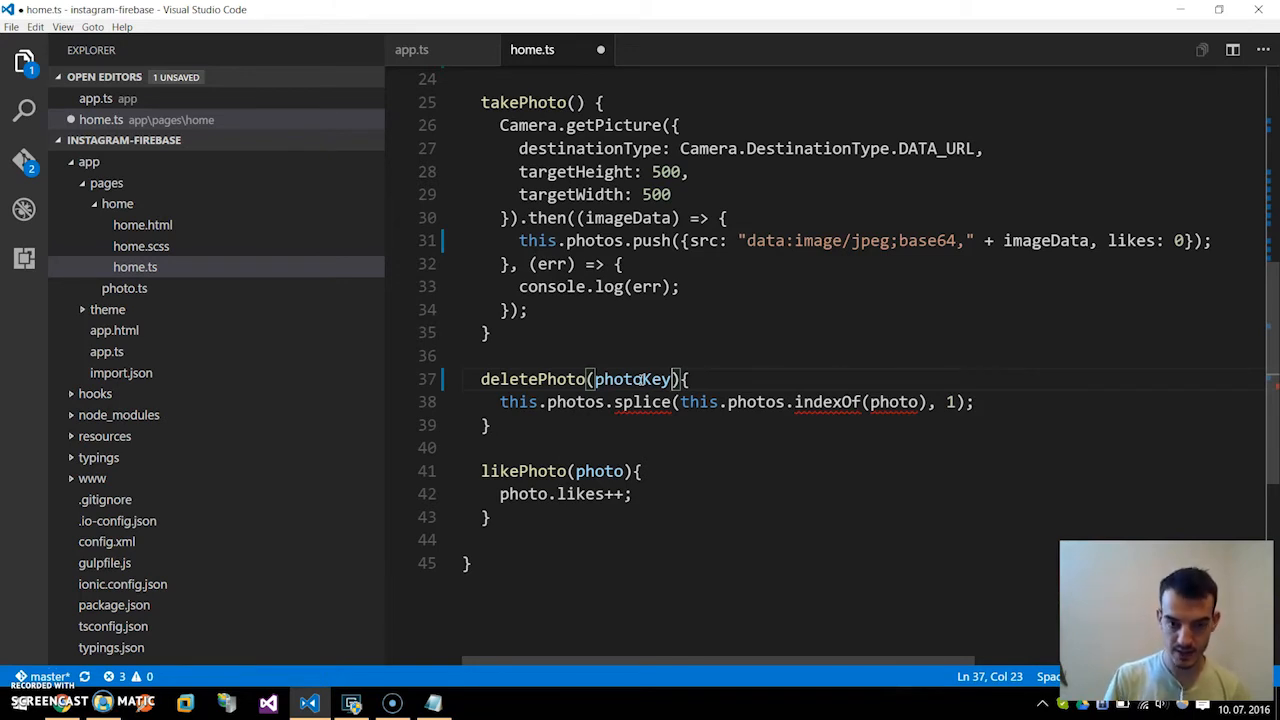
type(": string")
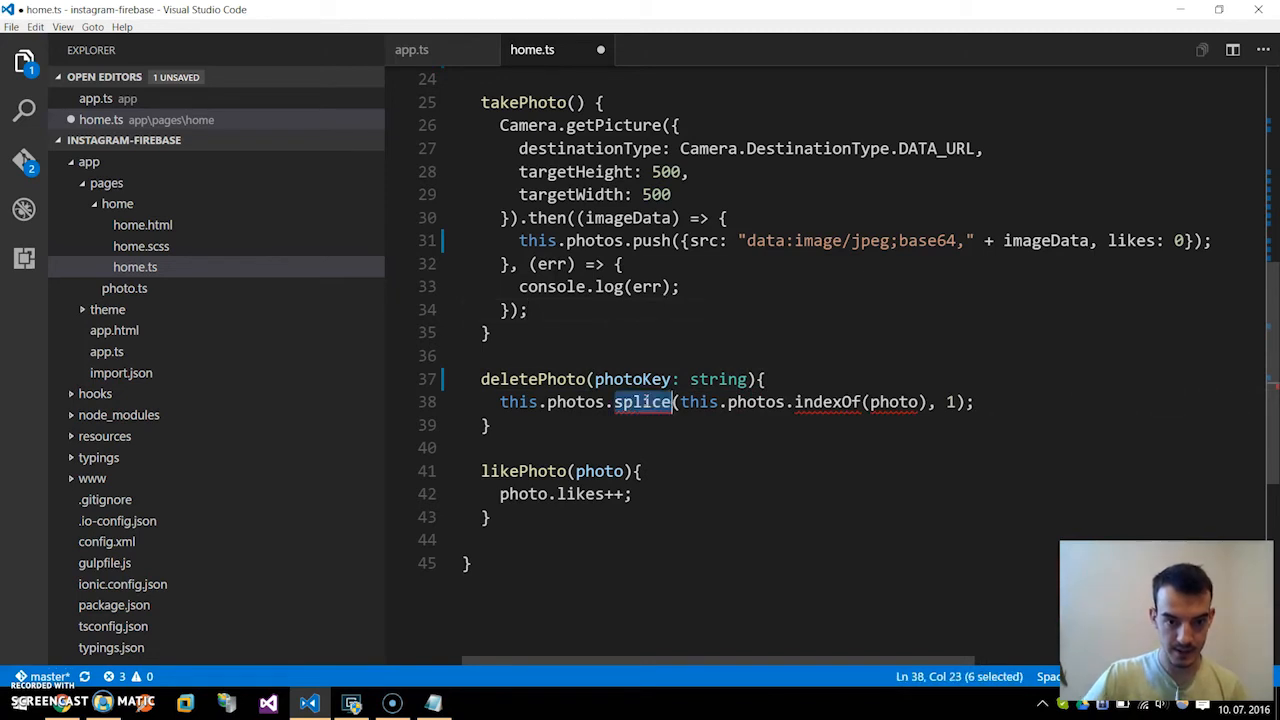
type("r")
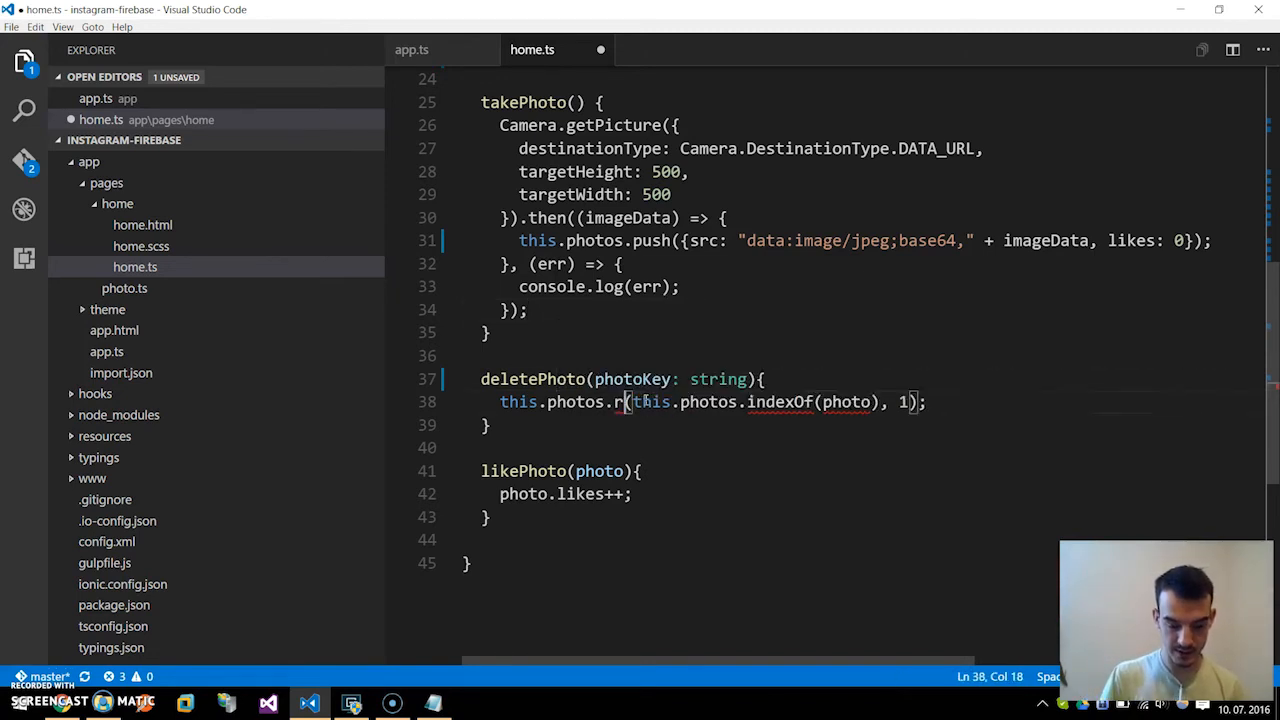
type("emove();")
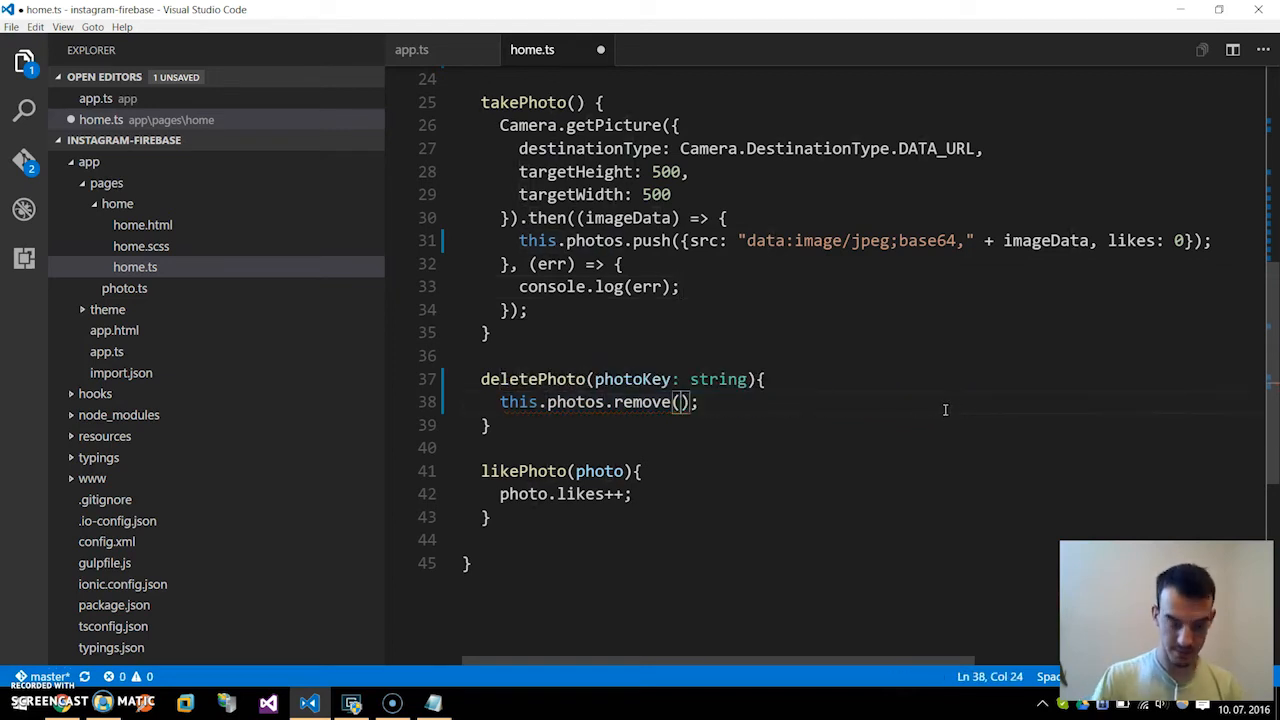
type("photoKey")
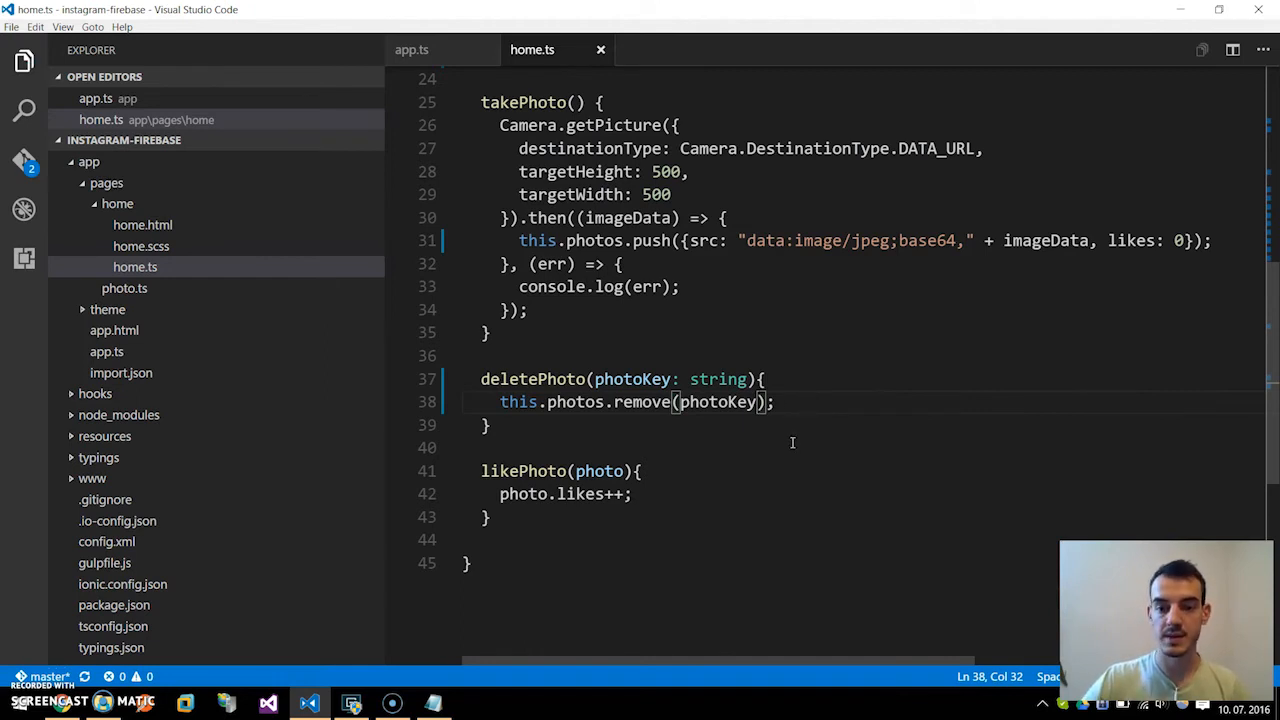
mouse_move(617, 527)
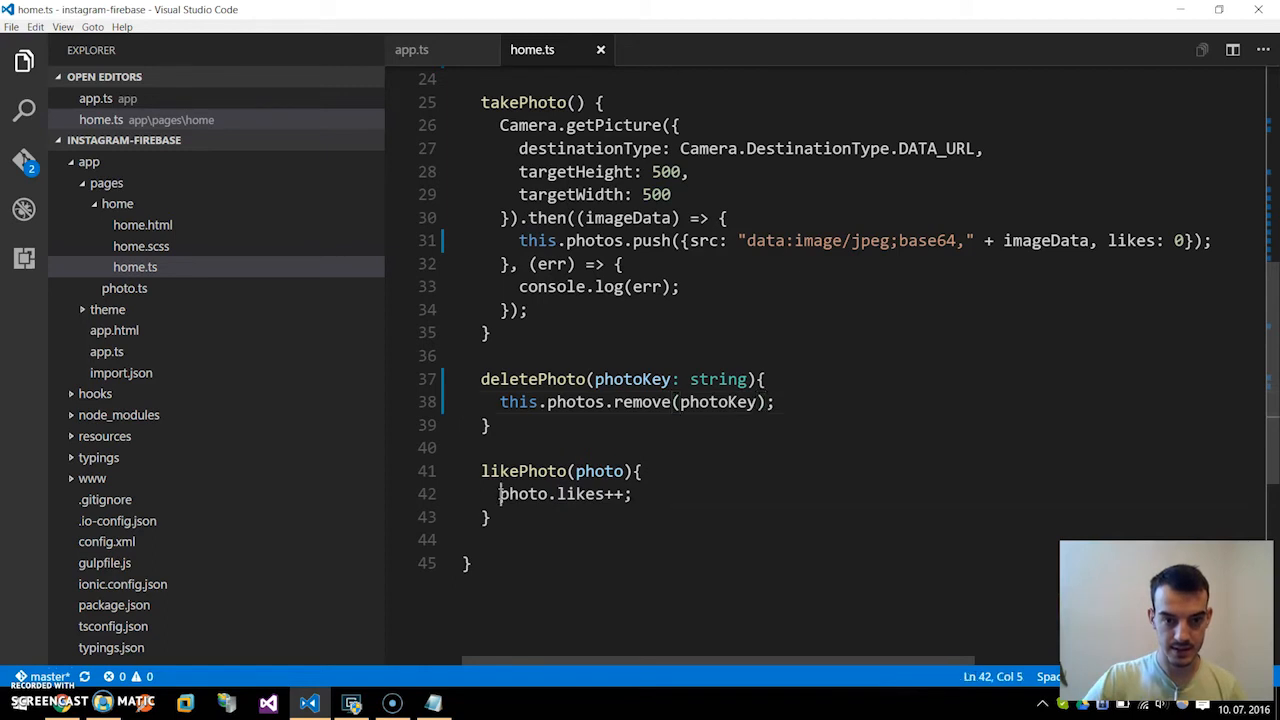
Step: Rewrite likePhoto(photoKey: string, likes: number) to call this.photos.update(photoKey, { likes: likes + 1 })
type("this.photos.up")
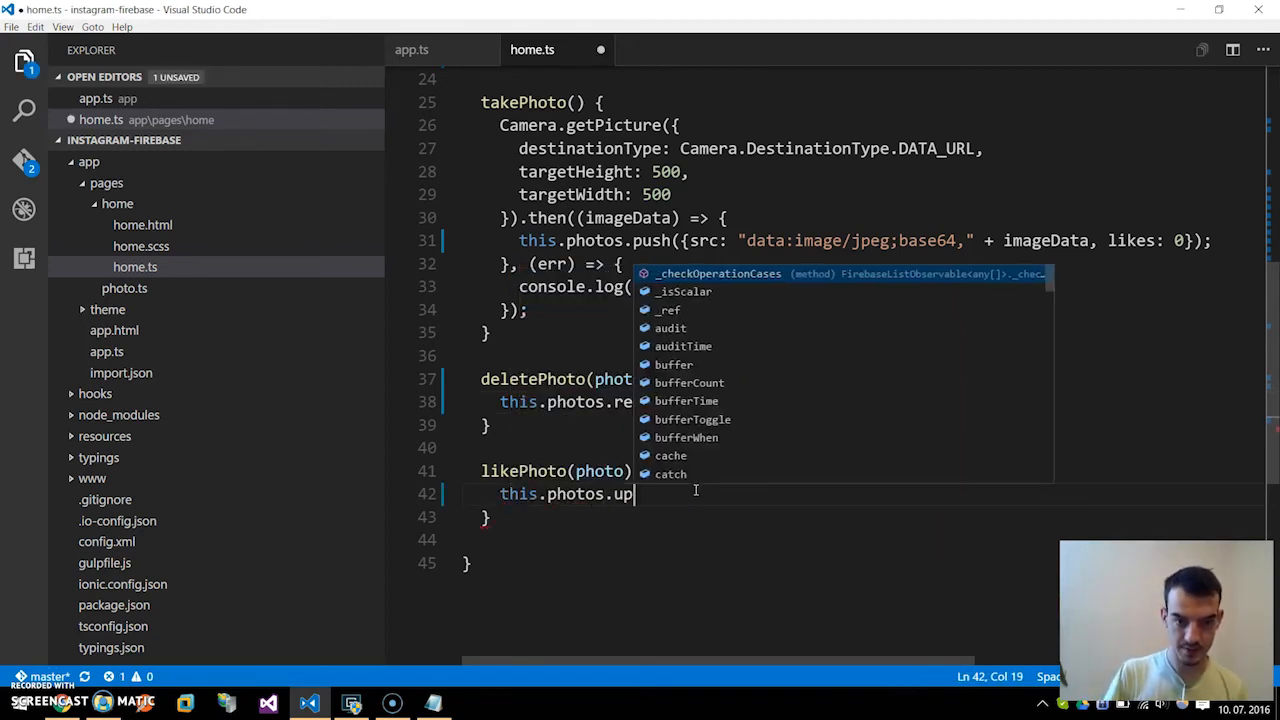
type("date()")
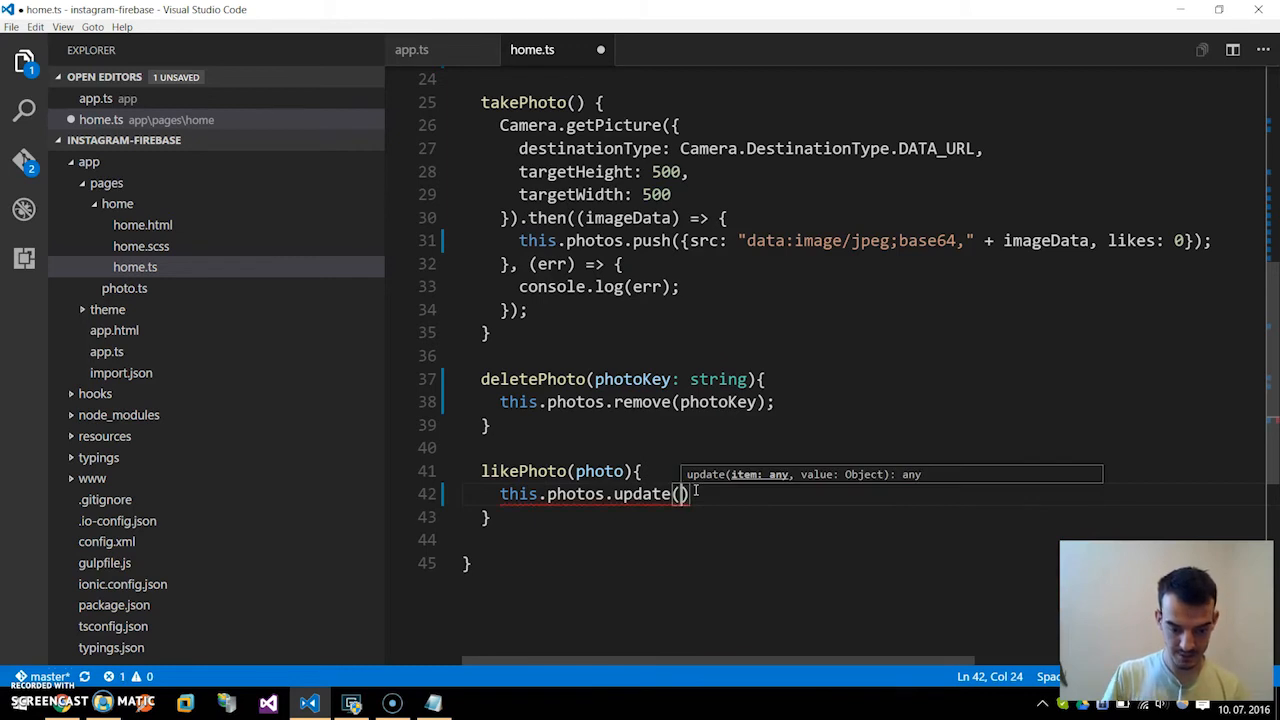
type("photo")
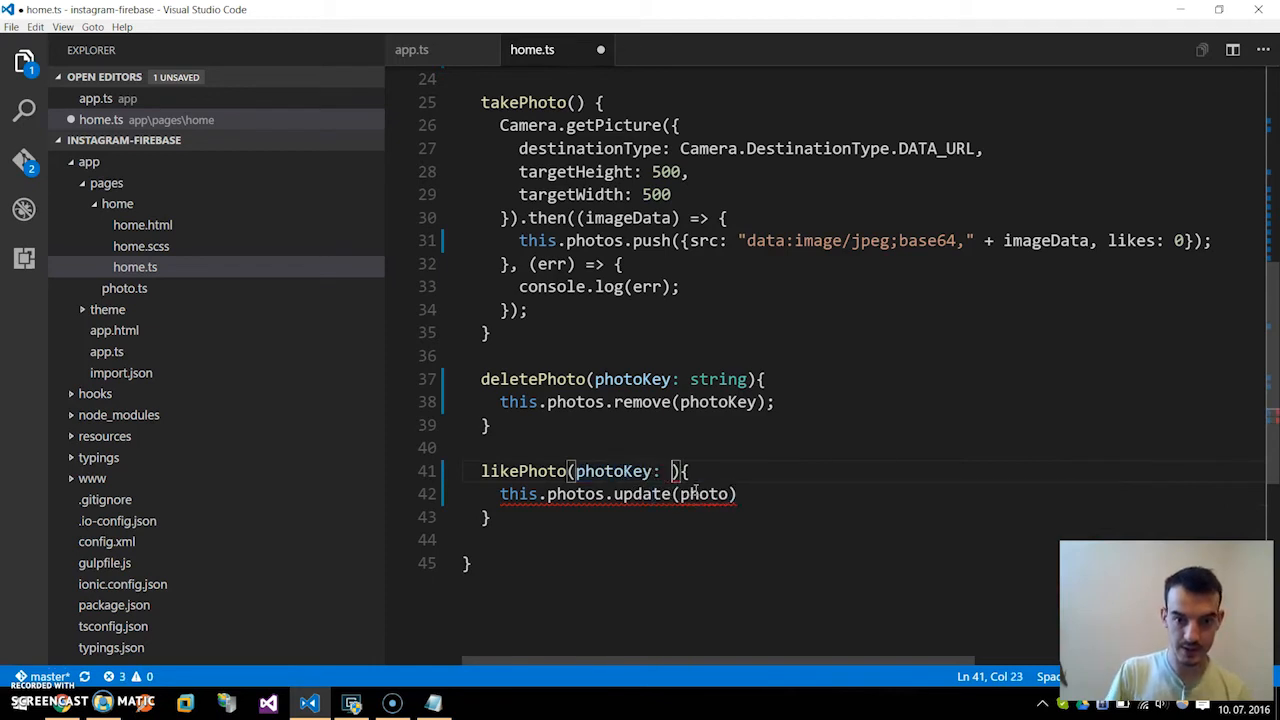
type("string")
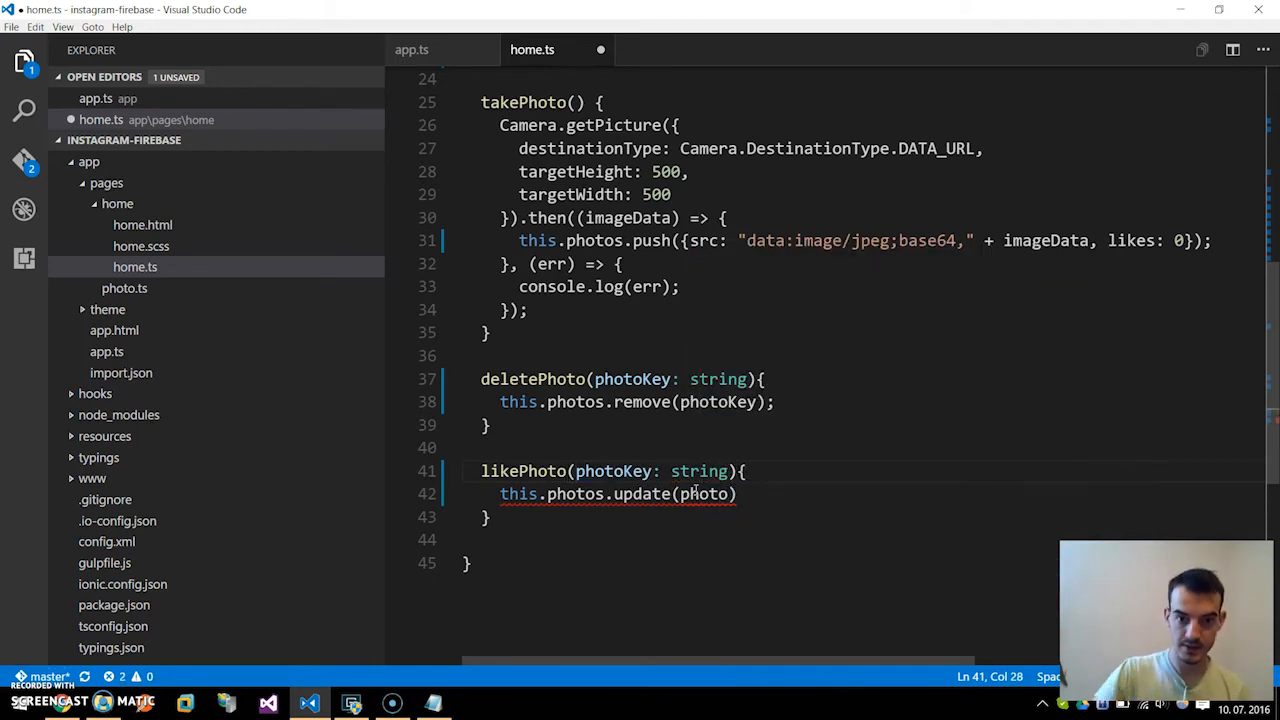
type("photoKey,")
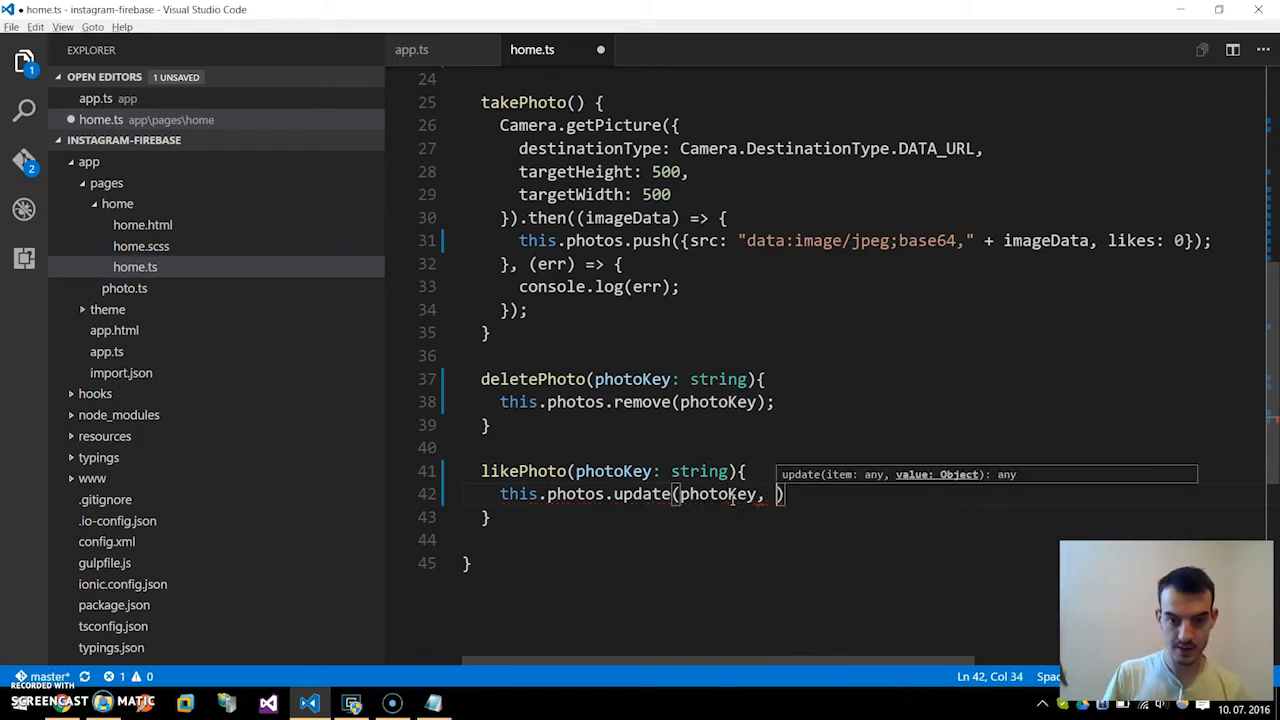
type("{}")
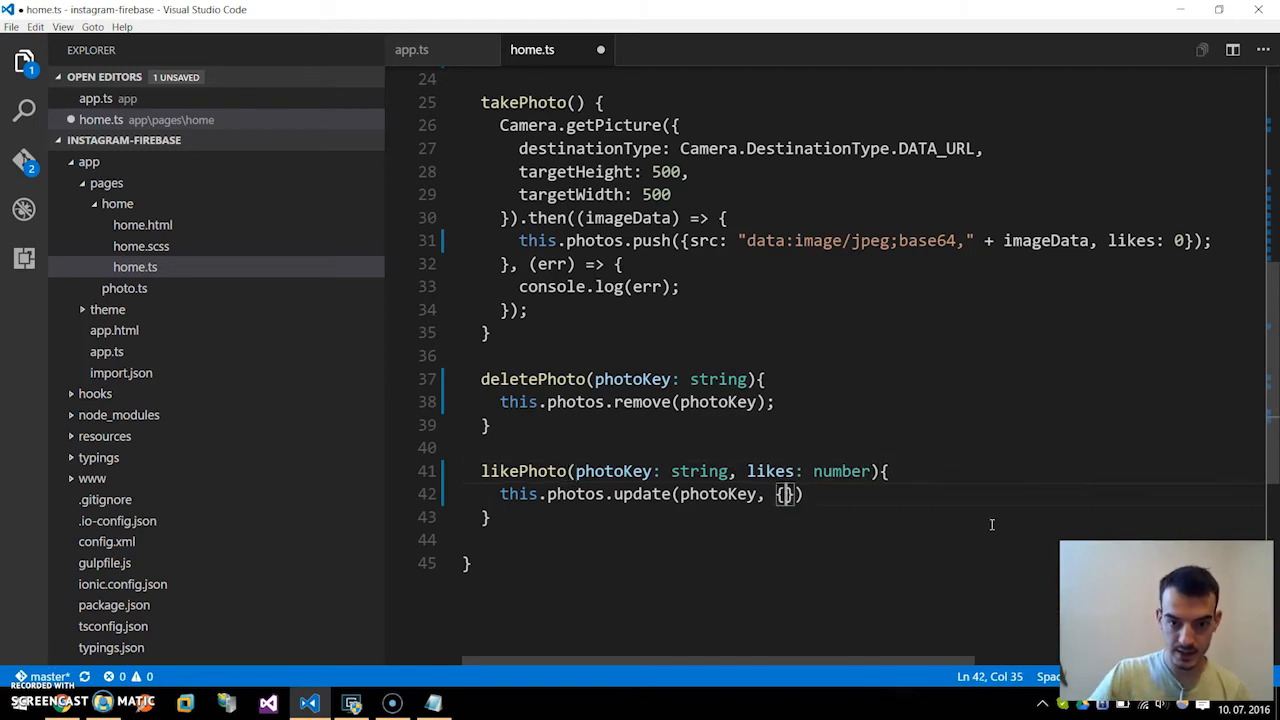
type("li")
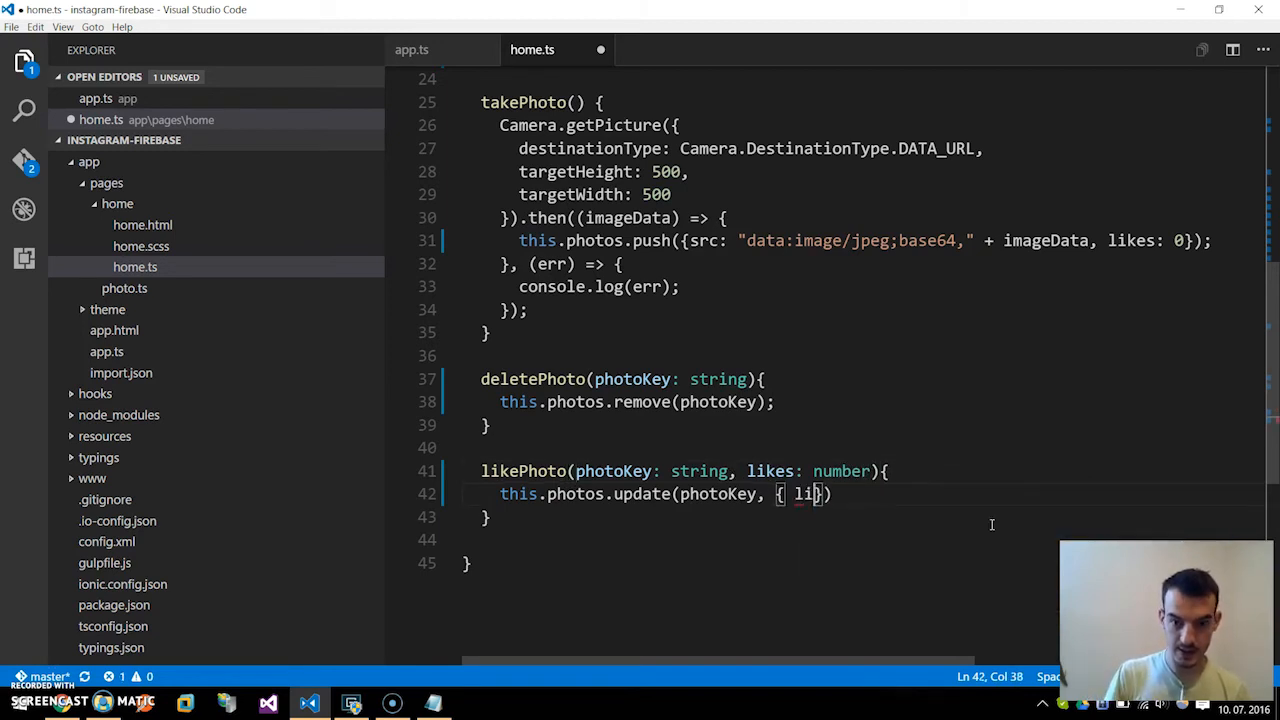
type("kes:")
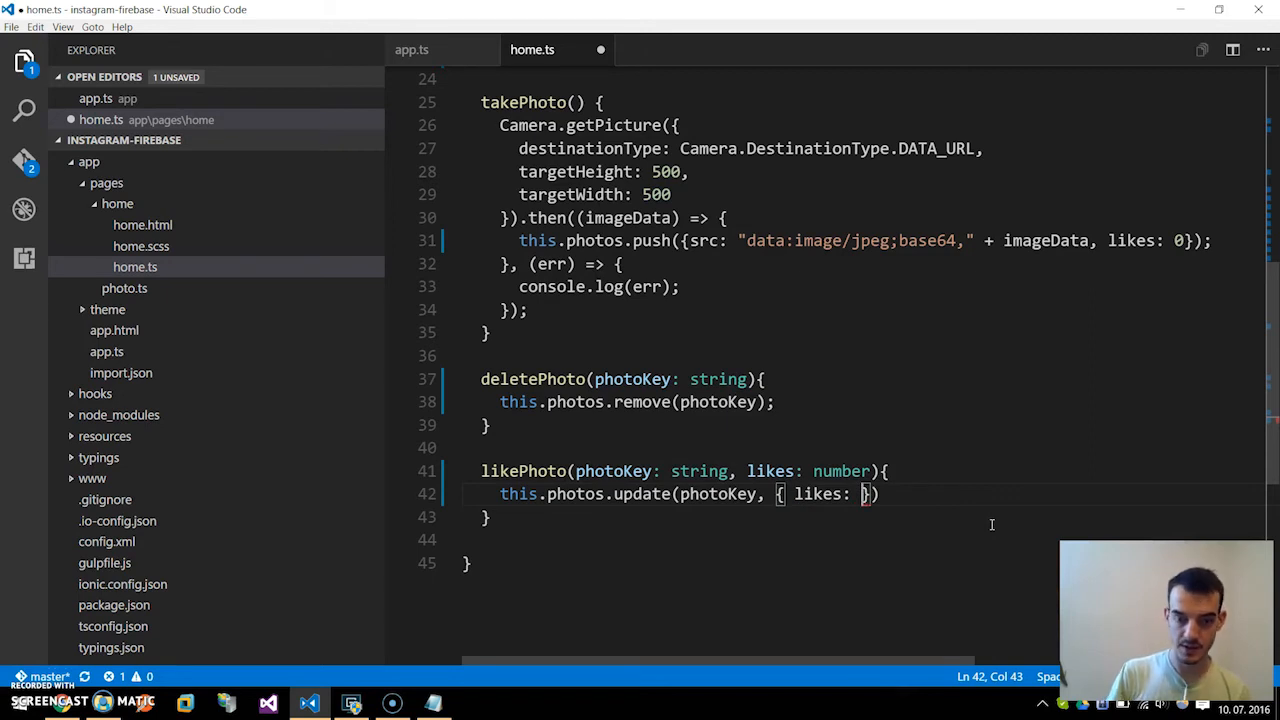
type("likes + 1")
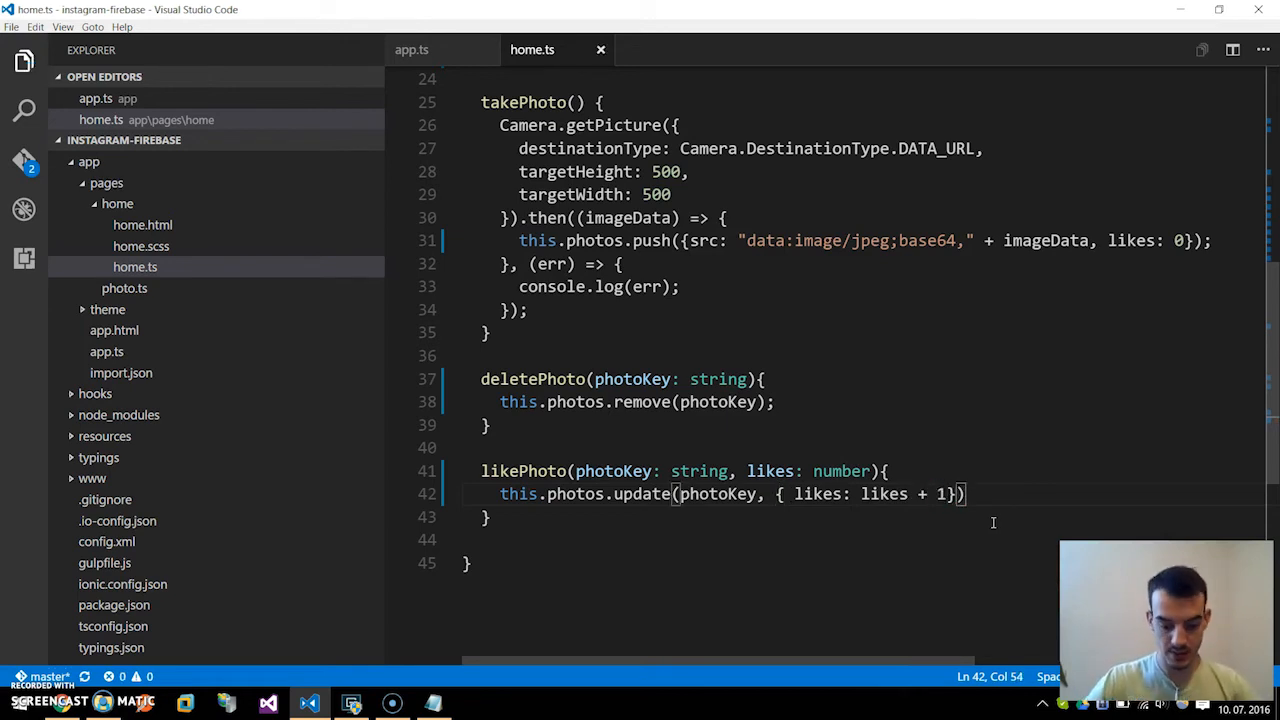
type(";")
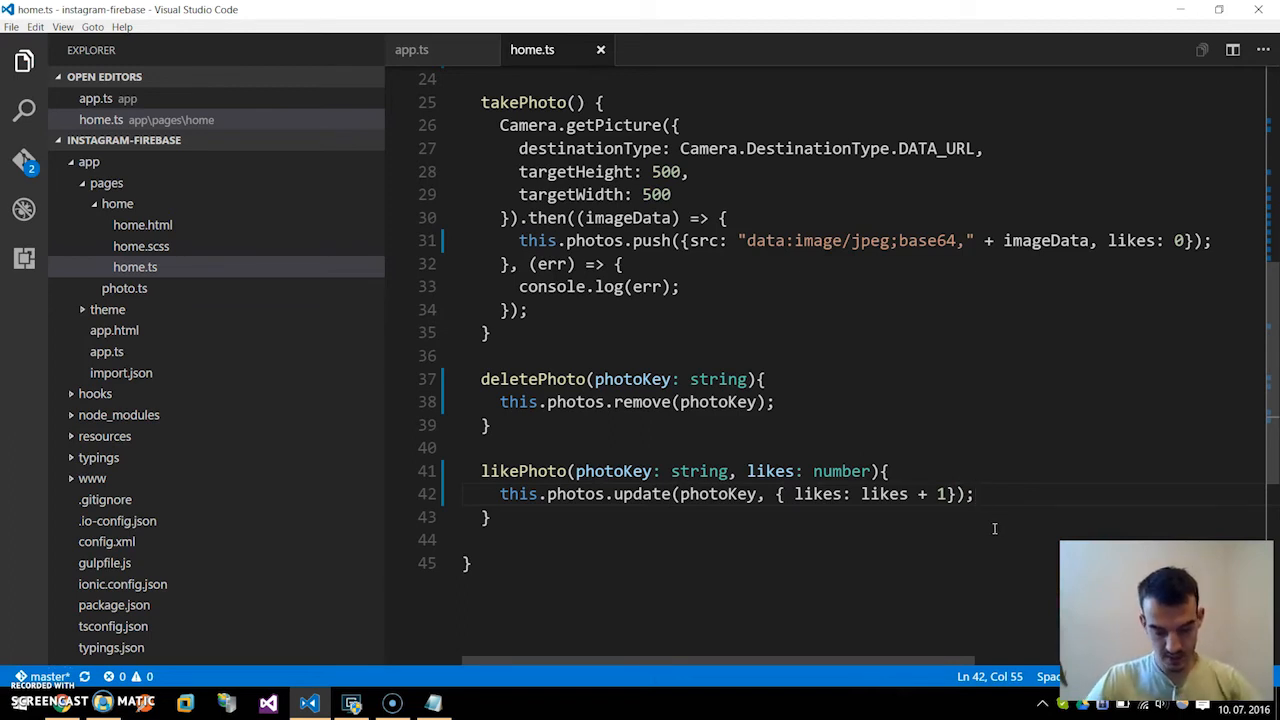
mouse_move(994, 74)
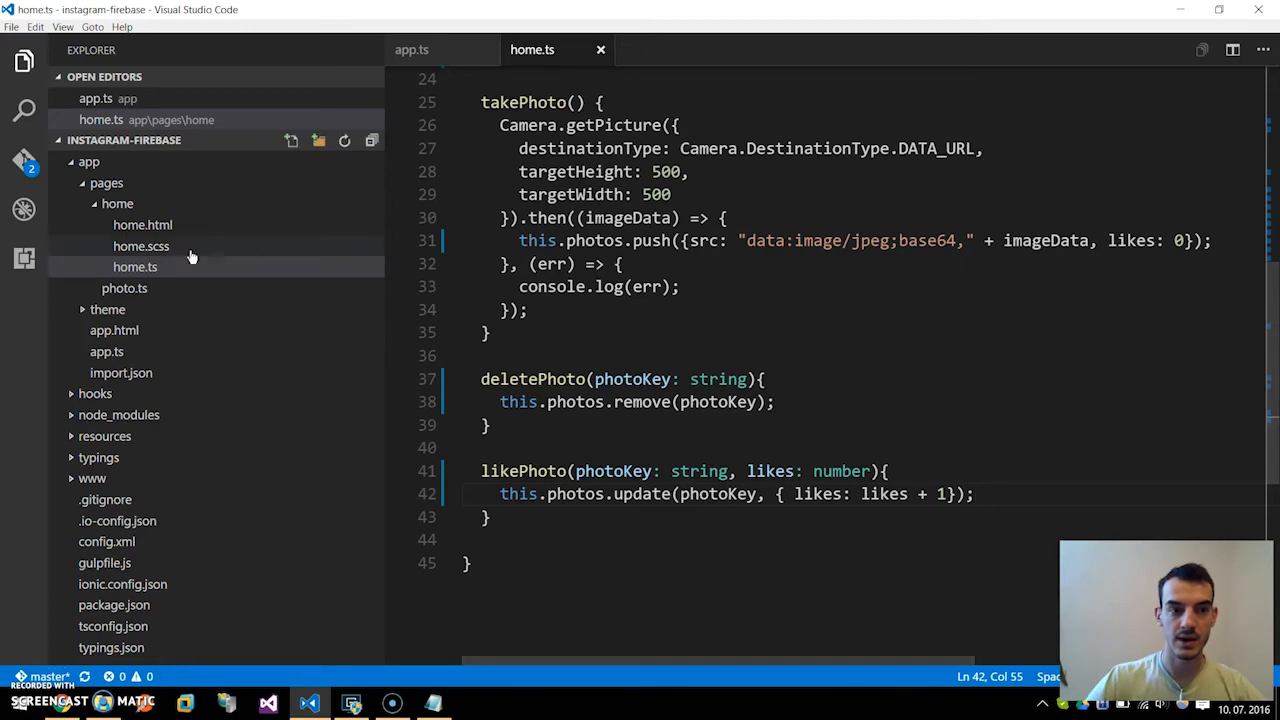
Step: In home.html, change the ngFor to 'let photo of photos | async'
left_click(142, 246)
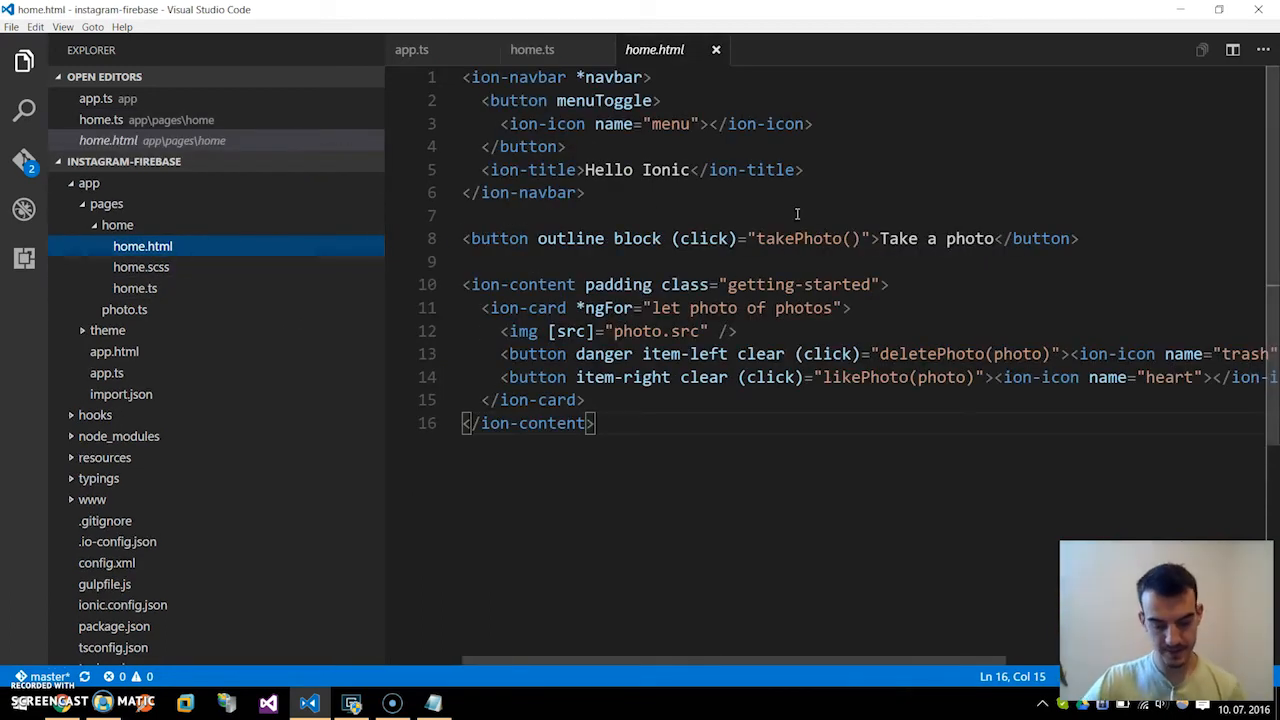
mouse_move(738, 225)
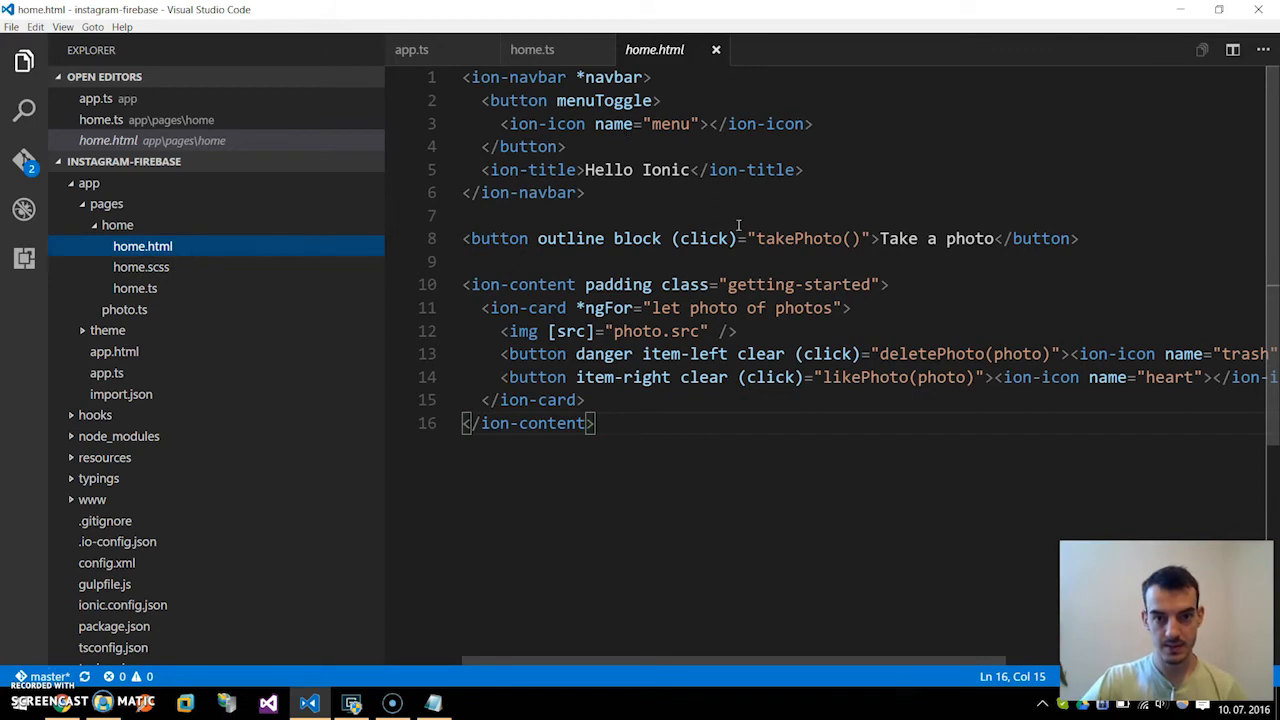
mouse_move(740, 288)
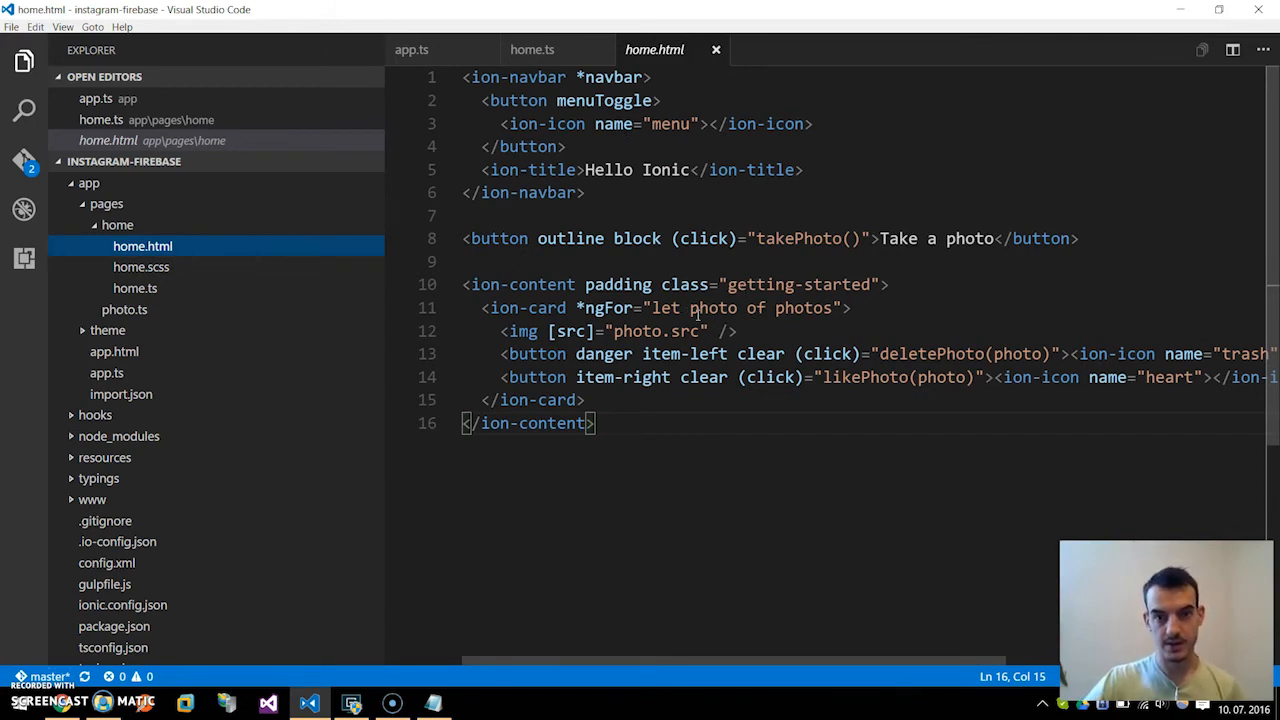
left_click(832, 307)
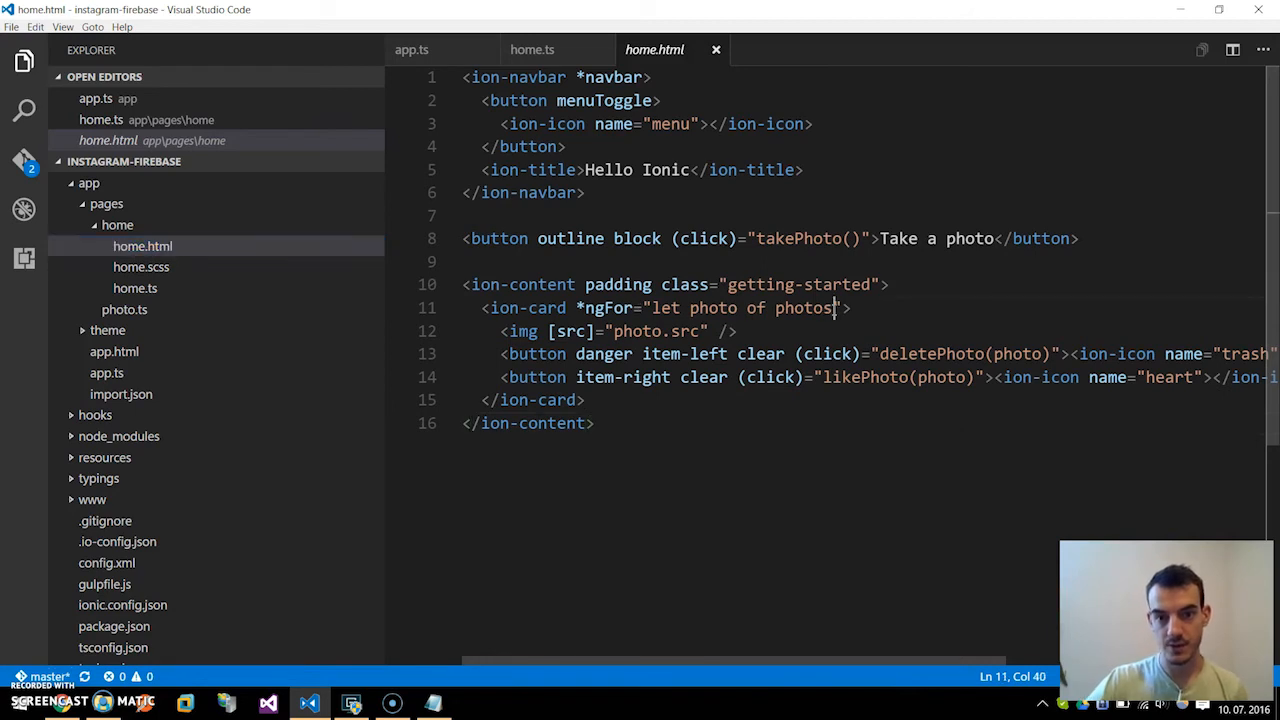
type("|")
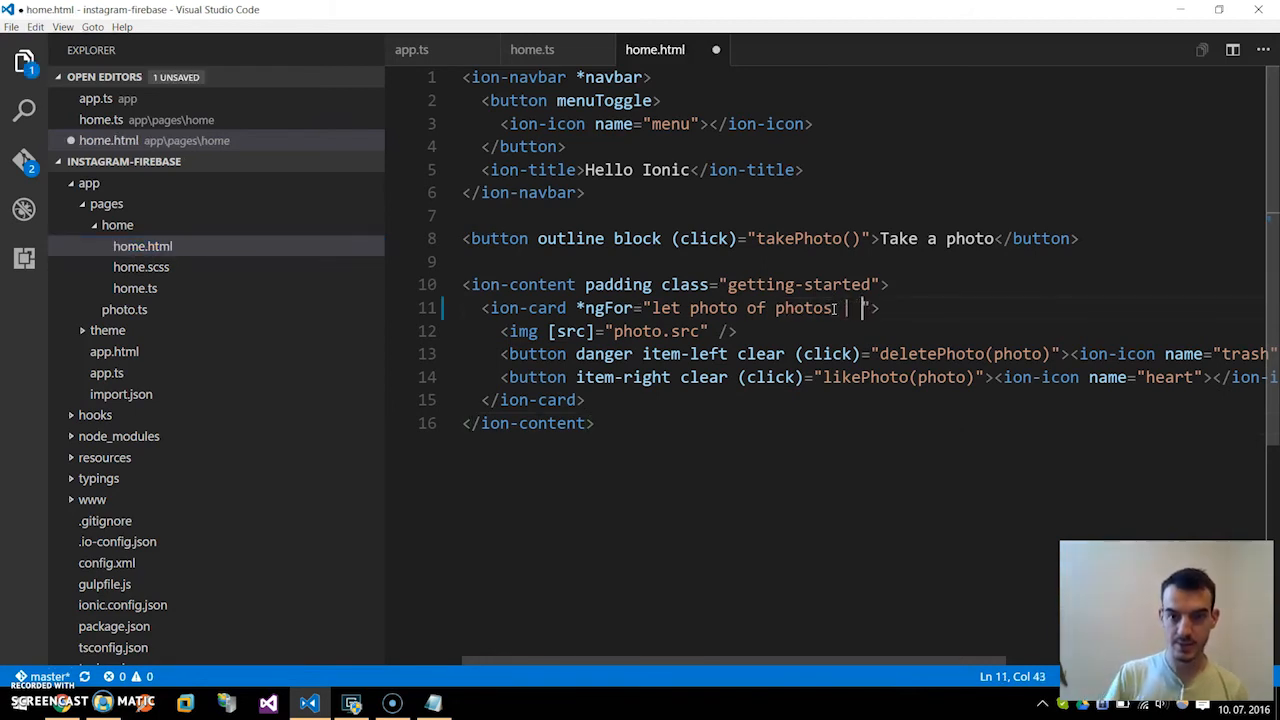
type("async")
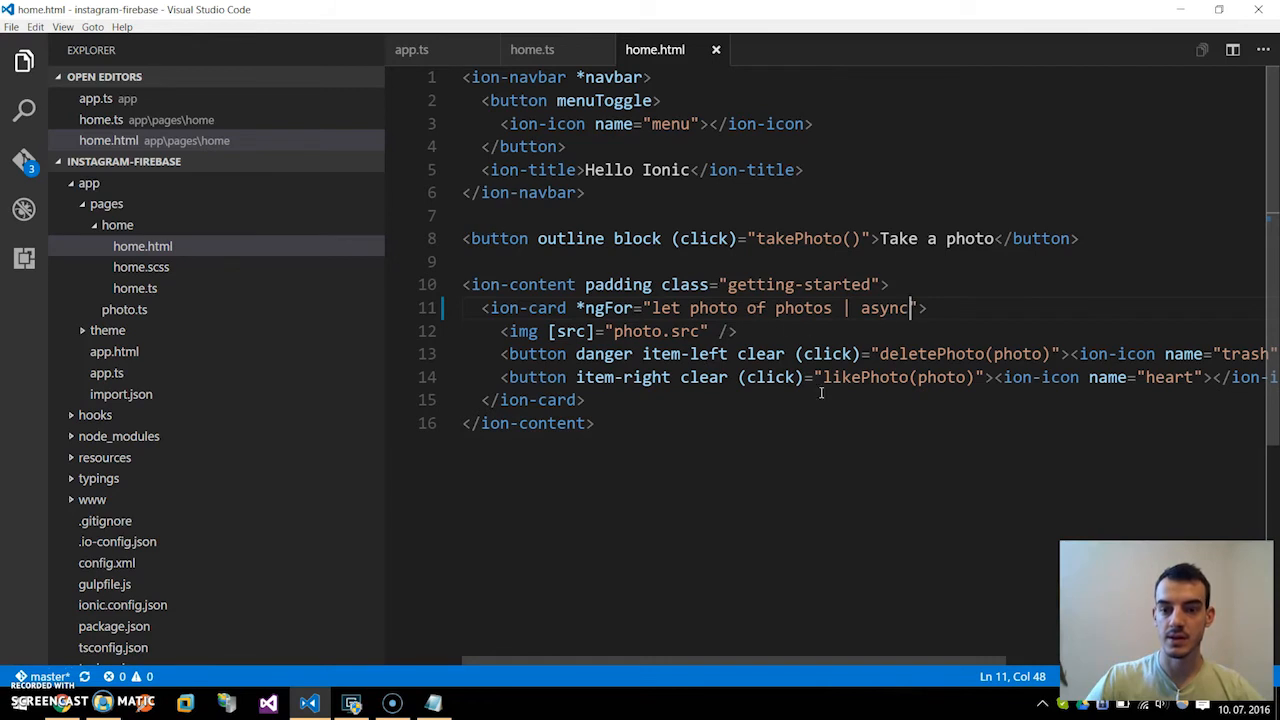
mouse_move(910, 455)
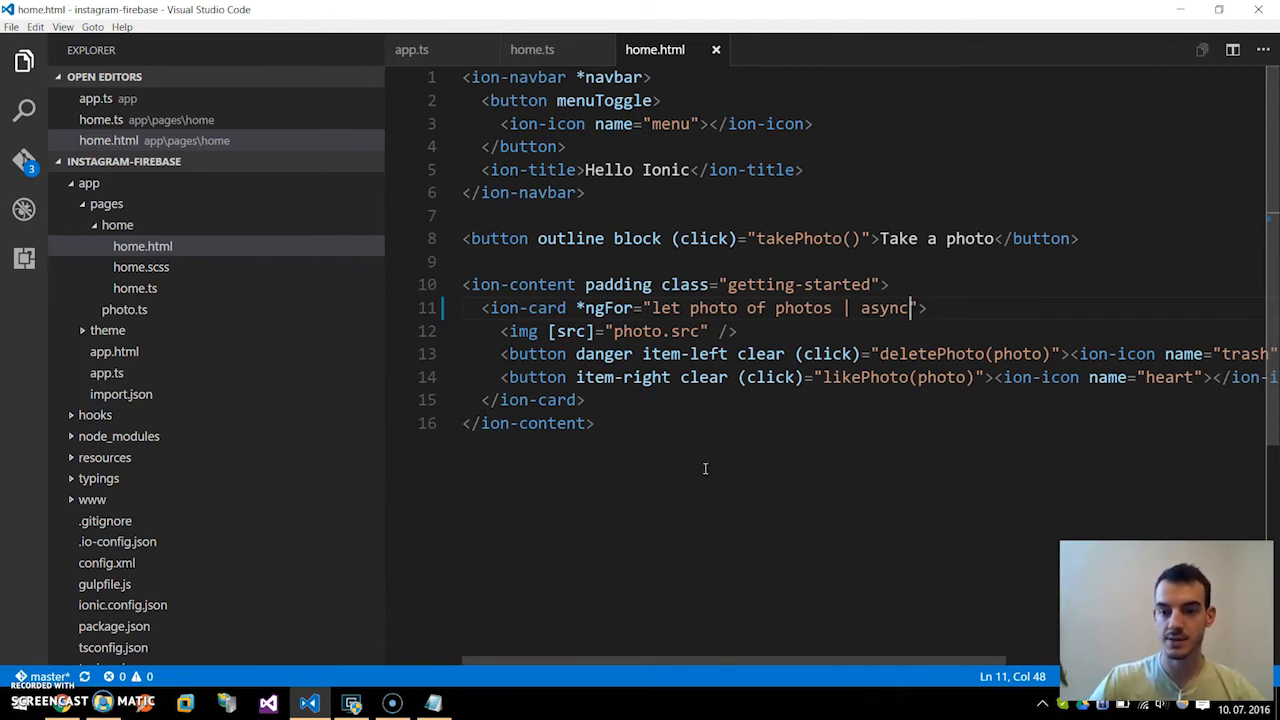
mouse_move(711, 452)
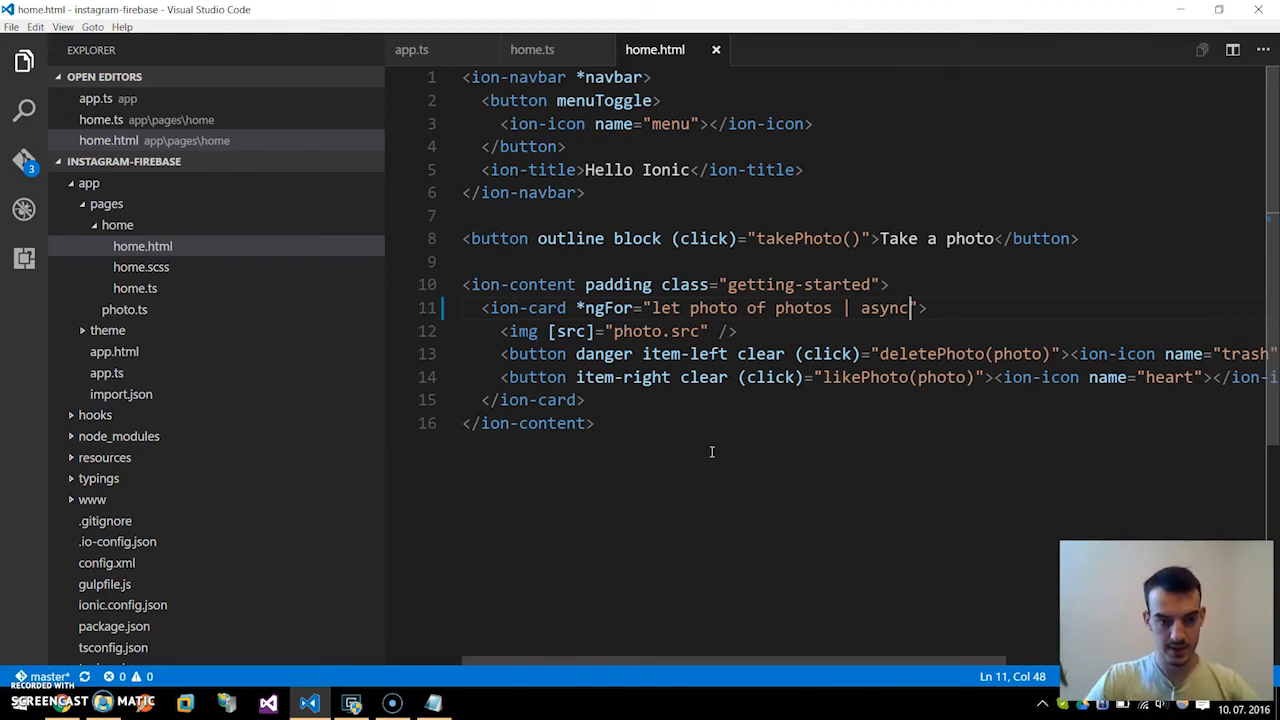
mouse_move(795, 297)
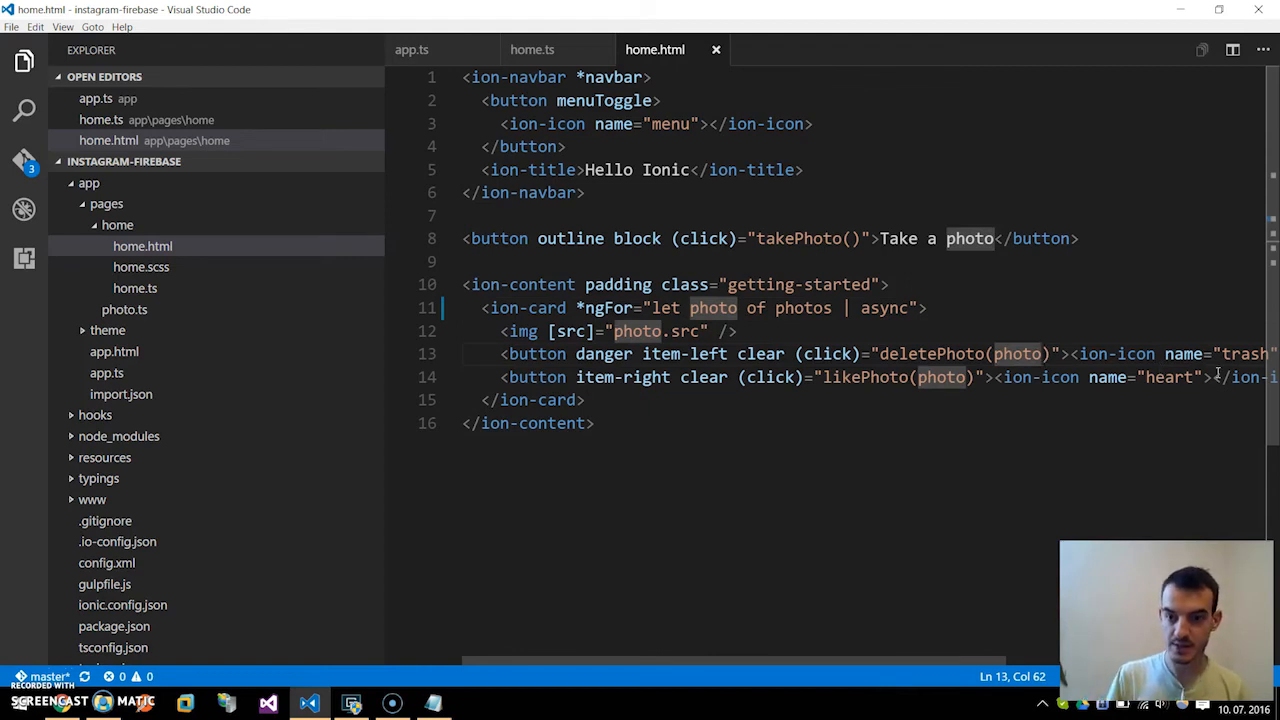
Step: In home.html, make the buttons call deletePhoto(photo.$key) and likePhoto(photo.$key, photo.likes)
type(".$")
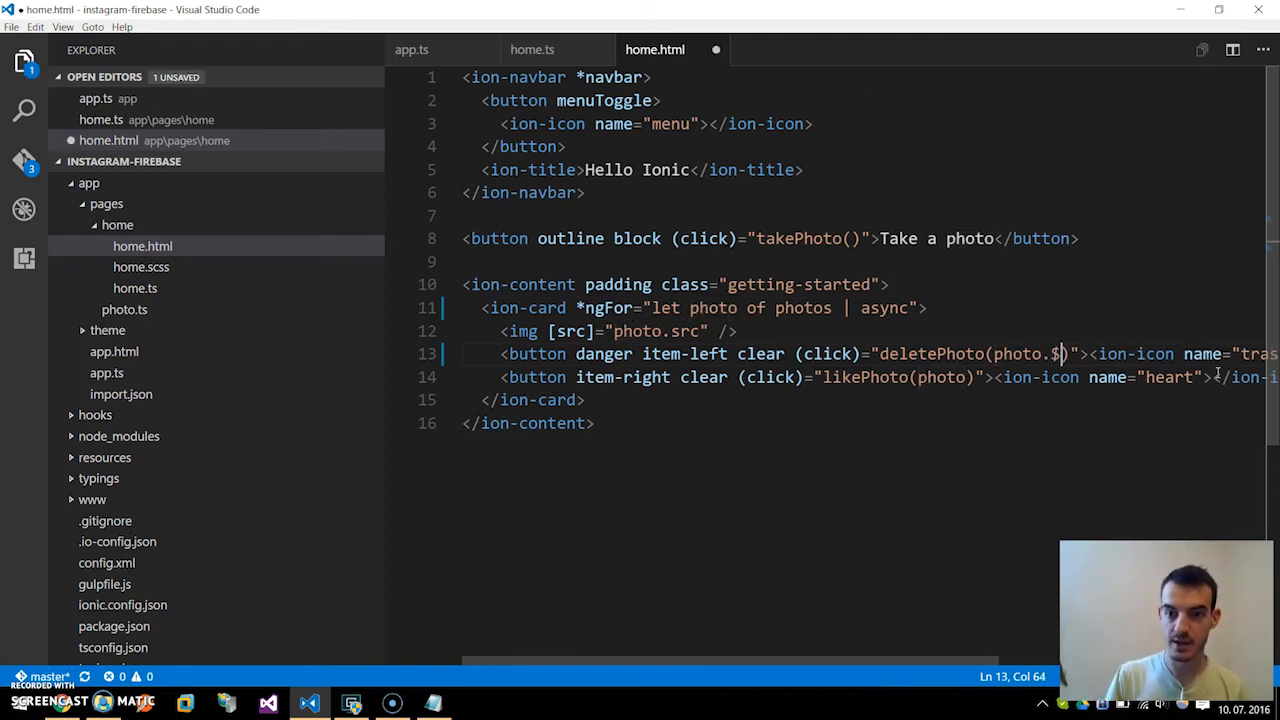
type("key")
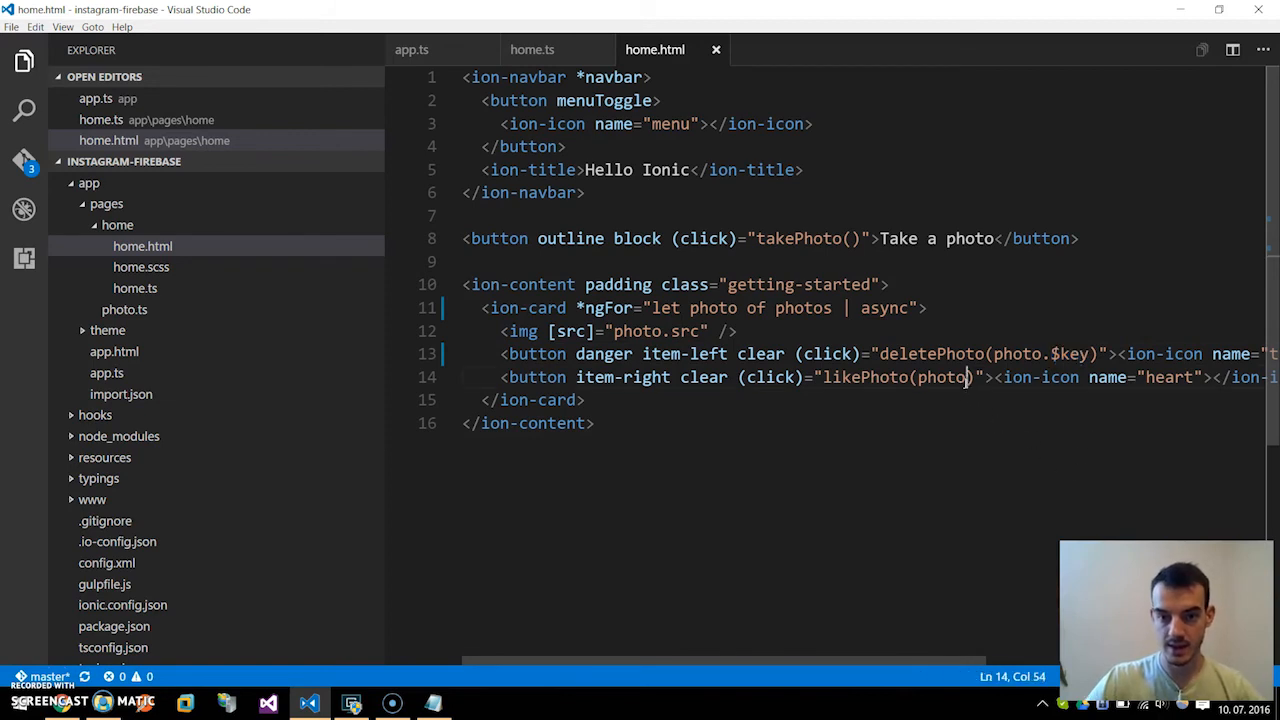
double_click(939, 377)
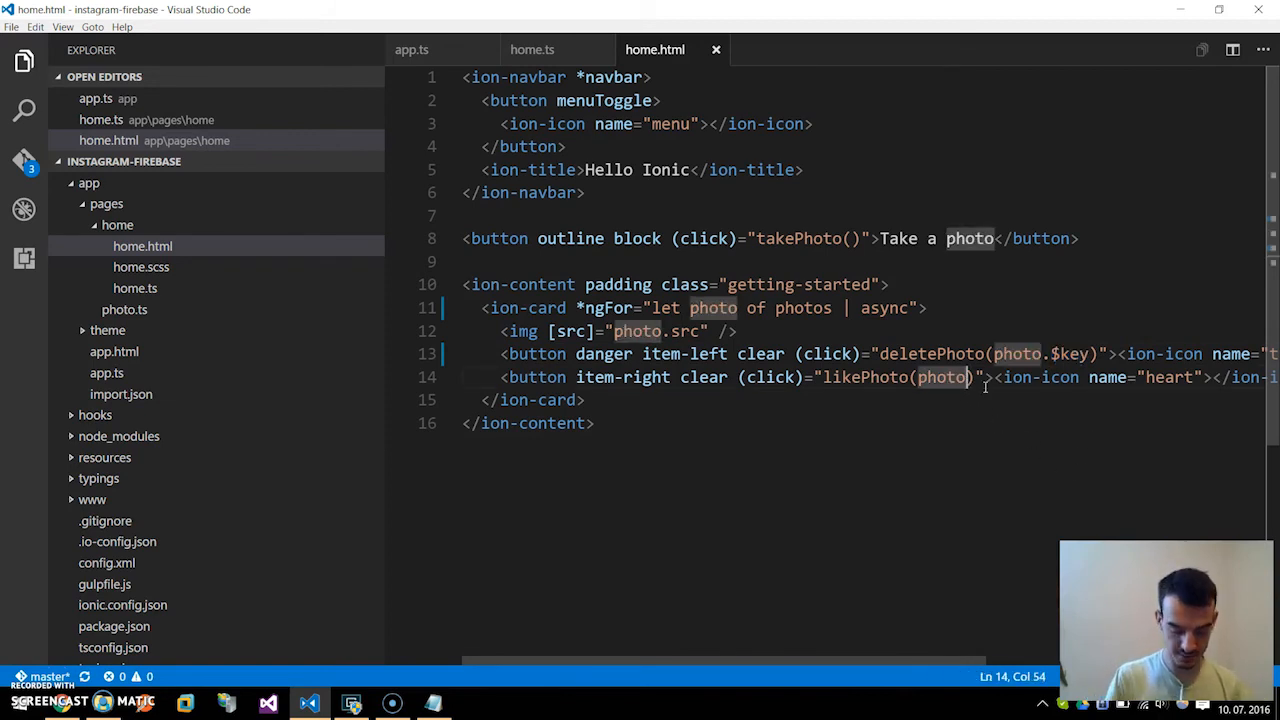
type(".$key")
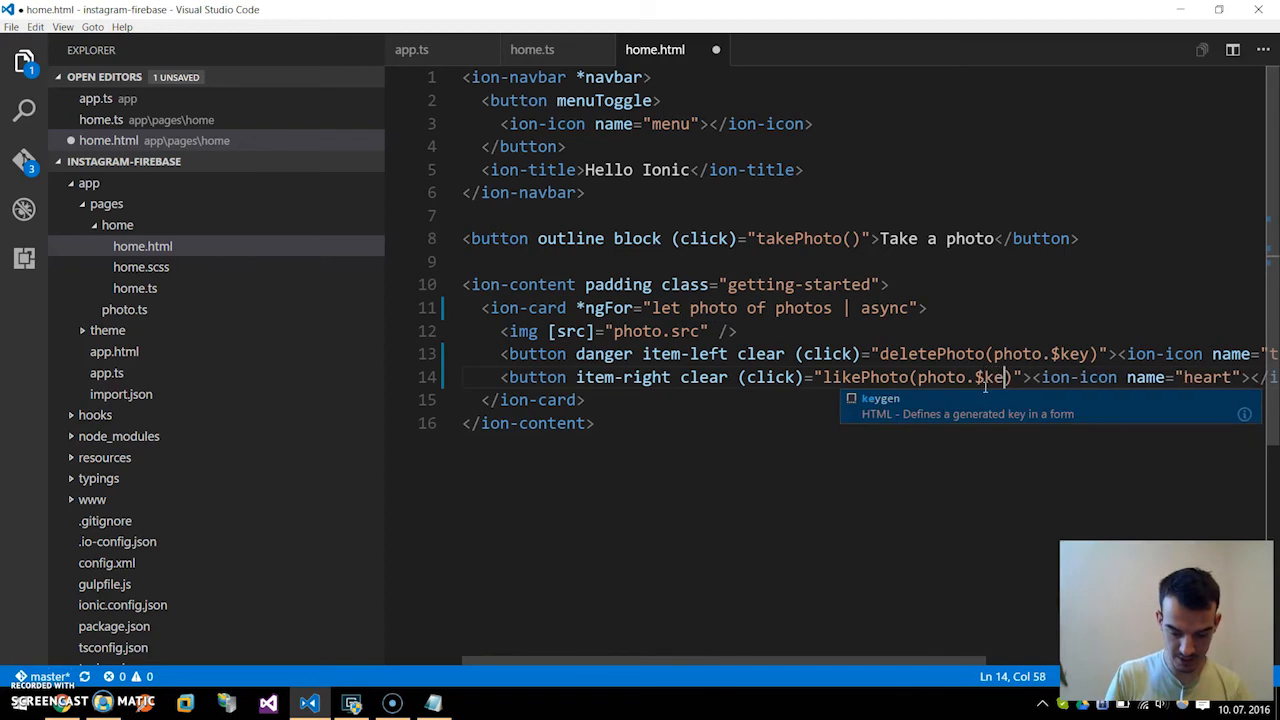
type("y")
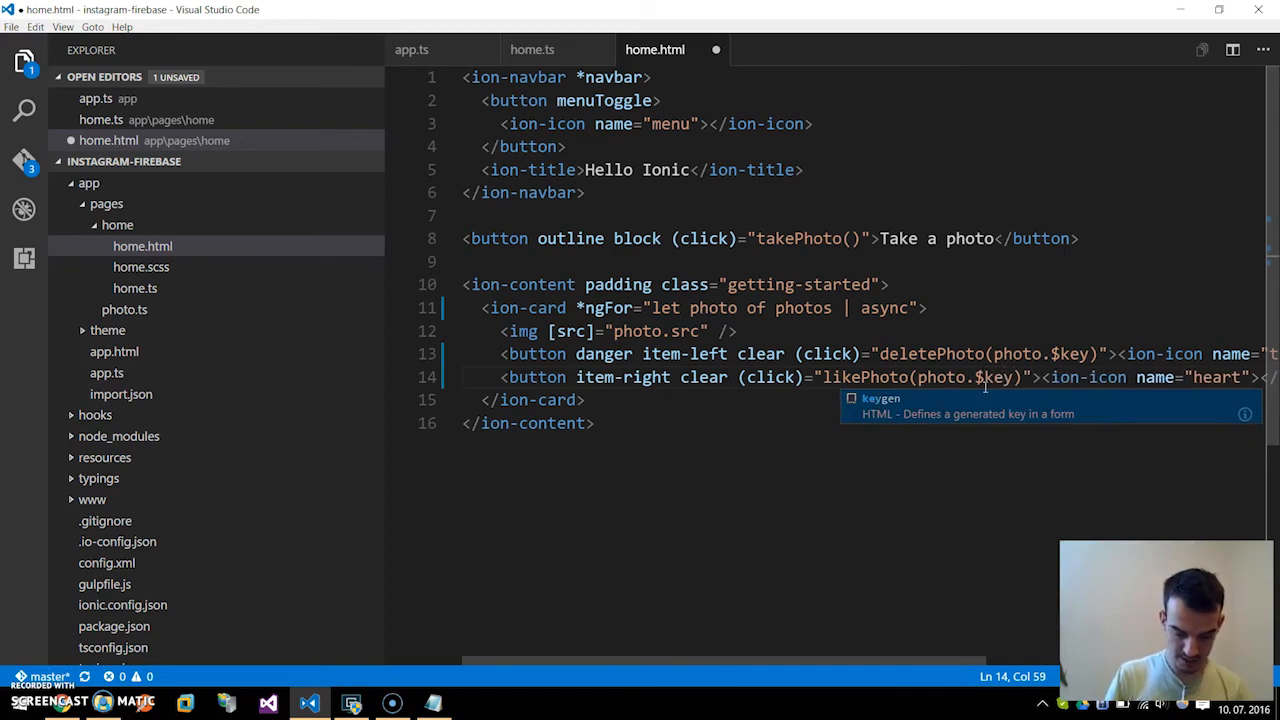
type(", photo.likes")
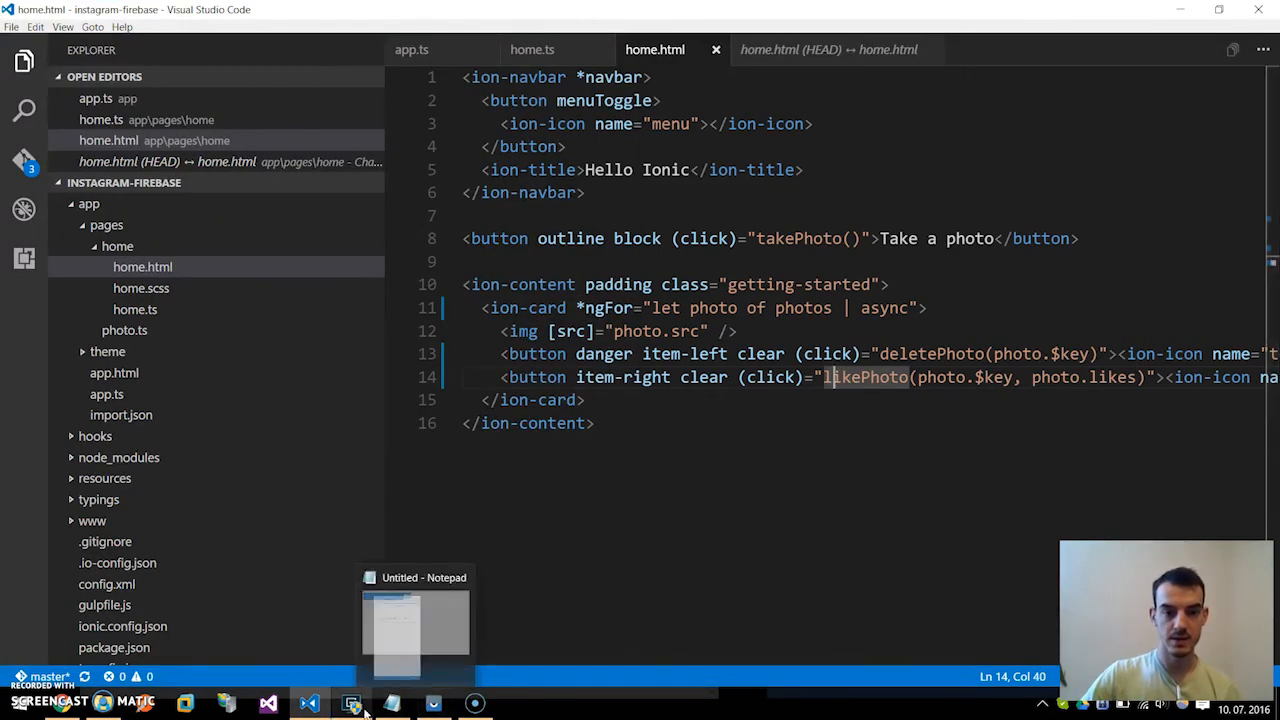
Step: Discard the mistyped 'ionic upload' command in cmd and run ionic serve
left_click(352, 703)
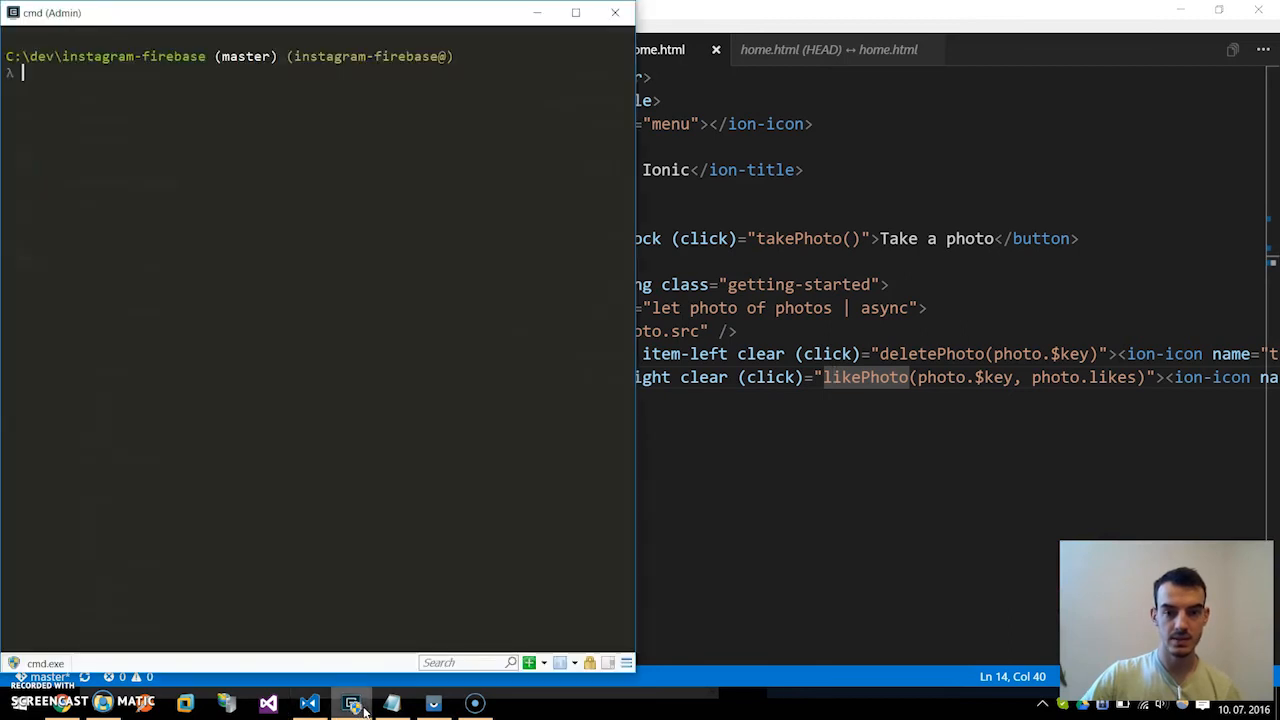
type("i")
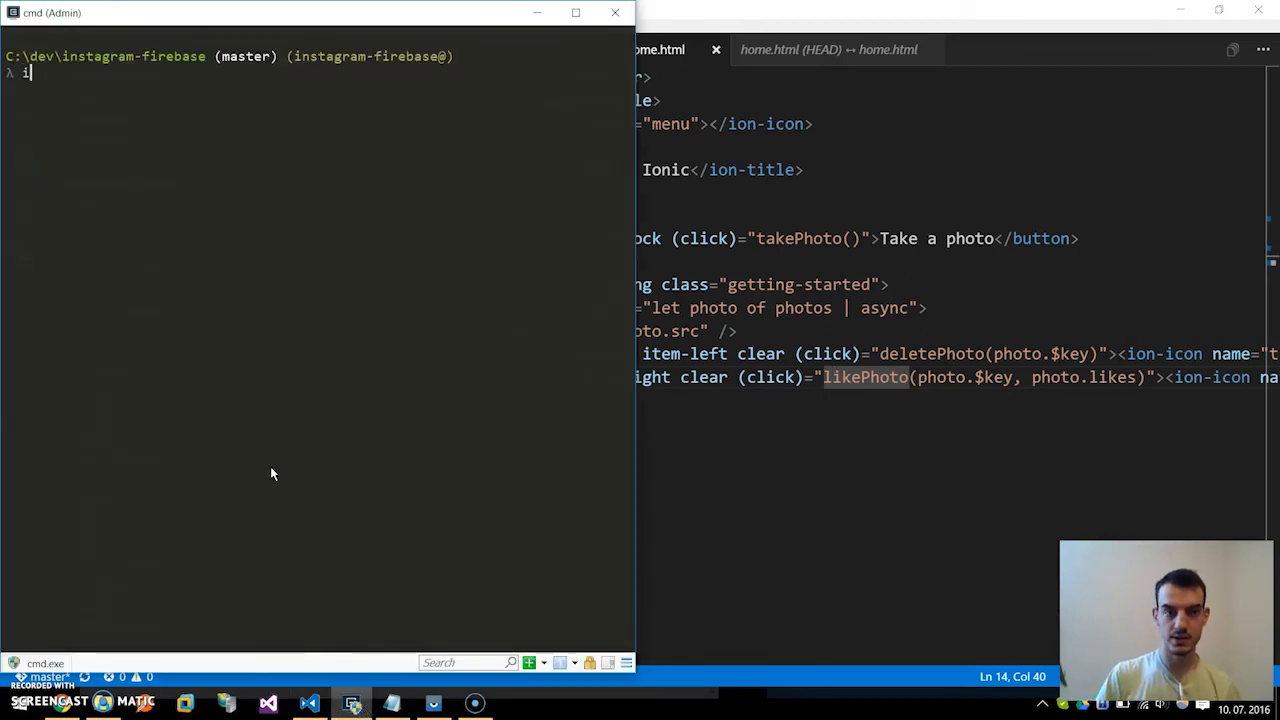
type("ionic upload")
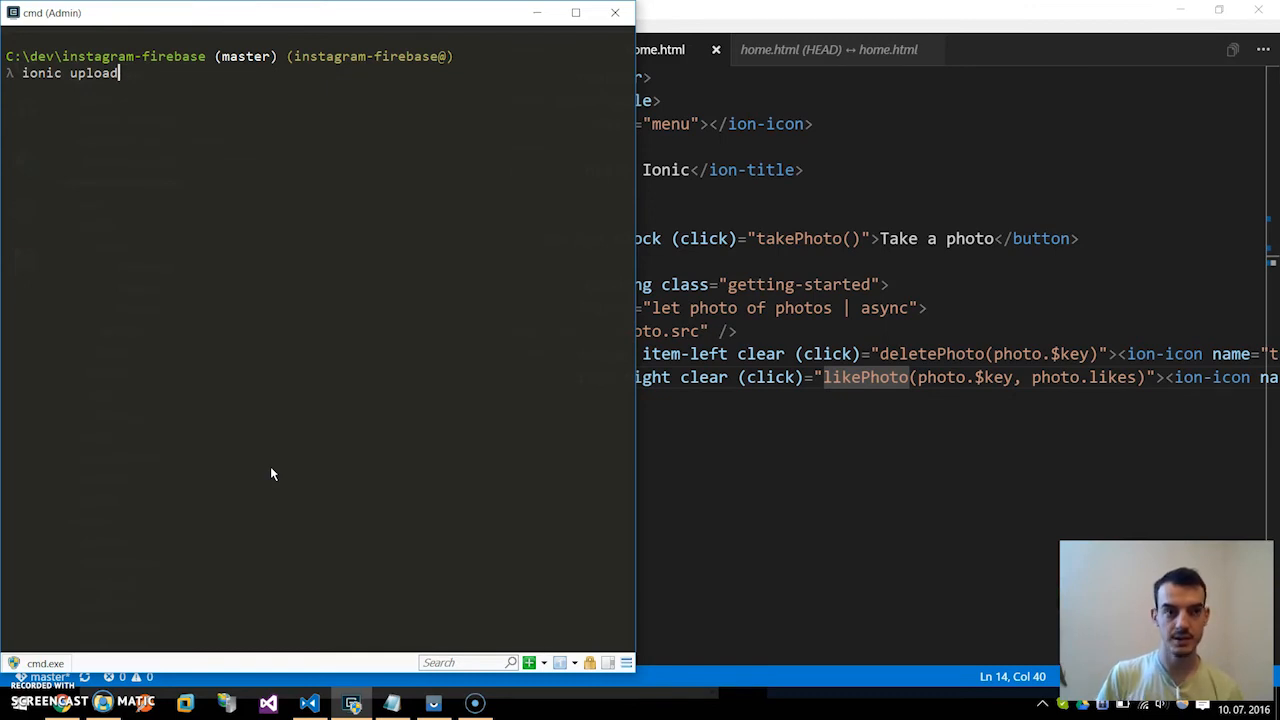
key("Enter")
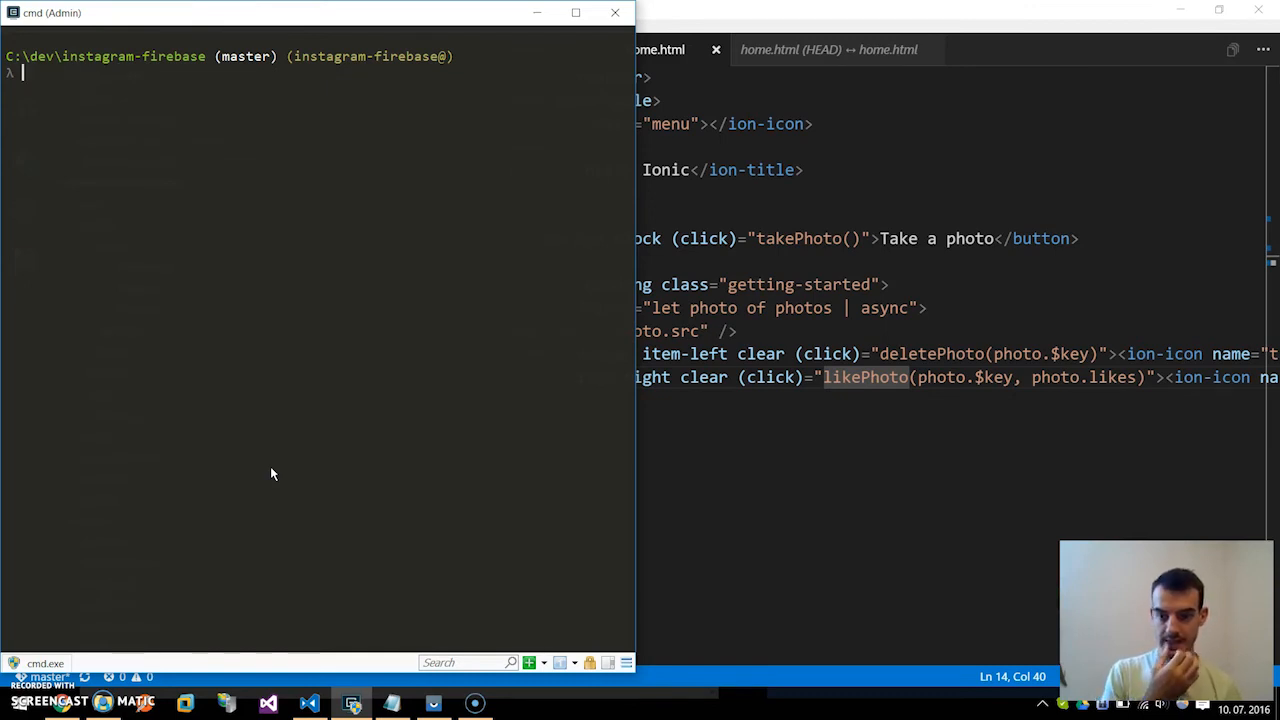
type("ionic serve")
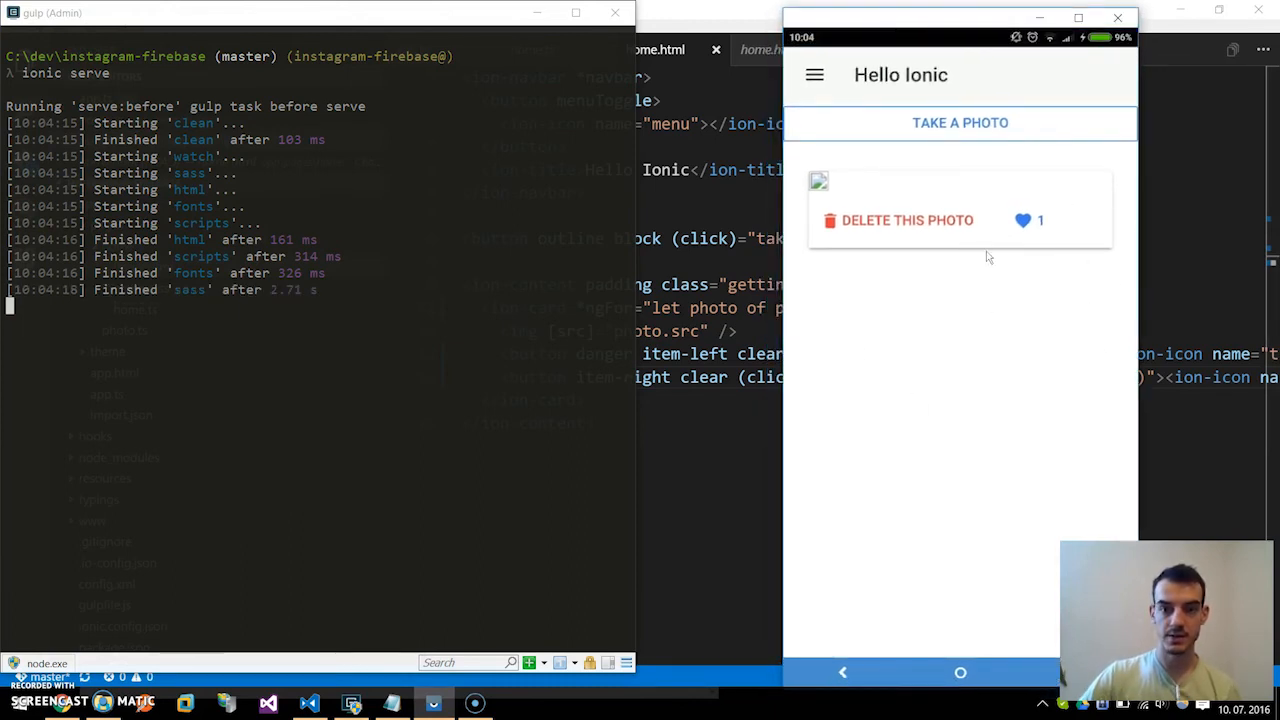
mouse_move(862, 206)
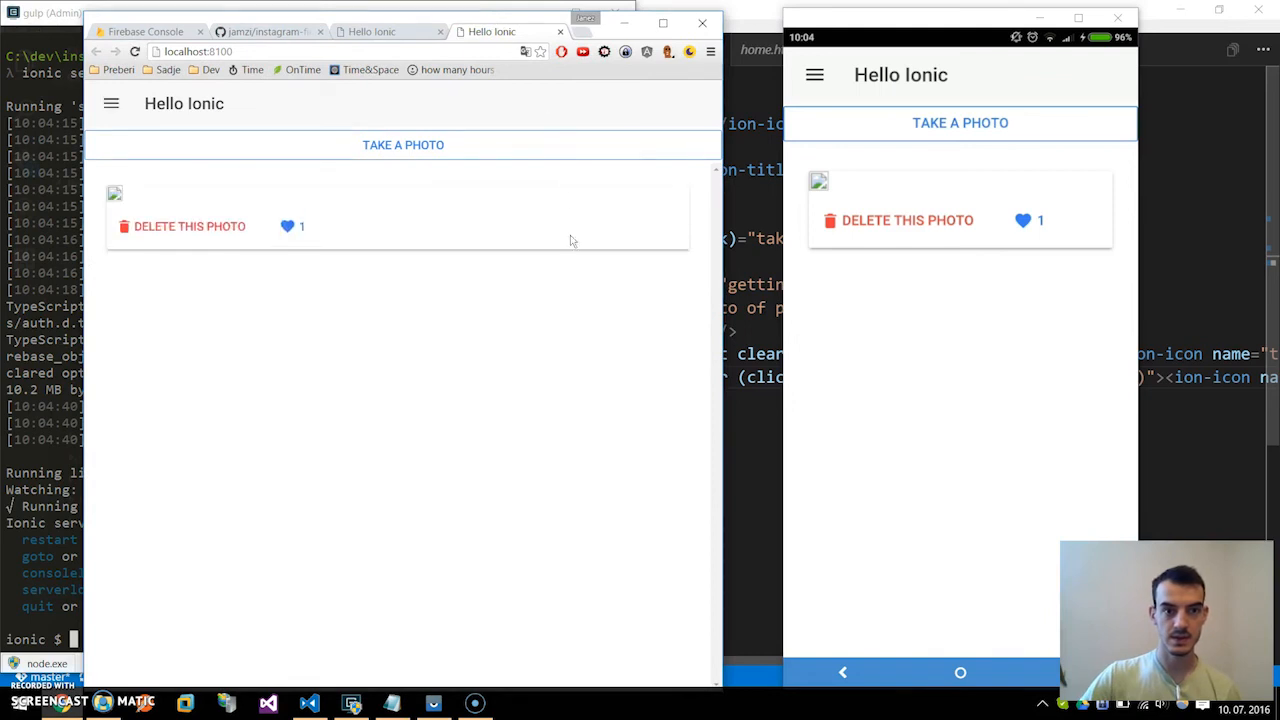
mouse_move(391, 145)
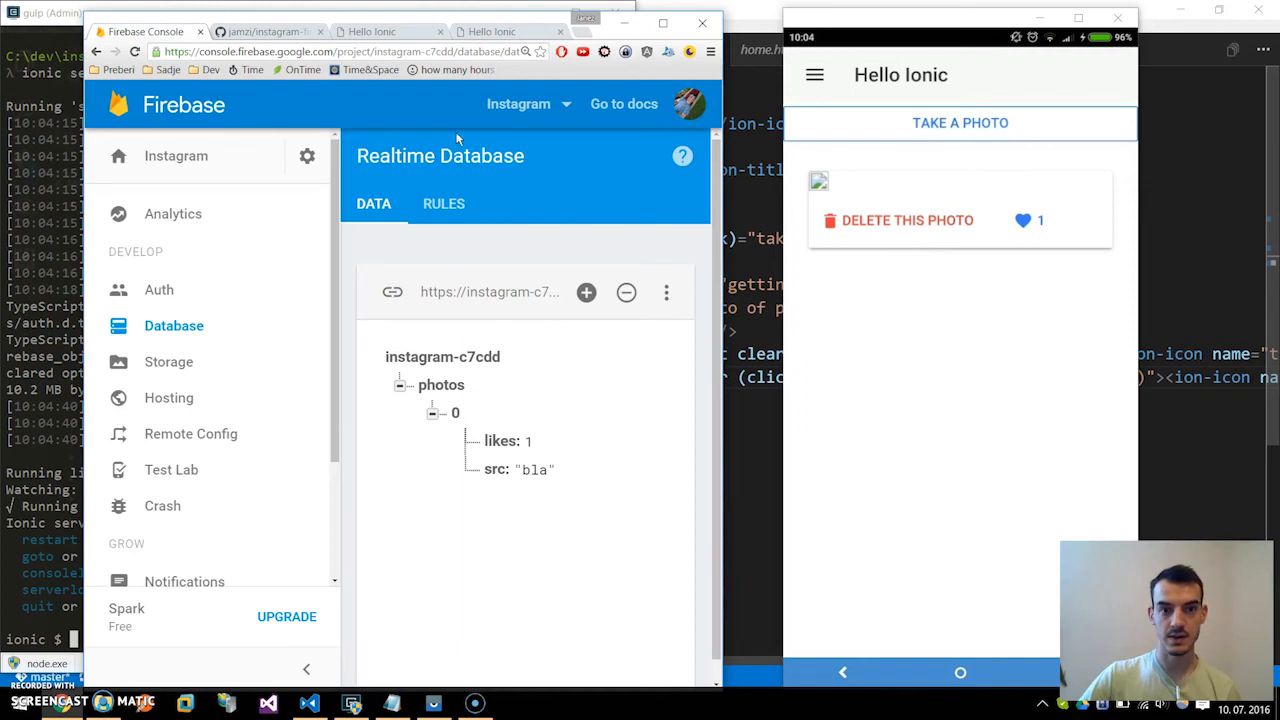
mouse_move(528, 512)
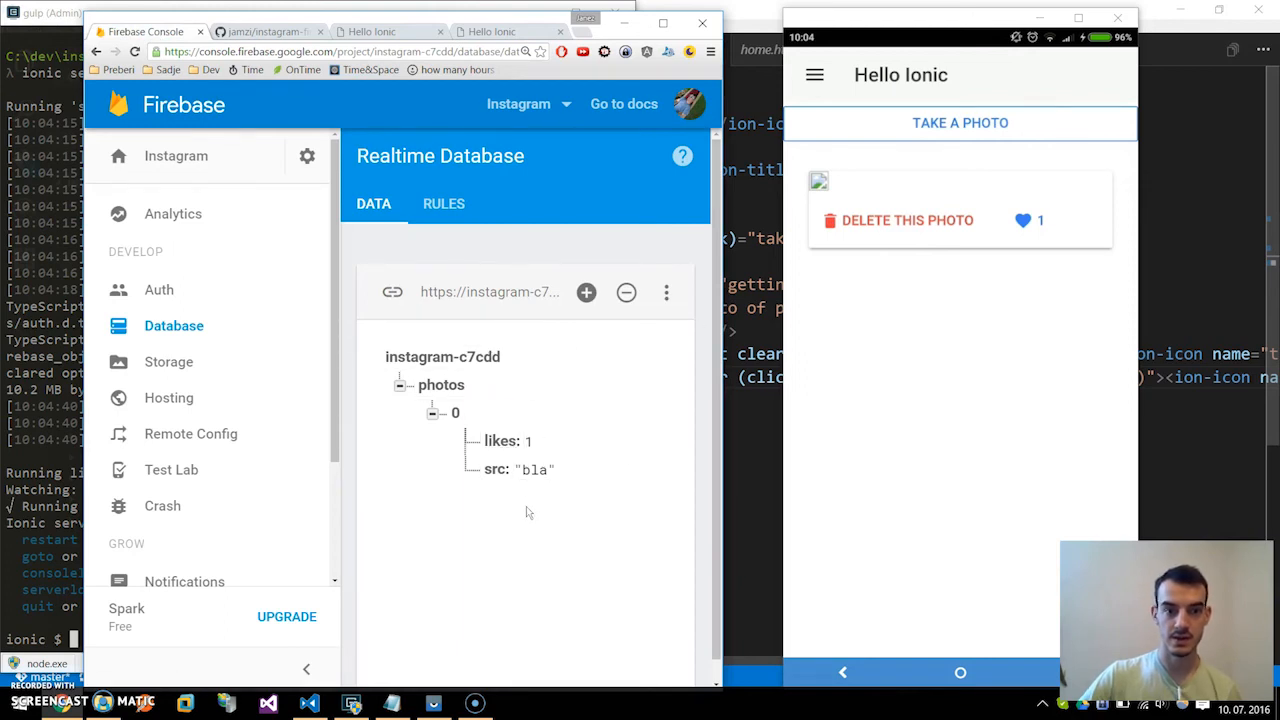
mouse_move(529, 360)
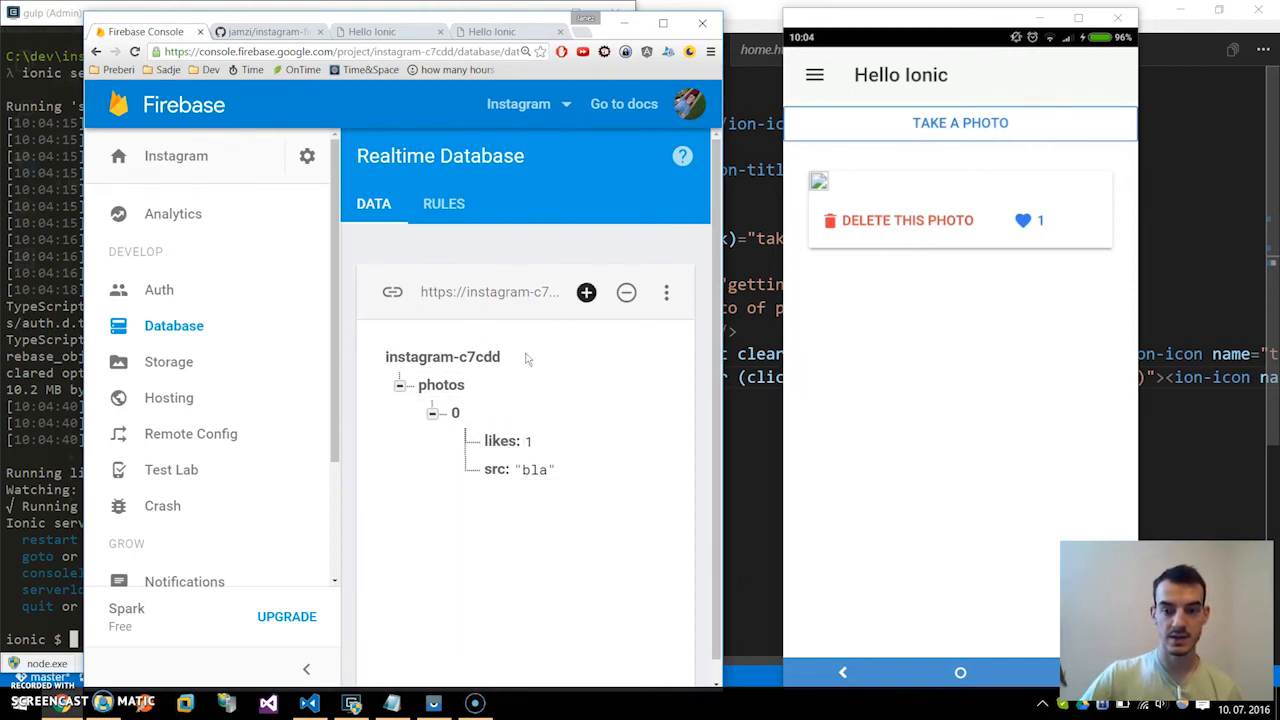
mouse_move(497, 36)
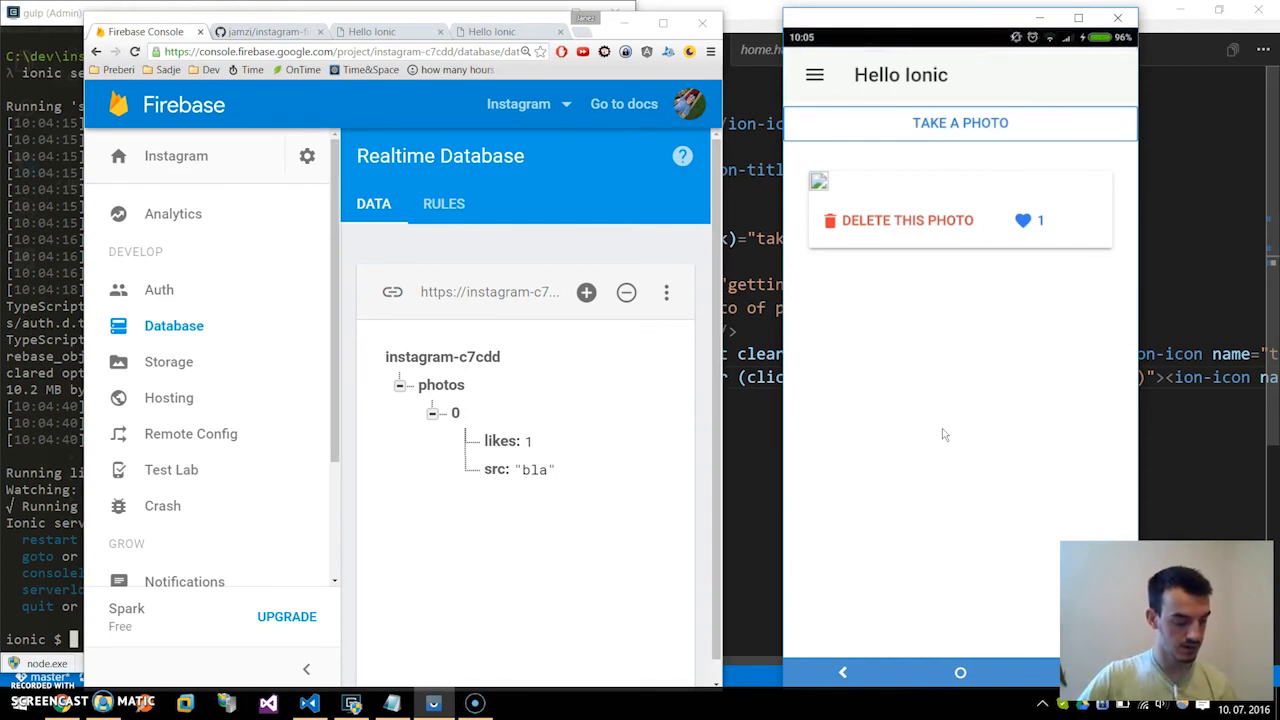
Step: Like the first photo on the phone so Firebase shows likes: 2
left_click(1023, 220)
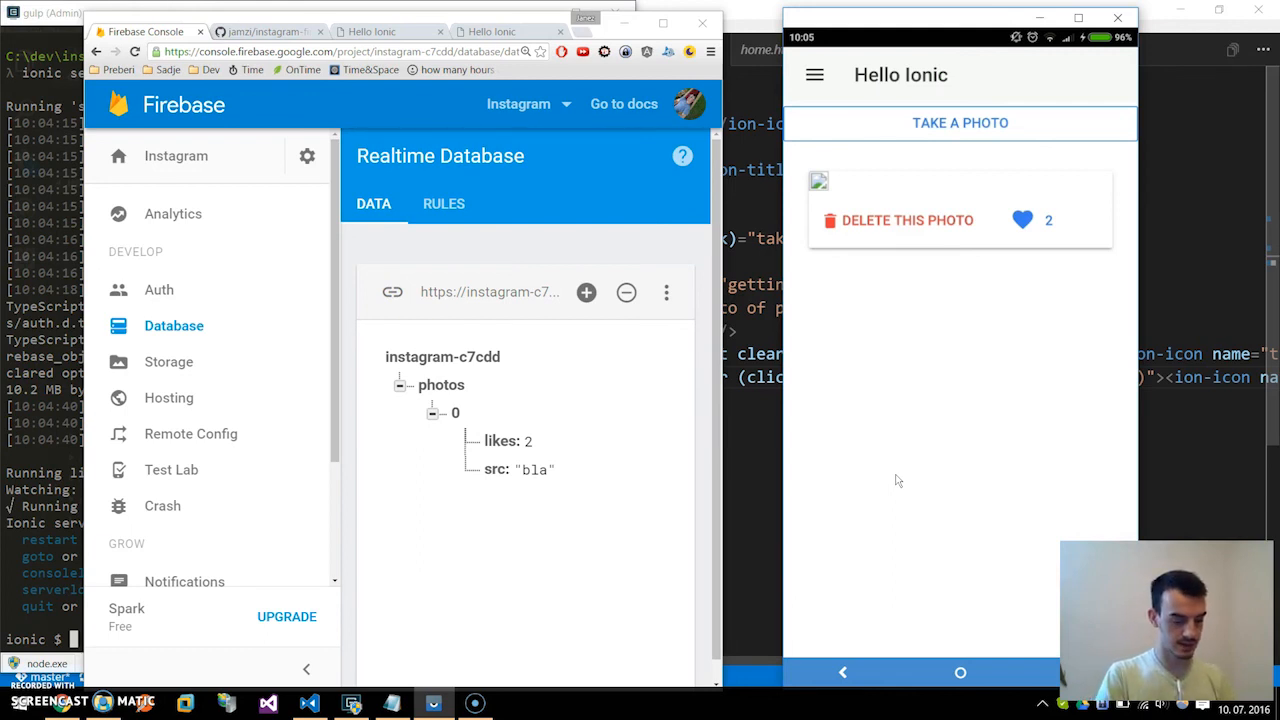
Step: Take a new photo on the phone and view it in the localhost:8100 browser preview
left_click(959, 122)
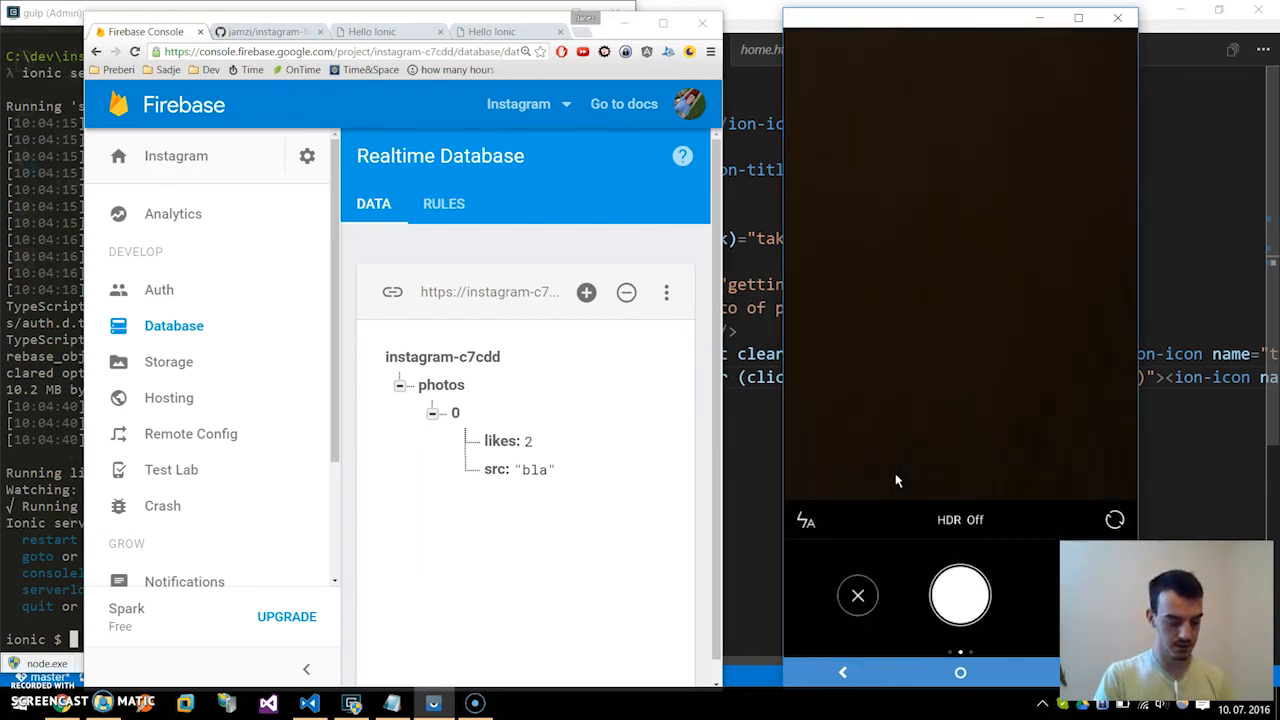
left_click(960, 263)
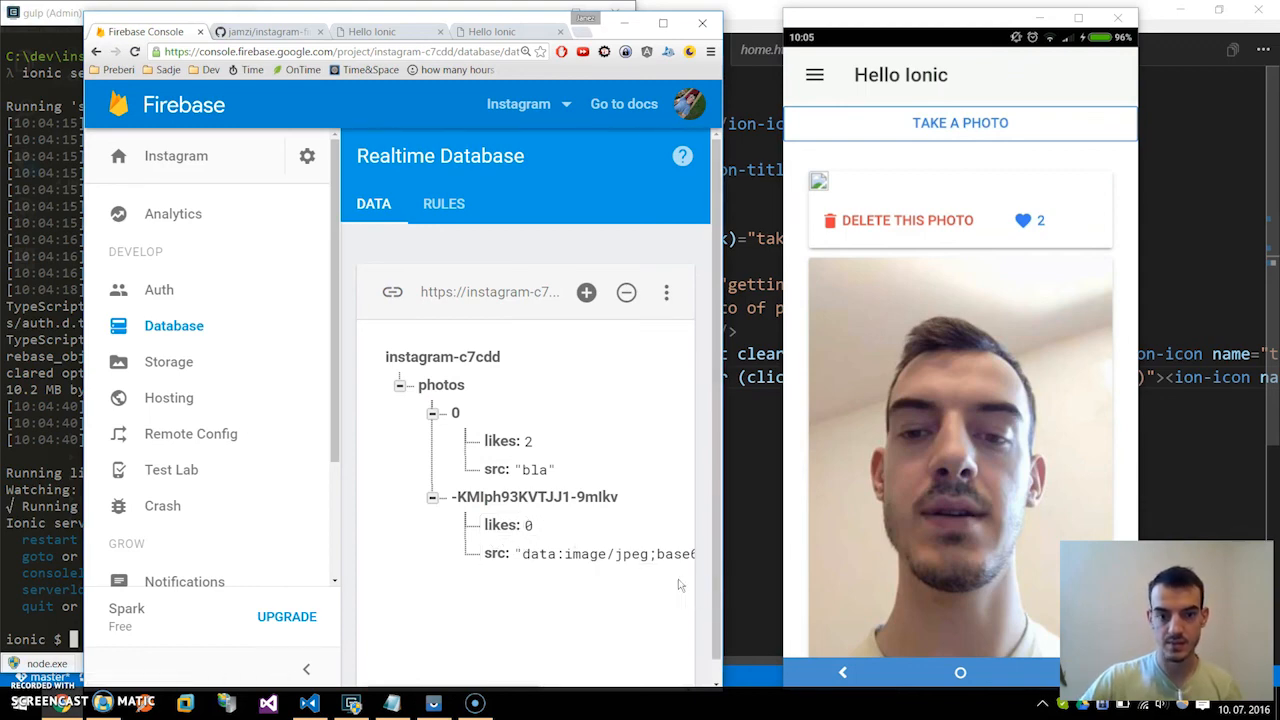
left_click(491, 31)
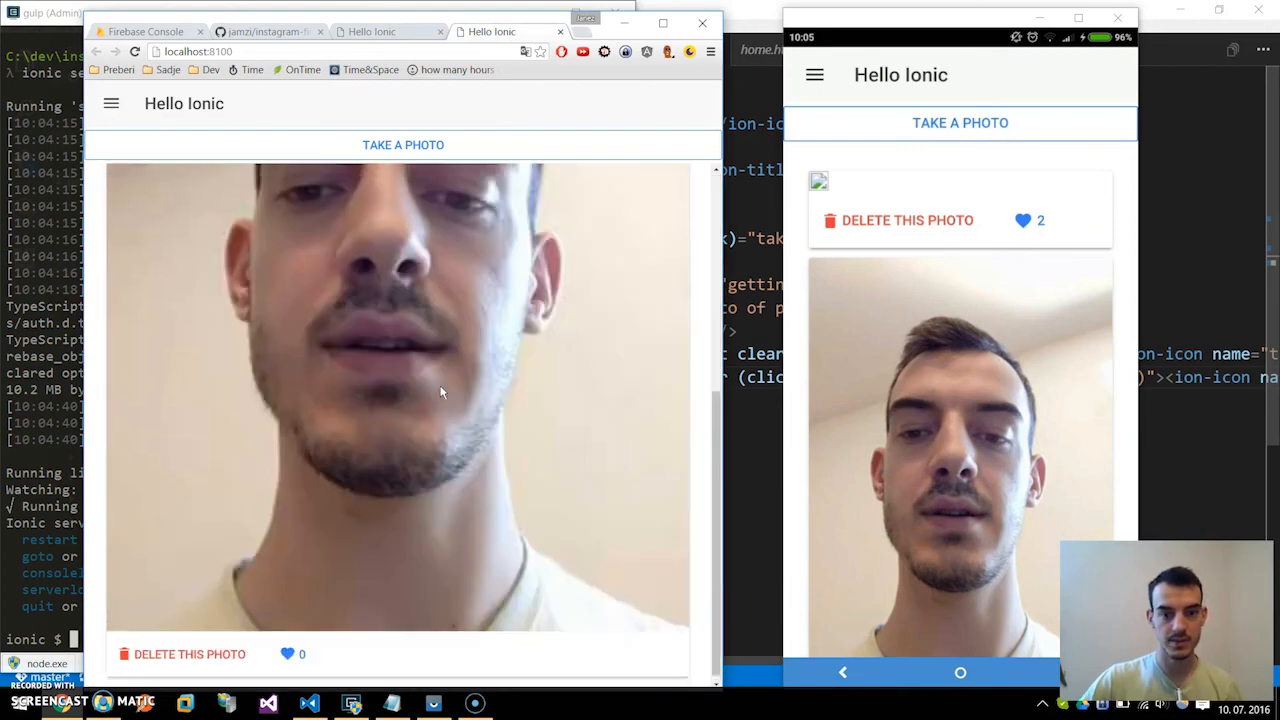
Step: Like the new selfie in the browser preview, raising its count to 1 on both
left_click(287, 646)
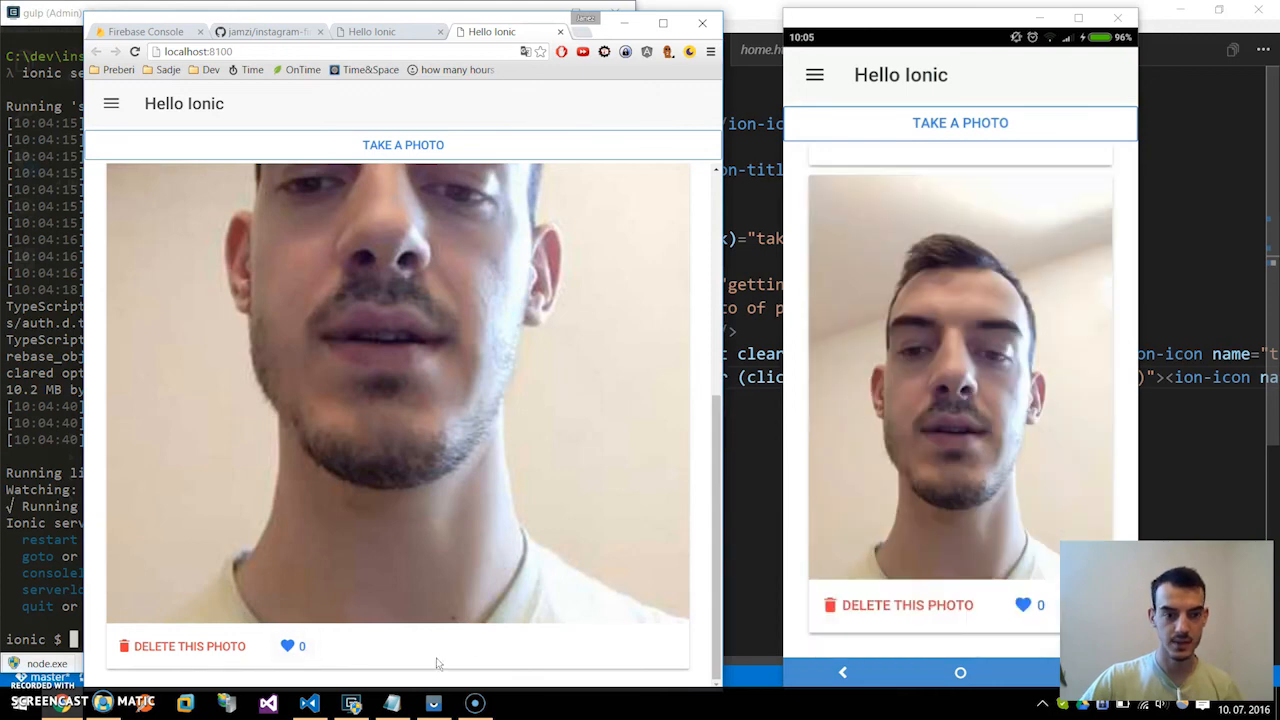
left_click(287, 646)
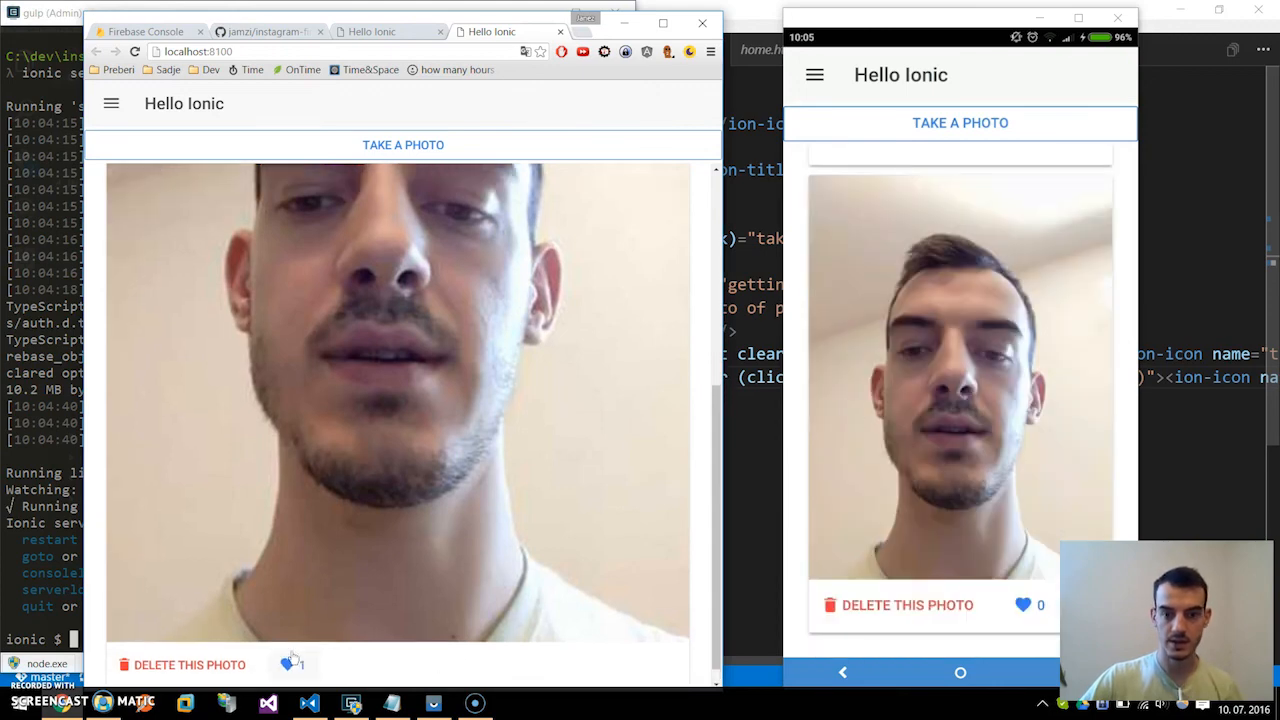
left_click(290, 664)
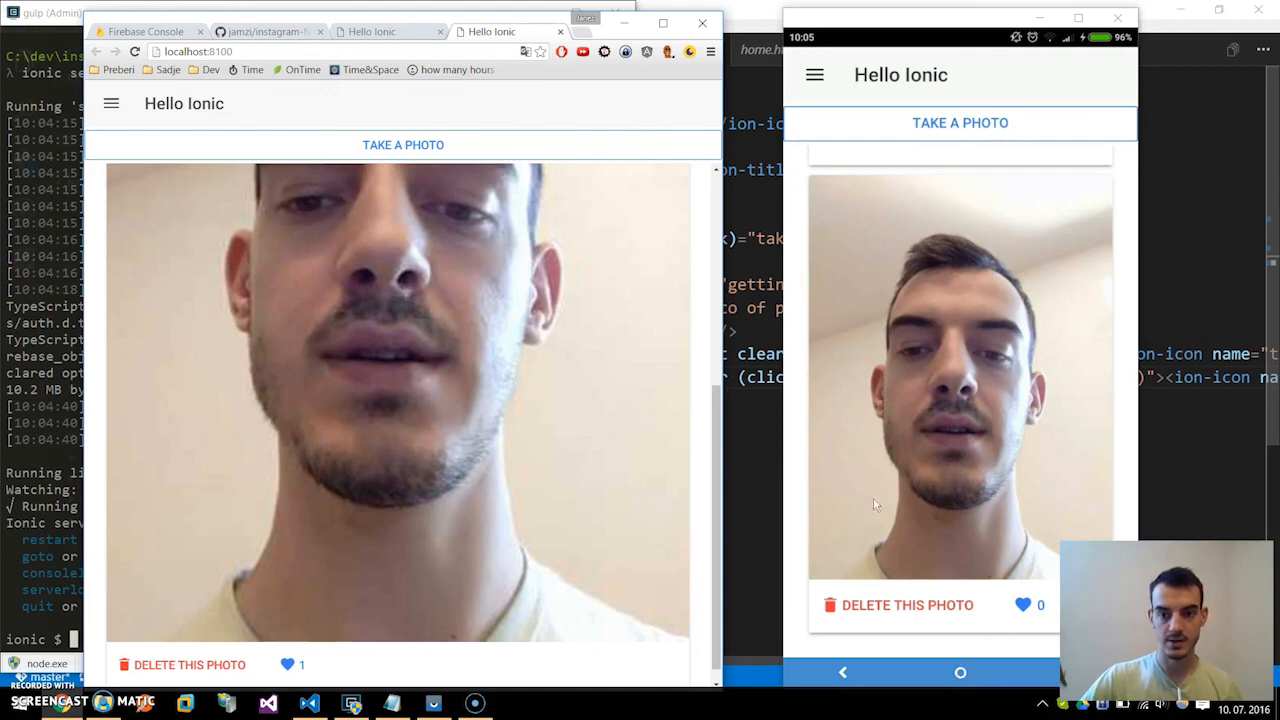
mouse_move(896, 490)
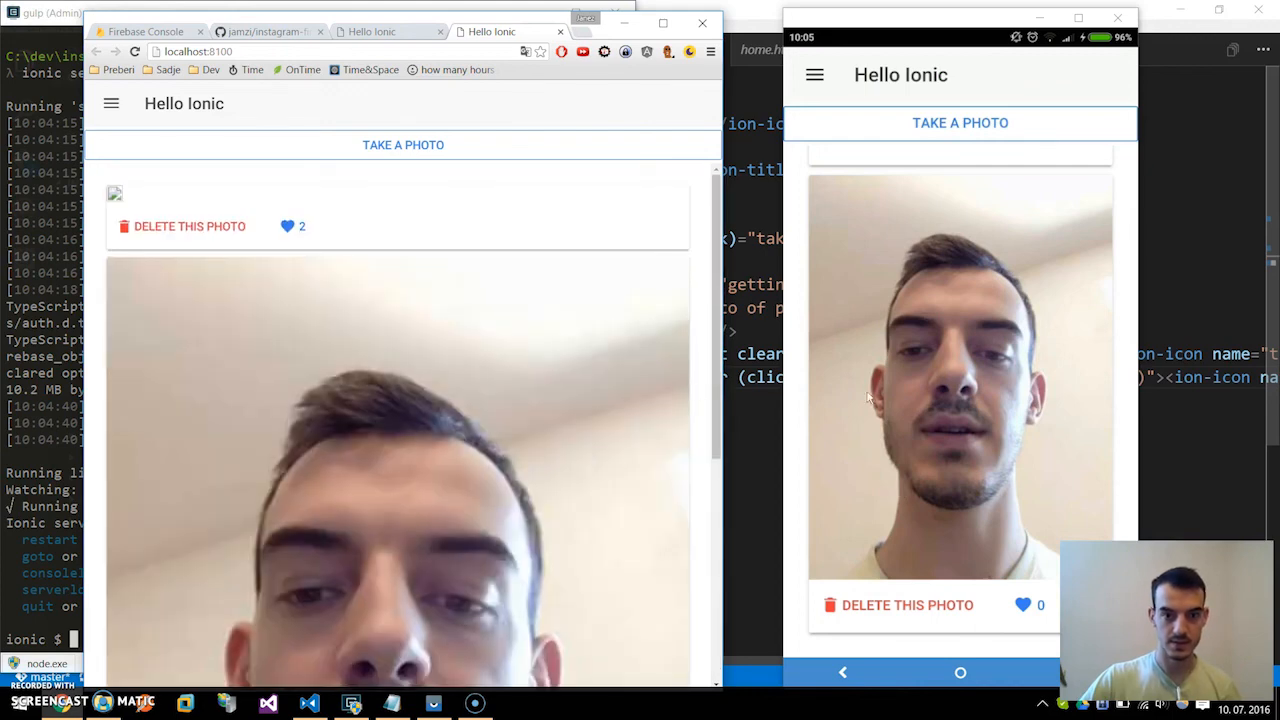
mouse_move(920, 413)
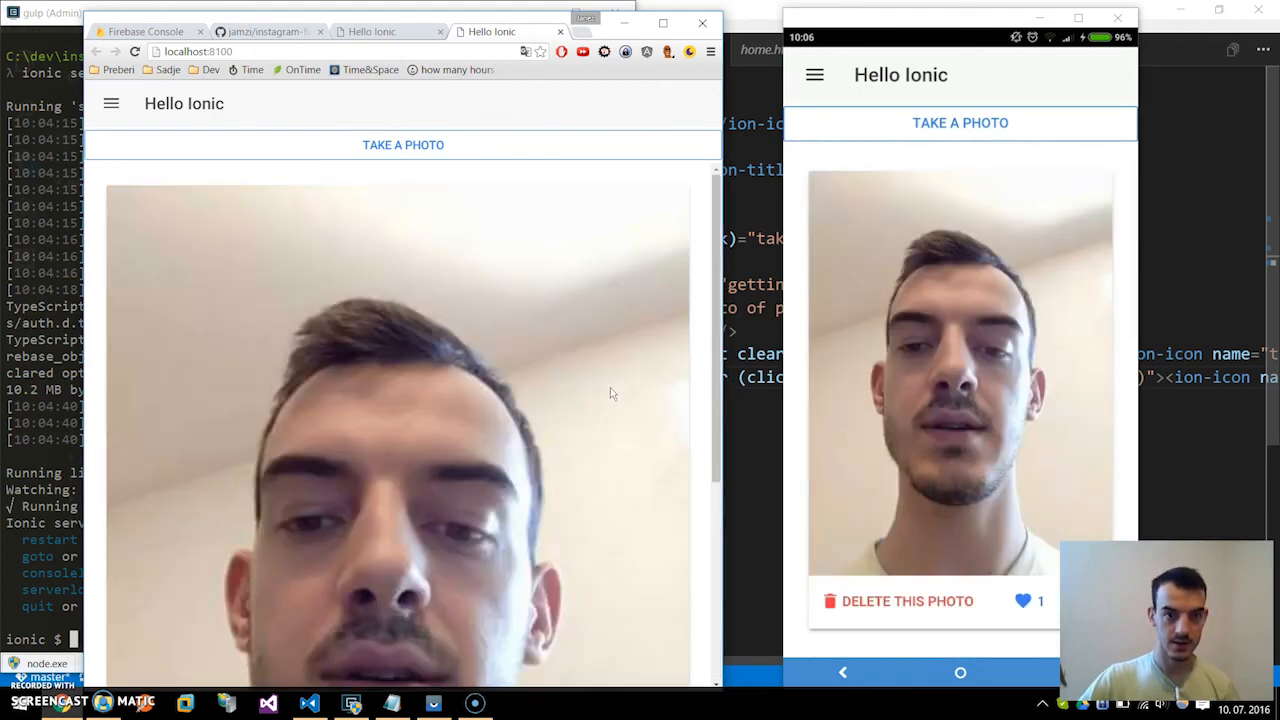
mouse_move(1064, 389)
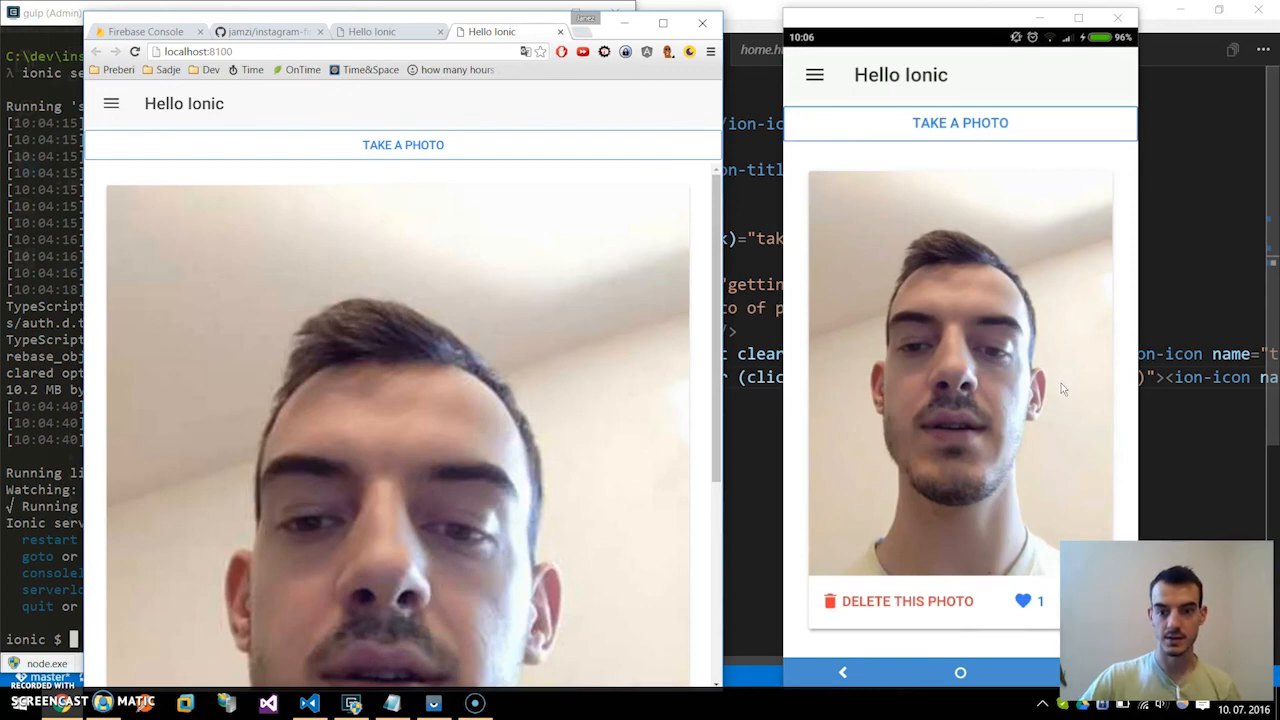
mouse_move(1060, 414)
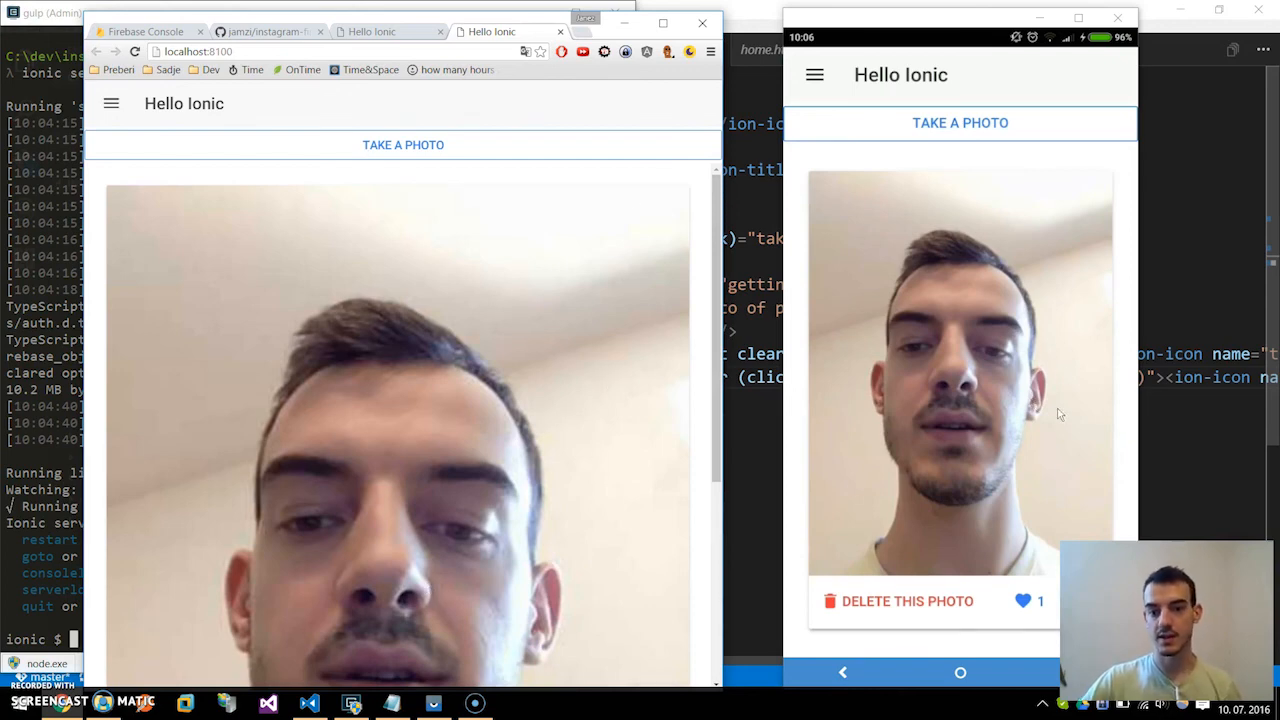
scroll("down", 3)
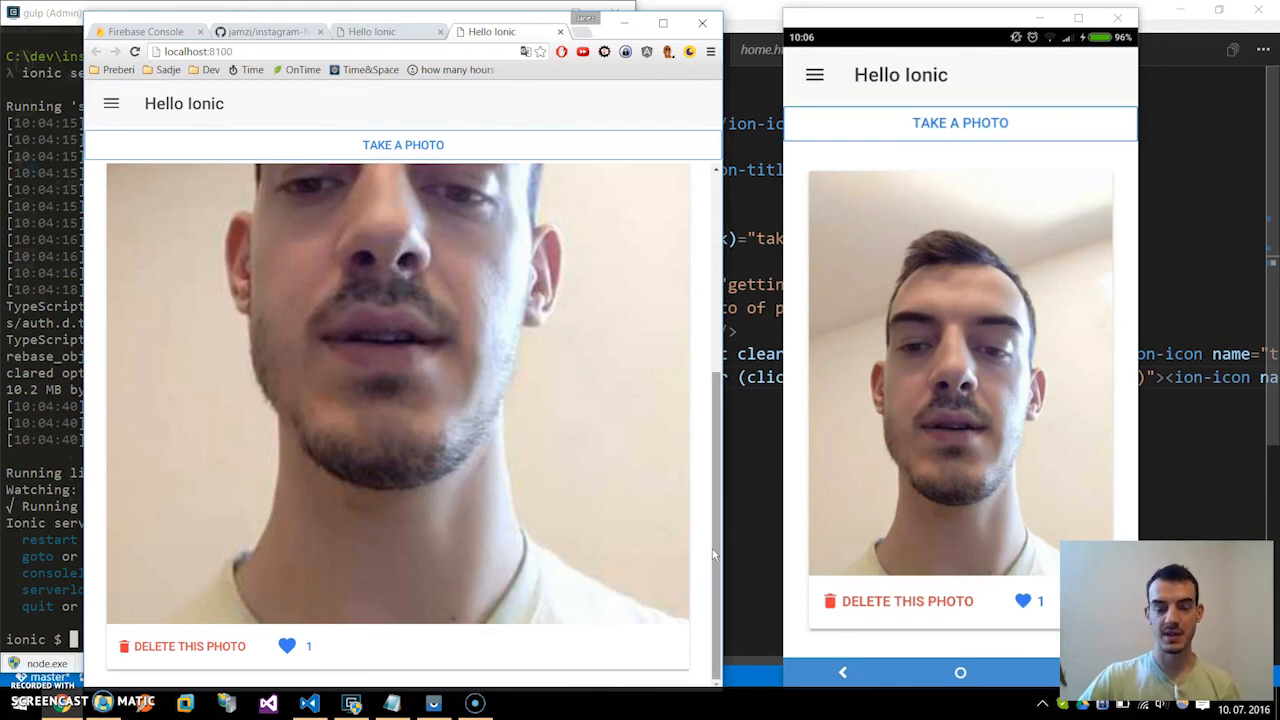
mouse_move(994, 569)
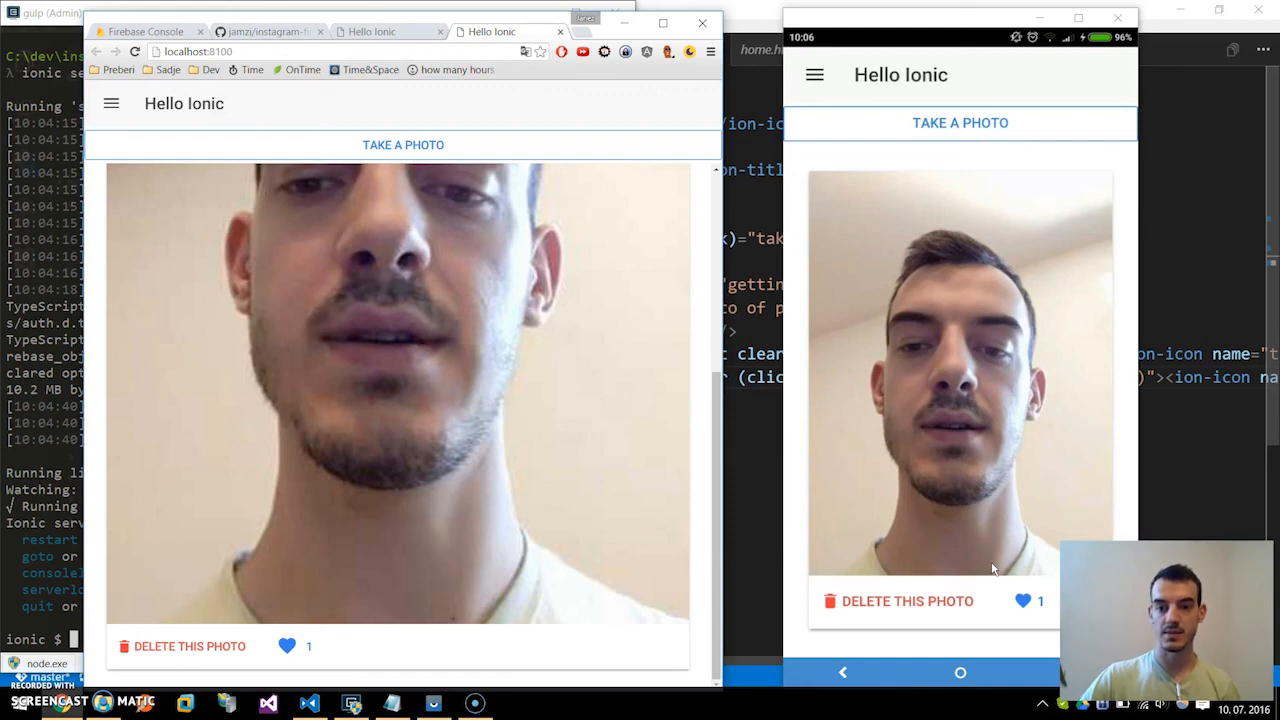
mouse_move(967, 503)
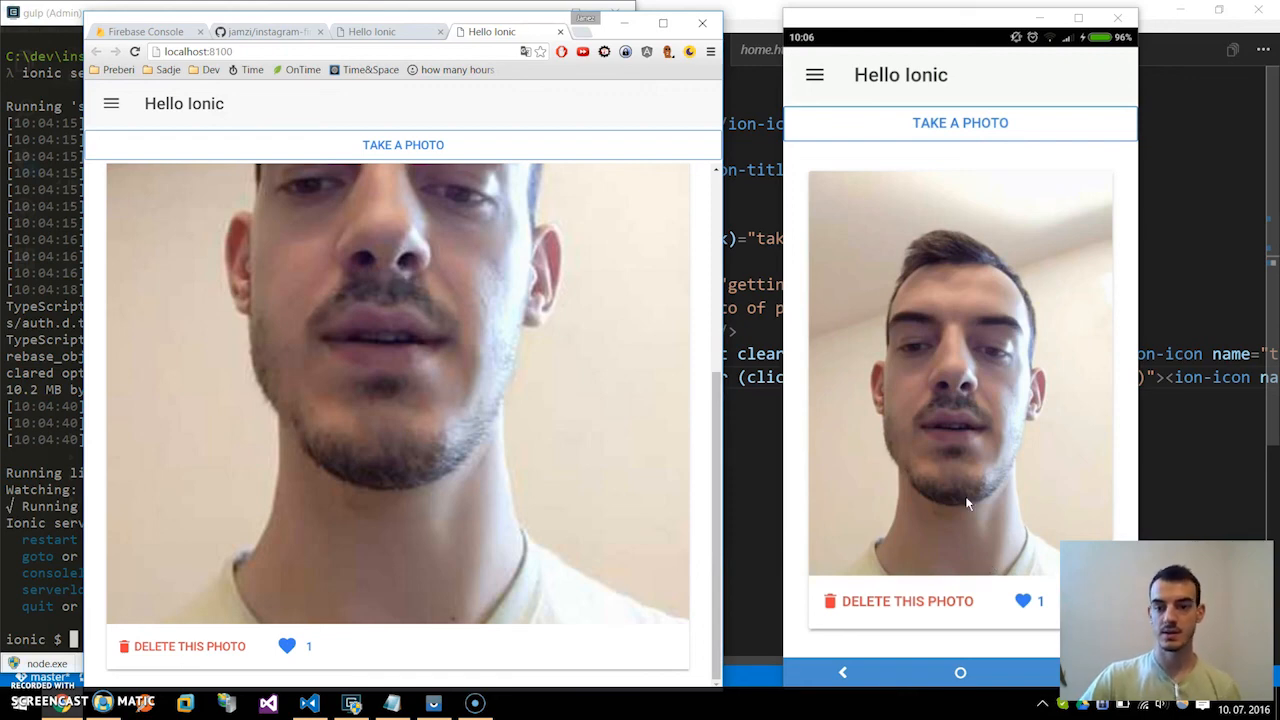